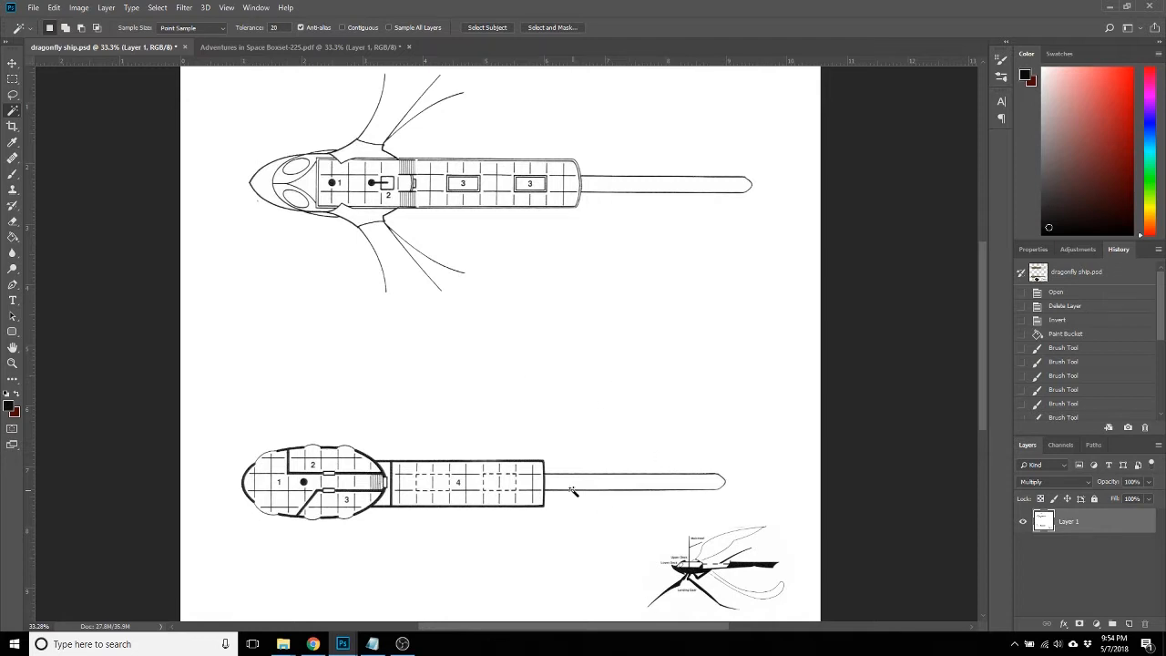
# Delete the white background on Layer 1 so the dragonfly ship drawings sit on transparency.
pyautogui.scroll(-3)
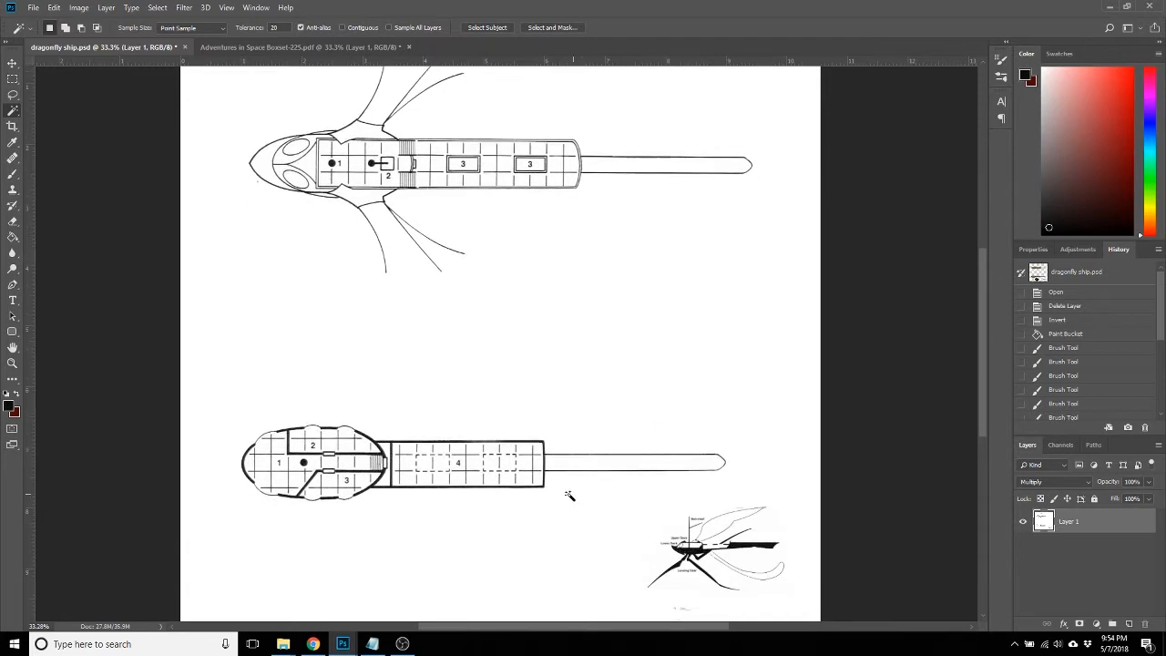
pyautogui.moveTo(617, 558)
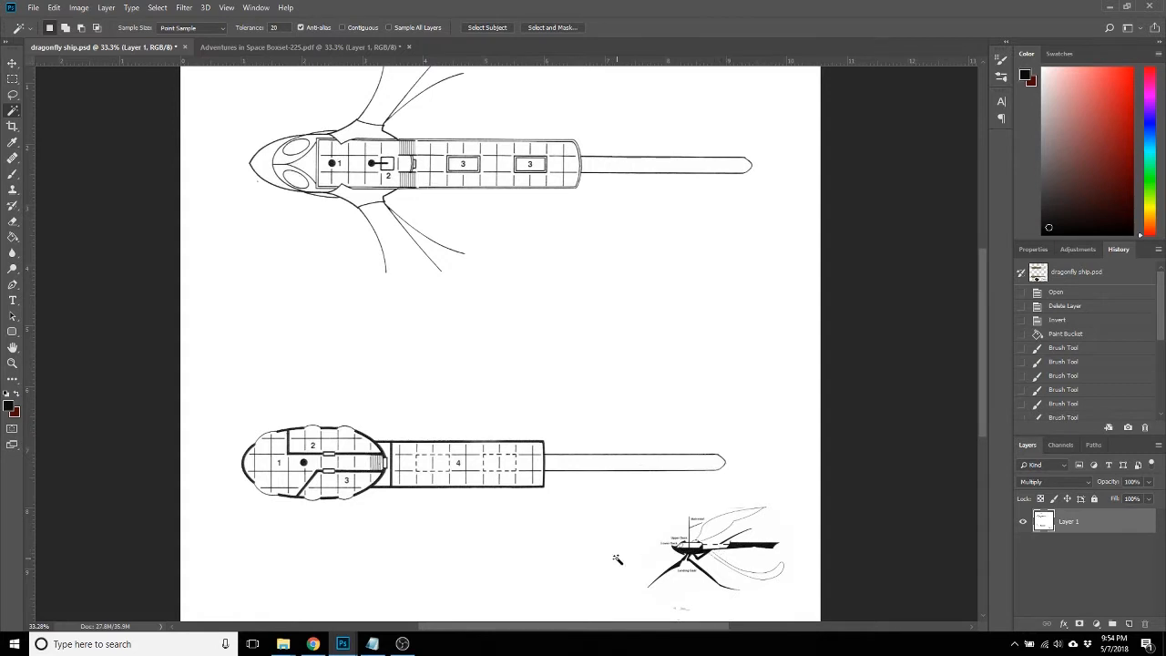
pyautogui.moveTo(20, 204)
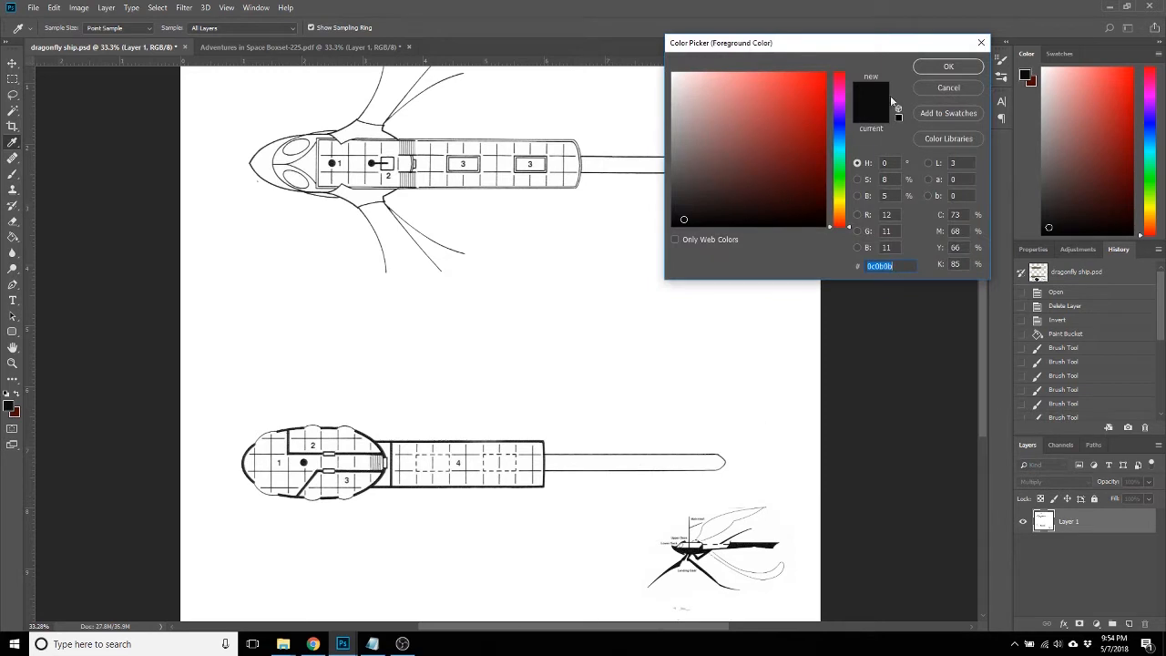
pyautogui.click(947, 66)
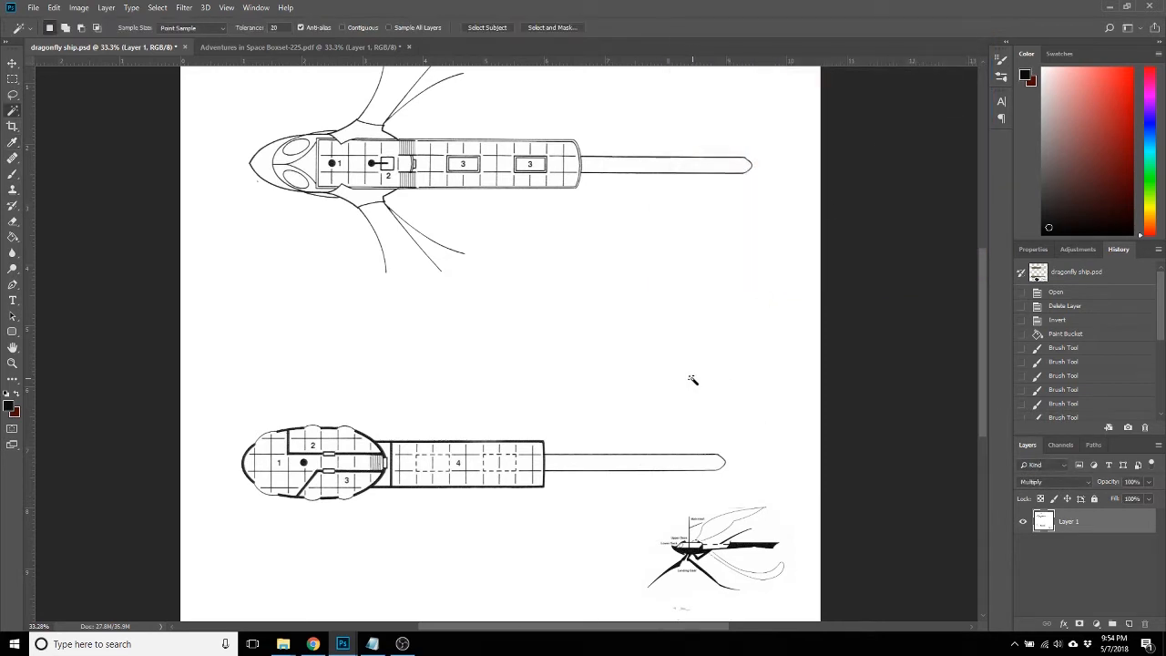
pyautogui.scroll(-3)
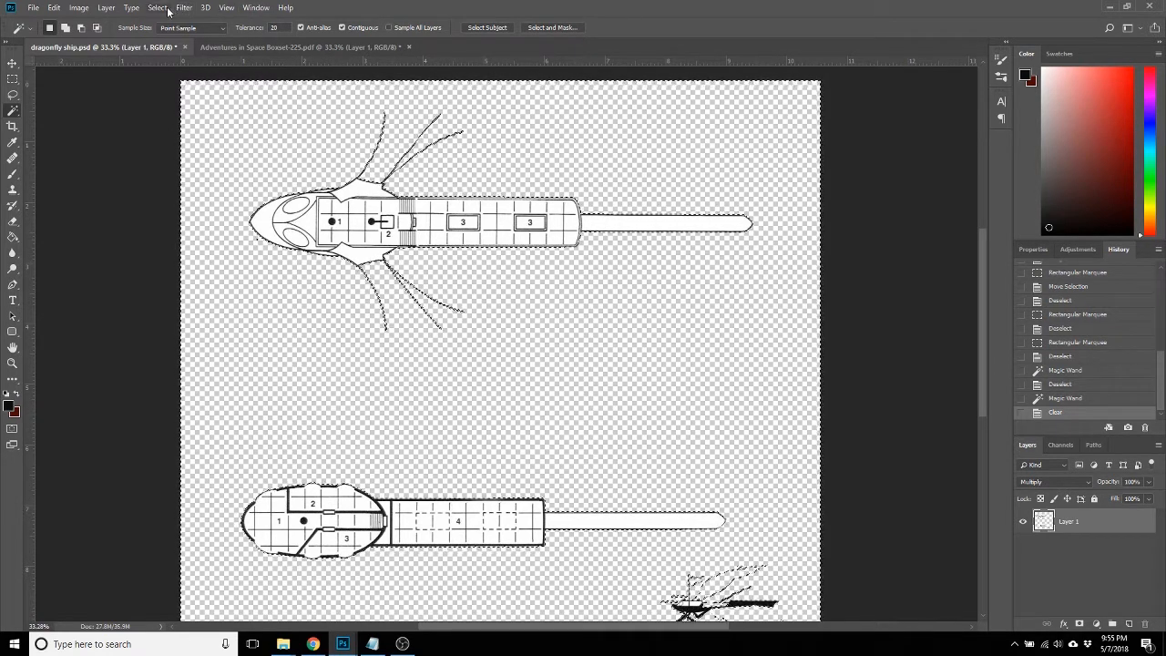
# Invert the selection, set a tan foreground colour, and create a new layer for the fill.
pyautogui.click(157, 7)
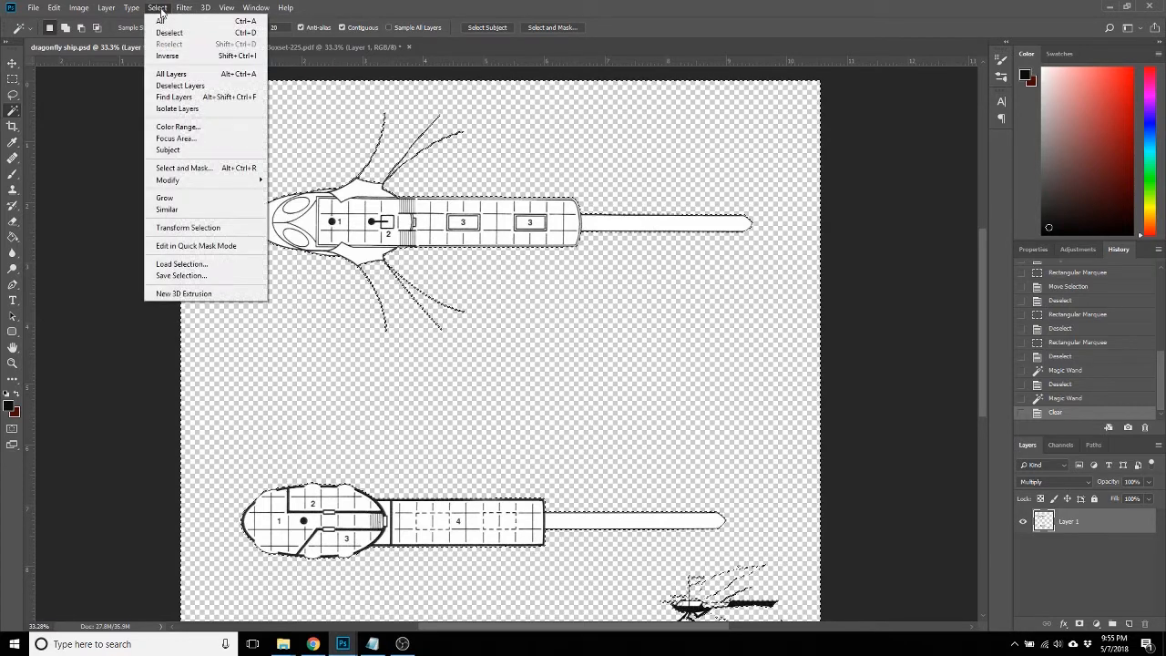
pyautogui.click(168, 56)
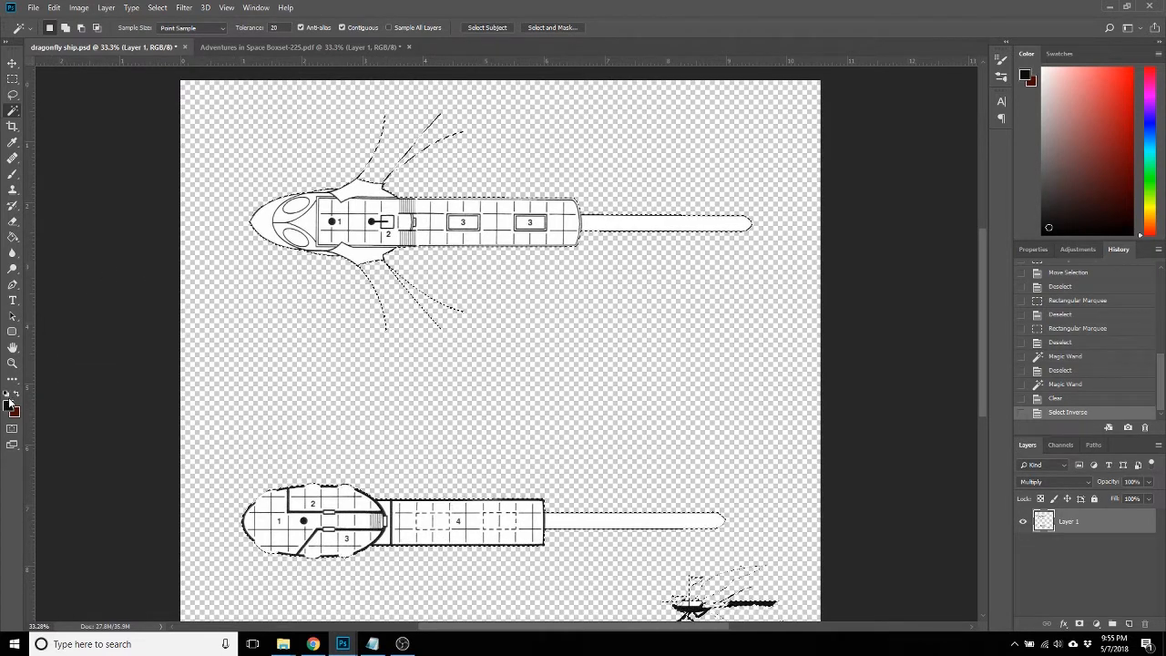
pyautogui.click(1022, 75)
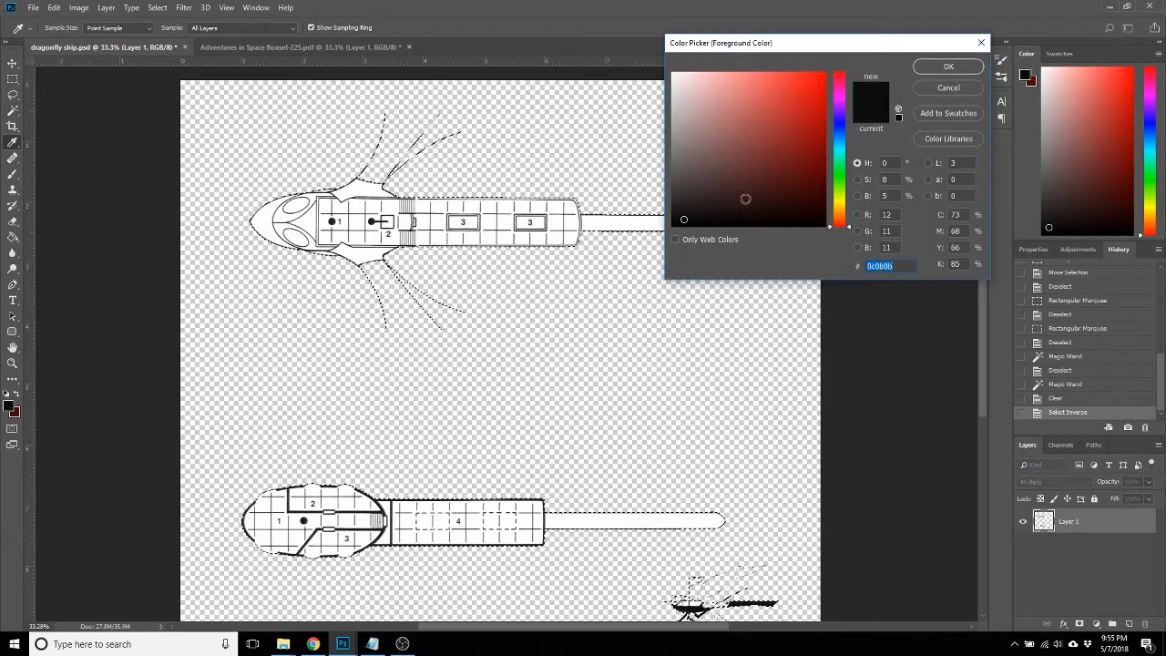
pyautogui.click(768, 138)
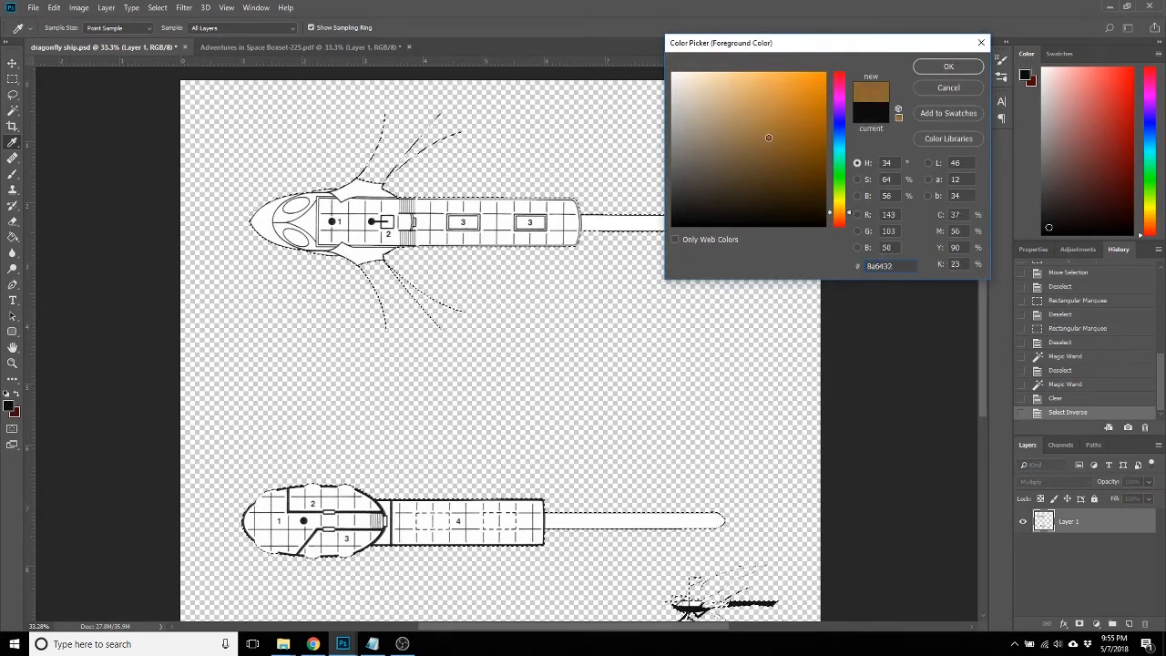
pyautogui.click(767, 109)
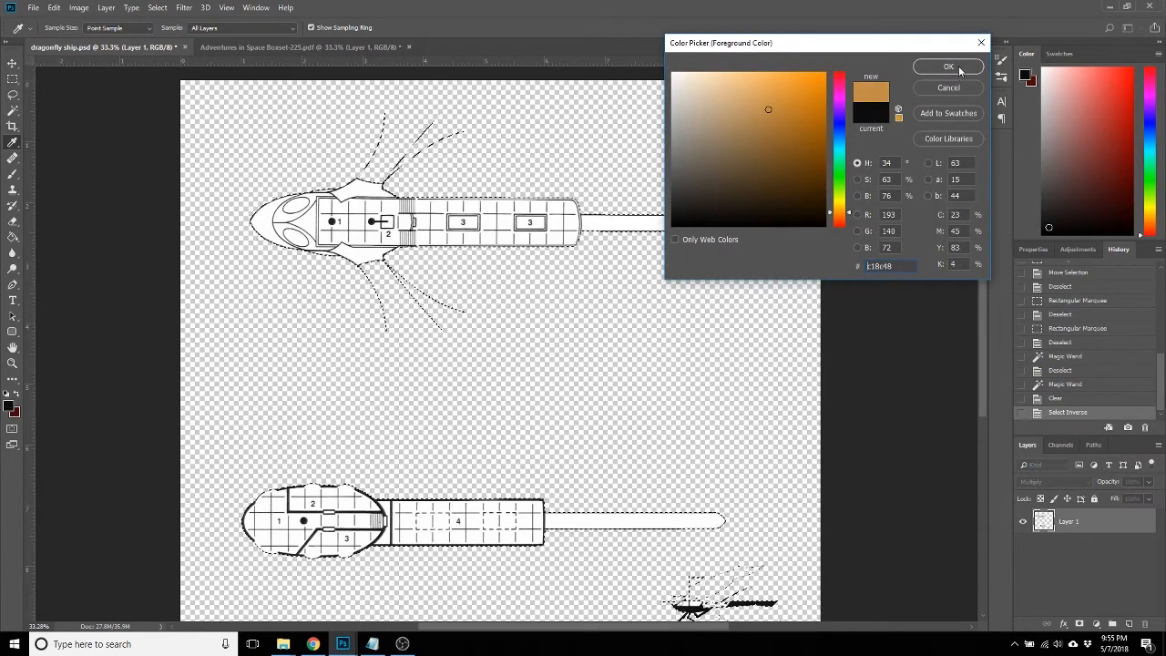
pyautogui.click(948, 67)
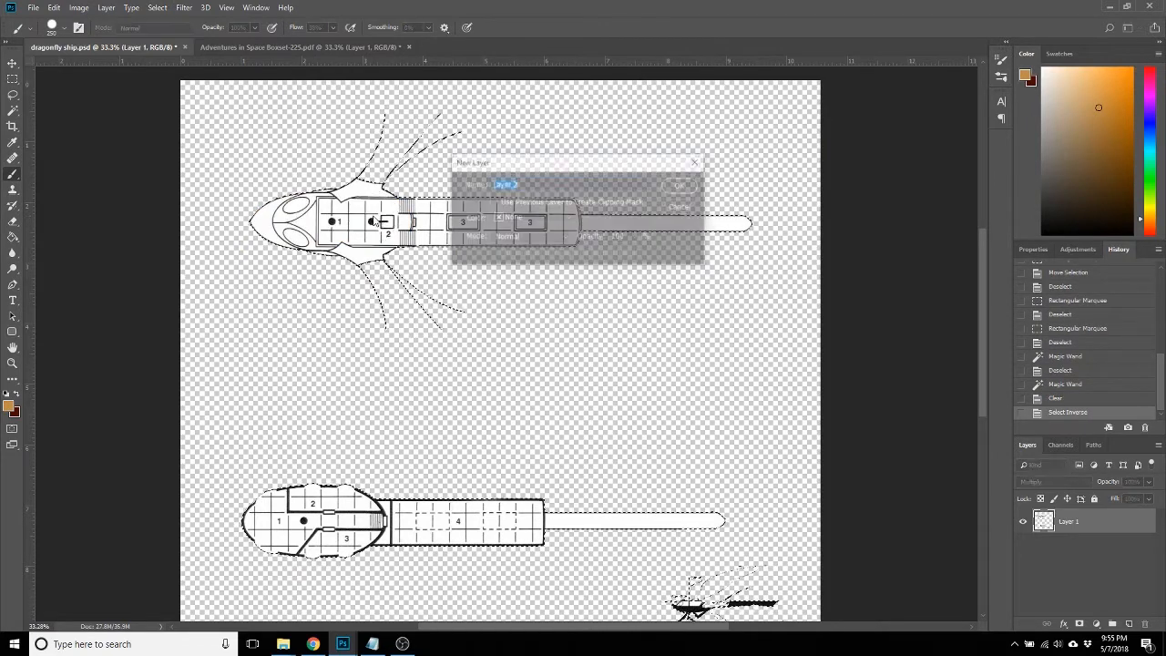
pyautogui.click(679, 186)
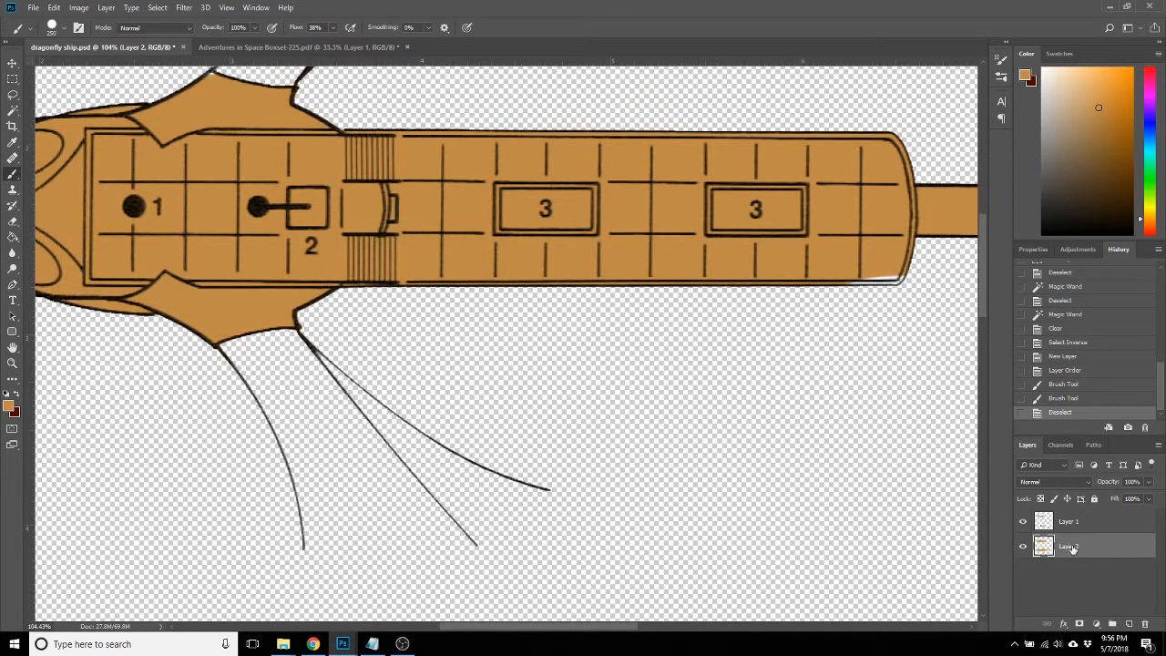
# Rename Layer 2 to 'floors'.
pyautogui.doubleClick(1067, 546)
pyautogui.write('floors')
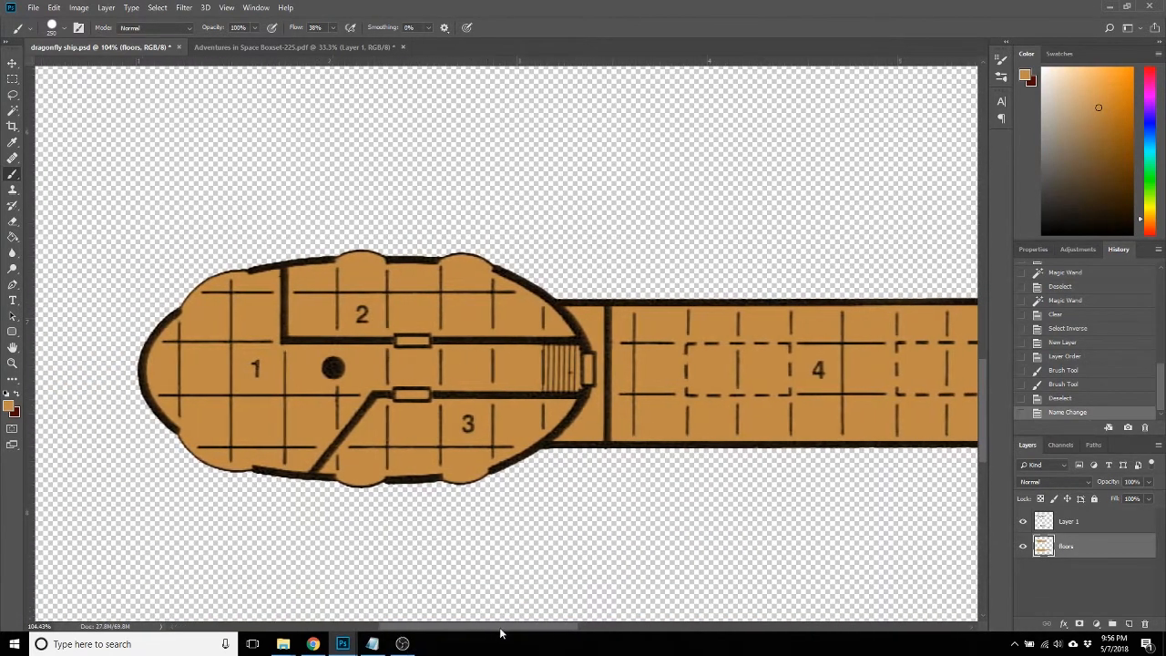
pyautogui.moveTo(633, 514)
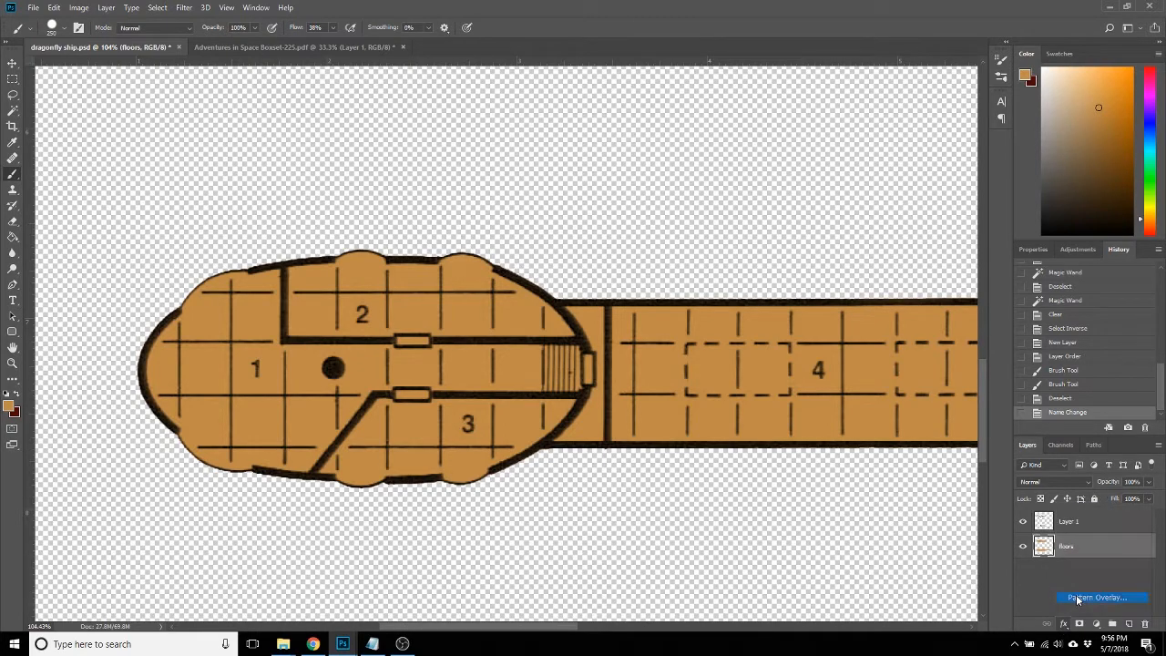
# Apply a wood planks Pattern Overlay to floors at about 96% opacity and 35% scale.
pyautogui.click(1101, 596)
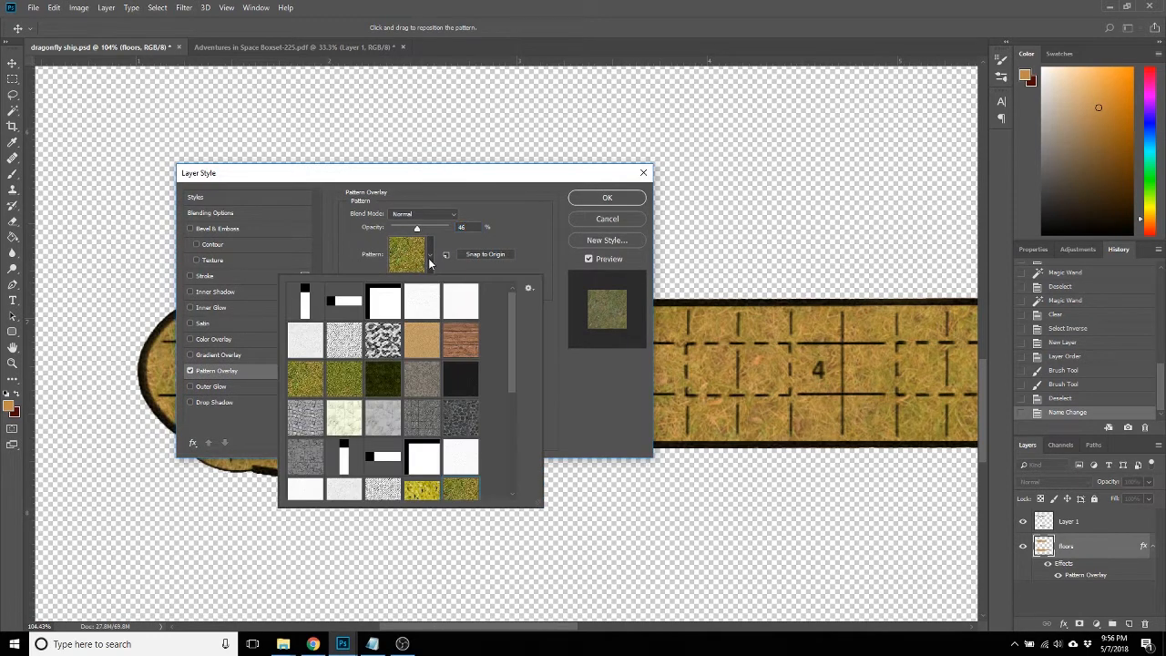
pyautogui.click(460, 340)
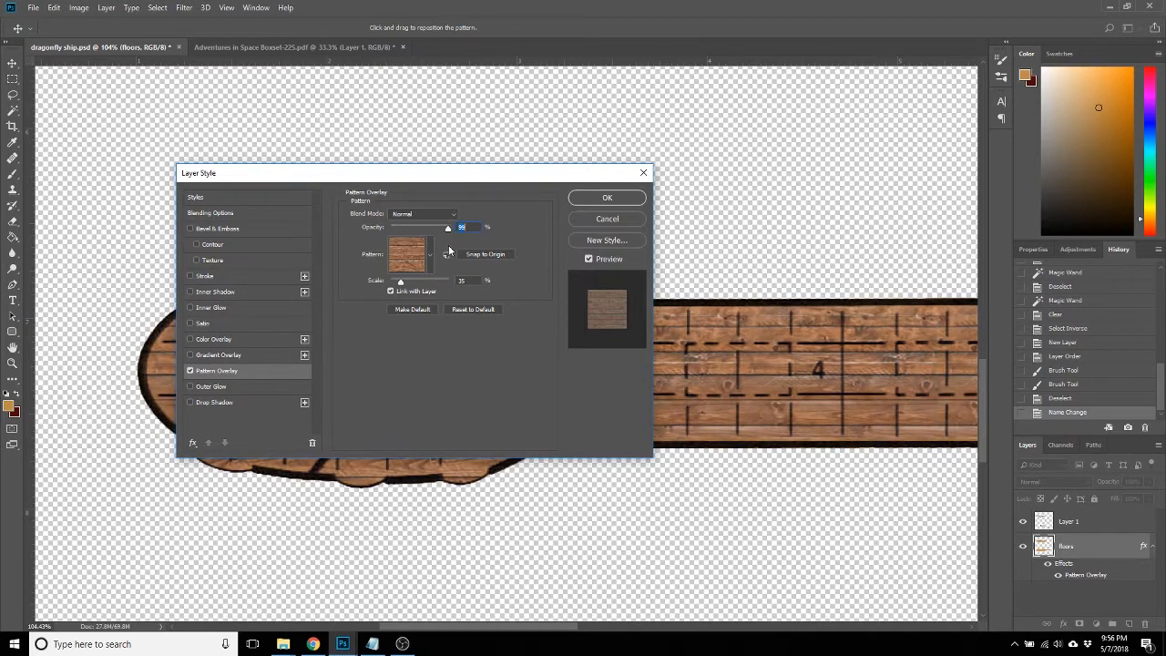
pyautogui.moveTo(410, 172); pyautogui.dragTo(670, 123)
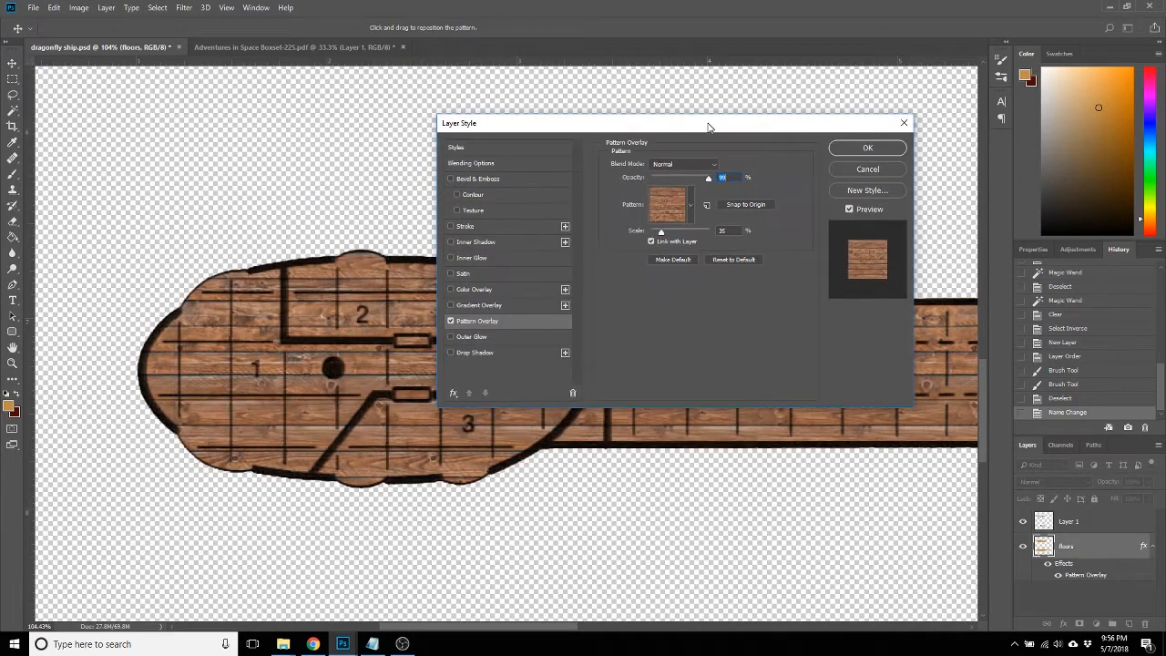
pyautogui.moveTo(708, 123); pyautogui.dragTo(610, 114)
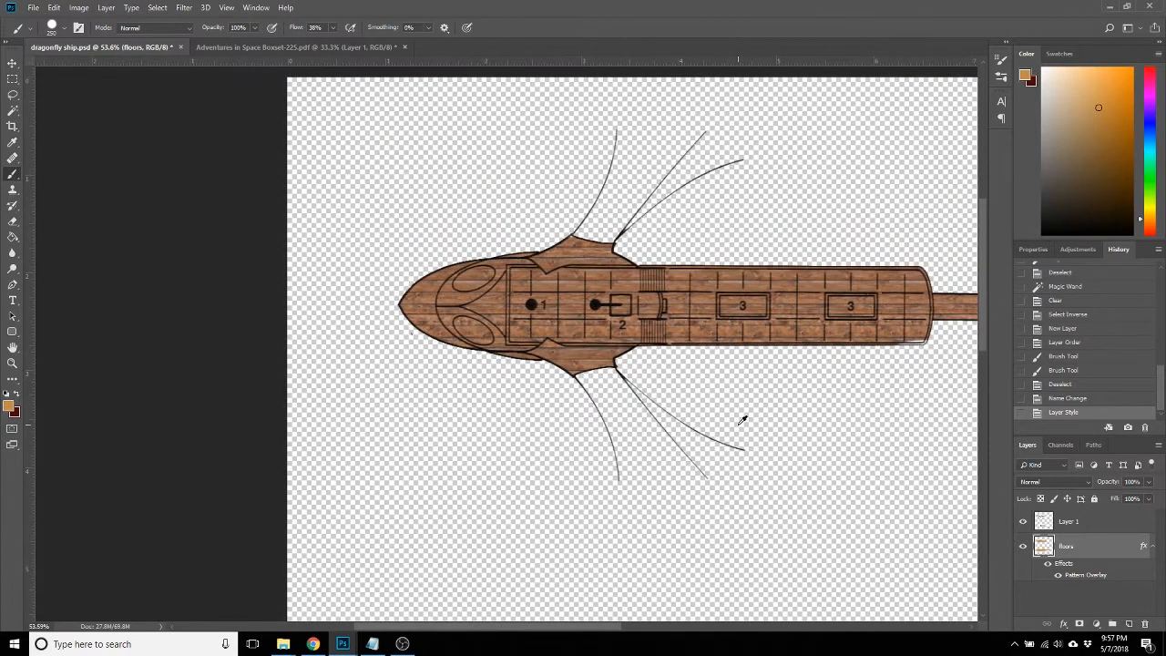
pyautogui.moveTo(565, 627)
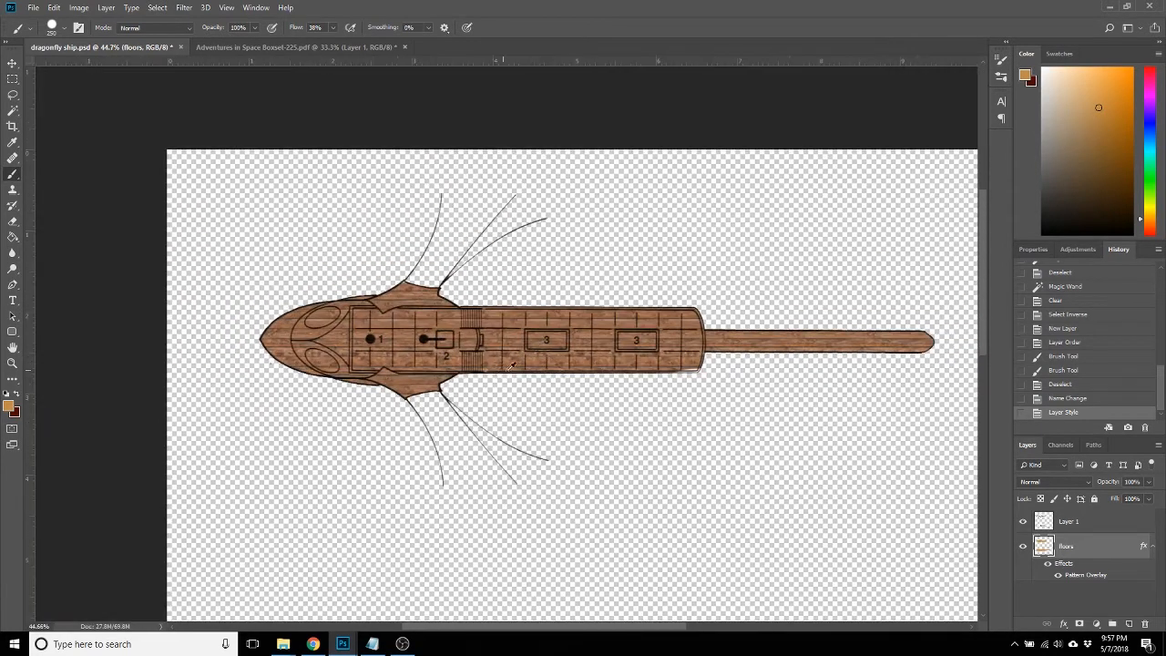
# Select all of Layer 1's black line work with the Magic Wand, Contiguous off.
pyautogui.scroll(-3)
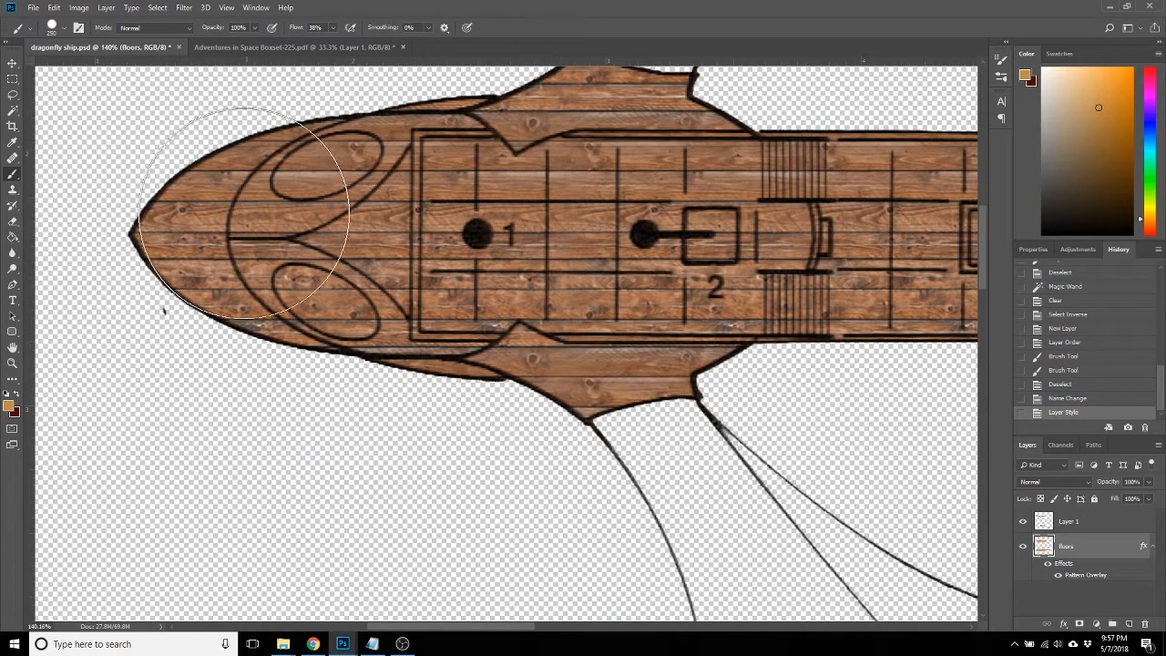
pyautogui.moveTo(720, 455)
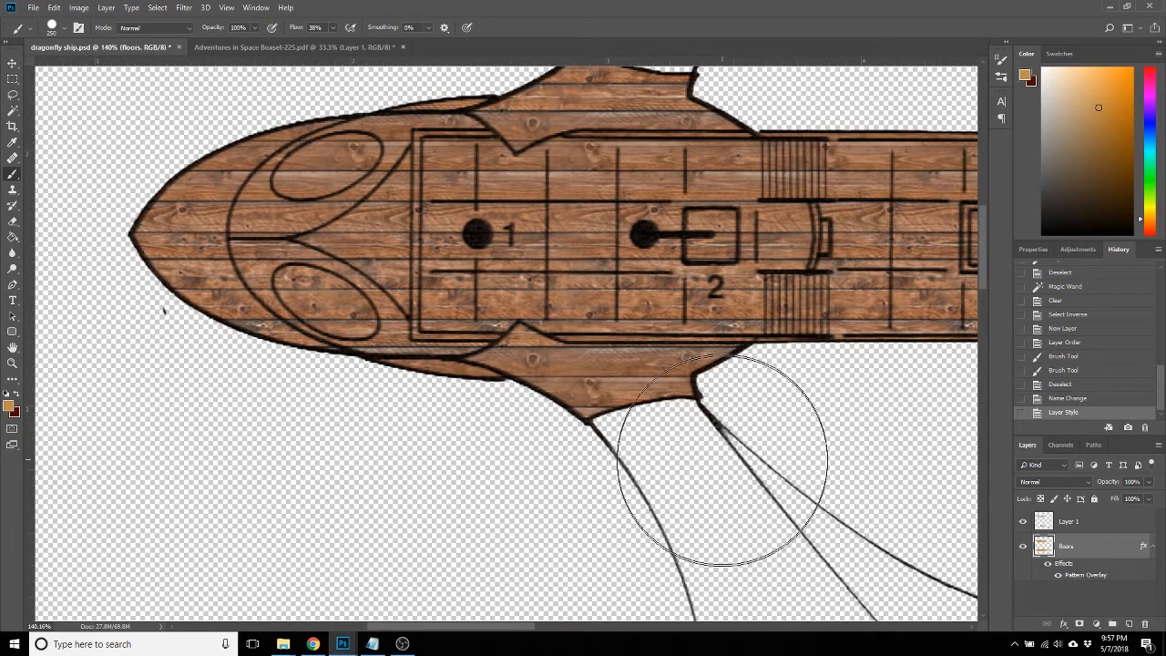
pyautogui.moveTo(241, 341)
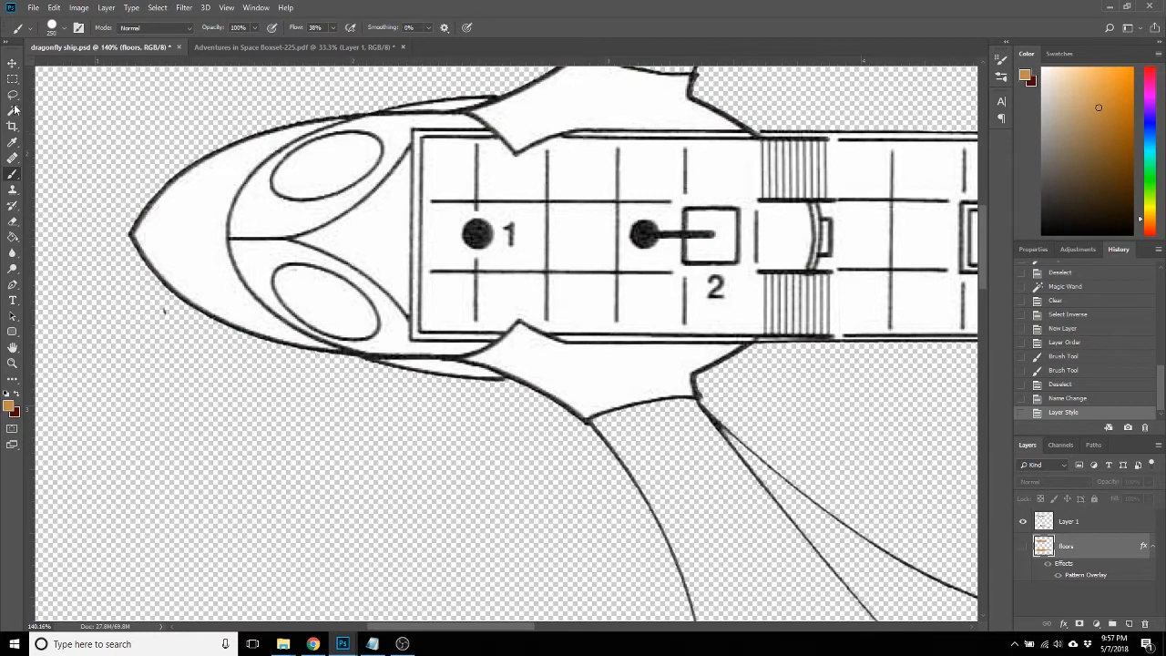
pyautogui.click(11, 109)
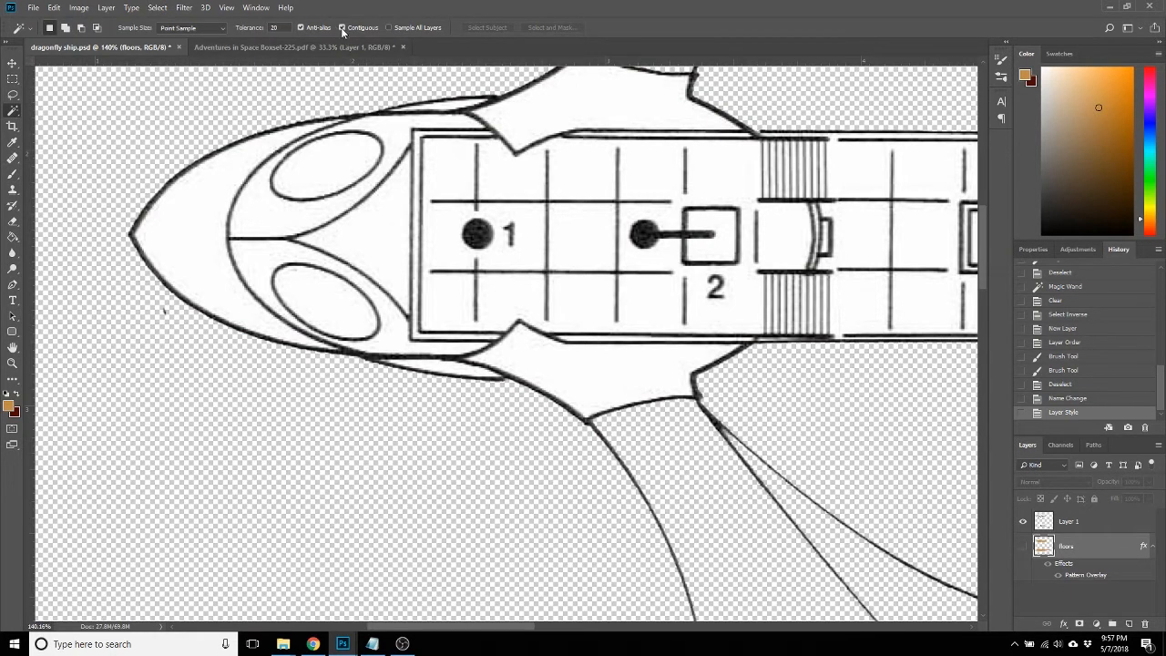
pyautogui.click(209, 219)
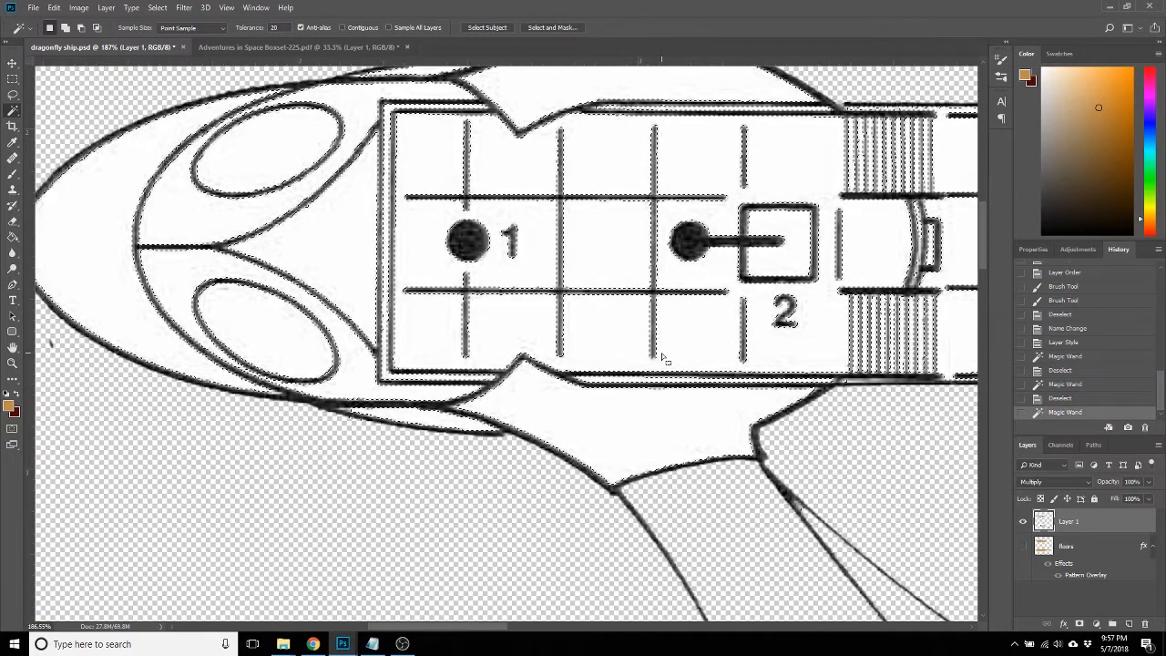
pyautogui.click(1022, 546)
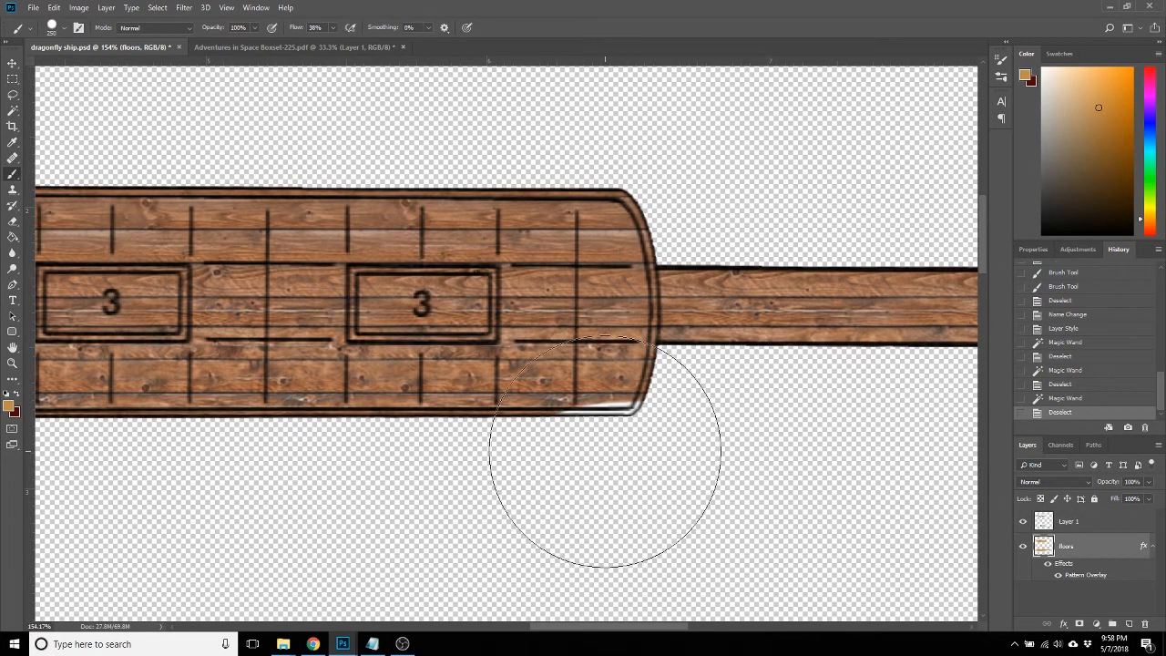
pyautogui.moveTo(594, 421)
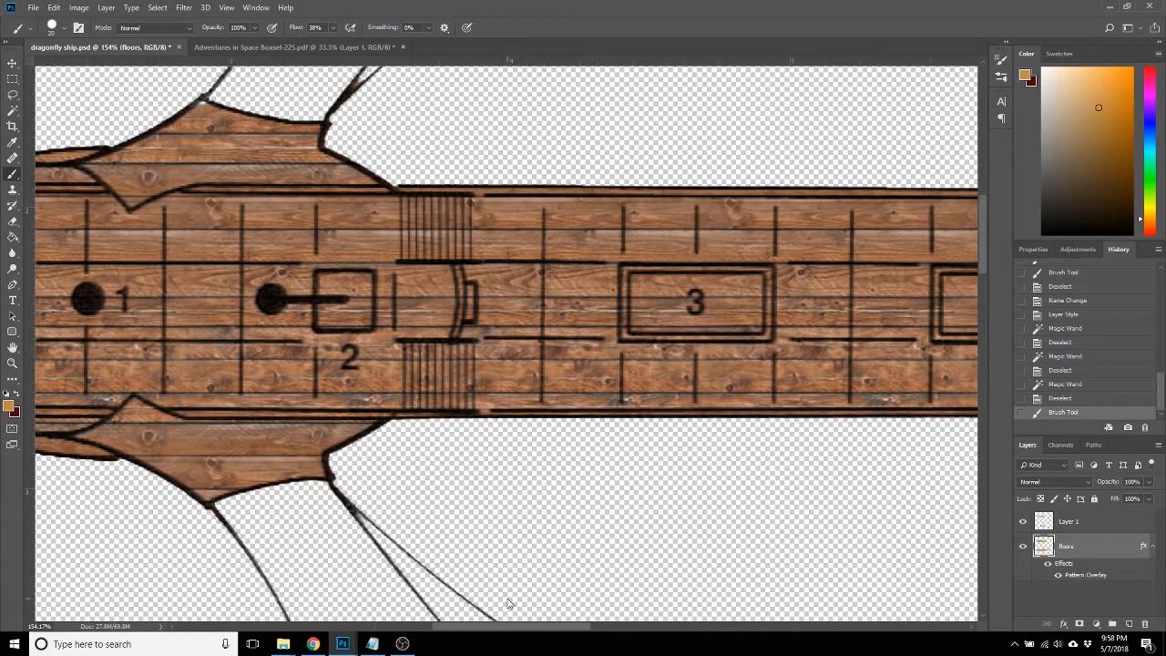
pyautogui.moveTo(442, 211)
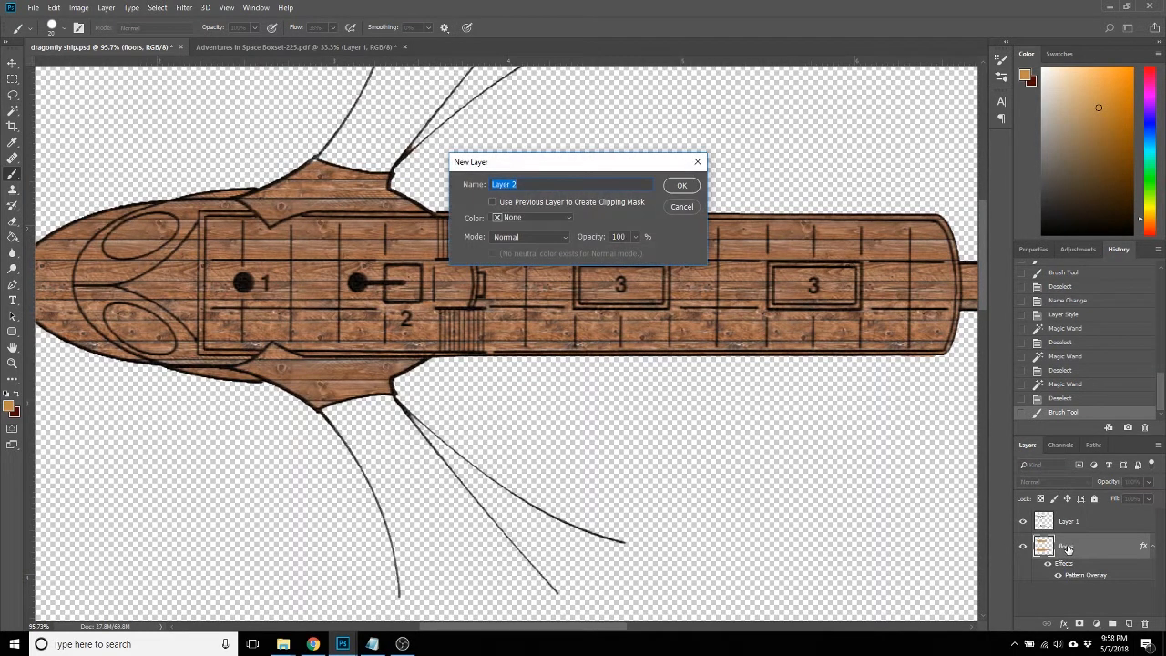
# Add a new layer named 'outer hull' and switch the Magic Wand back to Contiguous.
pyautogui.click(682, 185)
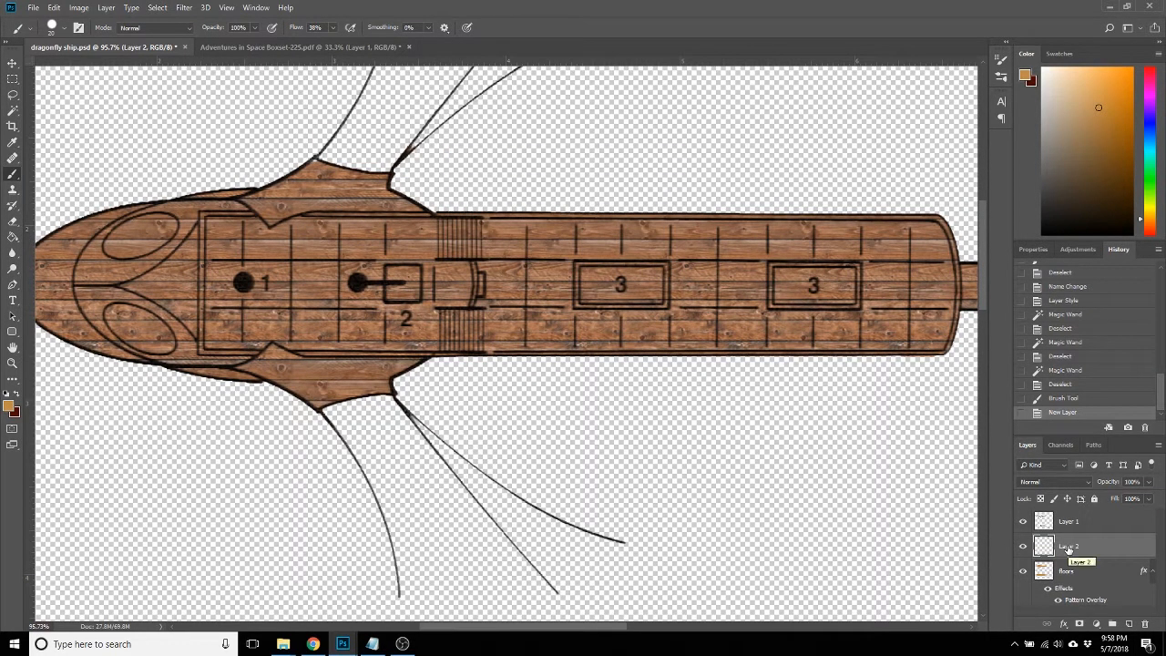
pyautogui.doubleClick(1075, 547)
pyautogui.write('outer hull')
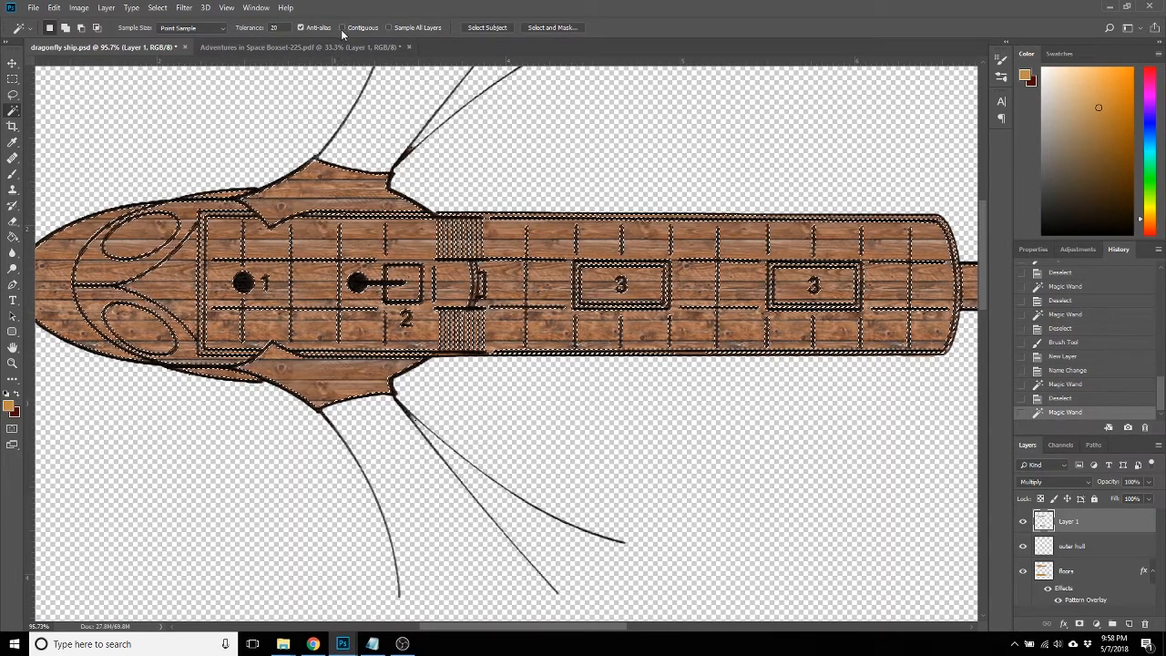
pyautogui.click(337, 196)
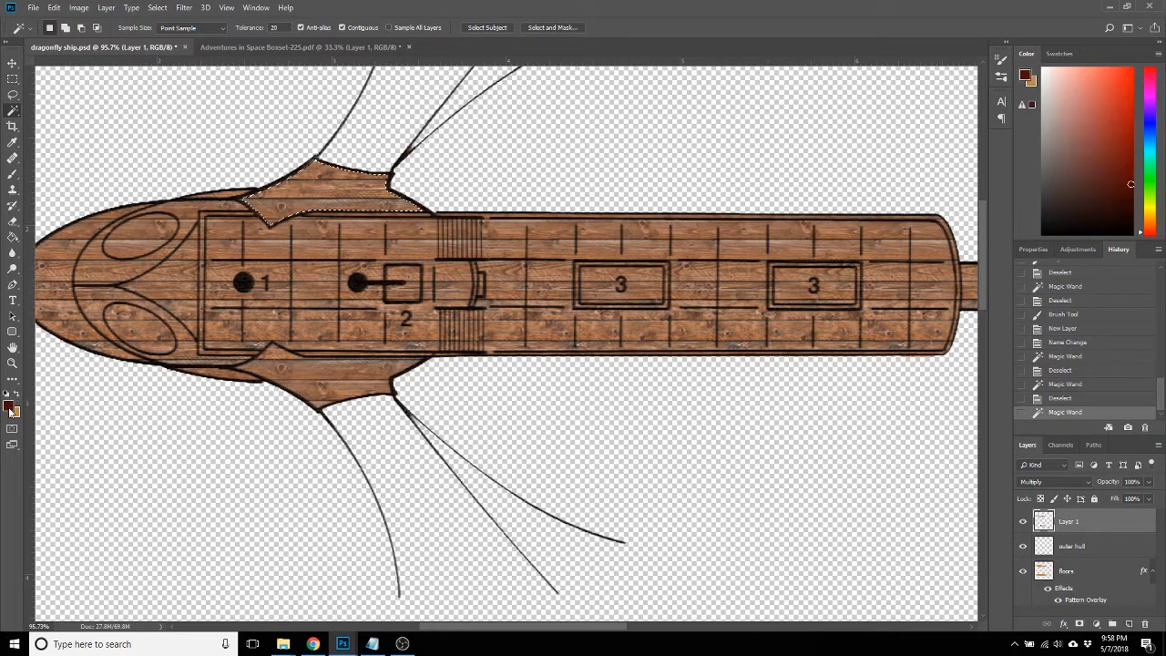
# Brush dark navy into the selected upper fin, then switch to a darker navy shade.
pyautogui.click(1022, 80)
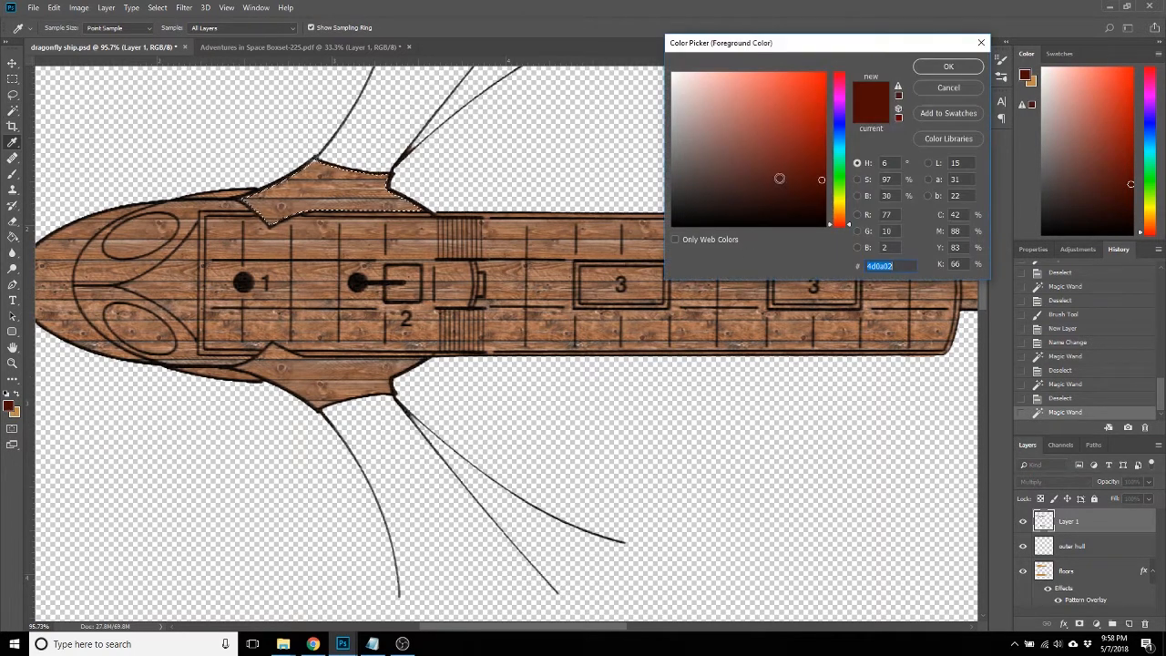
pyautogui.click(815, 166)
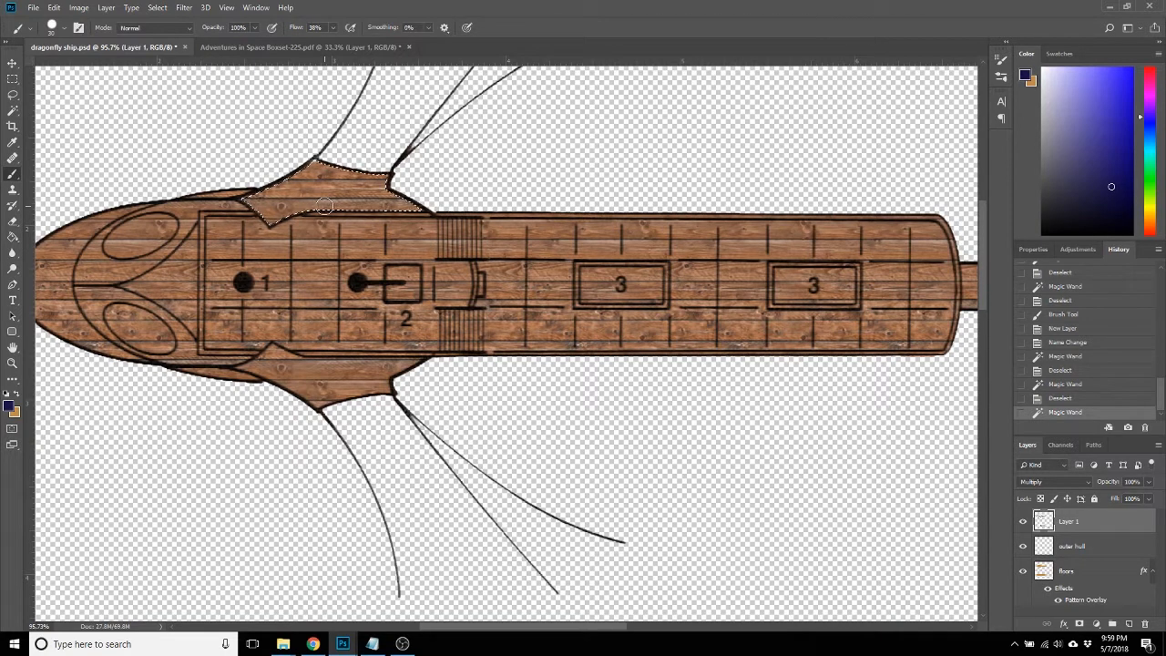
pyautogui.moveTo(325, 205); pyautogui.dragTo(387, 205)
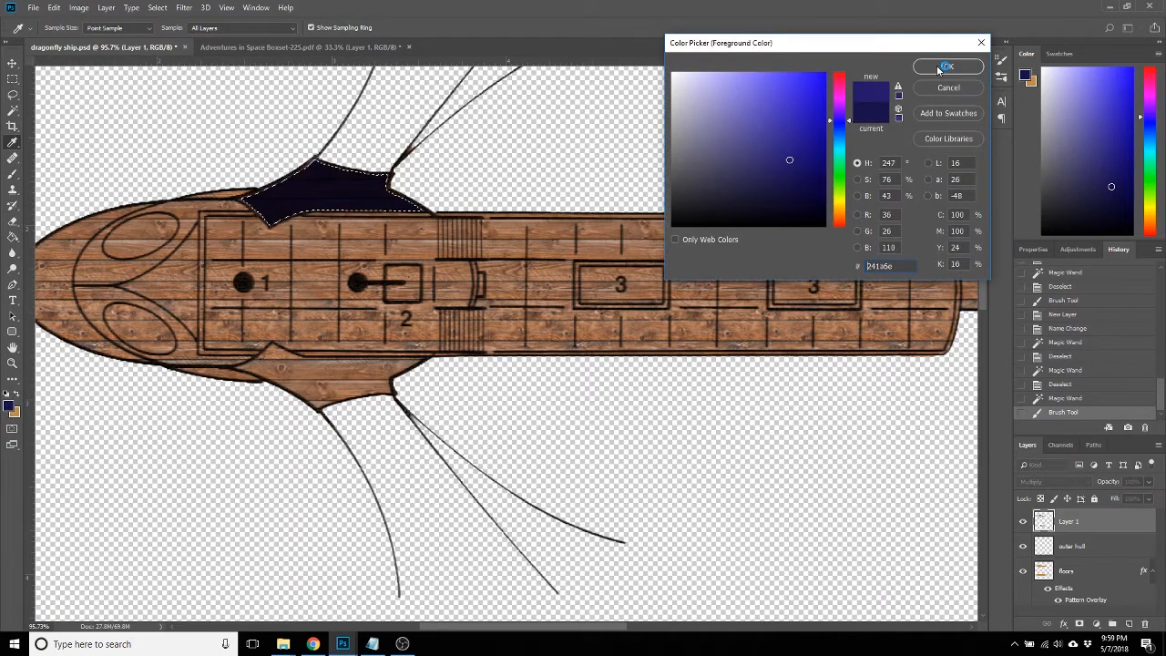
pyautogui.click(947, 66)
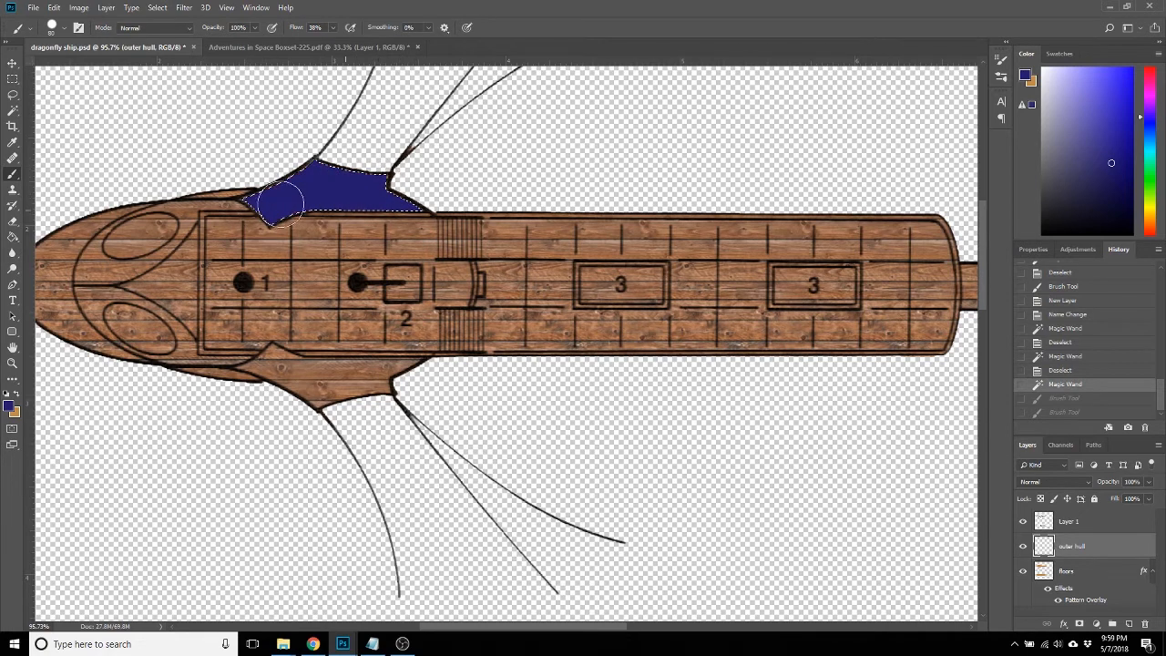
pyautogui.click(13, 402)
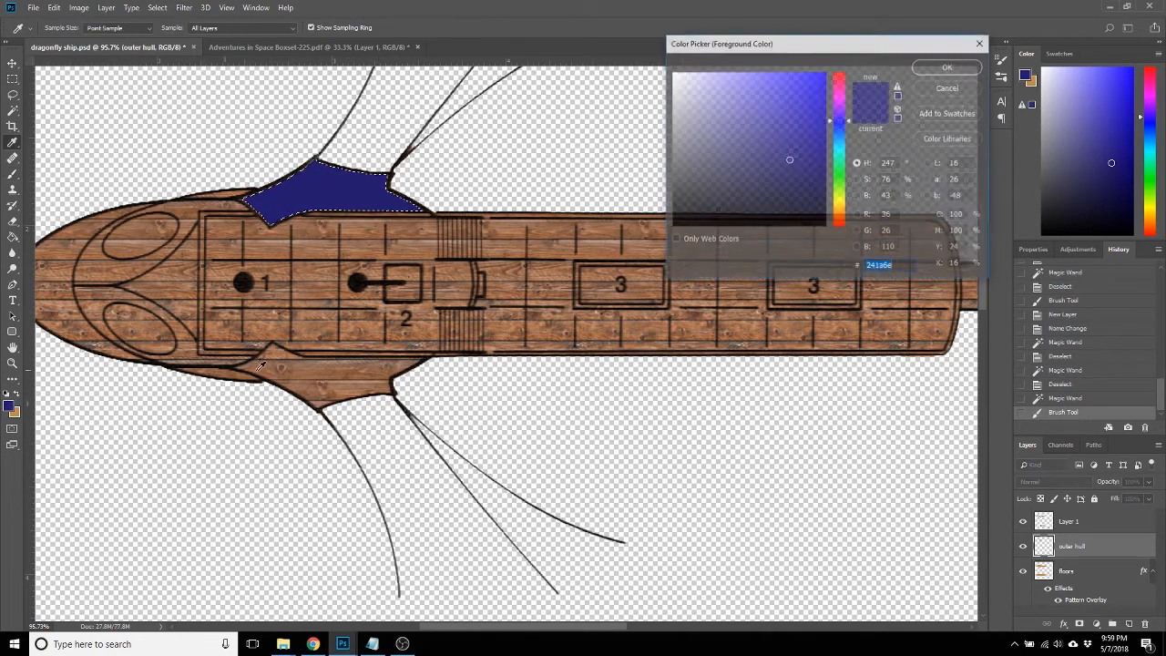
pyautogui.click(797, 191)
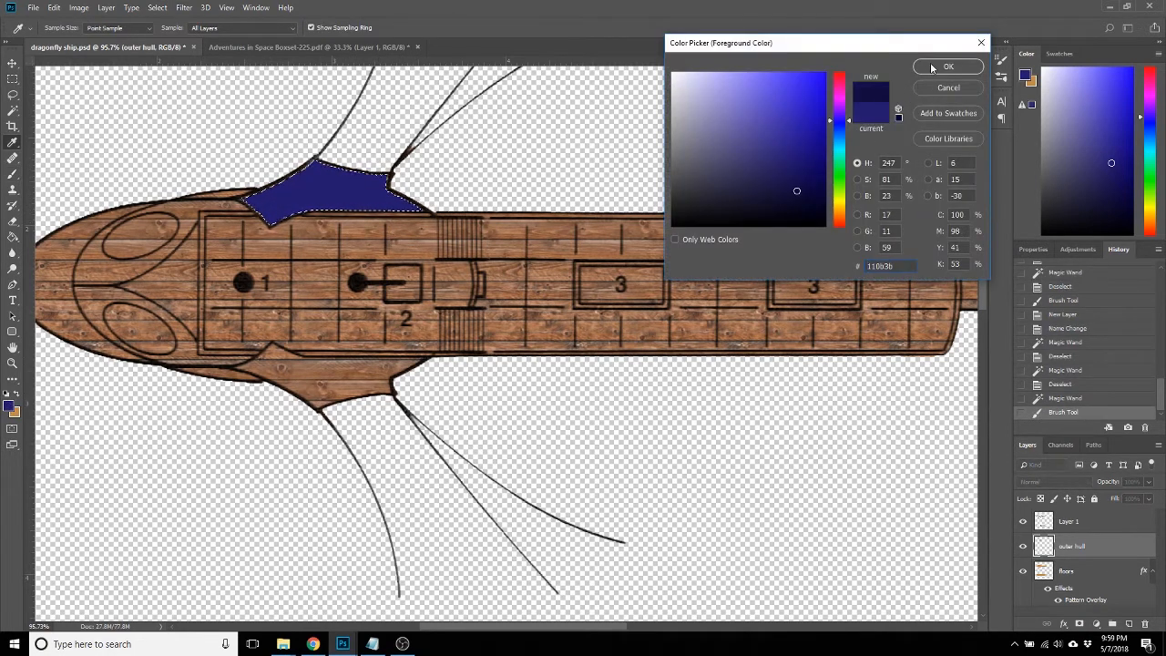
pyautogui.click(947, 66)
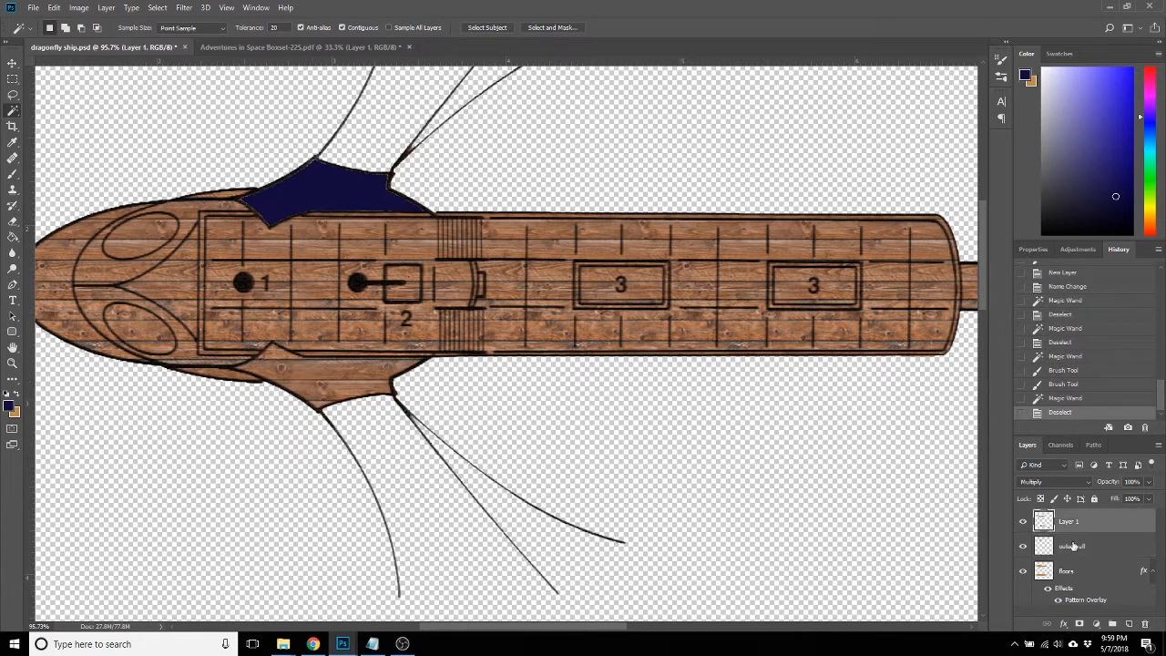
# Rename Layer 1 to 'ship' and select the lower fin, bow areas and upper oval.
pyautogui.doubleClick(1068, 520)
pyautogui.write('ship')
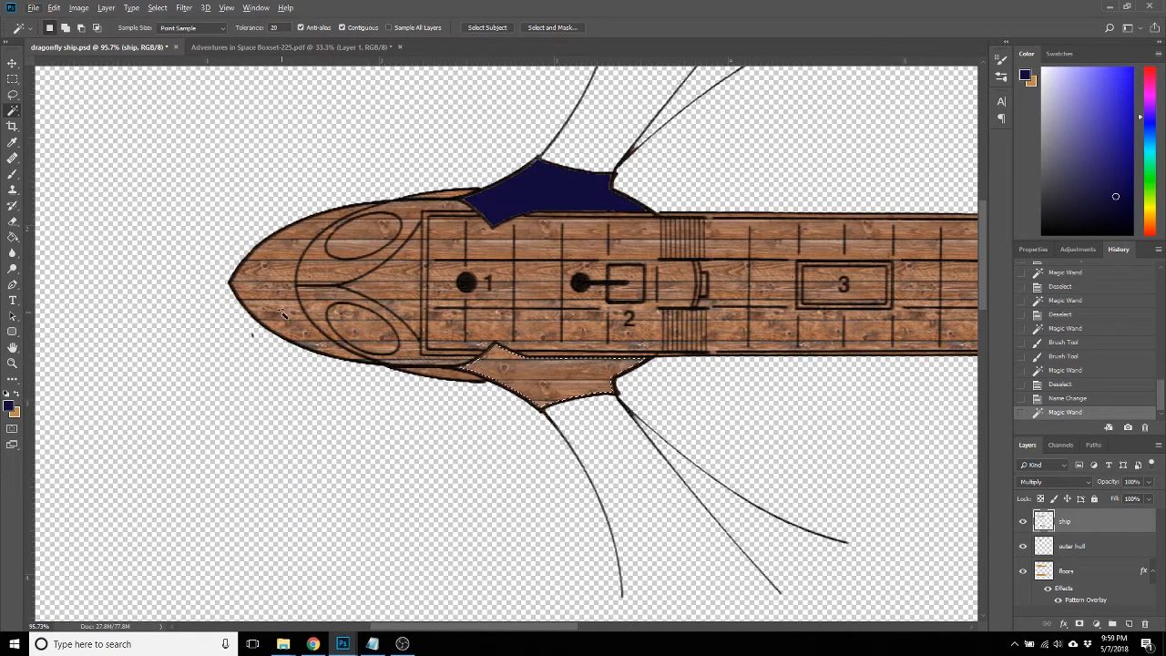
pyautogui.click(301, 292)
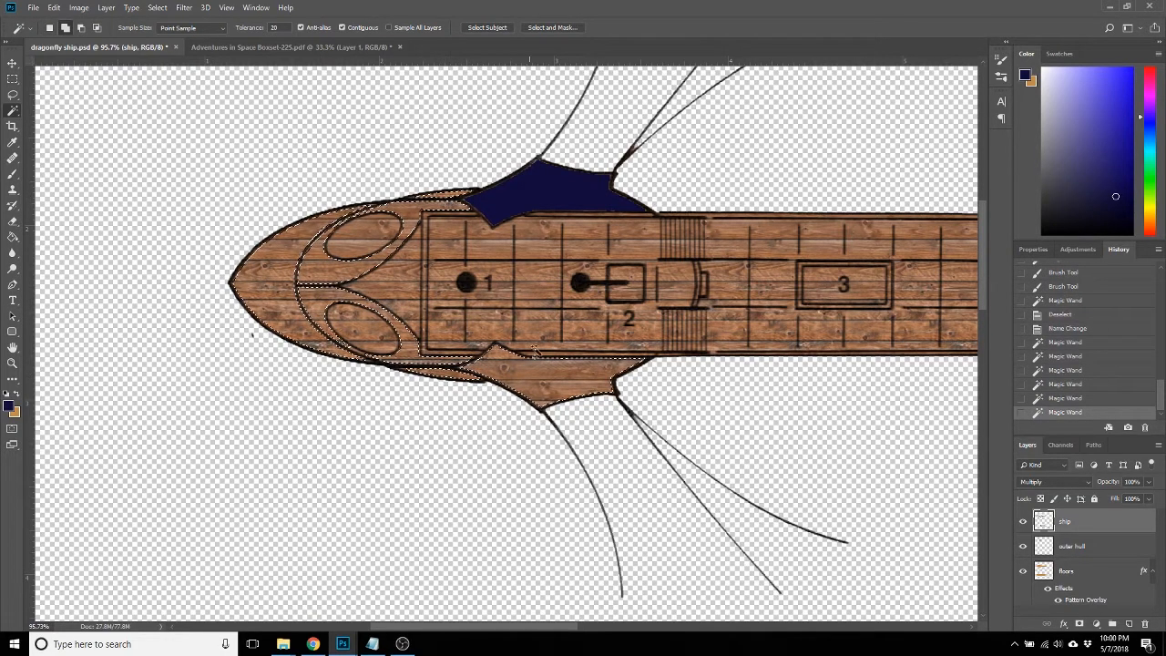
pyautogui.click(1072, 545)
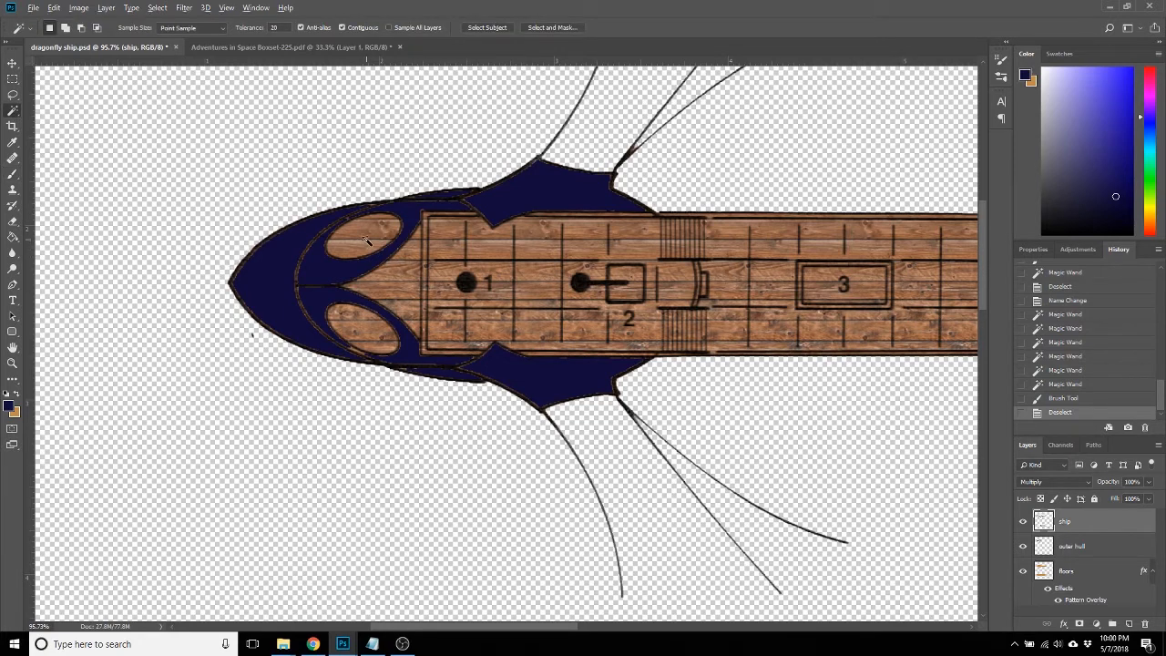
pyautogui.click(364, 241)
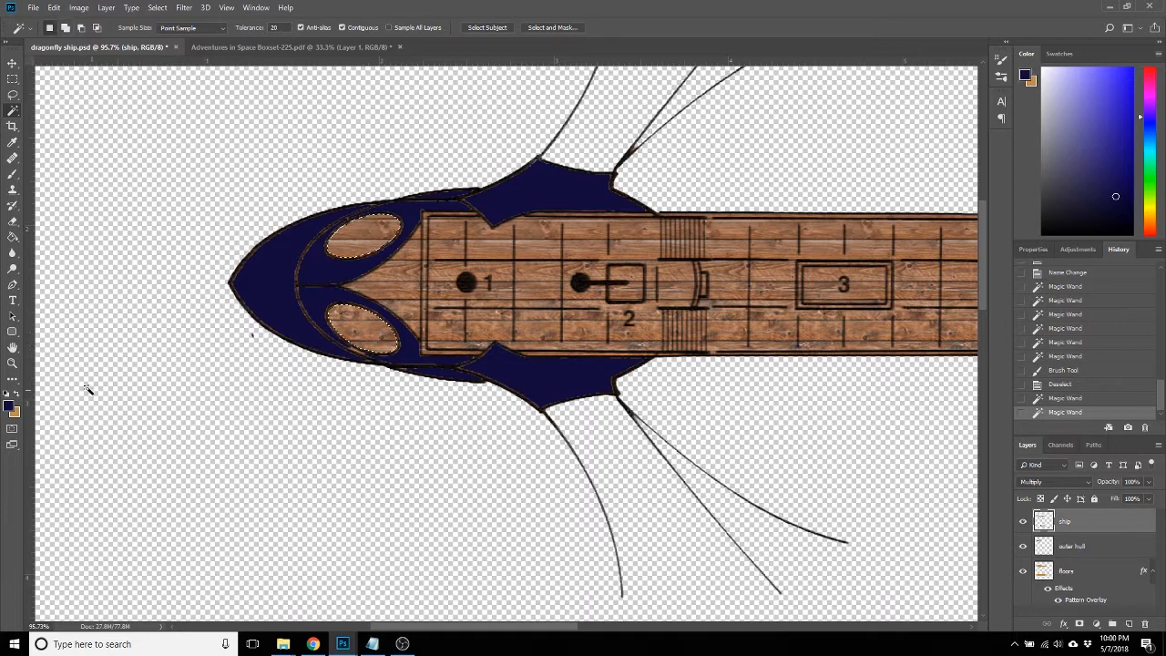
# Pick yellow and paint both selected oval bow ports on the outer hull layer.
pyautogui.click(11, 404)
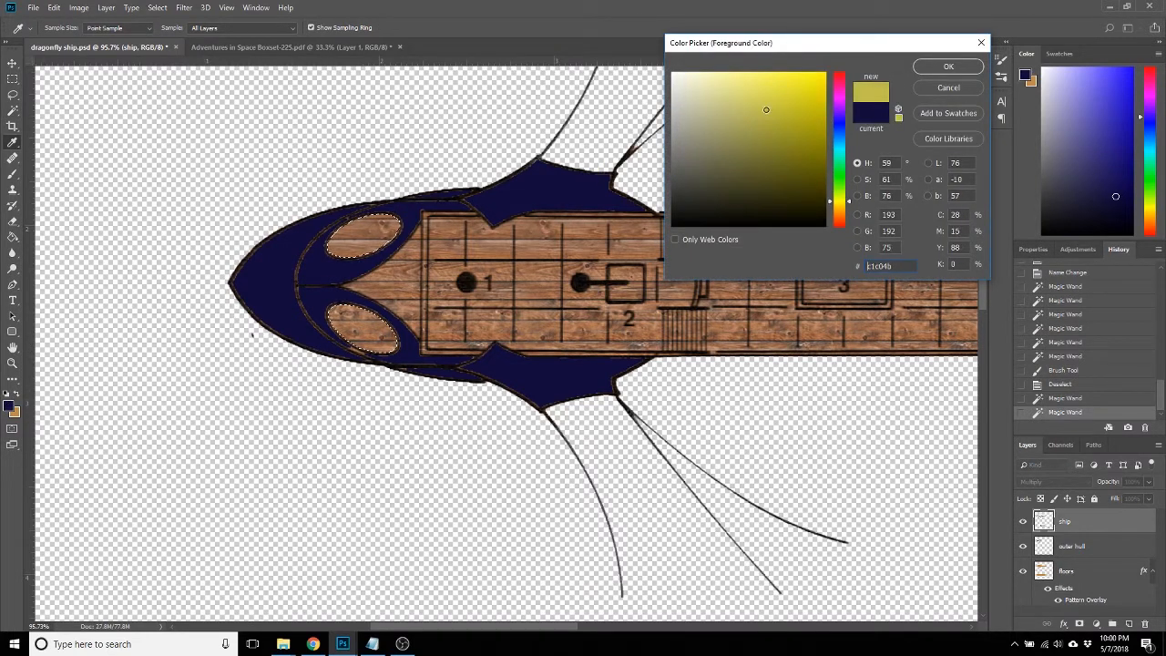
pyautogui.click(947, 66)
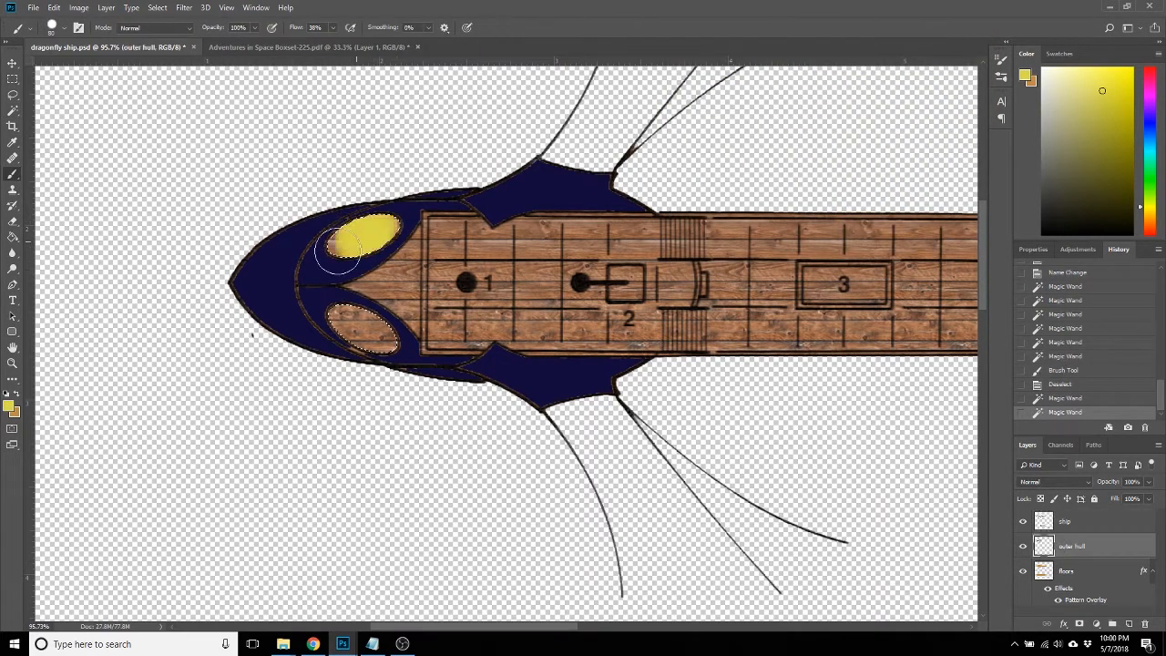
pyautogui.click(374, 337)
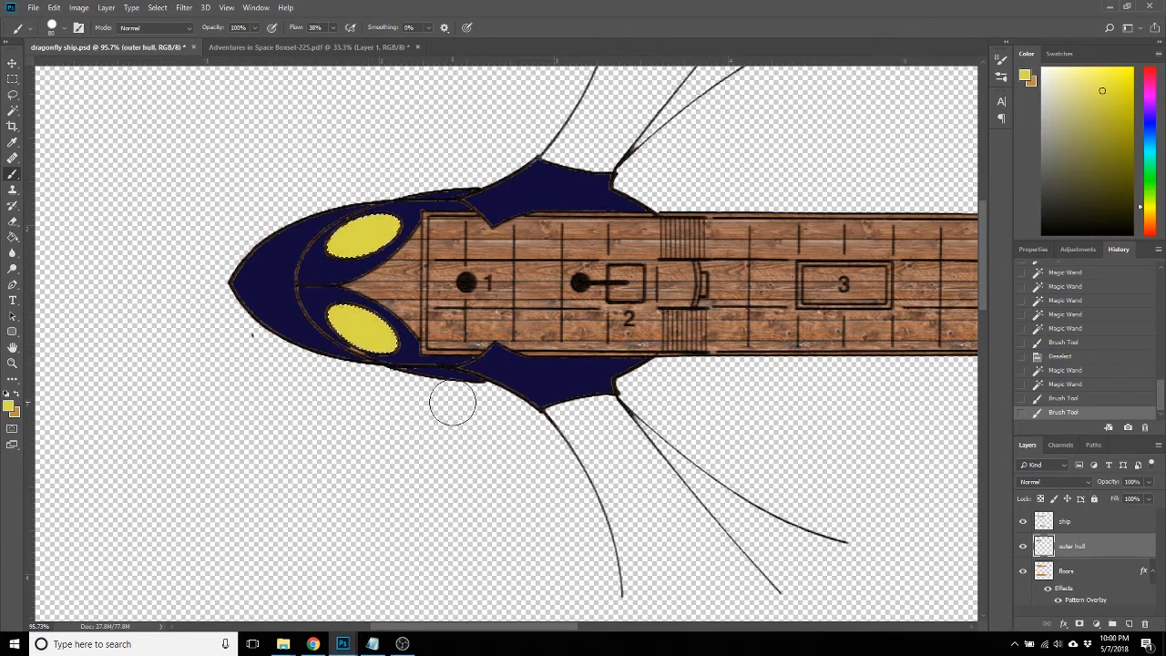
pyautogui.moveTo(150, 173)
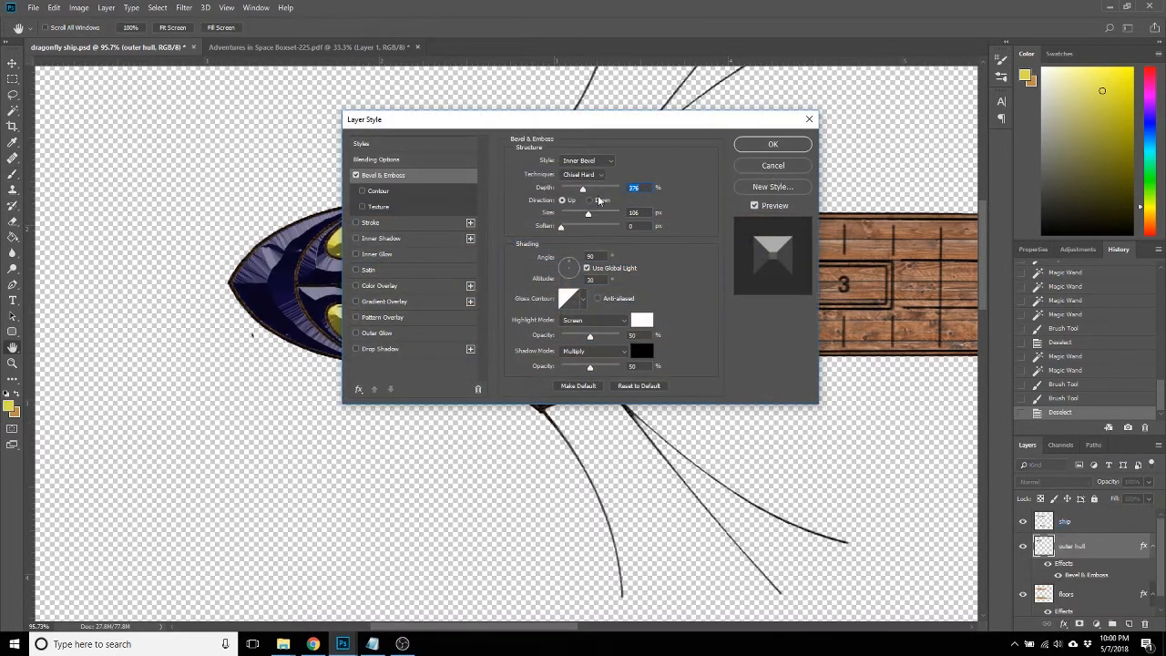
# Give outer hull a Smooth Bevel & Emboss with direction Up and reduced depth.
pyautogui.click(599, 174)
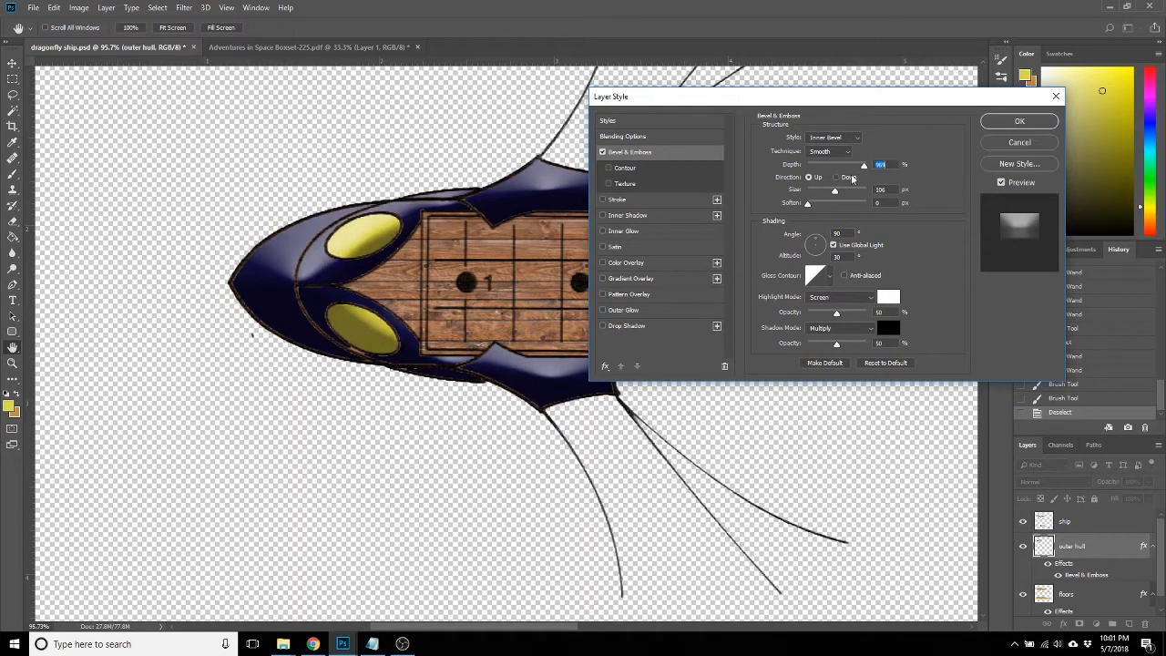
pyautogui.click(836, 177)
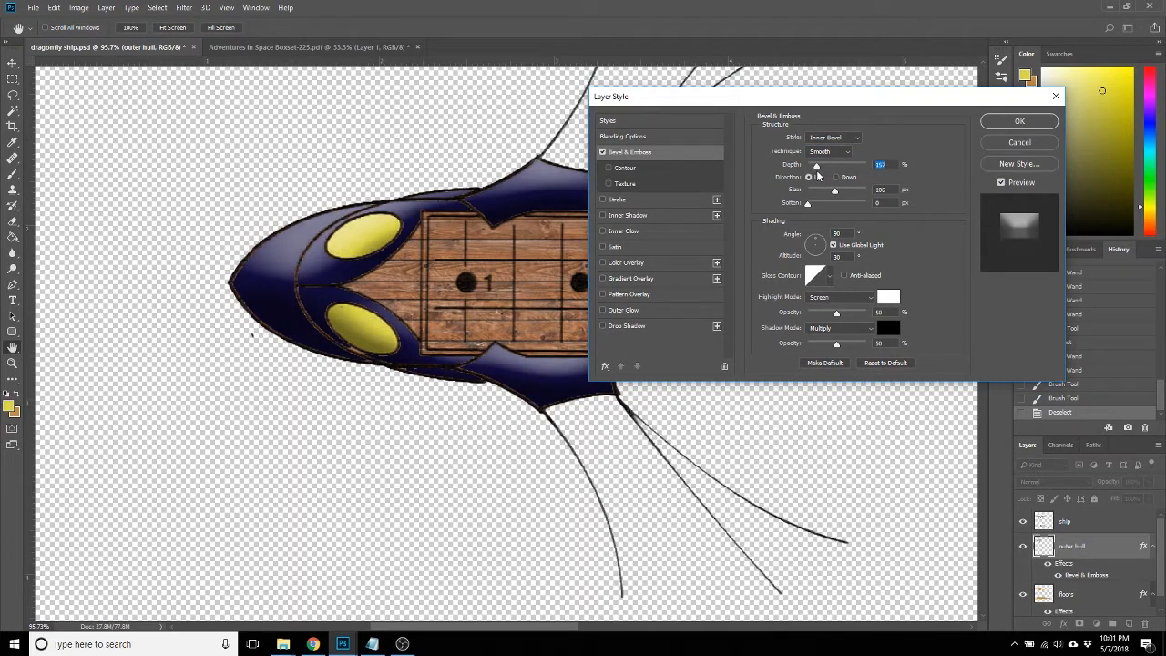
pyautogui.click(807, 176)
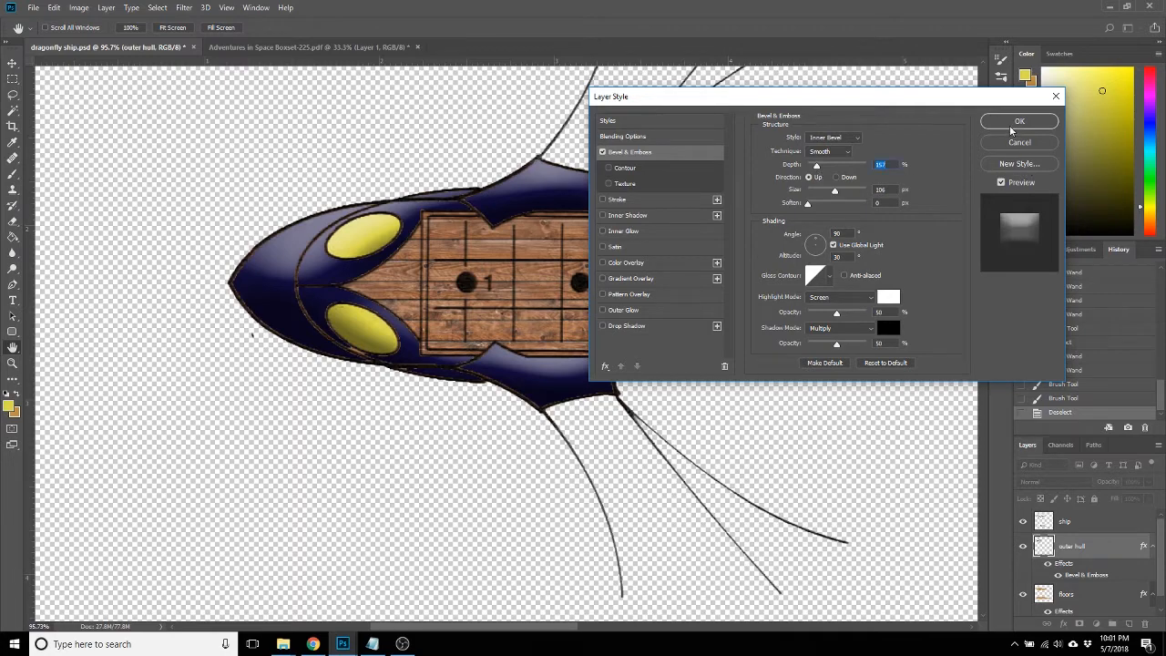
pyautogui.click(1019, 120)
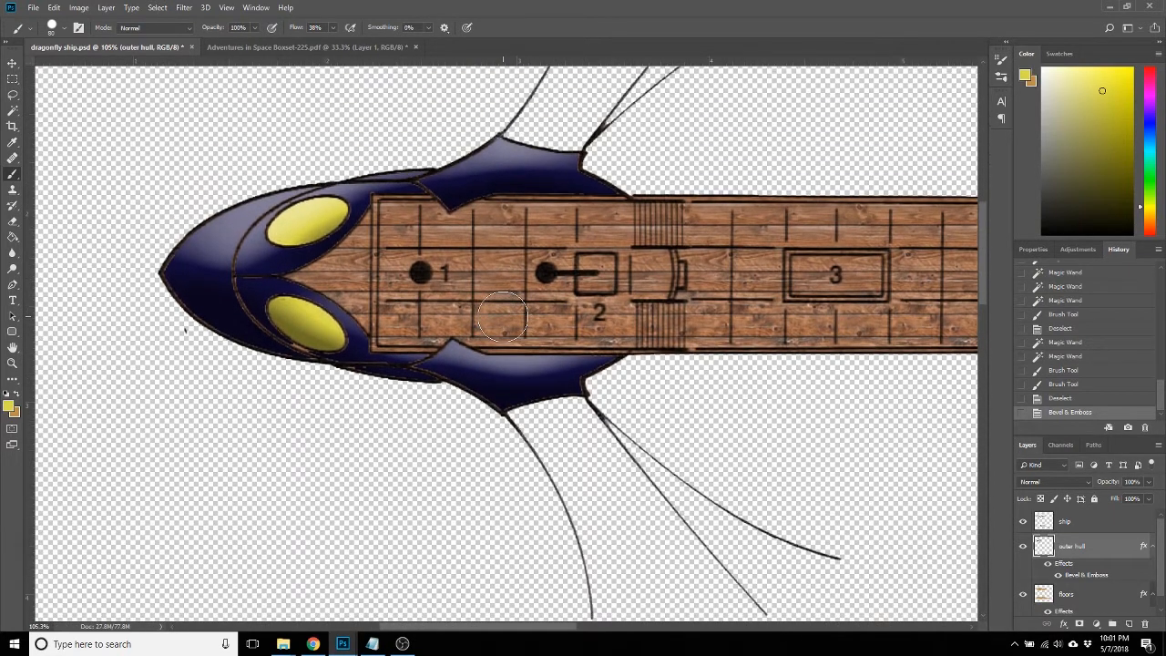
pyautogui.moveTo(674, 550)
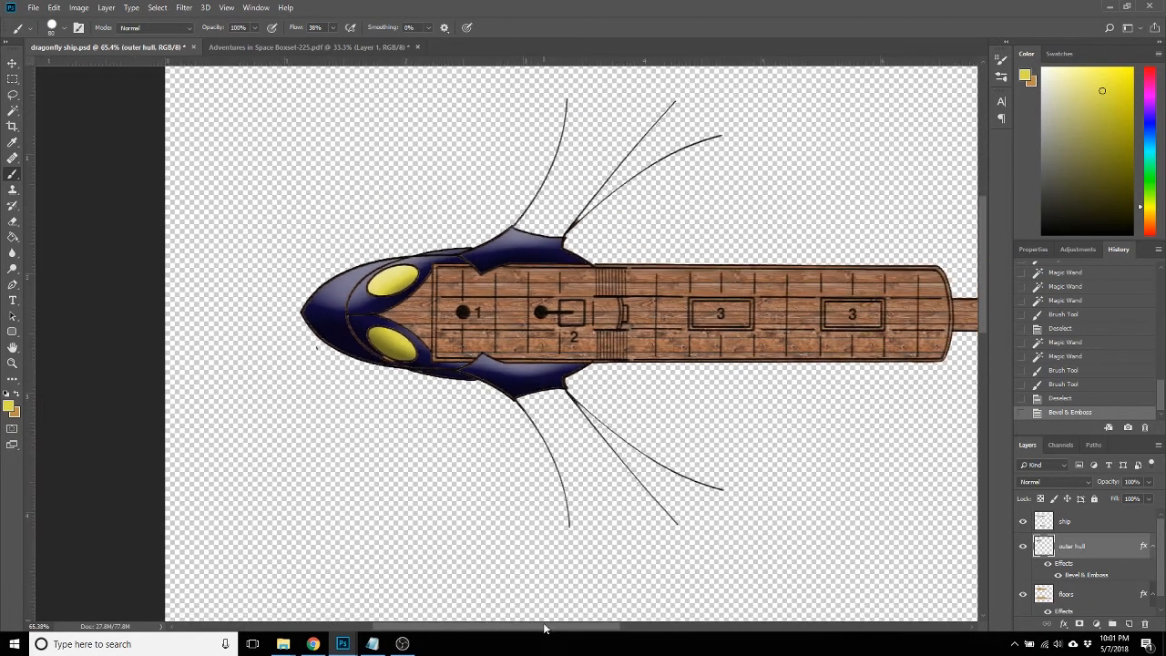
# Select a thin strip along the deck's top edge and paint it navy.
pyautogui.hscroll(-3)
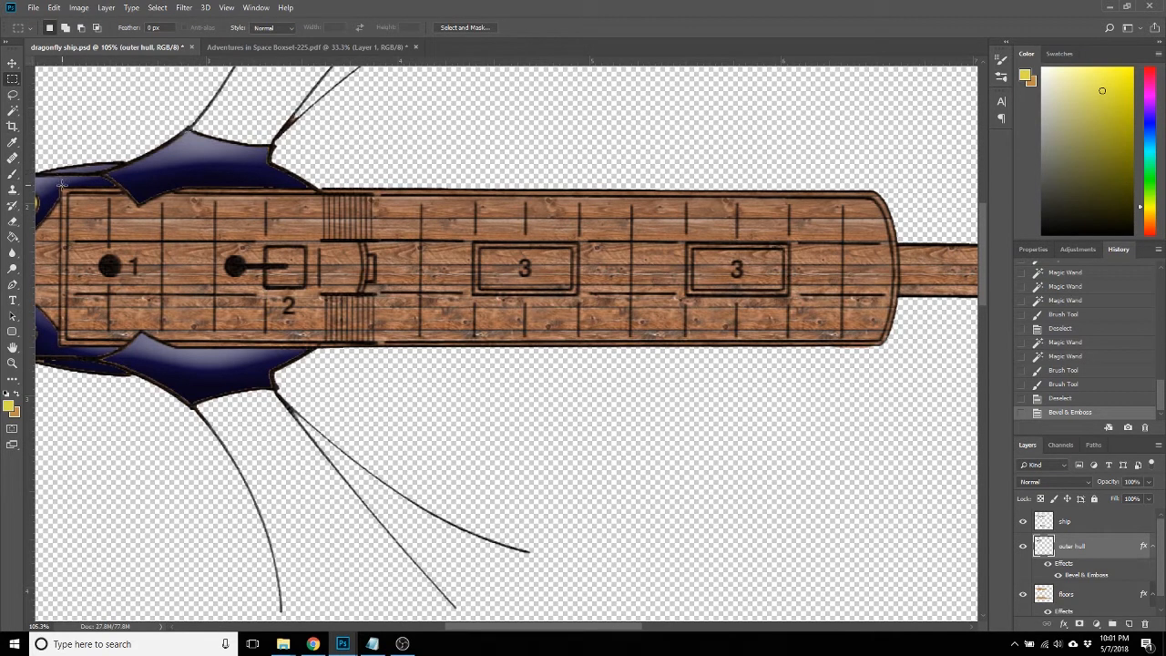
pyautogui.moveTo(59, 187); pyautogui.dragTo(837, 202)
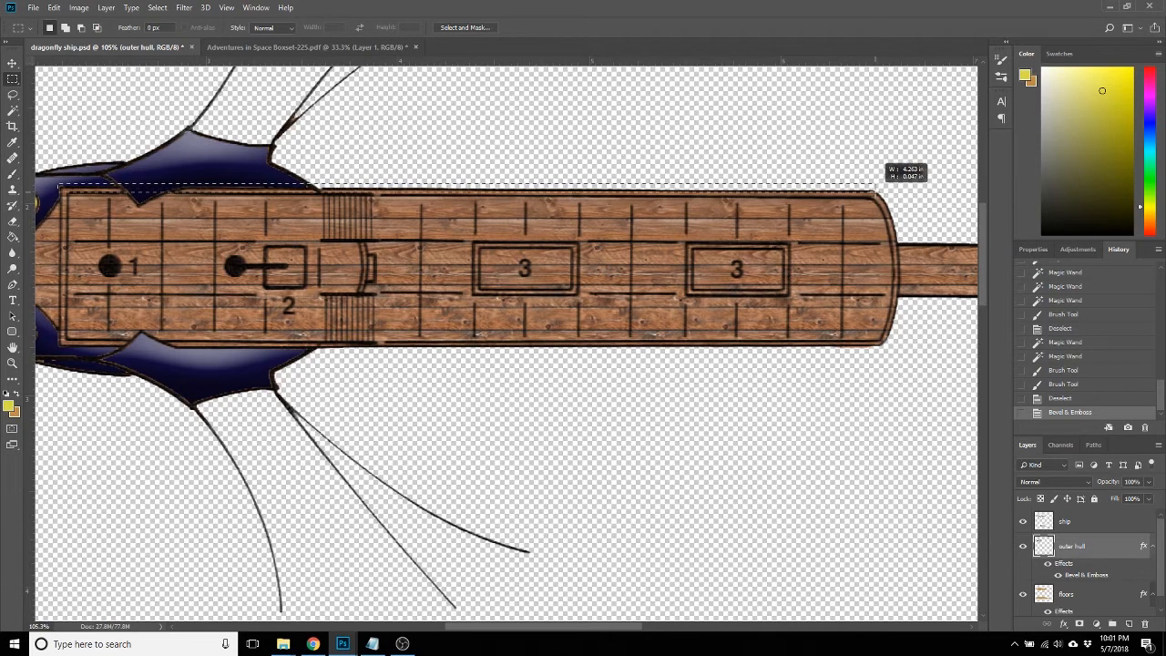
pyautogui.moveTo(61, 186); pyautogui.dragTo(872, 189)
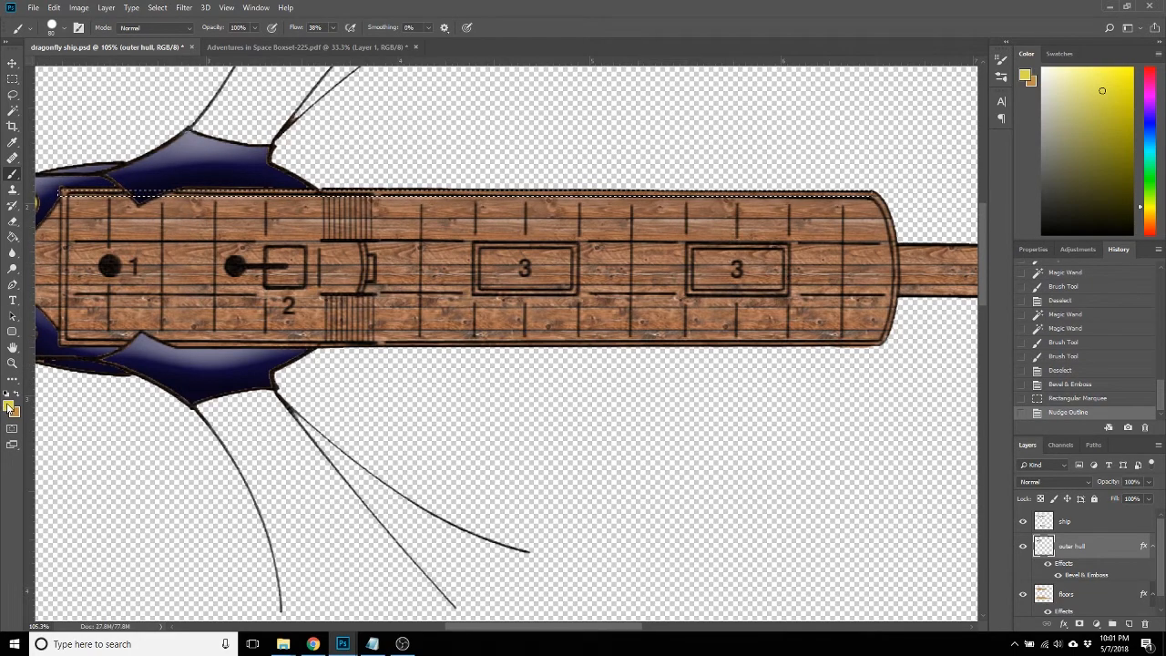
pyautogui.click(8, 397)
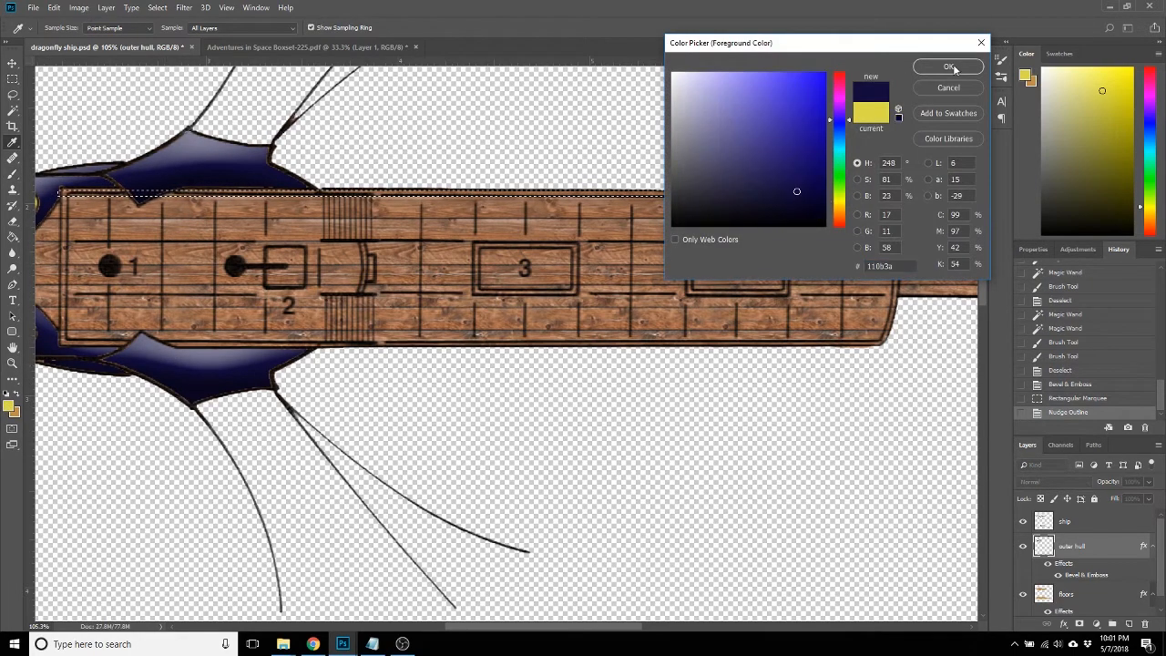
pyautogui.click(948, 66)
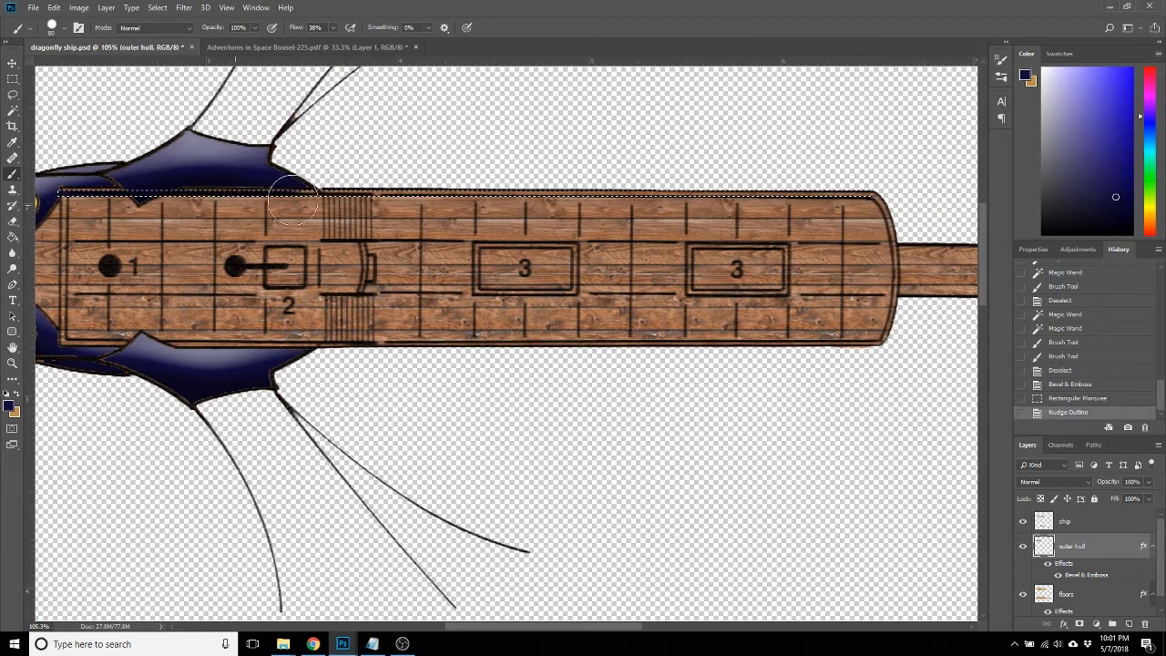
pyautogui.moveTo(291, 194); pyautogui.dragTo(875, 192)
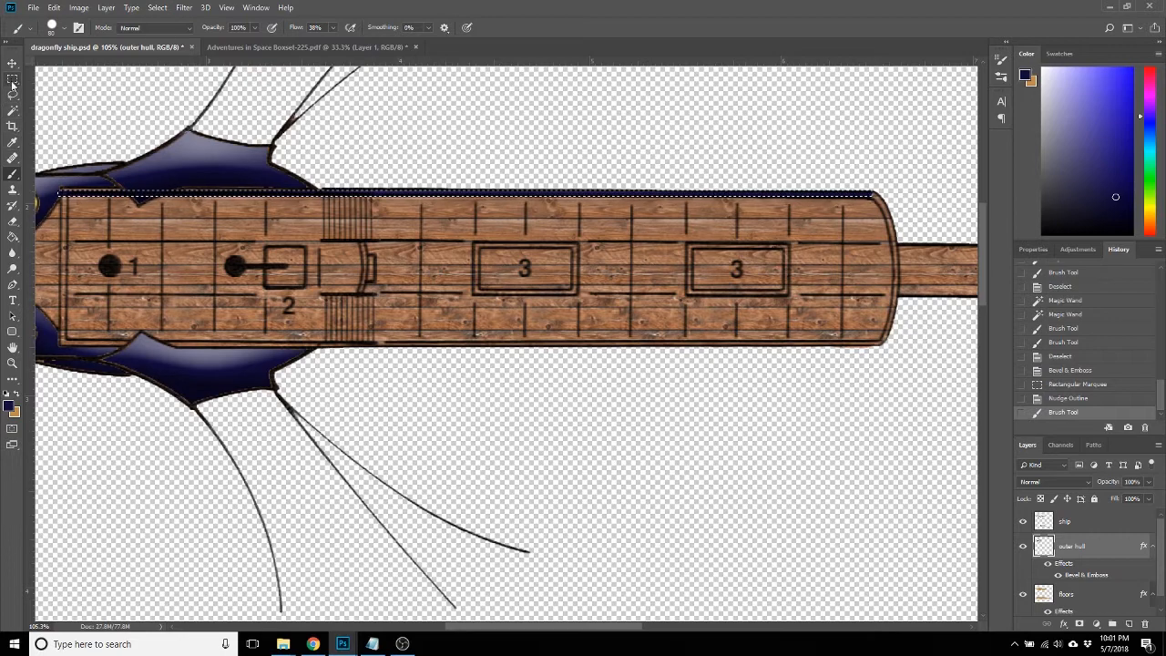
# Move the strip selection to the deck's bottom edge for navy paint, then deselect.
pyautogui.click(13, 82)
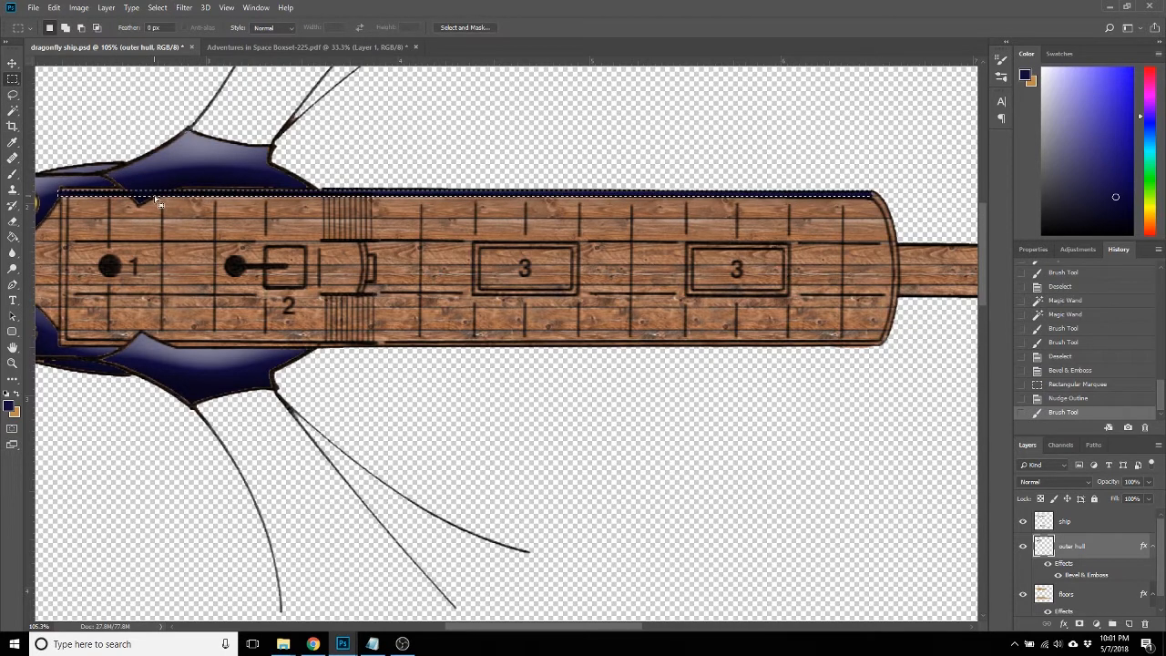
pyautogui.moveTo(160, 194); pyautogui.dragTo(177, 323)
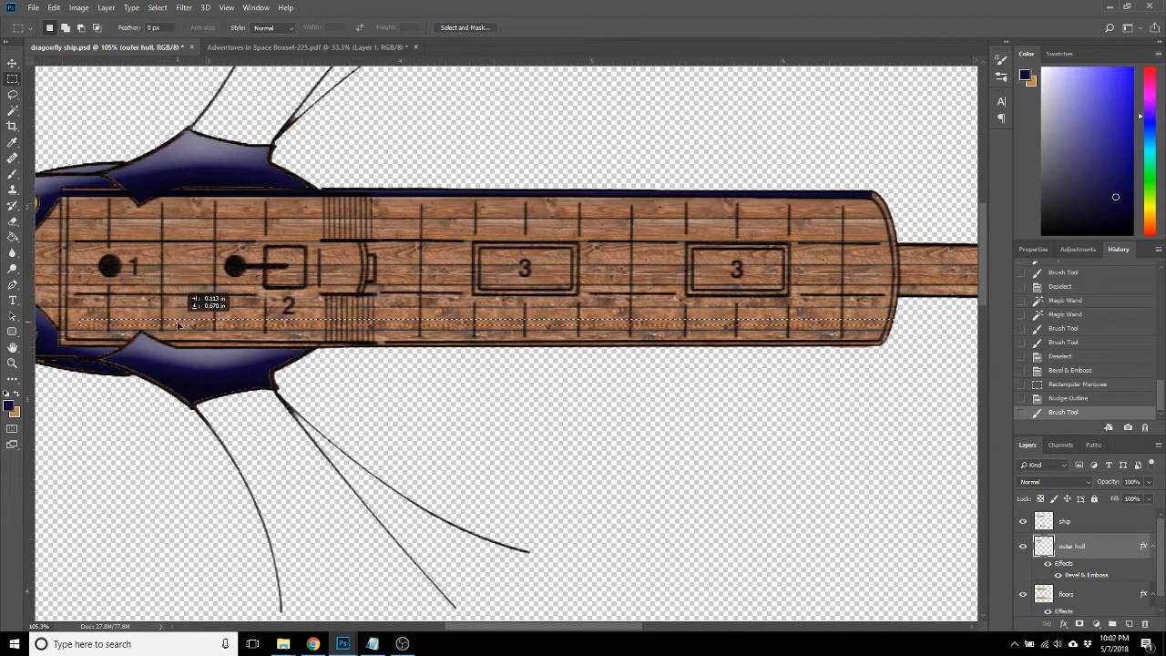
pyautogui.moveTo(178, 324); pyautogui.dragTo(157, 344)
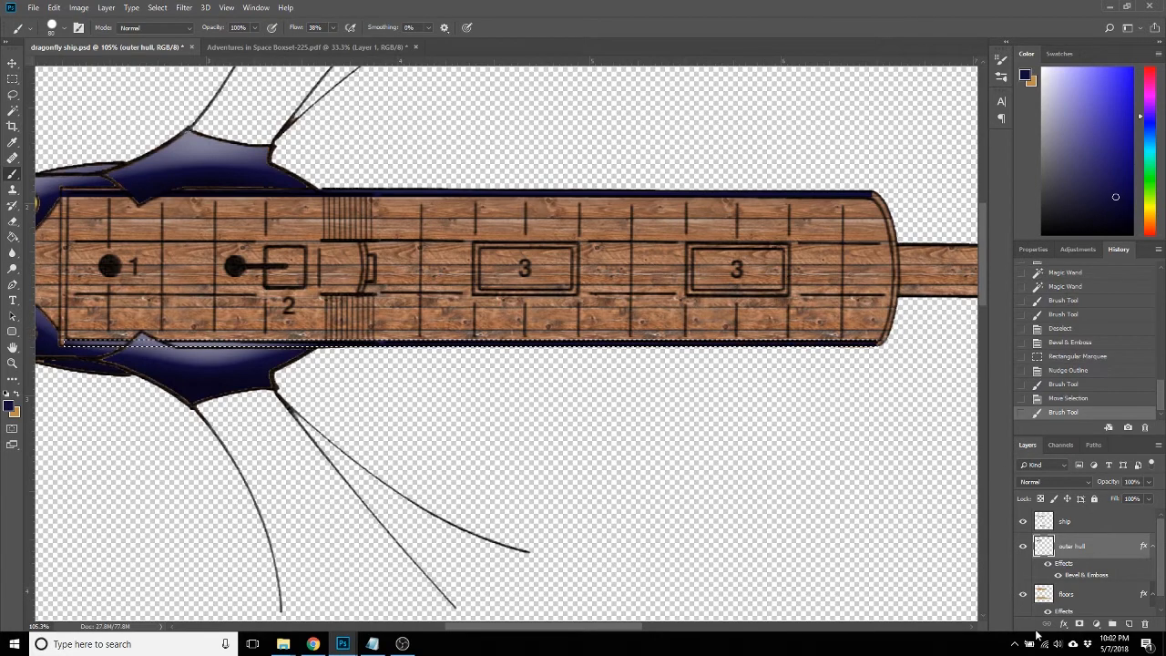
pyautogui.press('ctrl+d')
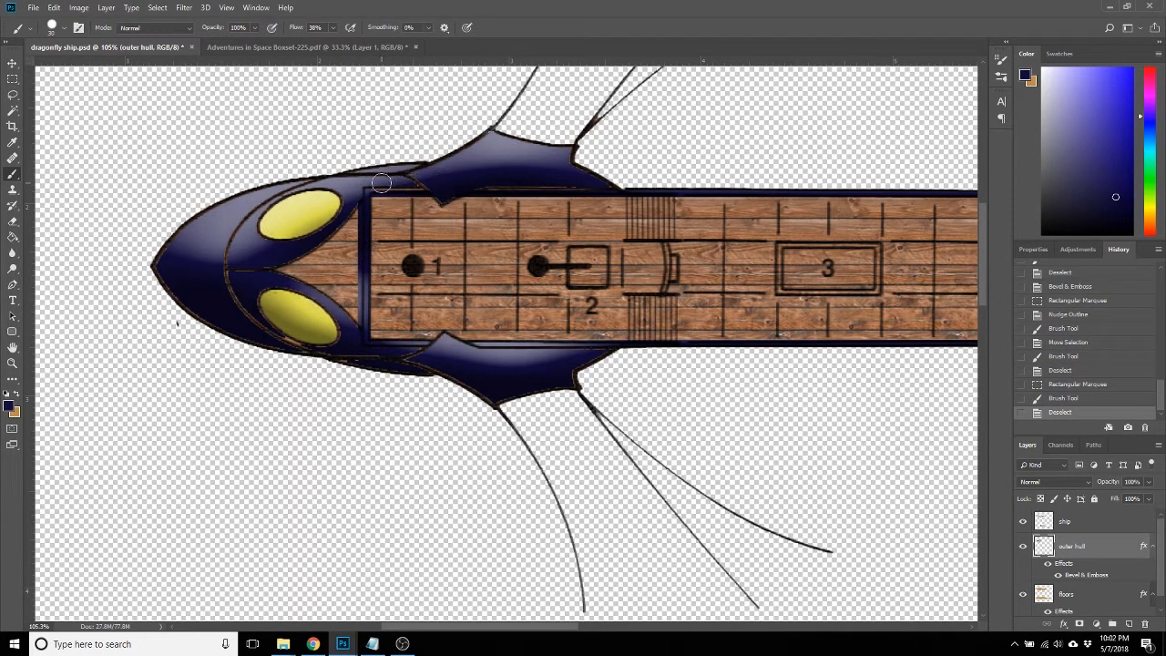
# Brush darker navy shading around the upper eye and beside the lower eye.
pyautogui.moveTo(381, 183); pyautogui.dragTo(433, 190)
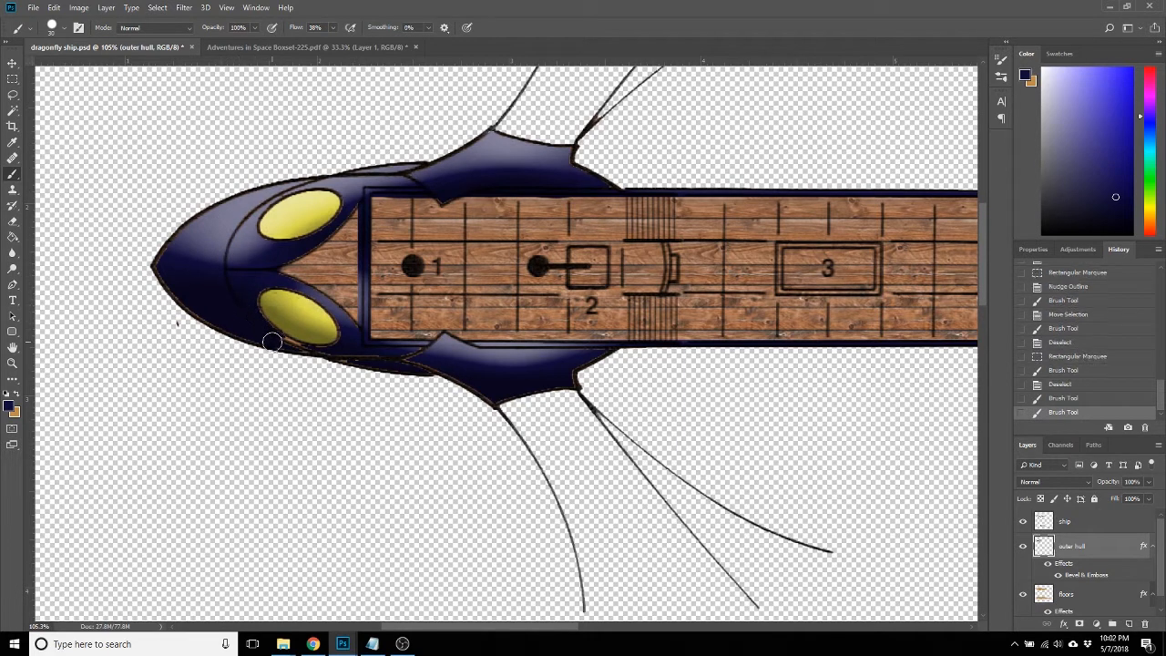
pyautogui.moveTo(286, 342)
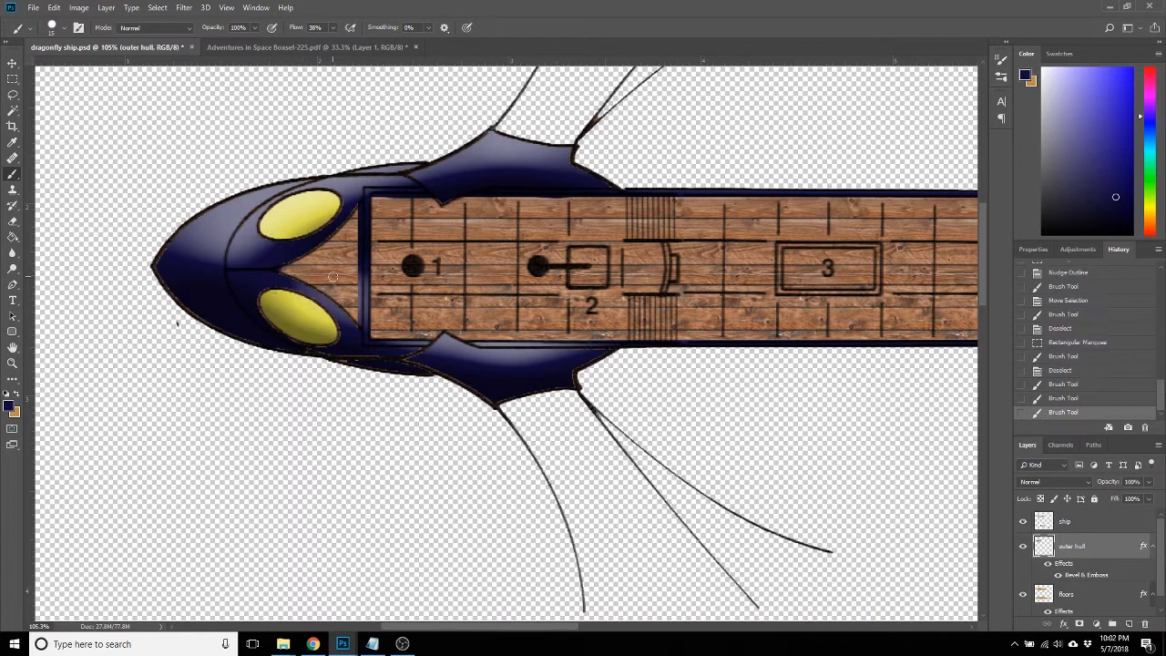
pyautogui.moveTo(287, 268)
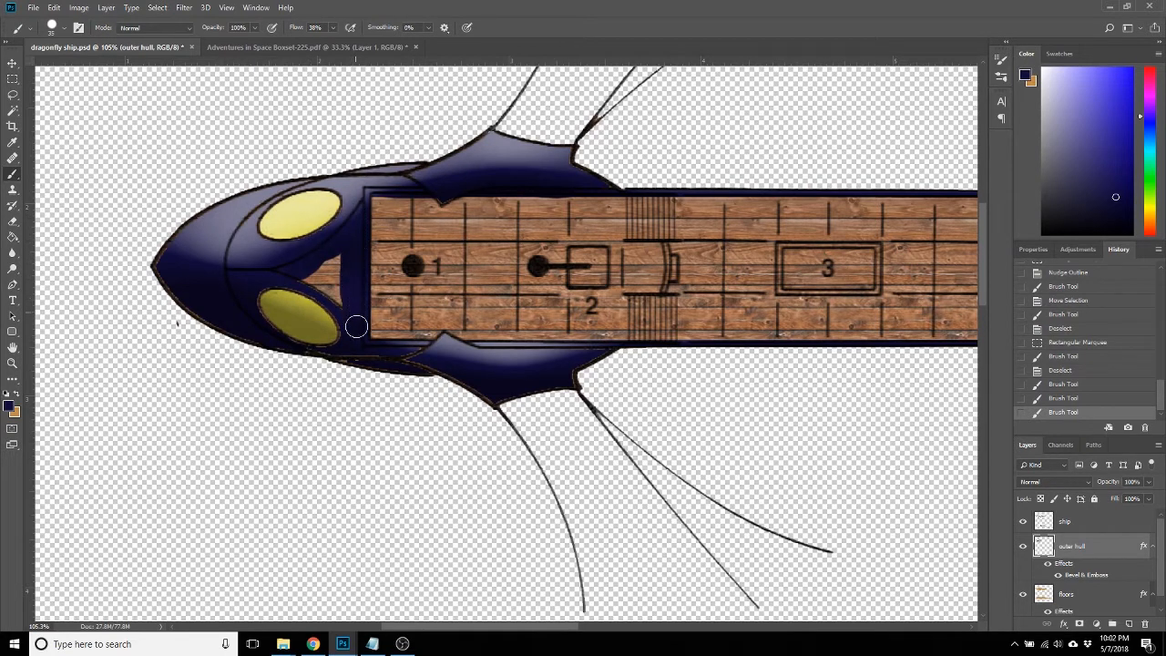
pyautogui.moveTo(355, 326); pyautogui.dragTo(334, 257)
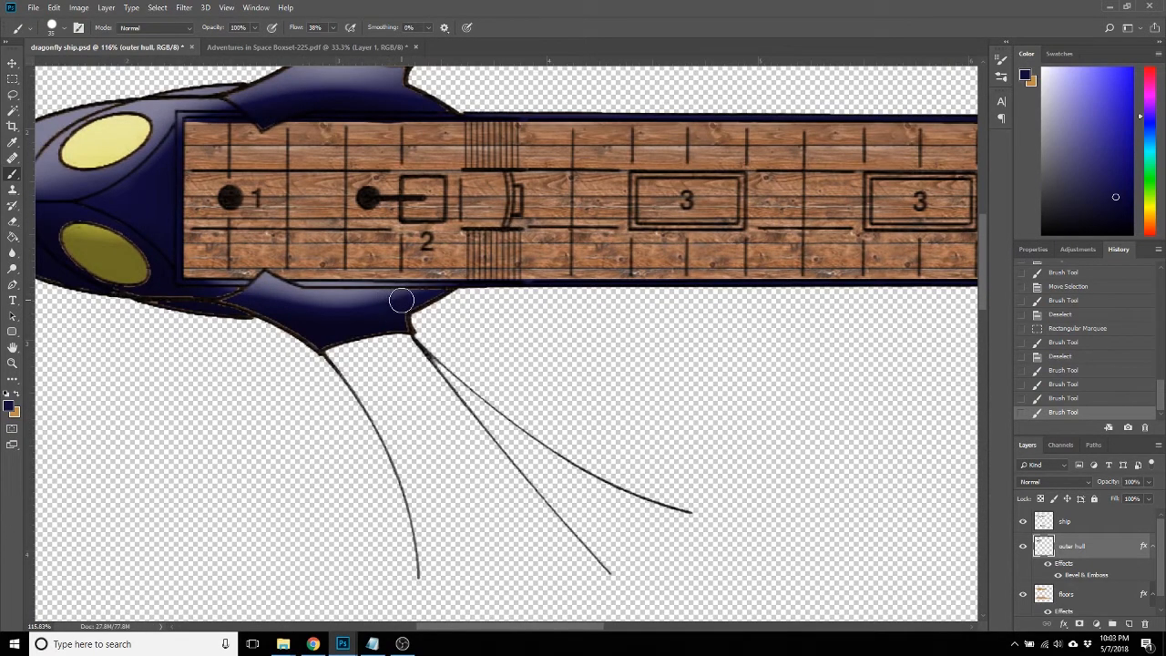
pyautogui.moveTo(426, 289)
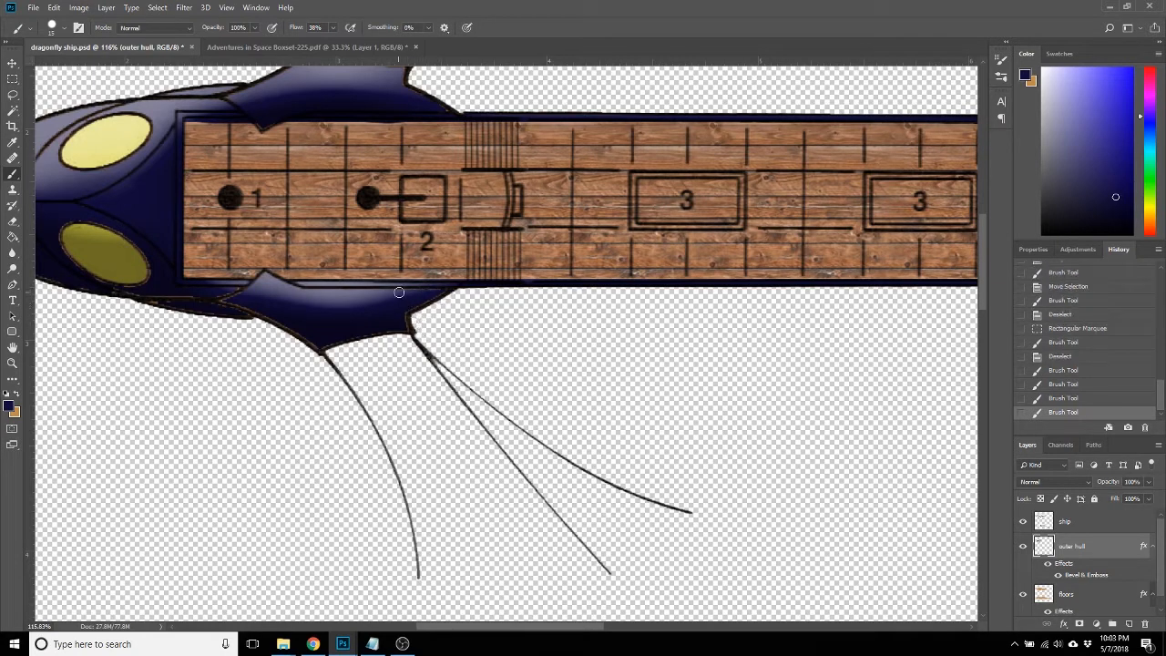
pyautogui.moveTo(414, 303)
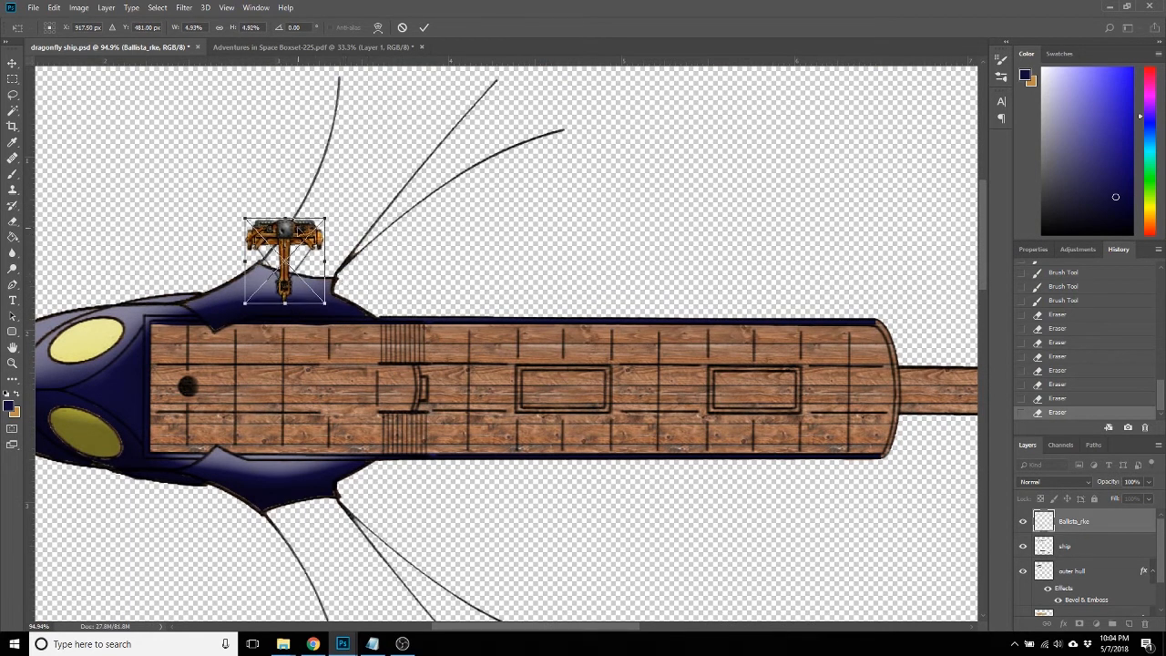
# Shrink the placed ballista onto the forward deck and select its layer.
pyautogui.moveTo(284, 259); pyautogui.dragTo(329, 398)
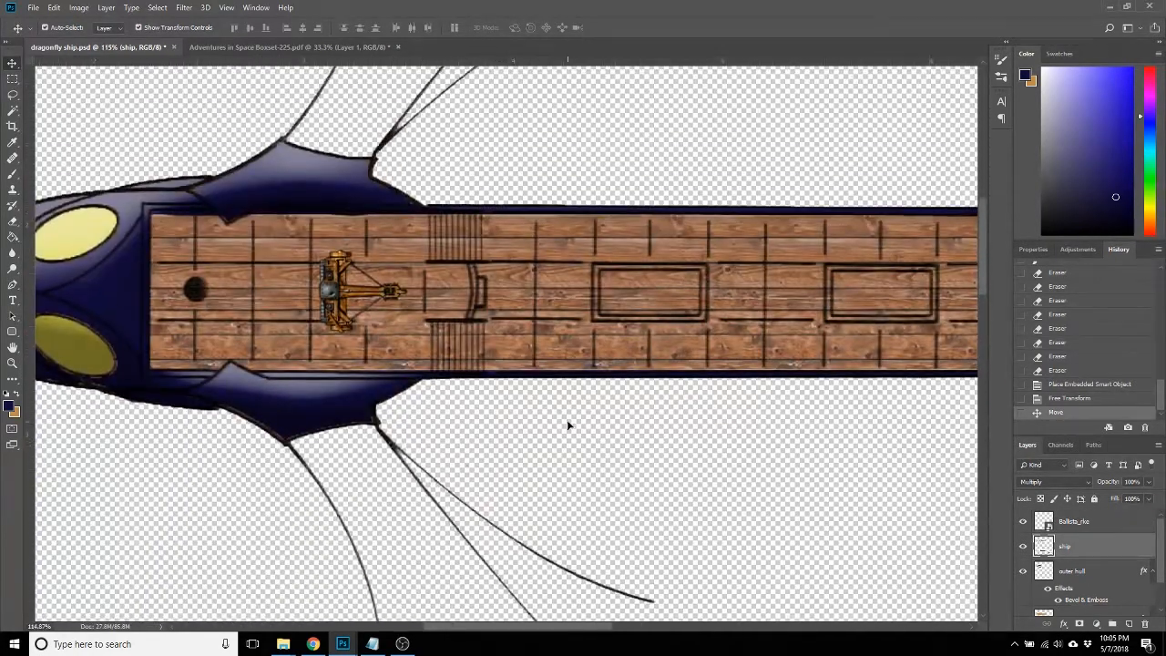
pyautogui.scroll(-3)
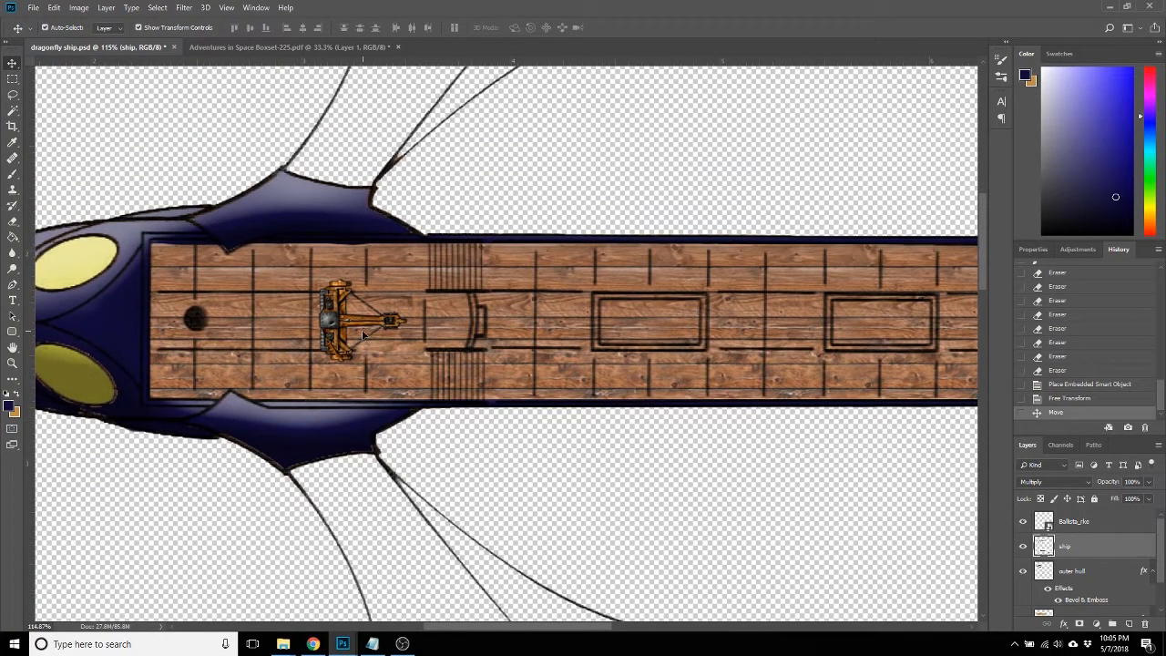
pyautogui.click(1073, 520)
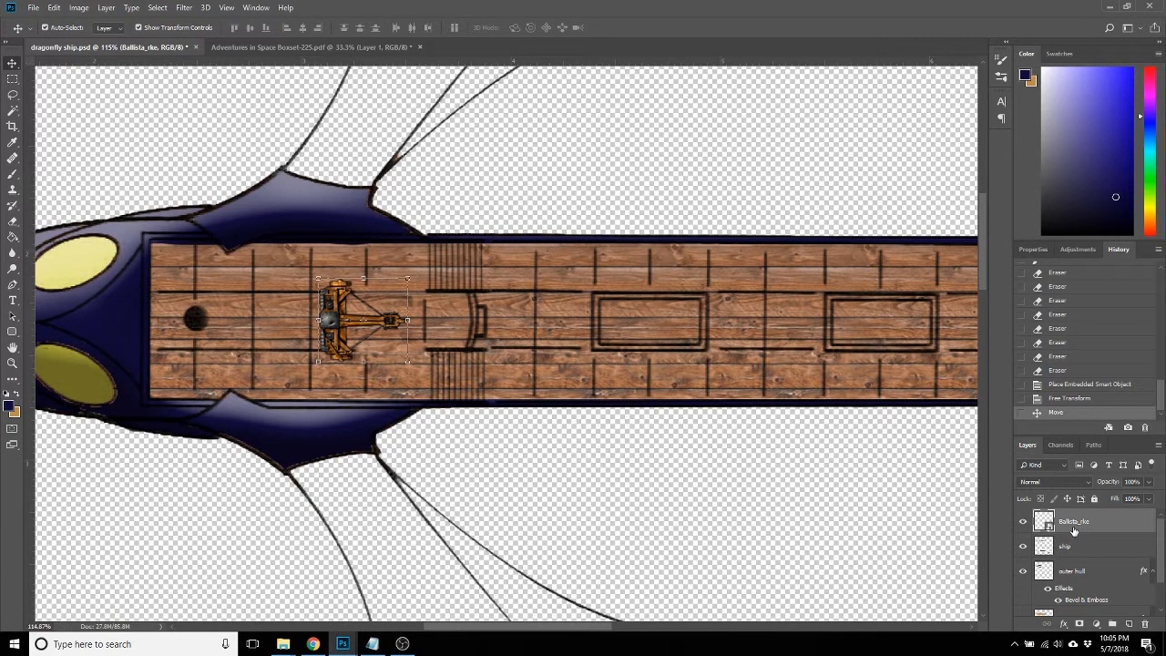
# Duplicate the ballista, shrink the copy at the deck's top edge, and rename it.
pyautogui.rightClick(1072, 521)
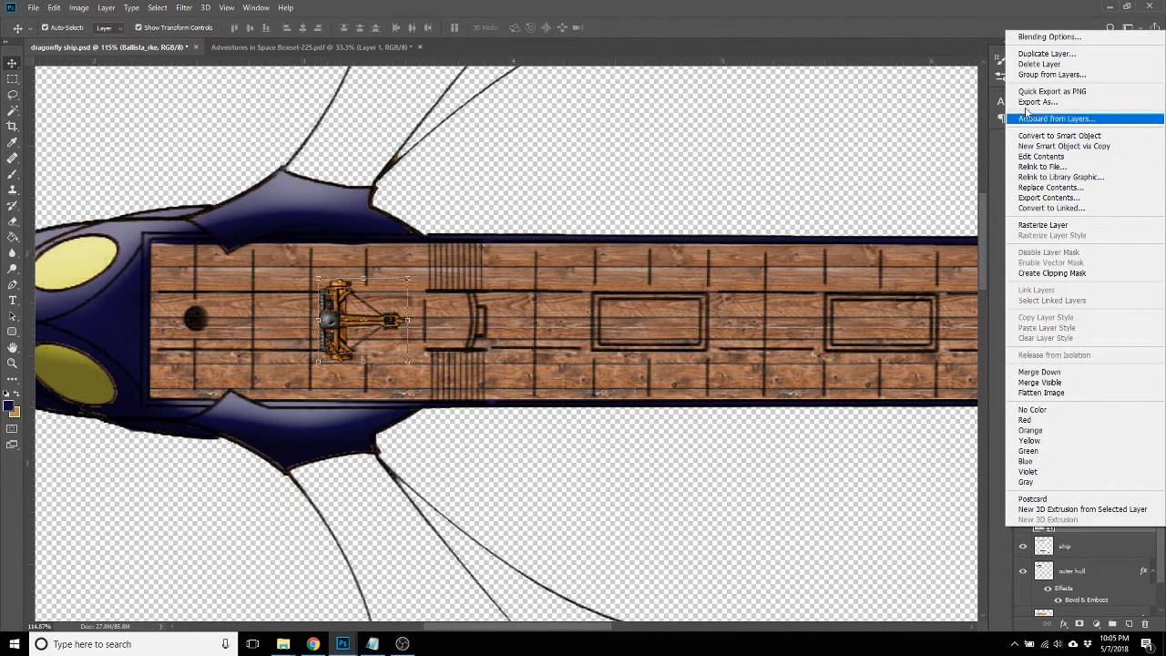
pyautogui.click(1047, 52)
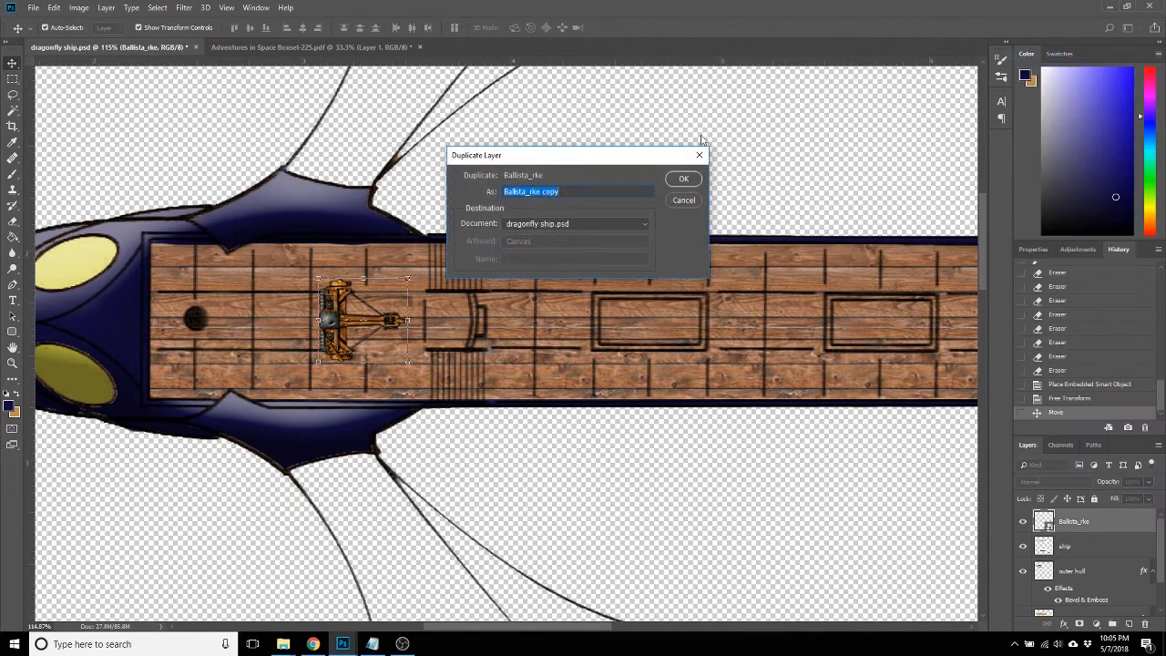
pyautogui.click(683, 178)
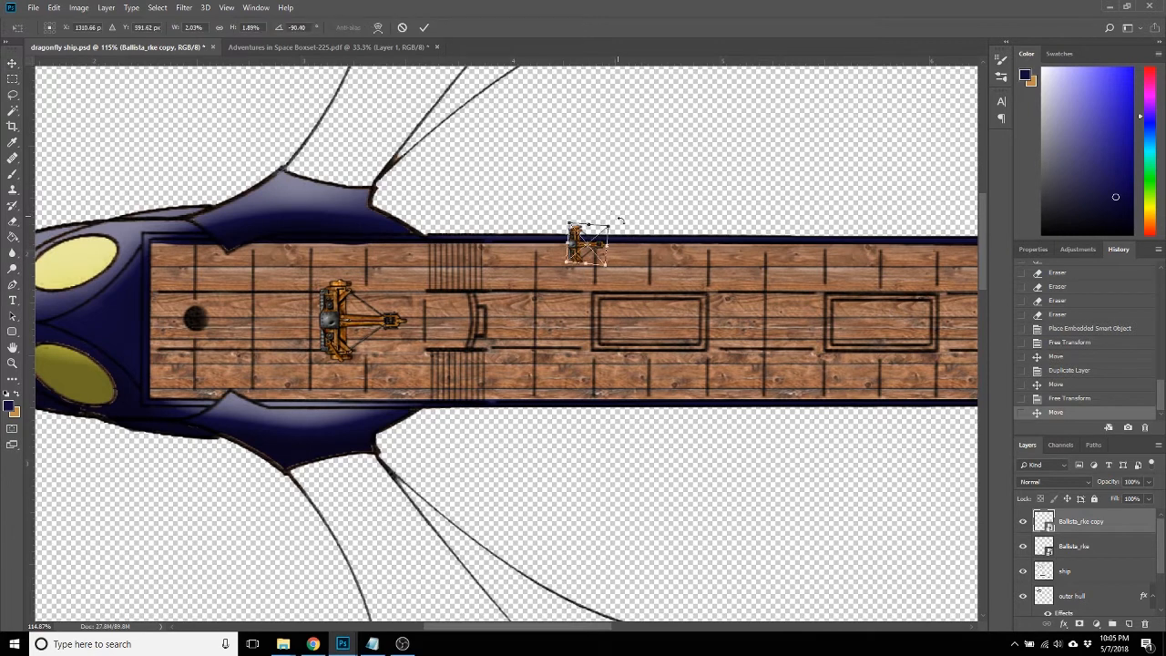
pyautogui.moveTo(619, 221); pyautogui.dragTo(629, 290)
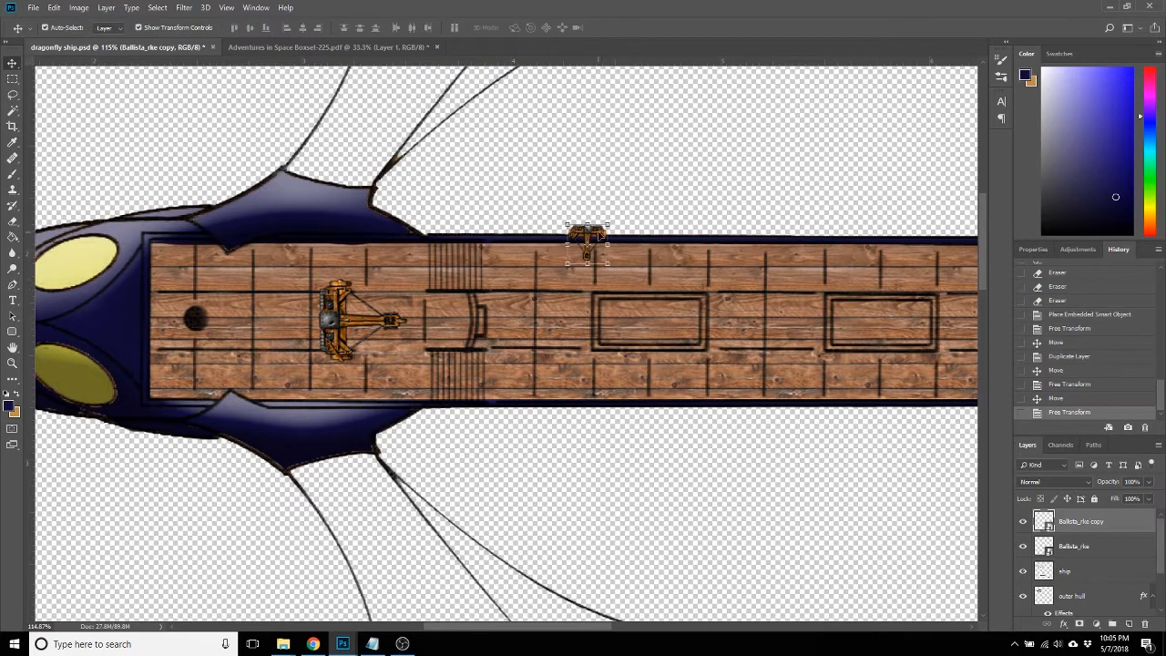
pyautogui.doubleClick(1082, 520)
pyautogui.write('light ballista')
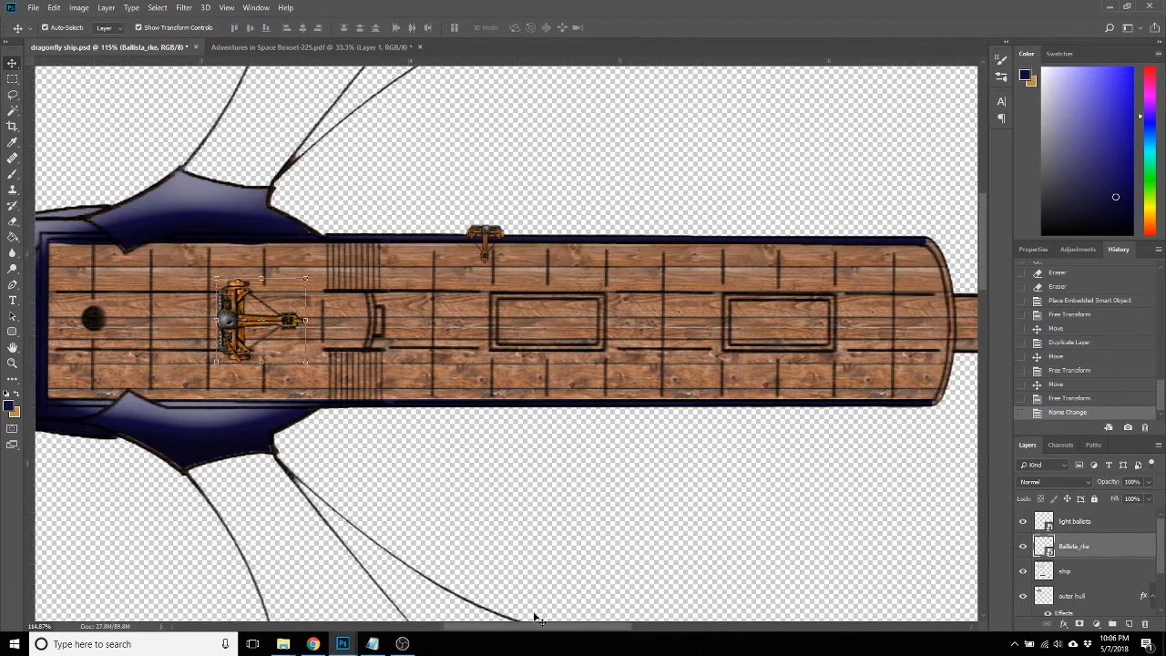
pyautogui.moveTo(581, 273)
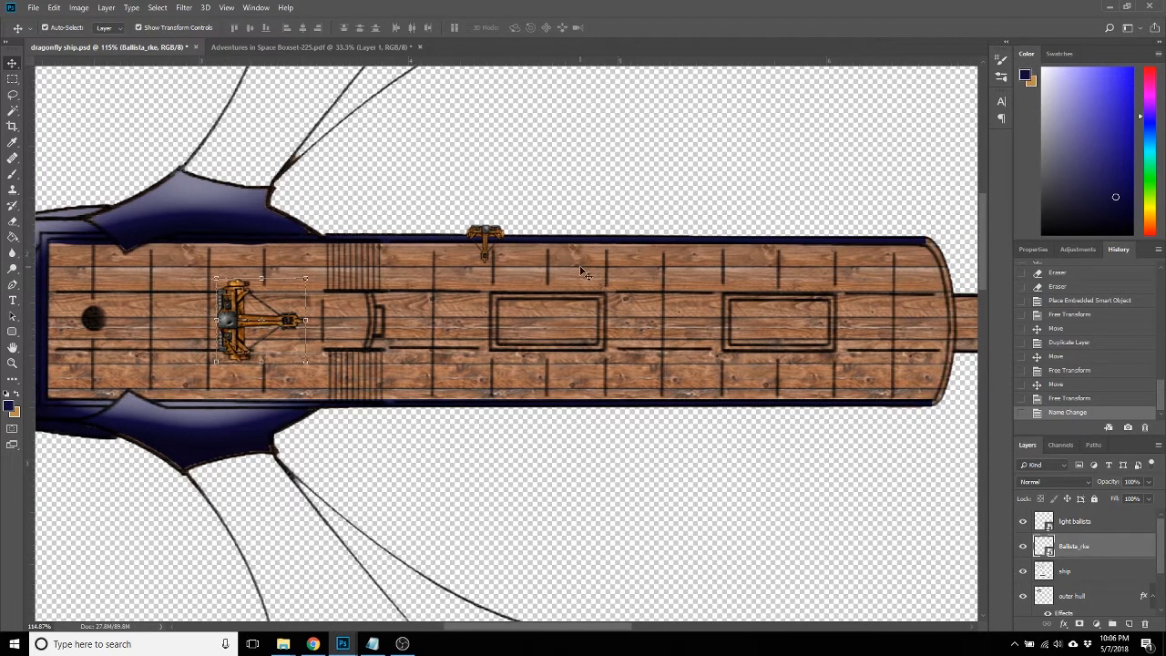
pyautogui.moveTo(537, 359)
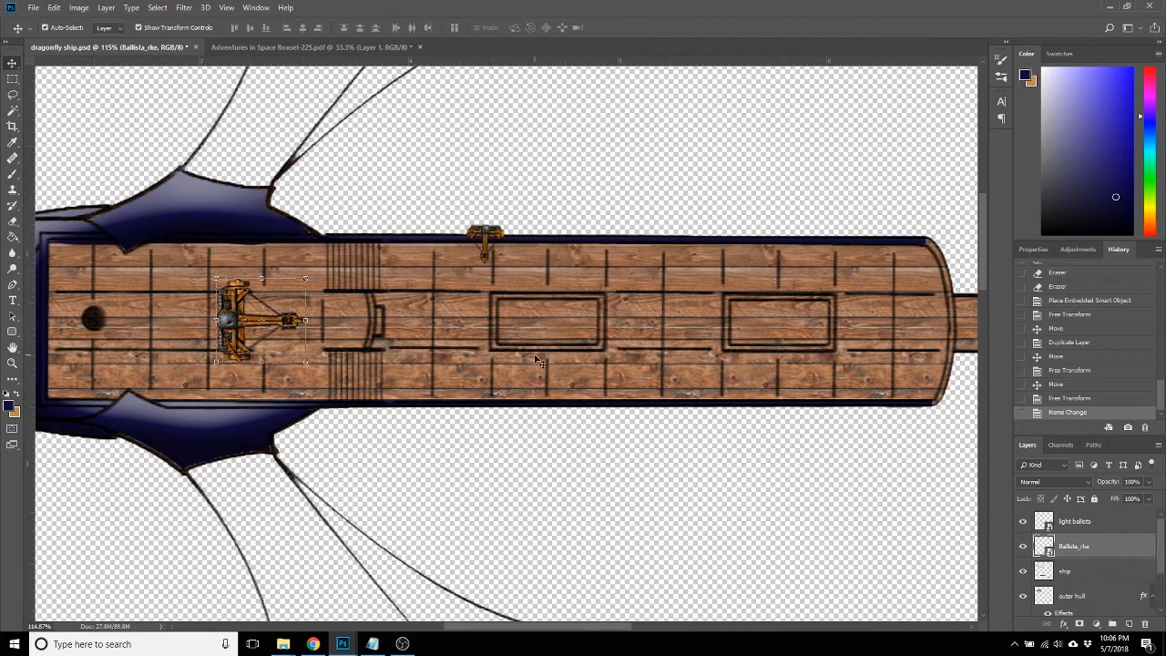
pyautogui.moveTo(538, 223)
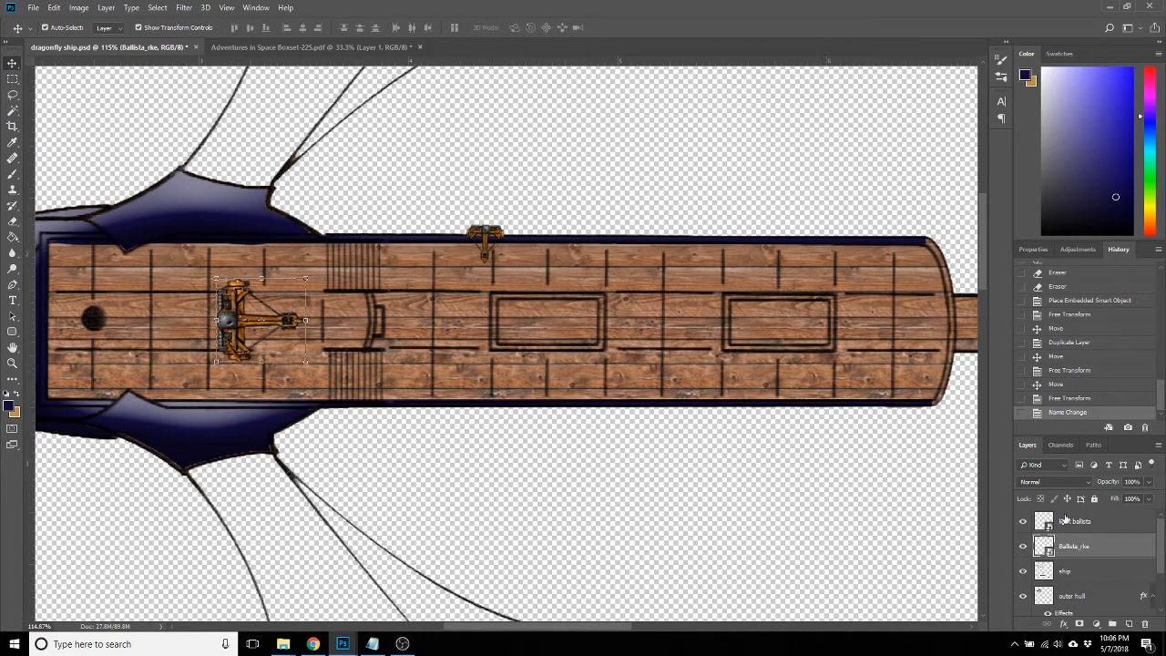
# Duplicate the light ballista and move the copy further aft along the top edge.
pyautogui.rightClick(1080, 520)
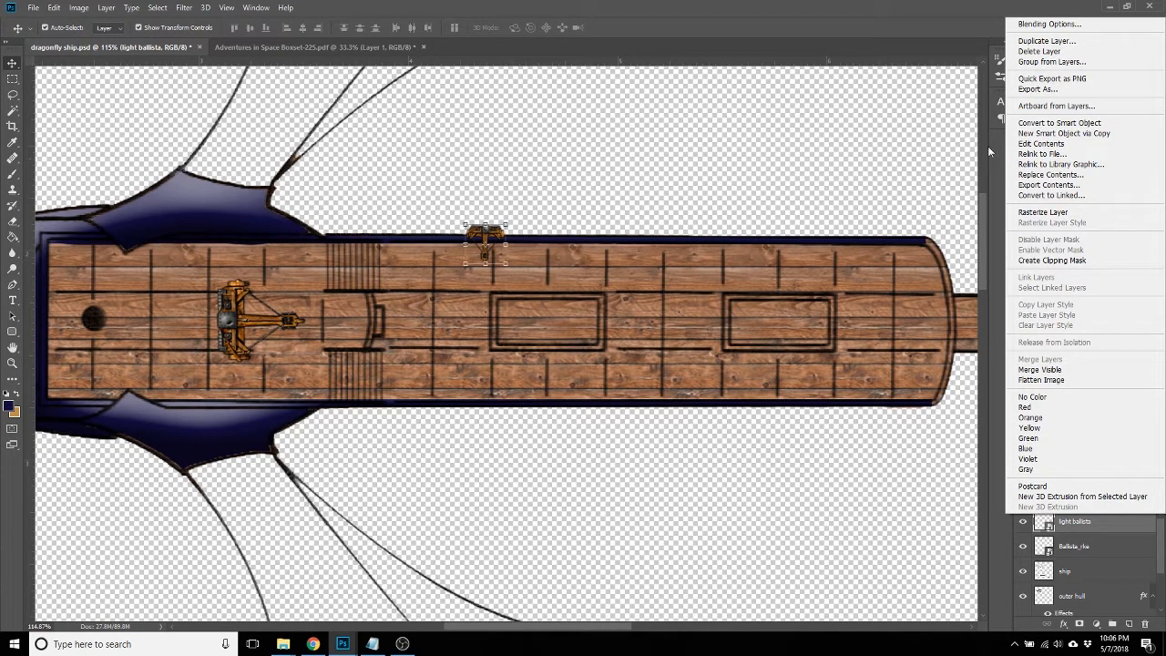
pyautogui.moveTo(1038, 51)
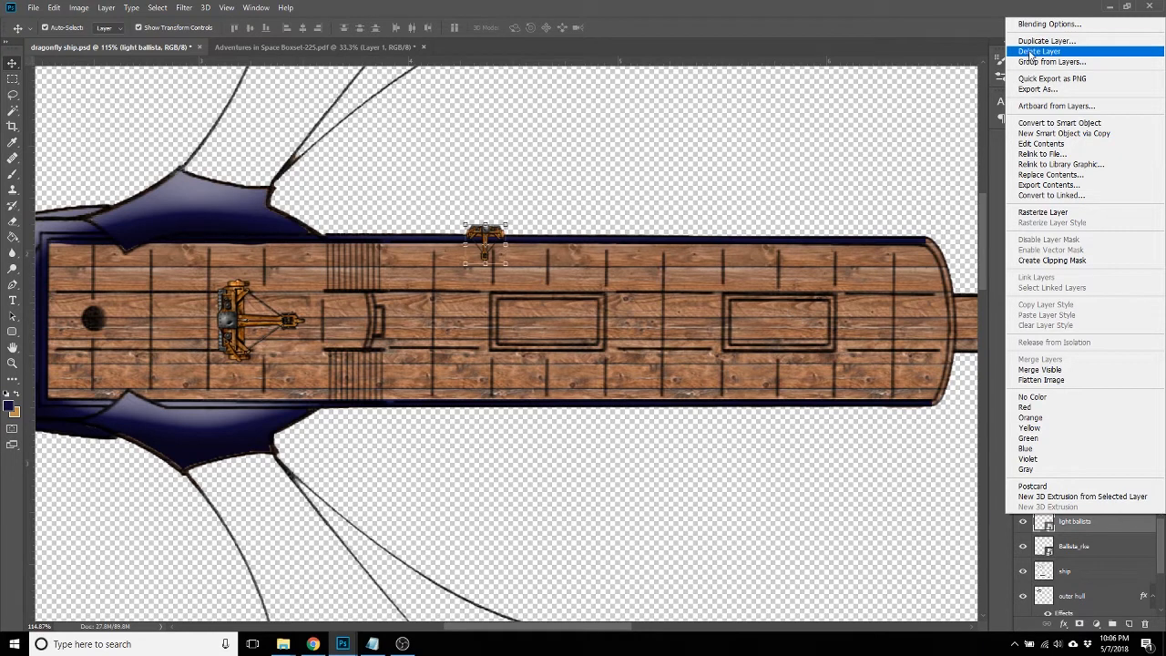
pyautogui.click(1047, 41)
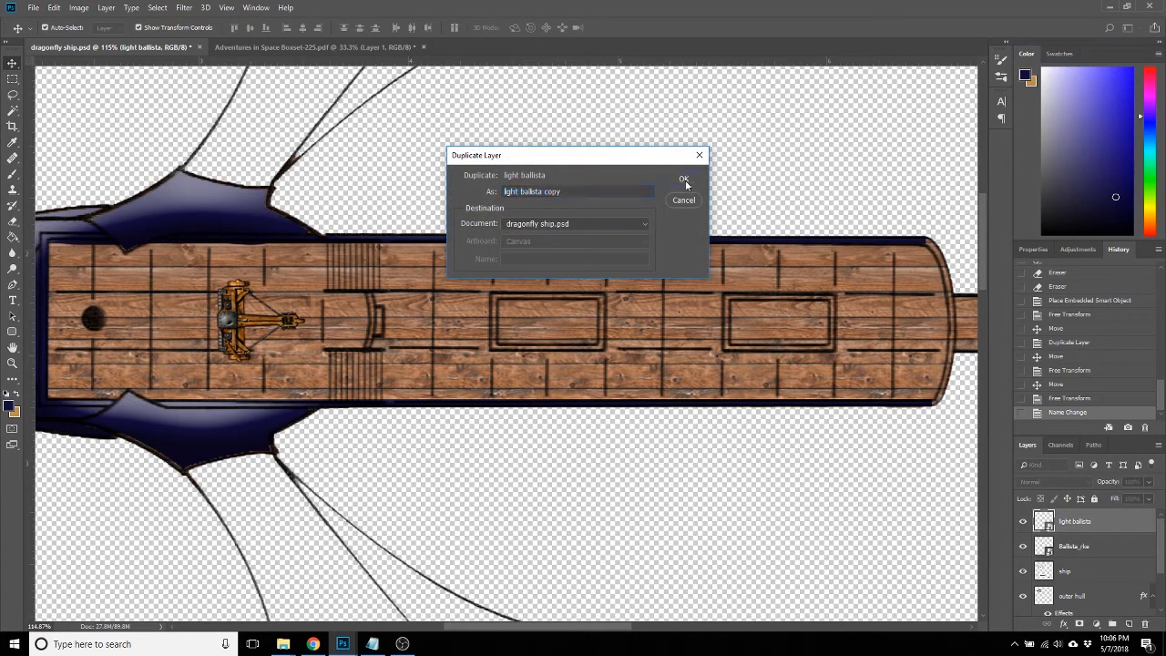
pyautogui.click(683, 177)
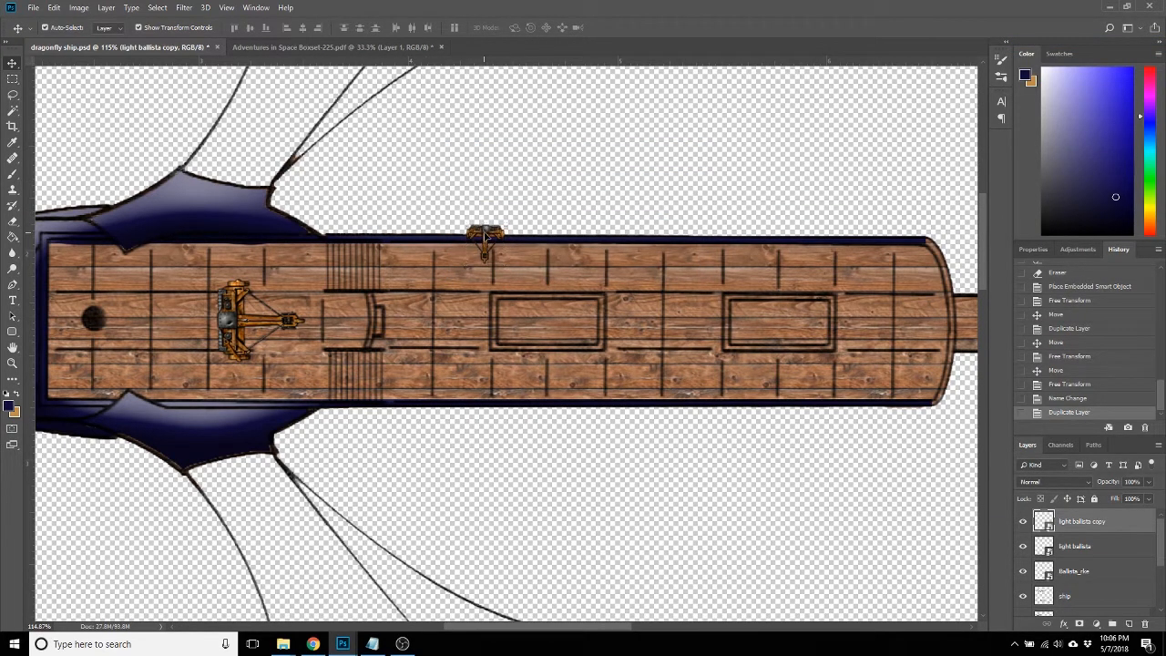
pyautogui.moveTo(488, 237); pyautogui.dragTo(694, 244)
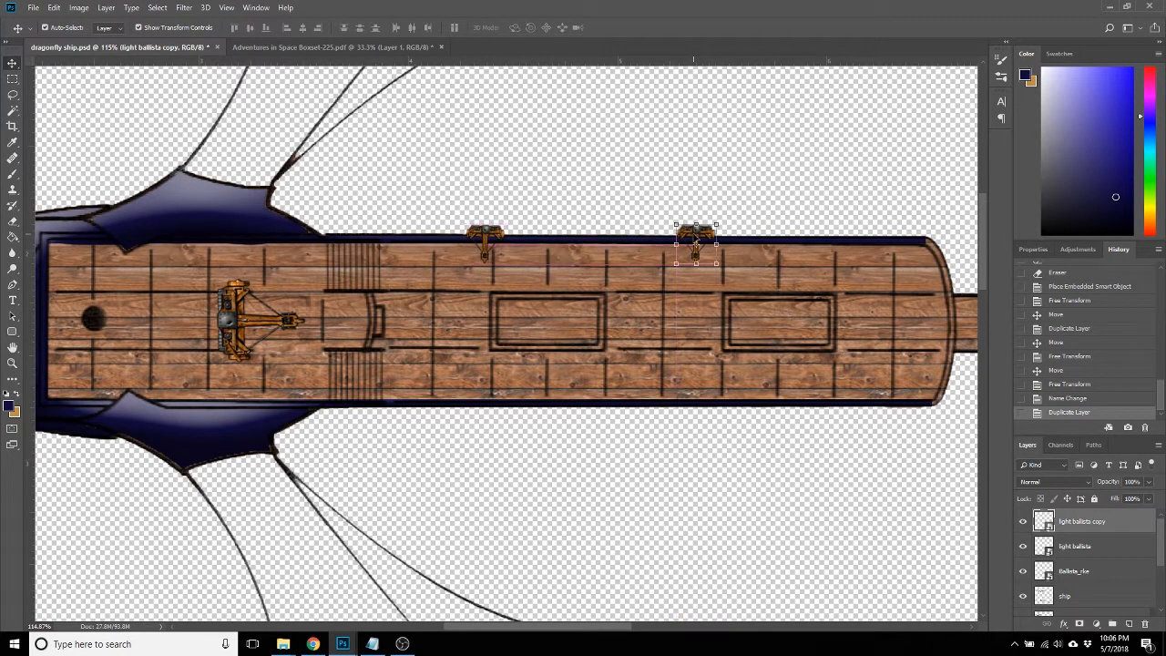
# Duplicate both light ballistas, flip the pair vertically, and move it to the bottom edge.
pyautogui.rightClick(1081, 521)
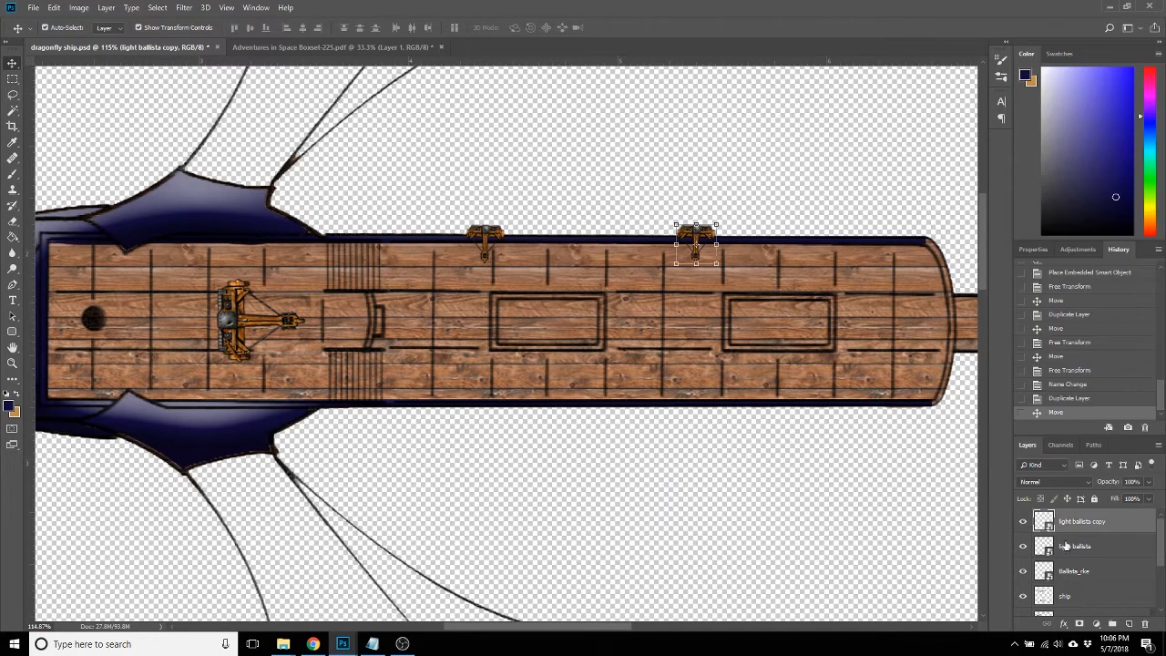
pyautogui.rightClick(1079, 546)
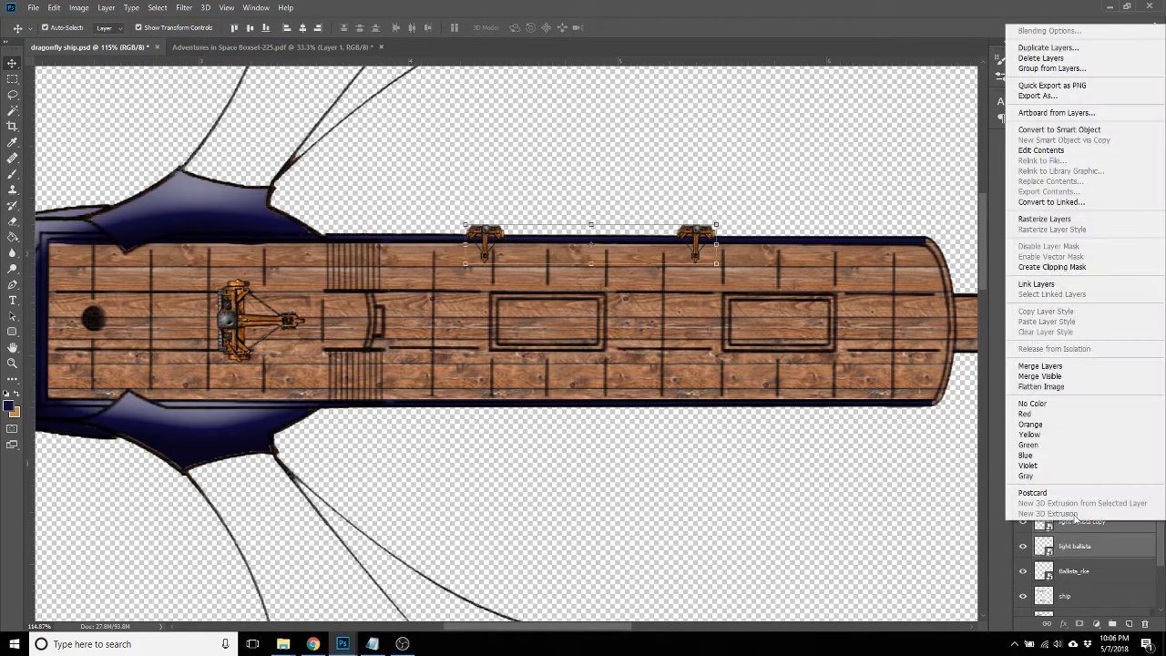
pyautogui.click(1048, 48)
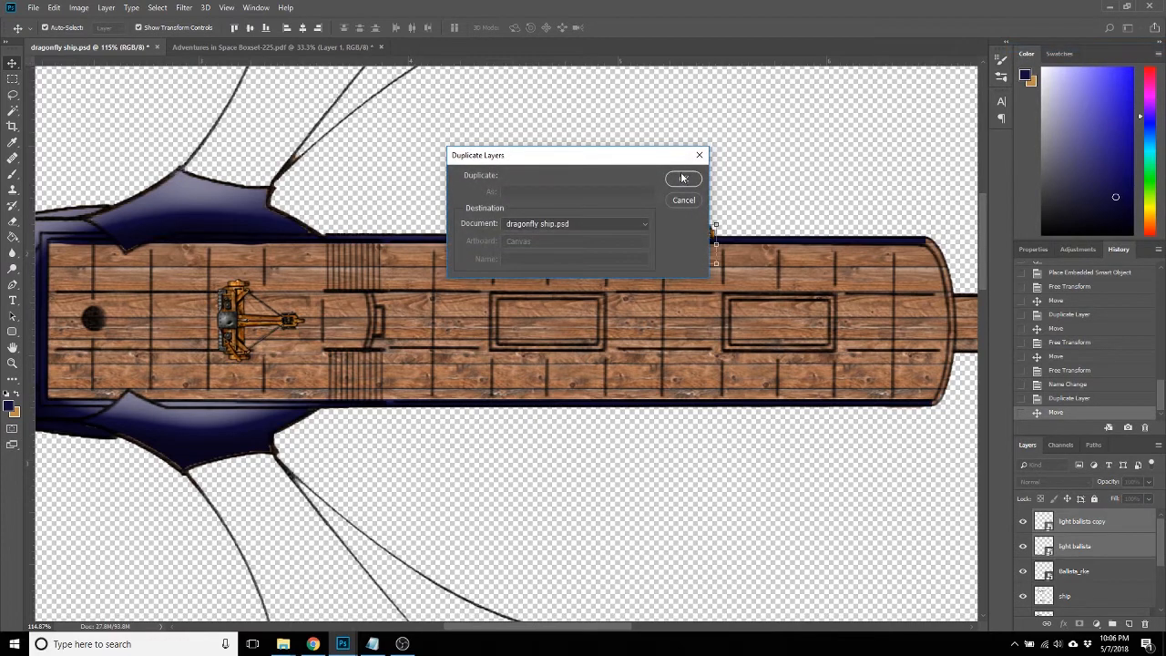
pyautogui.click(683, 179)
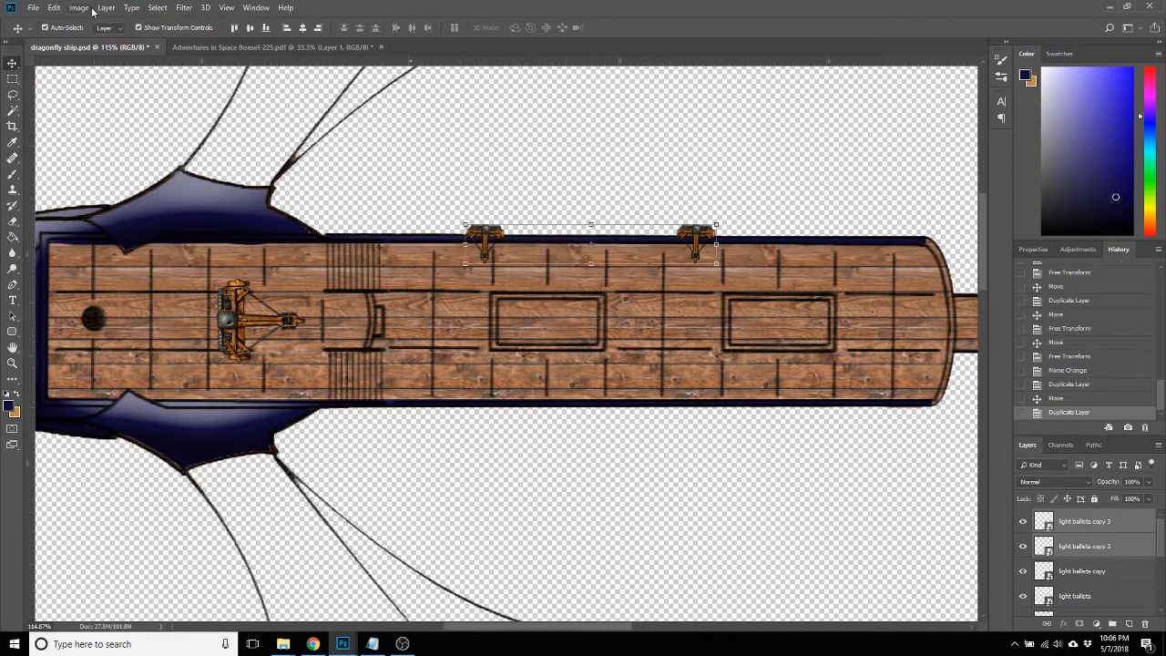
pyautogui.click(54, 7)
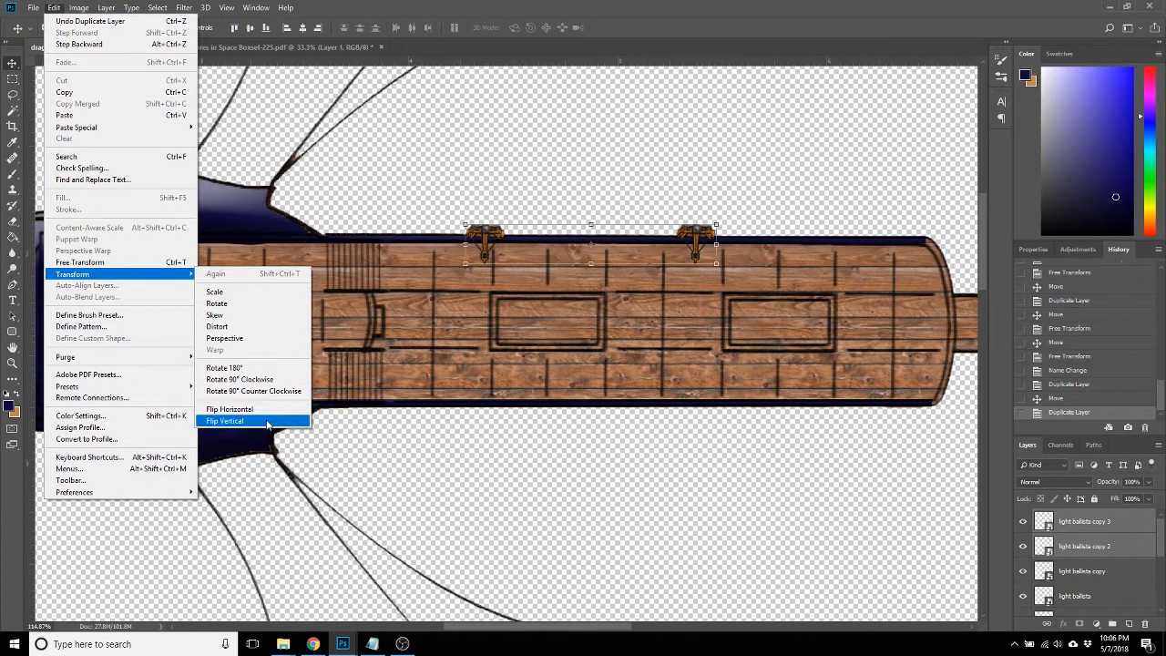
pyautogui.click(224, 420)
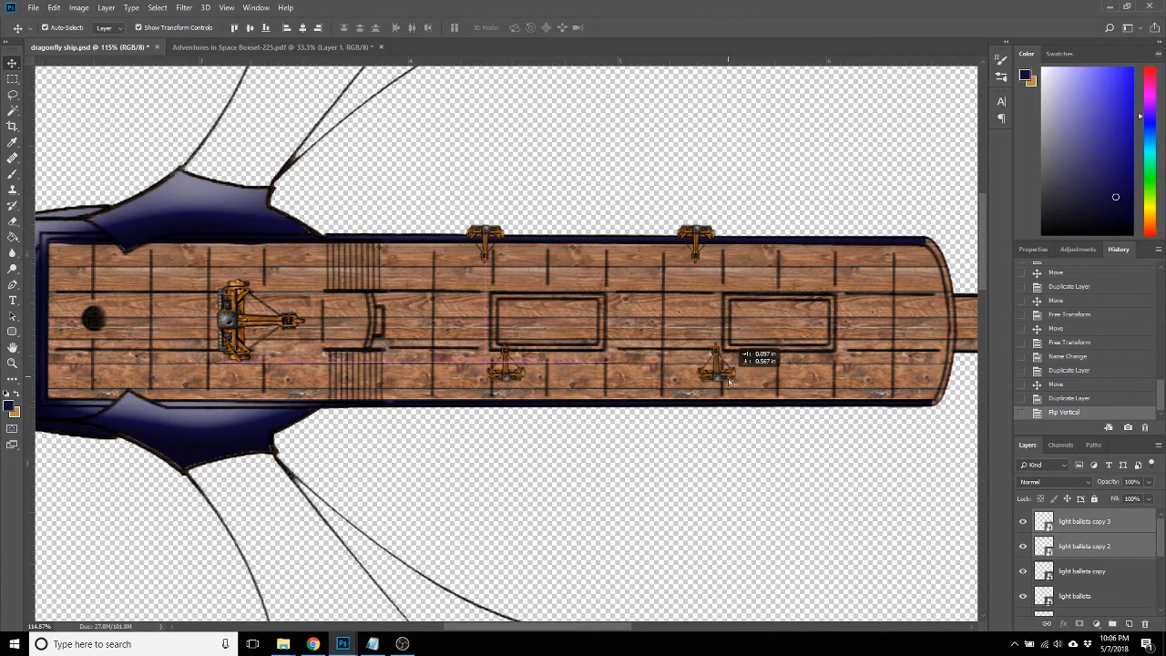
pyautogui.moveTo(720, 365); pyautogui.dragTo(696, 405)
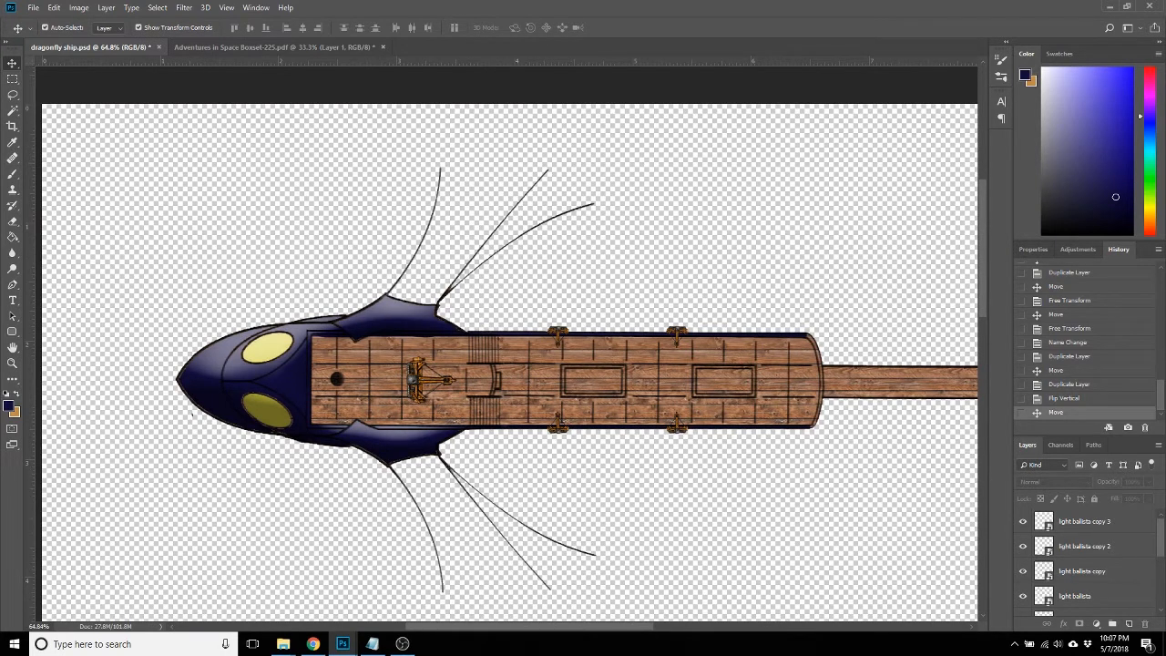
pyautogui.moveTo(619, 470)
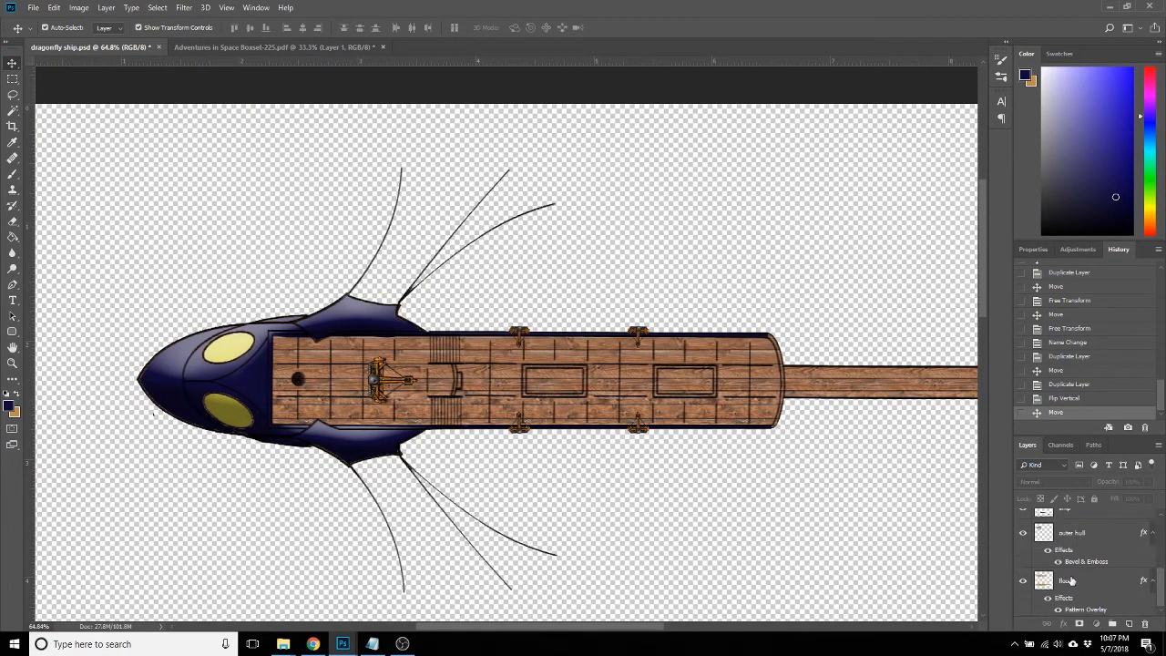
# Add a layer renamed sails beneath floors and set the foreground to muted blue #526991.
pyautogui.click(1070, 580)
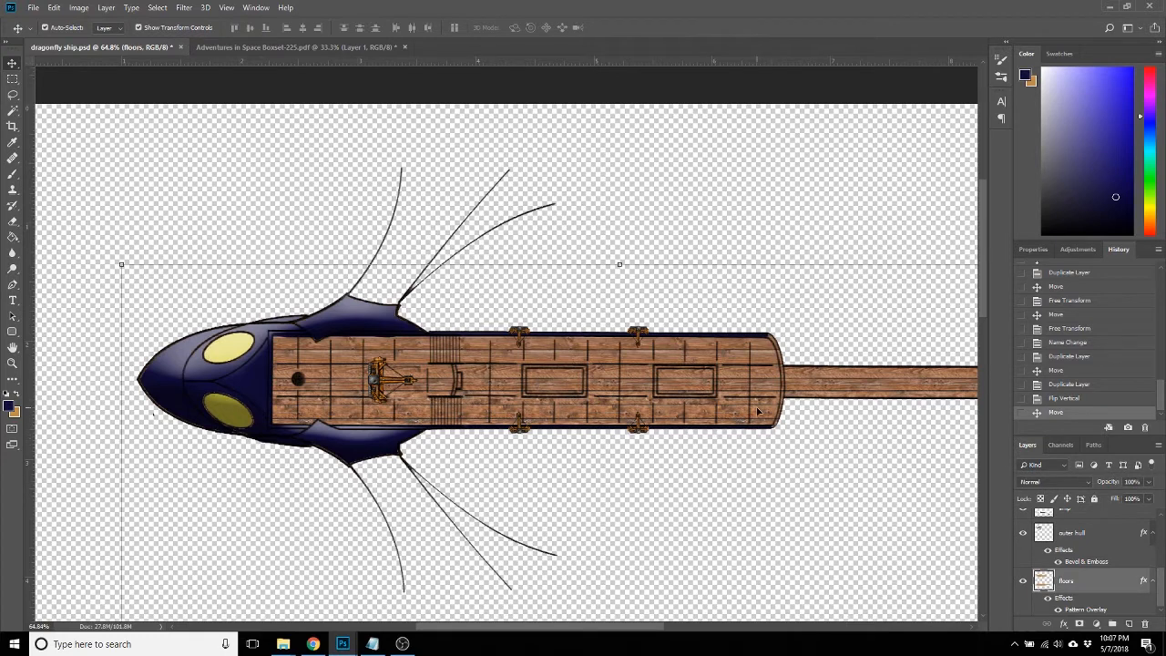
pyautogui.moveTo(372, 268)
pyautogui.write('wings')
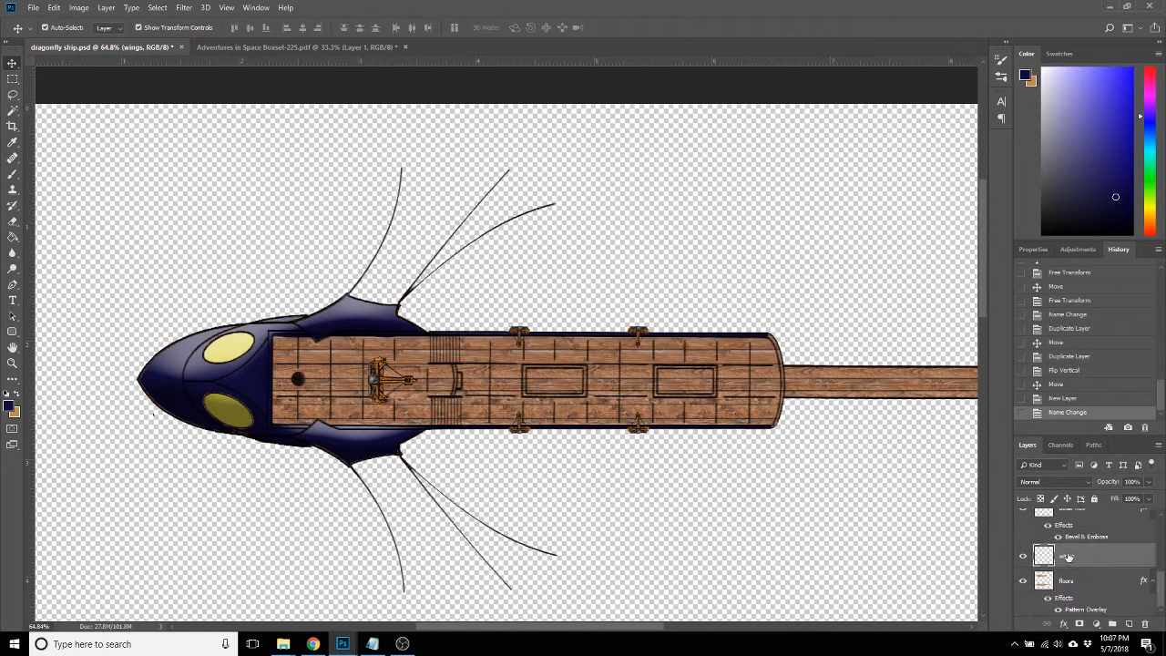
pyautogui.doubleClick(1070, 555)
pyautogui.write('sails')
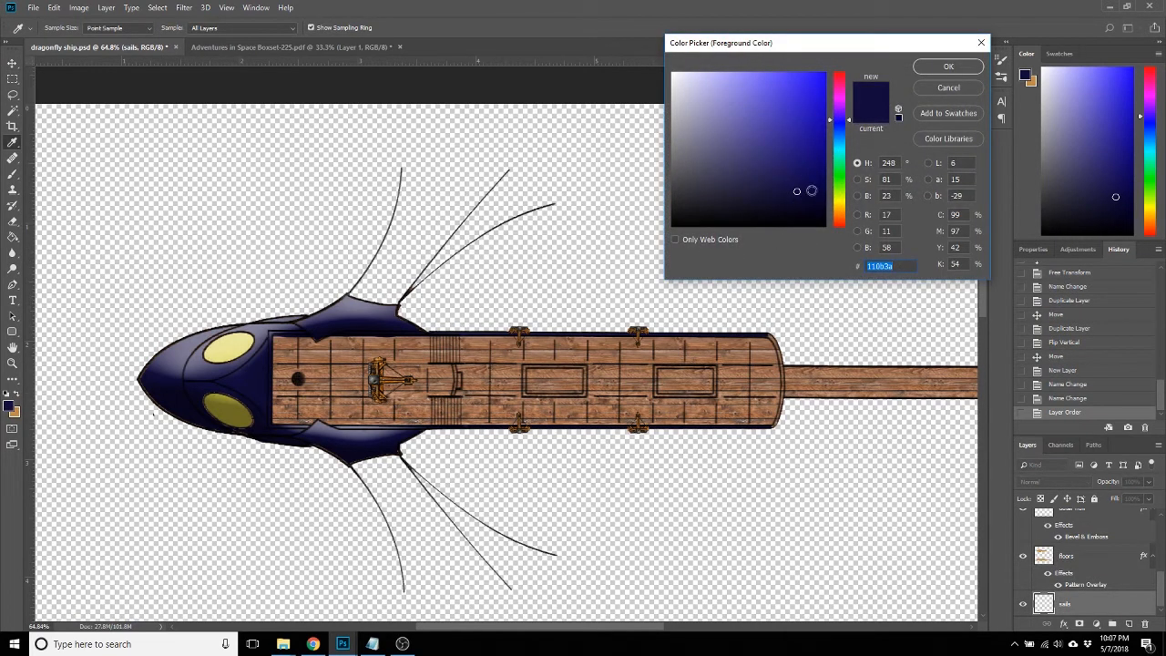
pyautogui.click(765, 176)
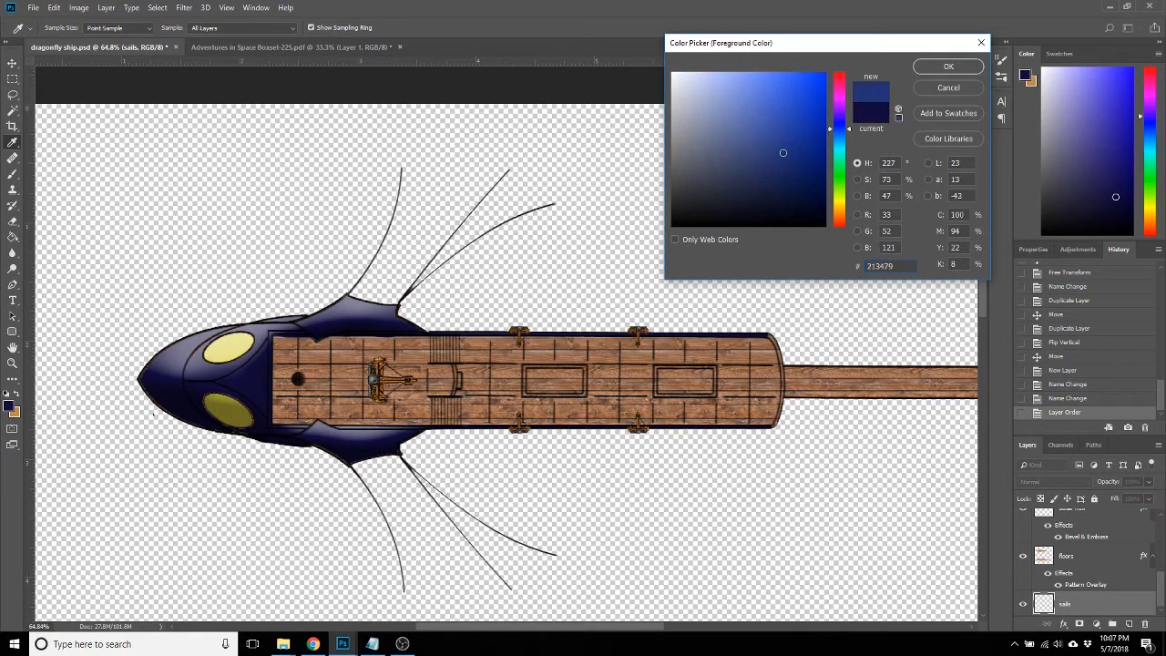
pyautogui.click(738, 138)
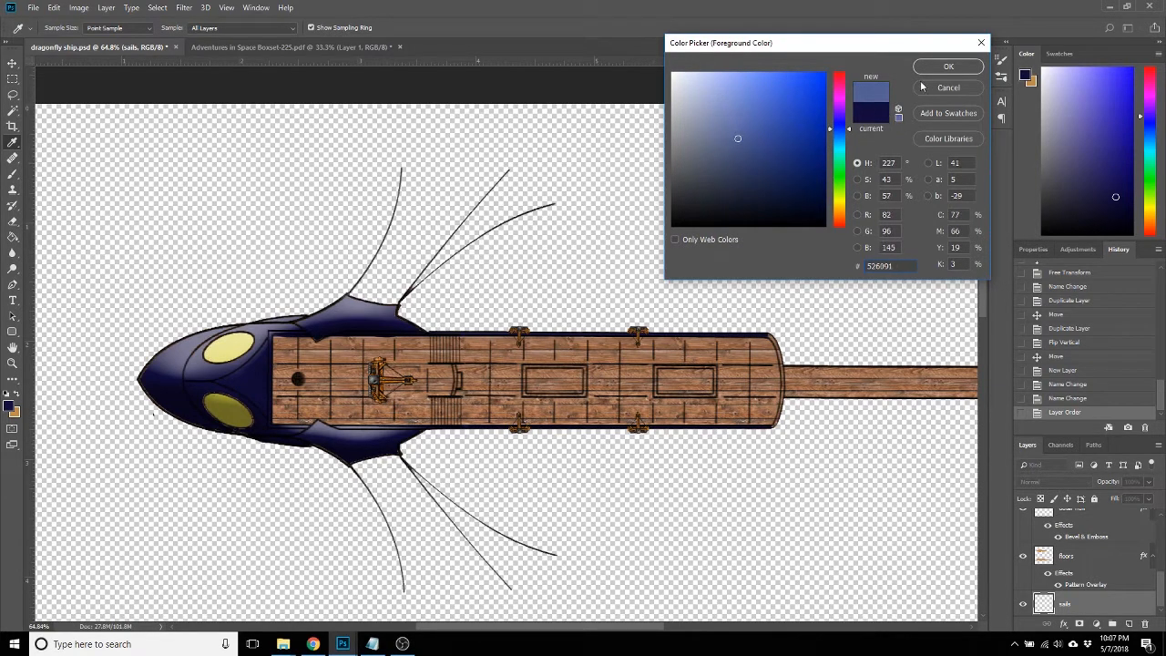
pyautogui.click(948, 67)
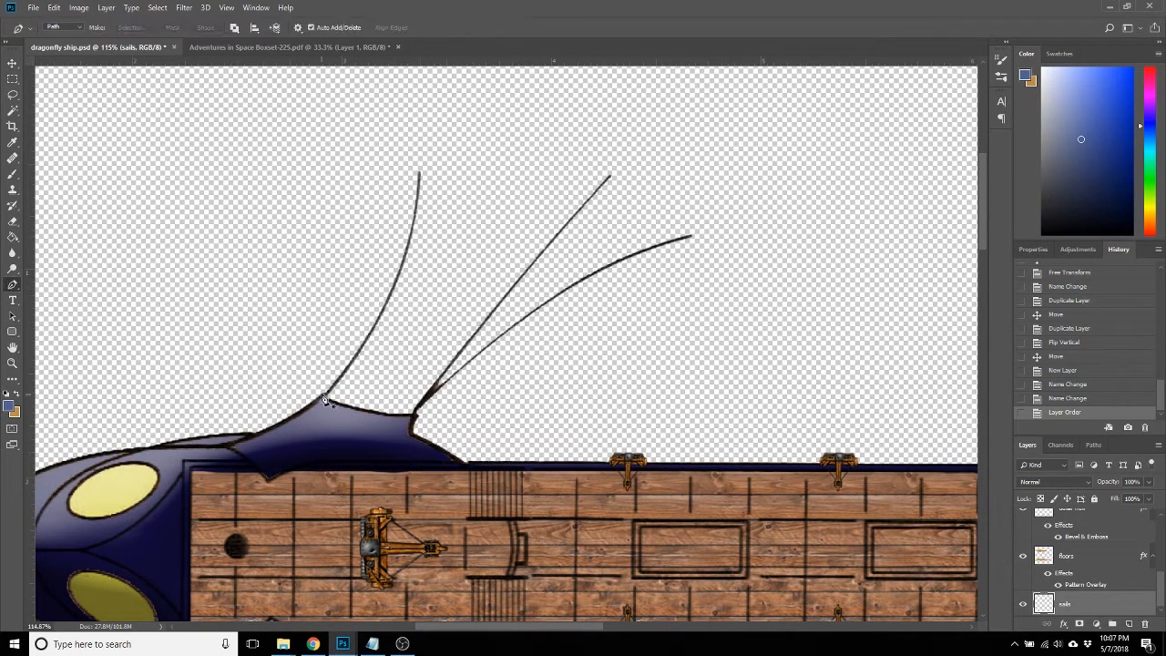
# Pen-trace the upper sail from the strut base around the strut tips, then load it as a selection.
pyautogui.click(325, 398)
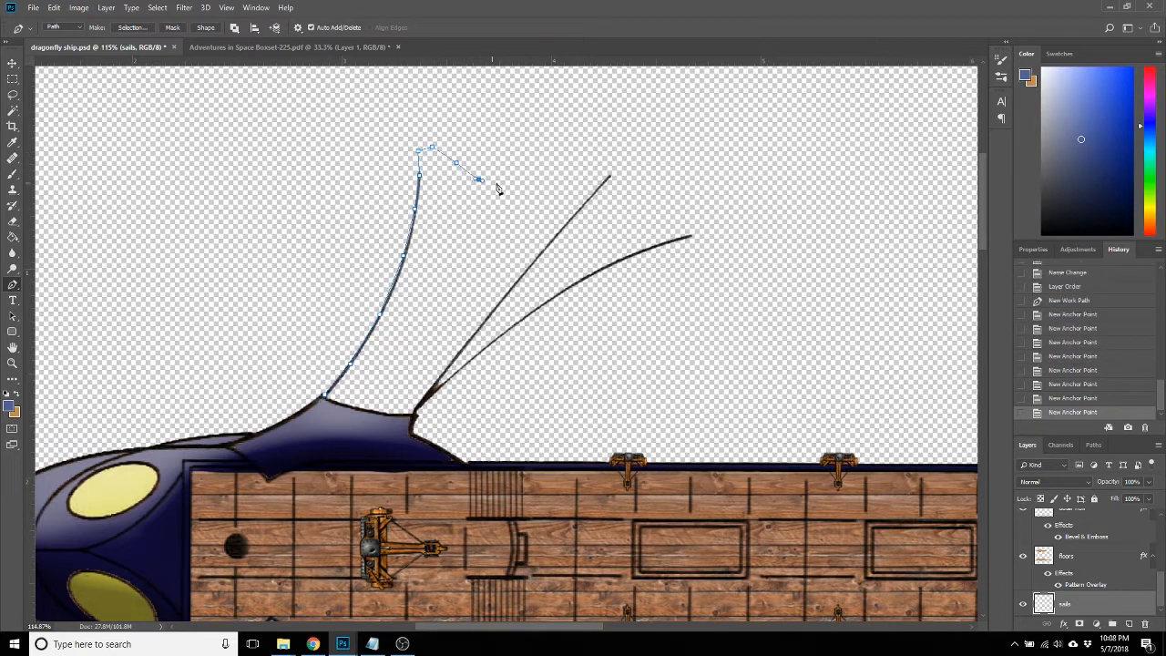
pyautogui.click(608, 173)
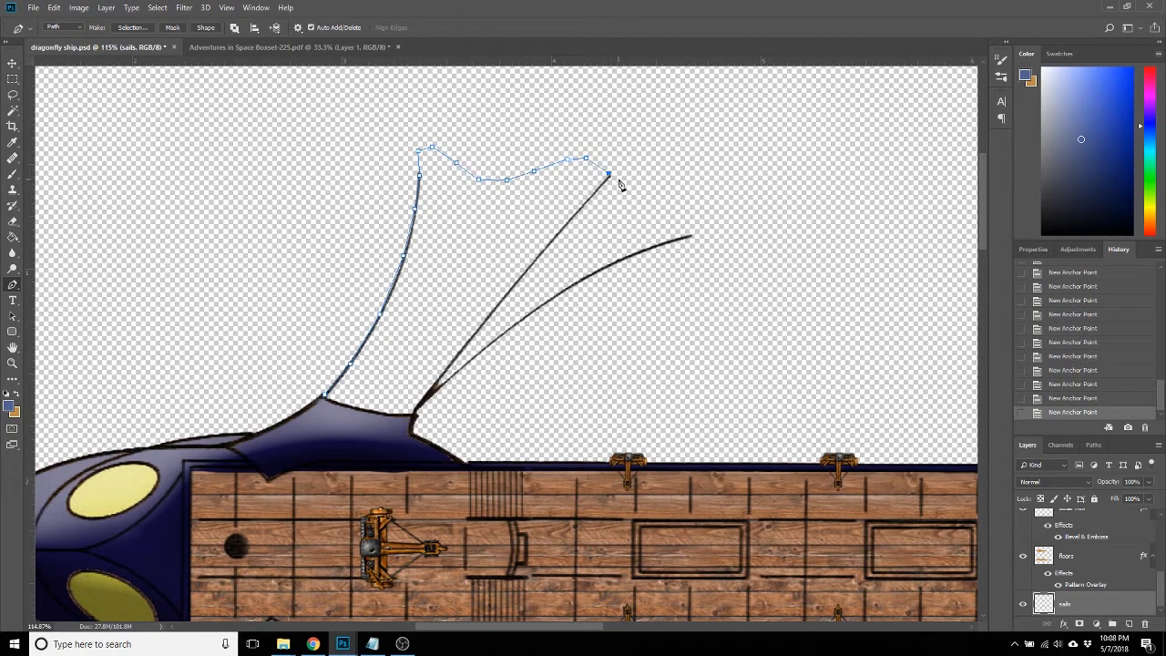
pyautogui.click(696, 228)
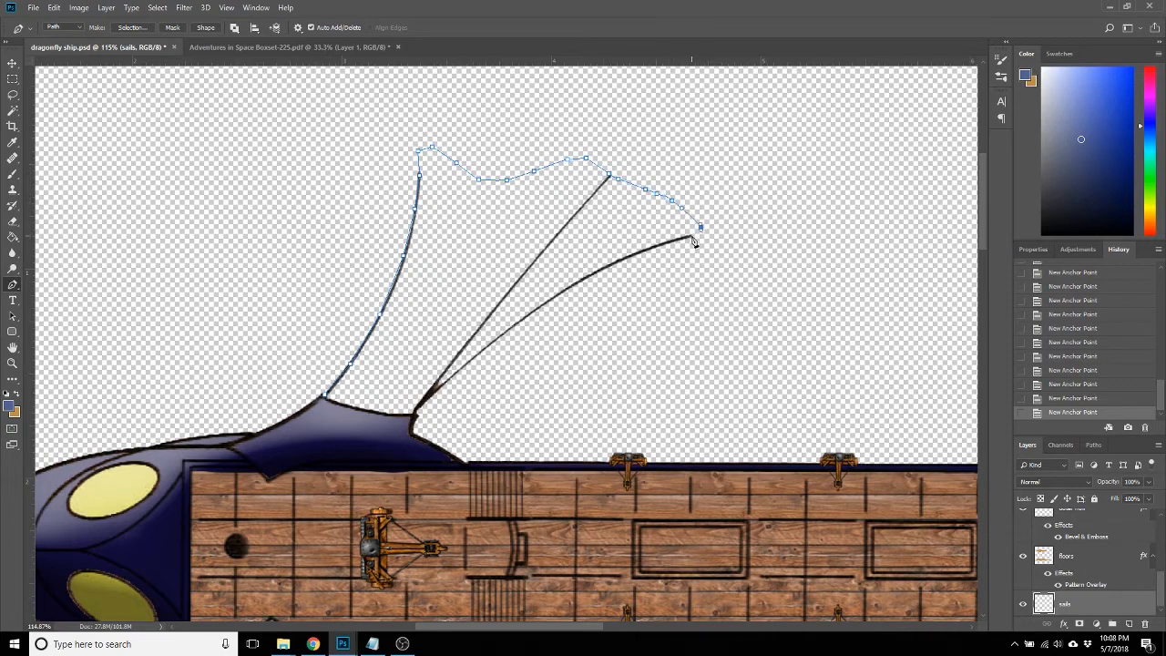
pyautogui.click(597, 271)
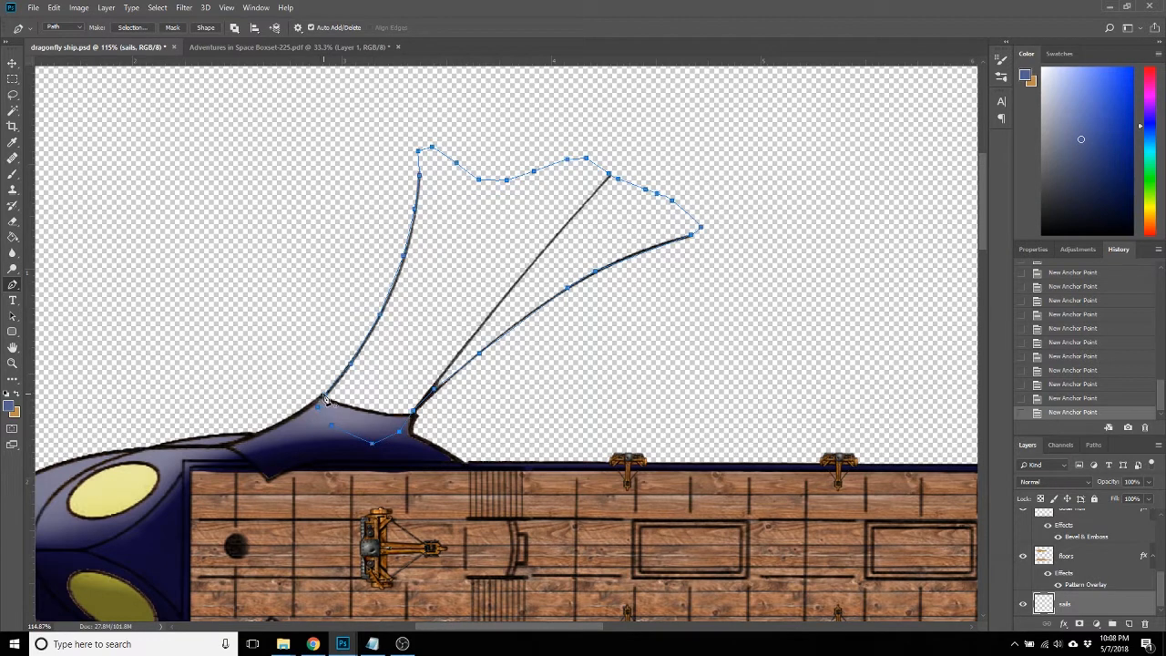
pyautogui.click(1093, 444)
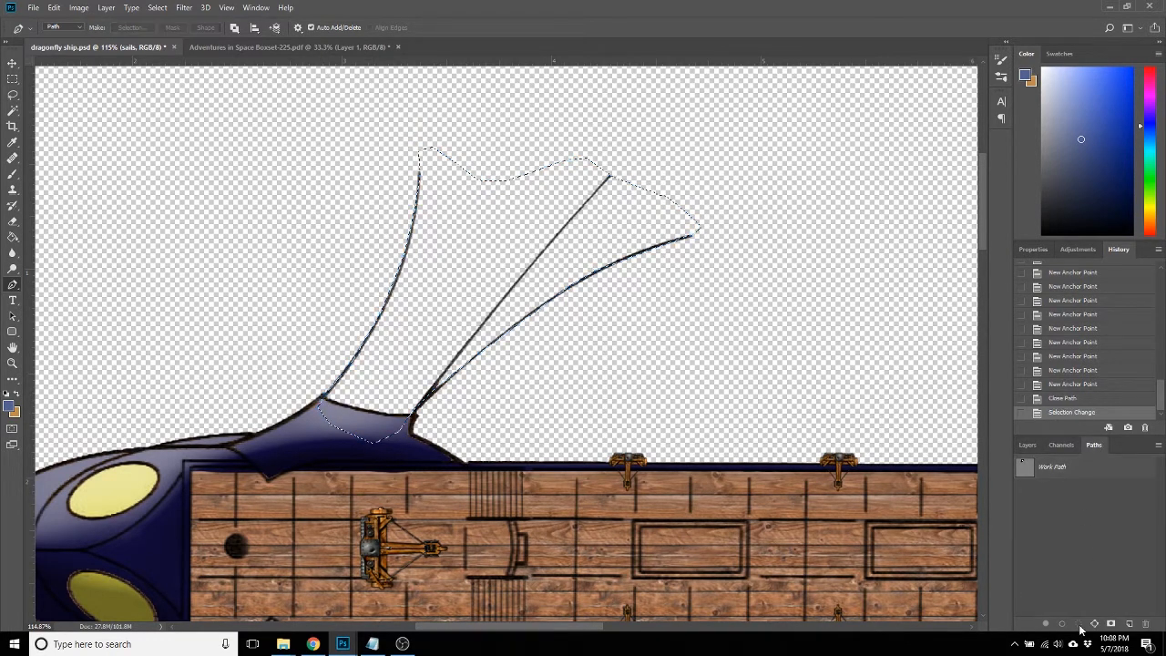
pyautogui.click(1027, 444)
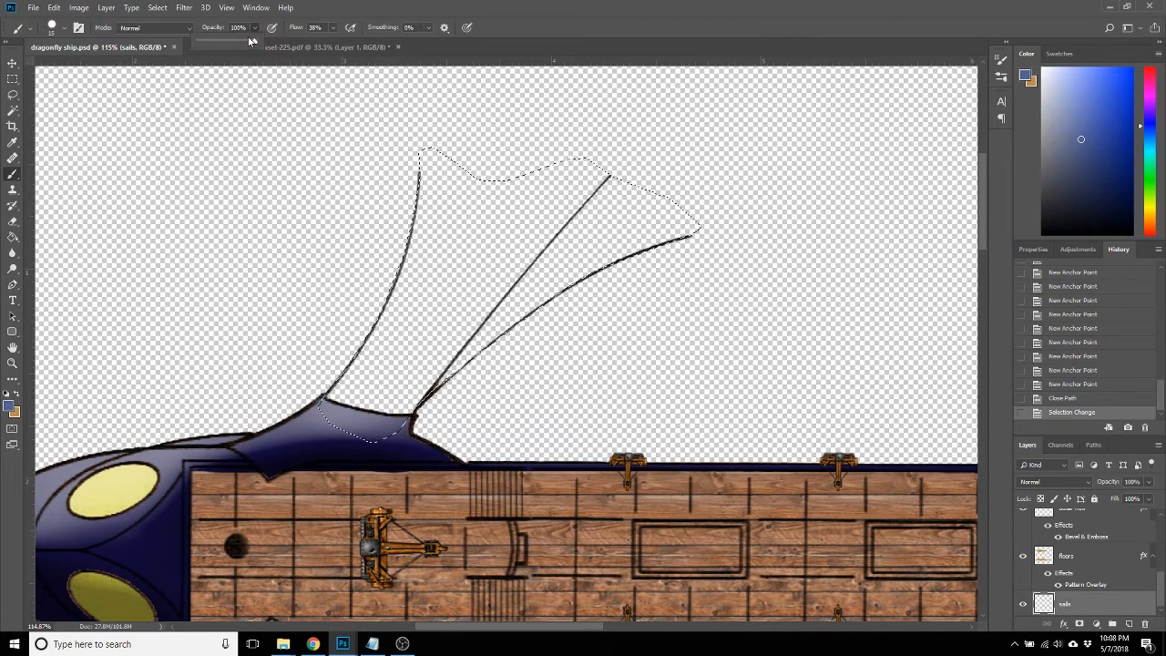
# Paint the sail at 43% opacity, then brush lighter blue #8e9ccf streaks along the struts.
pyautogui.click(238, 27)
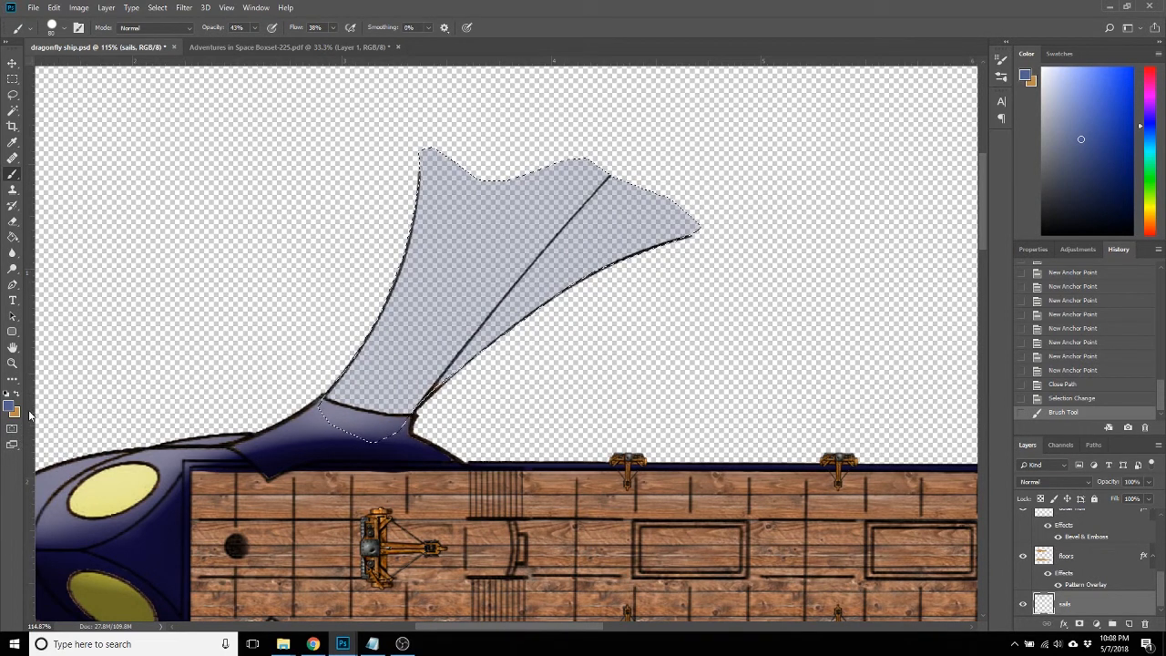
pyautogui.click(12, 404)
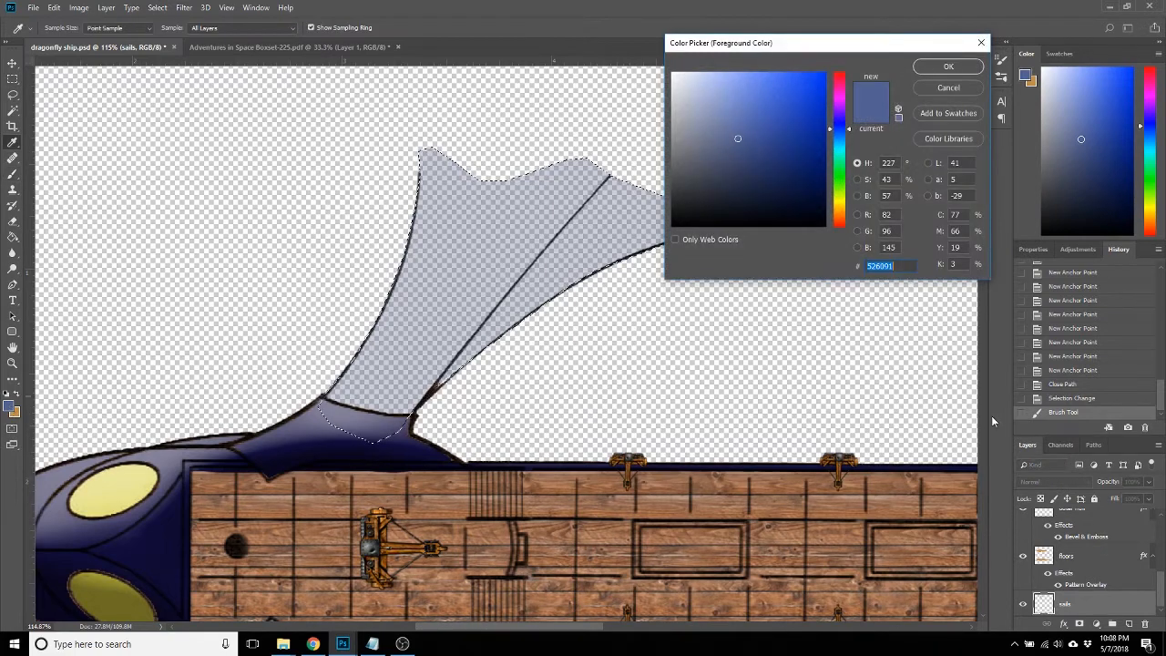
pyautogui.click(720, 101)
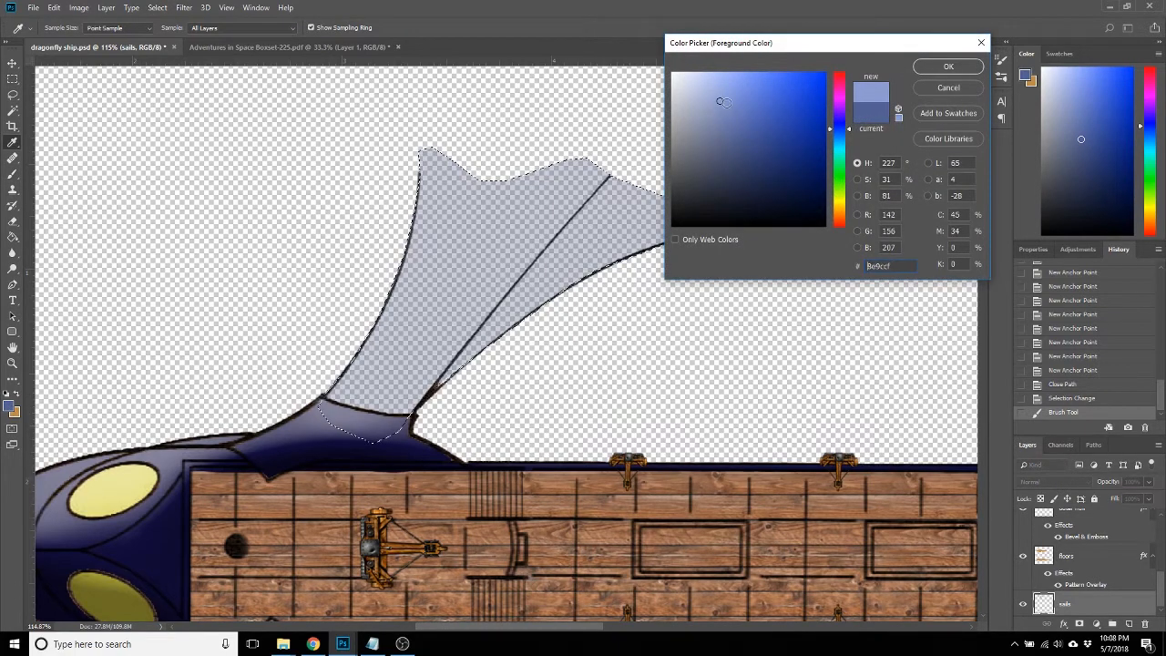
pyautogui.click(948, 65)
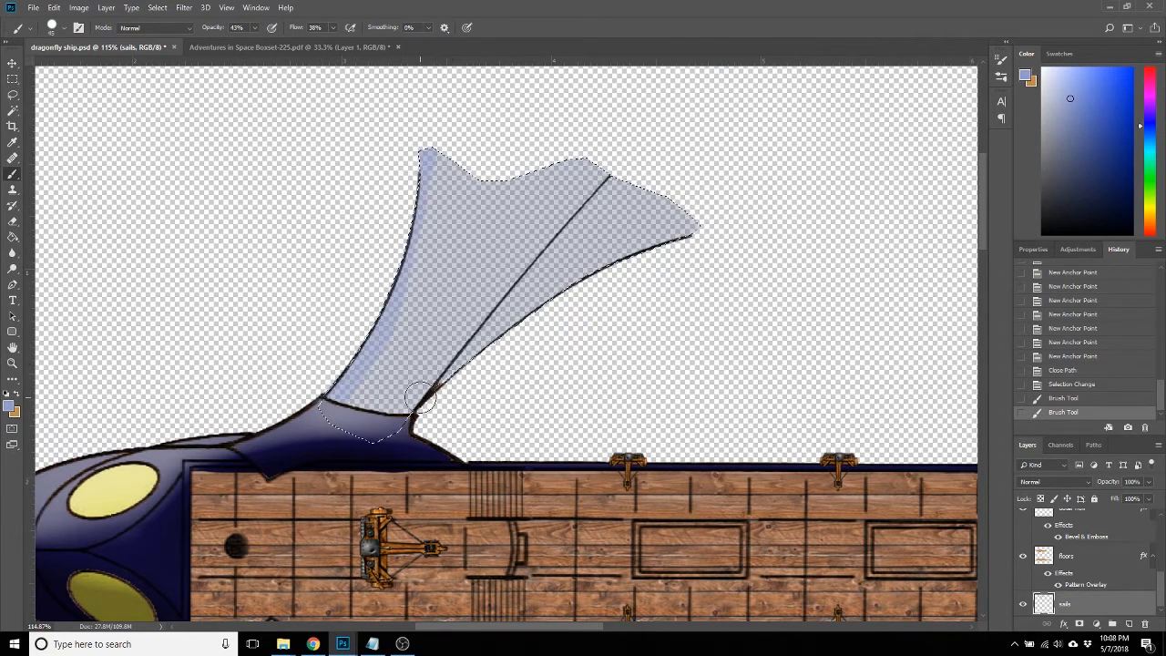
pyautogui.moveTo(418, 400); pyautogui.dragTo(492, 314)
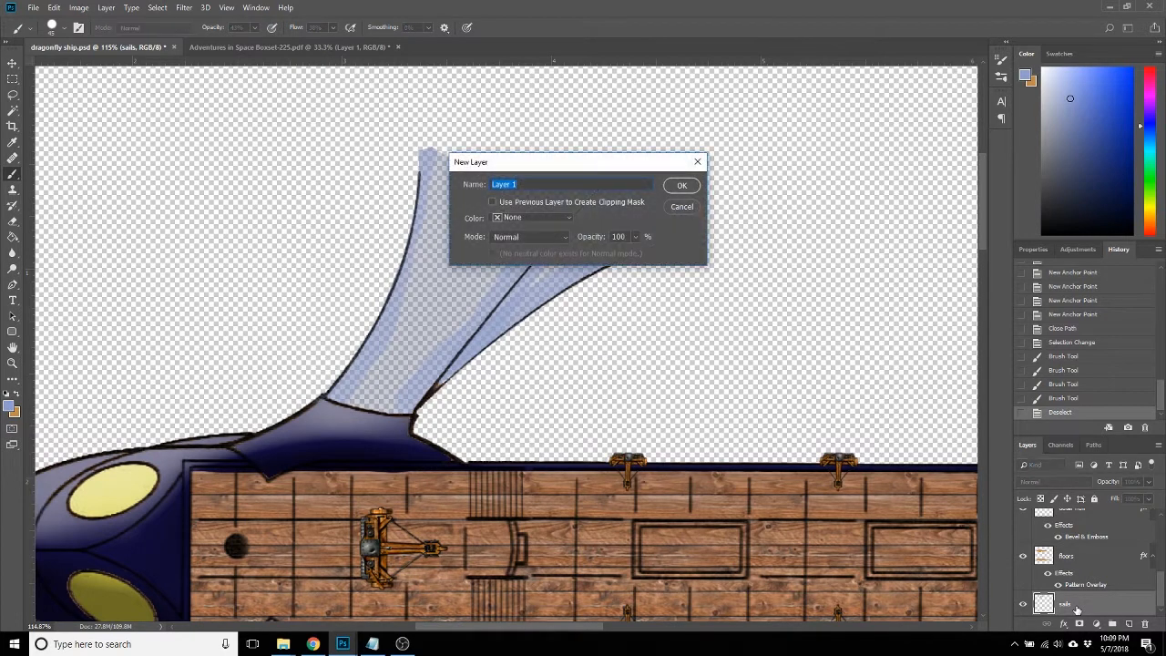
# Create a black-filled space background layer and erase the upper sail's tip to soften it.
pyautogui.click(680, 184)
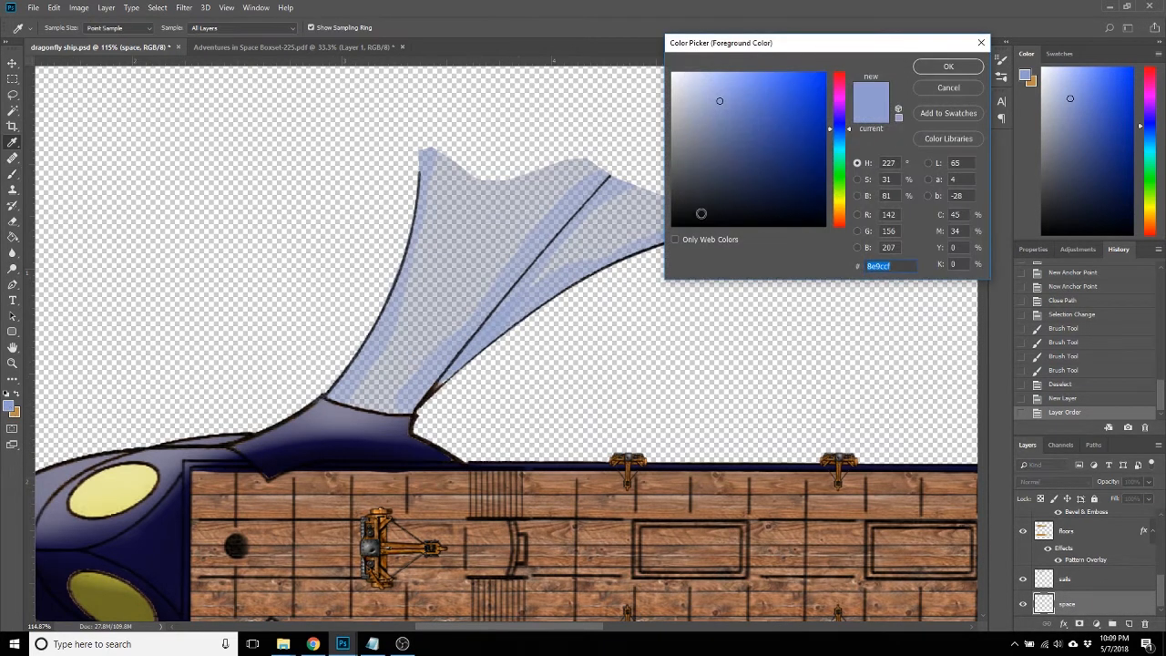
pyautogui.click(947, 66)
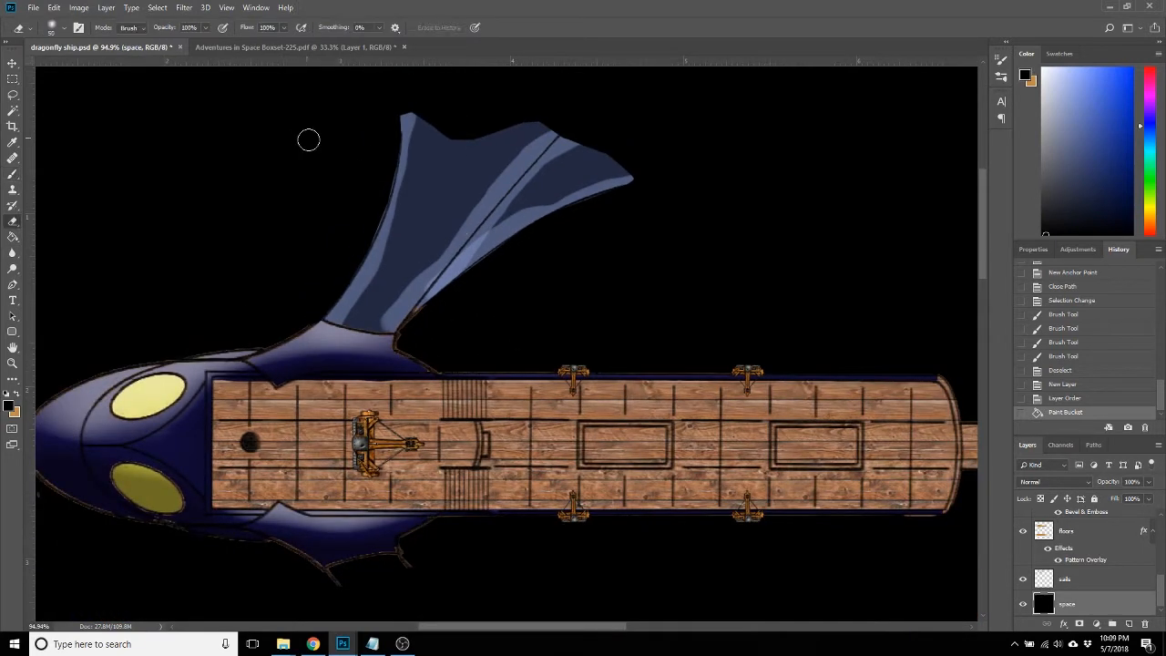
pyautogui.moveTo(419, 117)
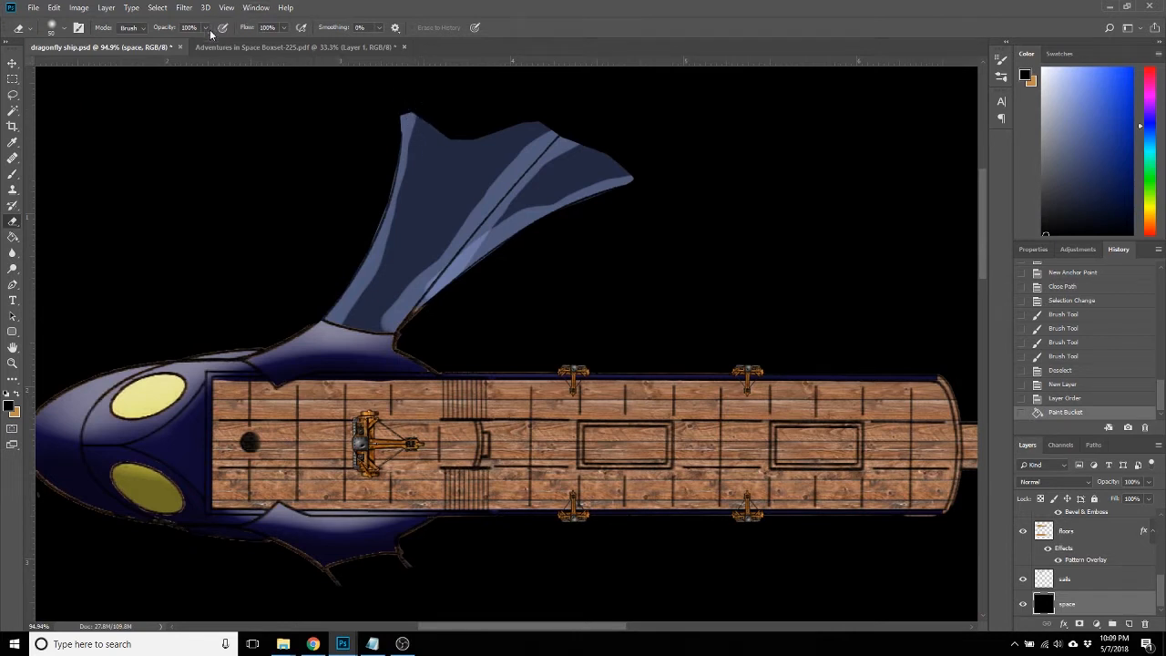
pyautogui.click(419, 119)
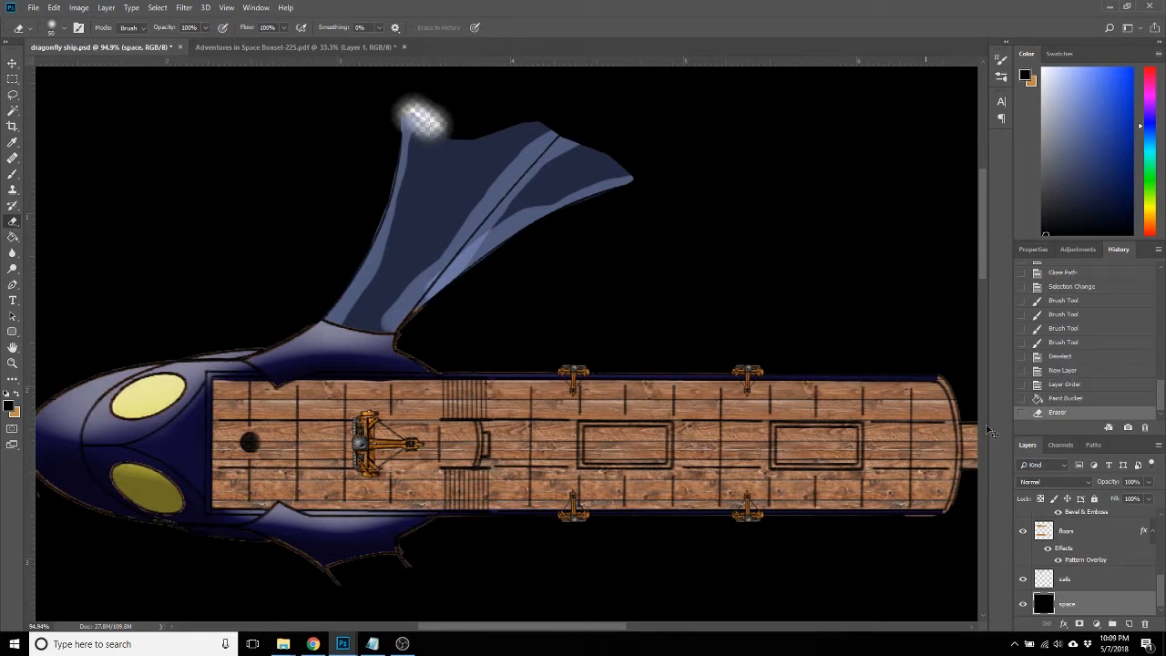
pyautogui.click(455, 139)
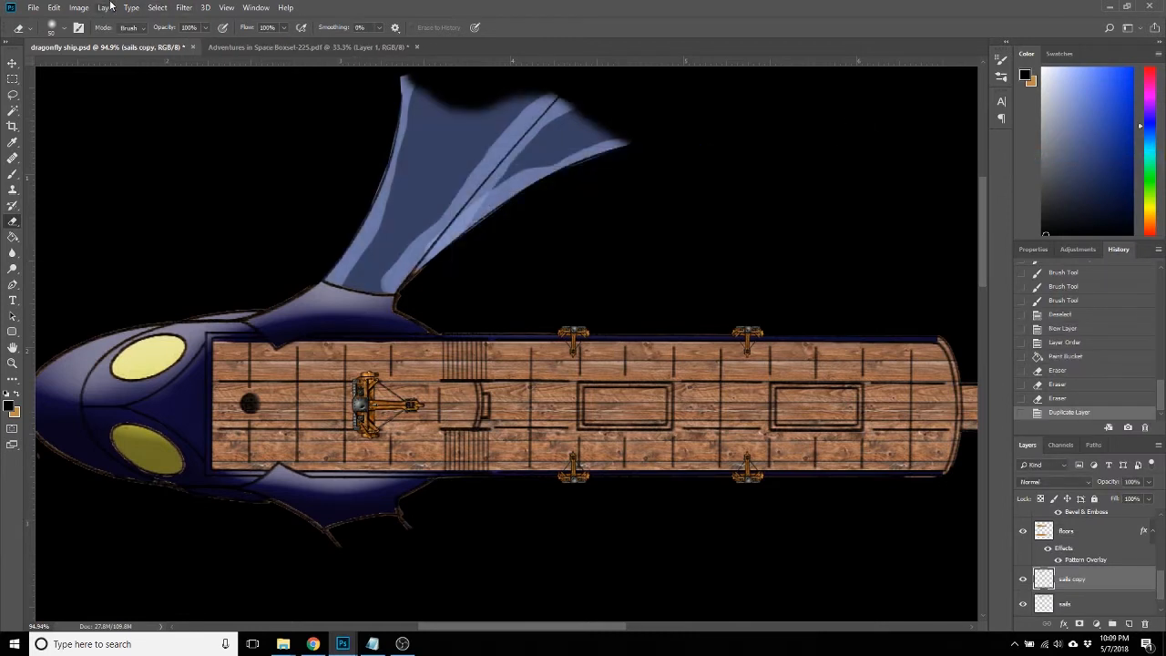
# Flip the sail copy vertically to form the matching sail below the hull.
pyautogui.click(79, 7)
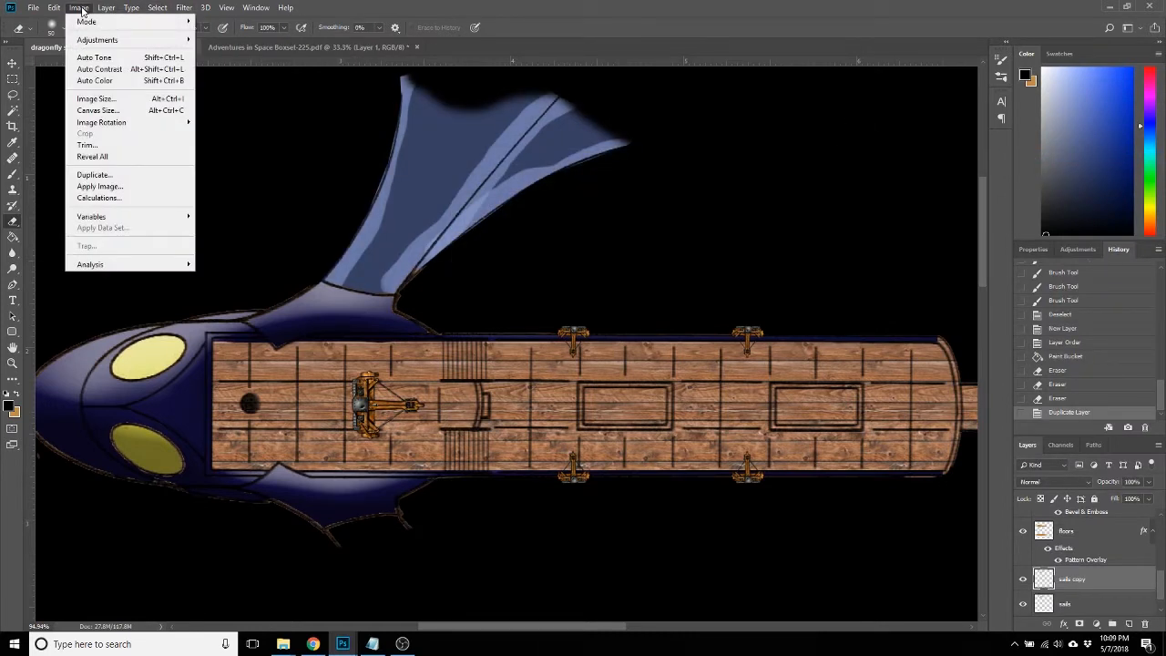
pyautogui.moveTo(72, 46)
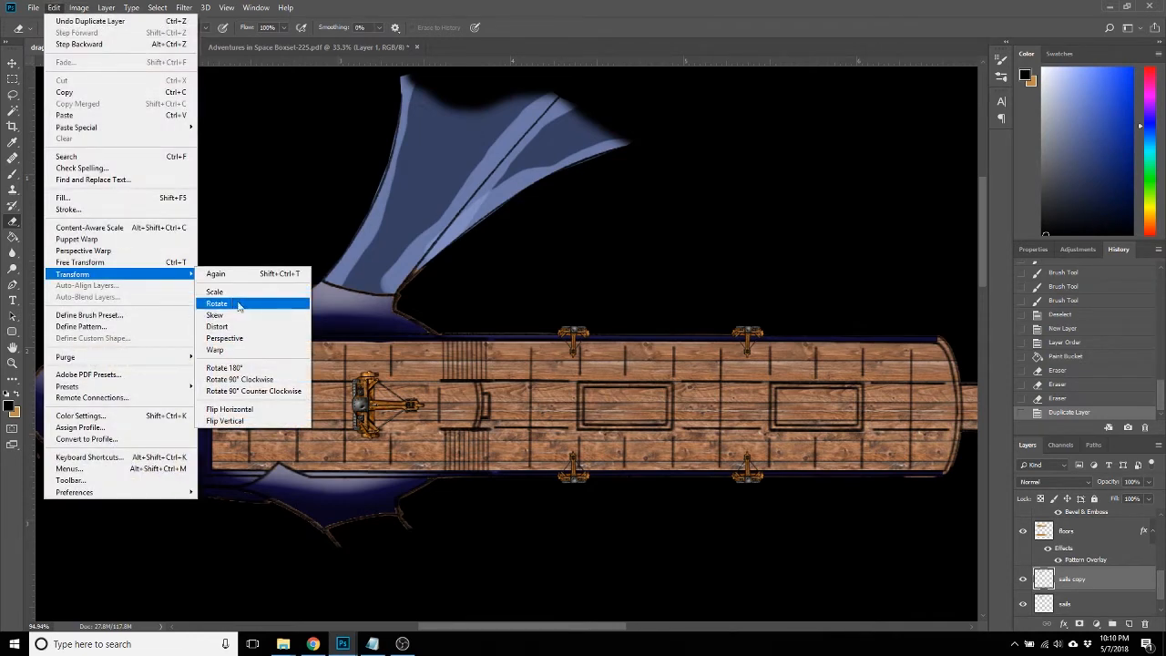
pyautogui.moveTo(228, 408)
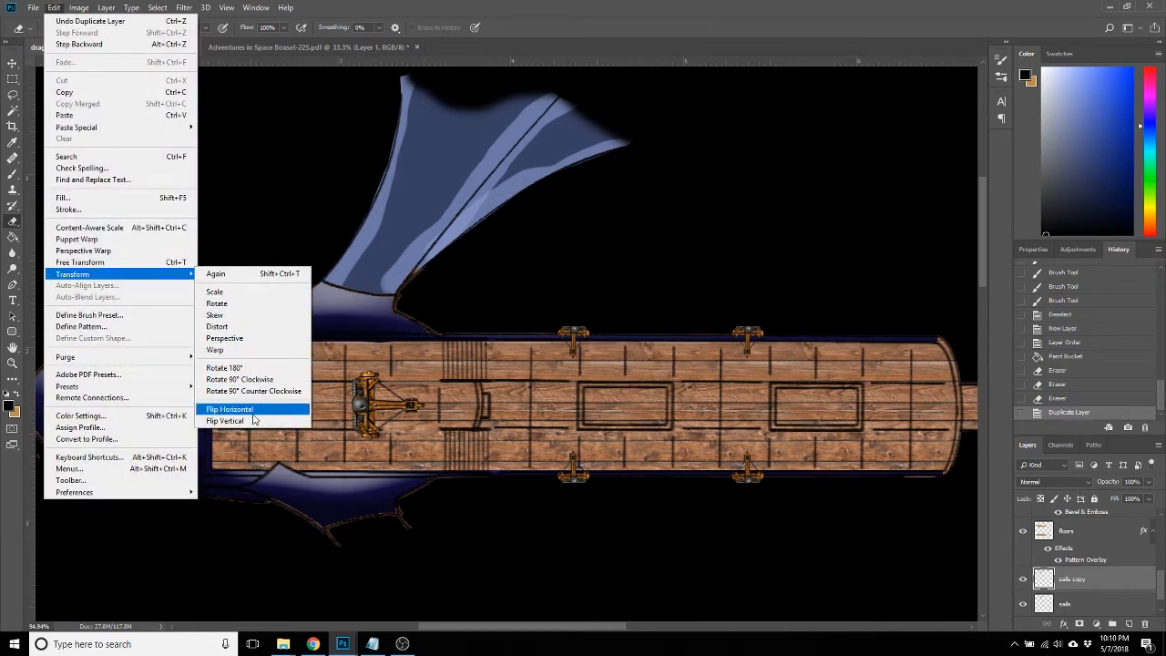
pyautogui.click(225, 420)
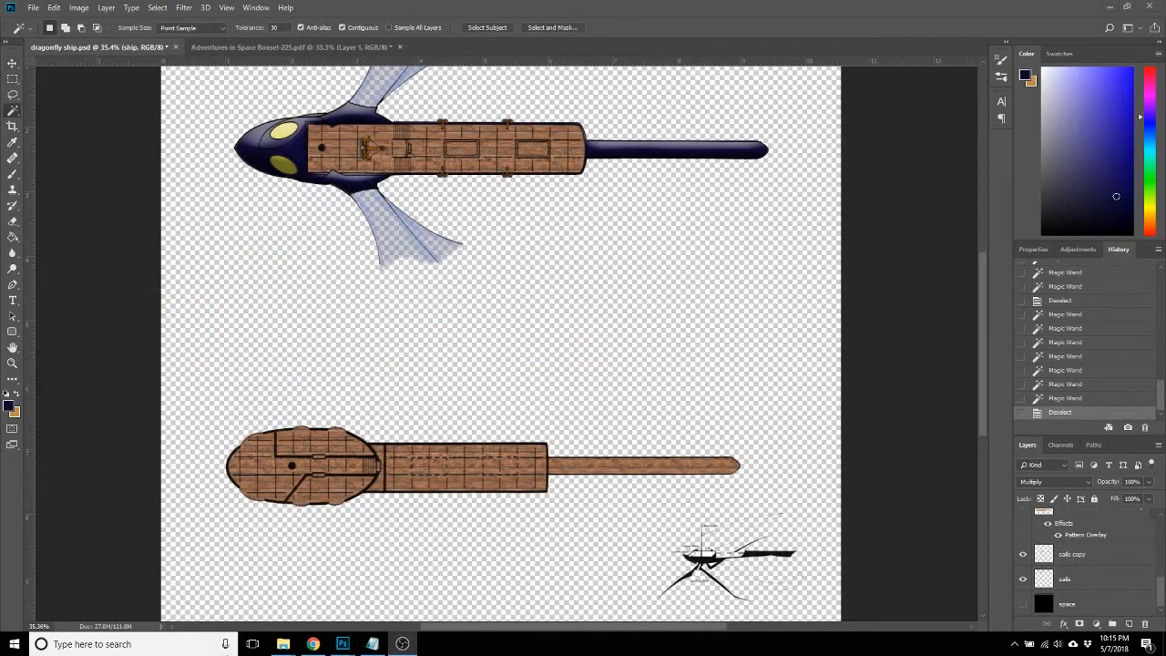
pyautogui.moveTo(508, 515)
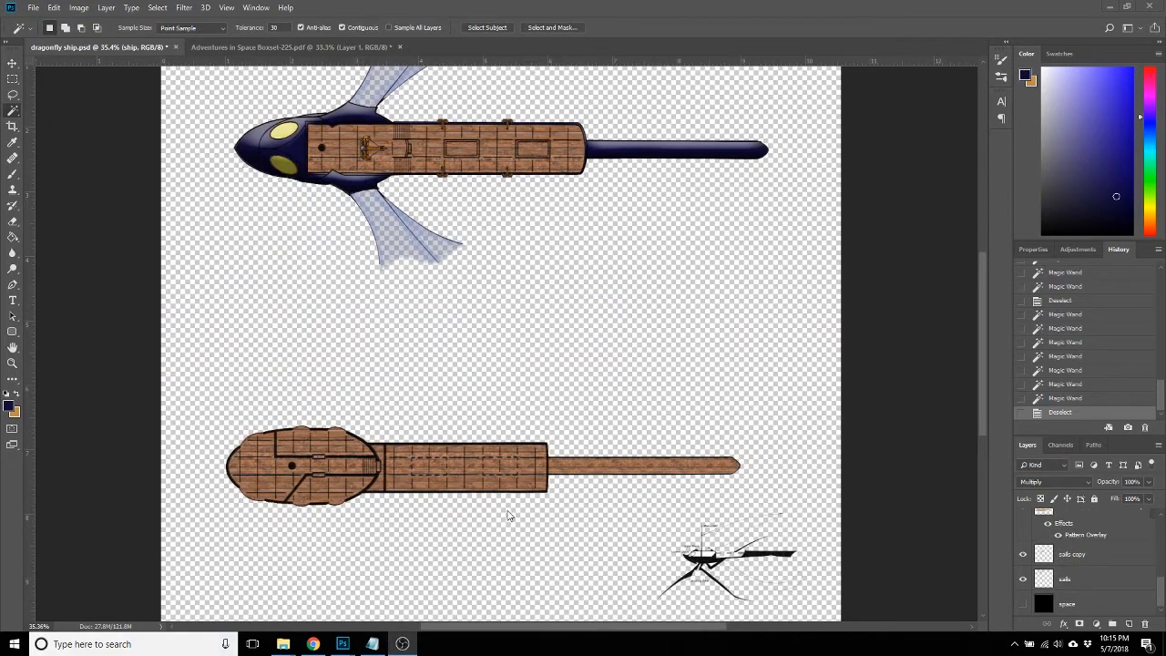
pyautogui.moveTo(432, 536)
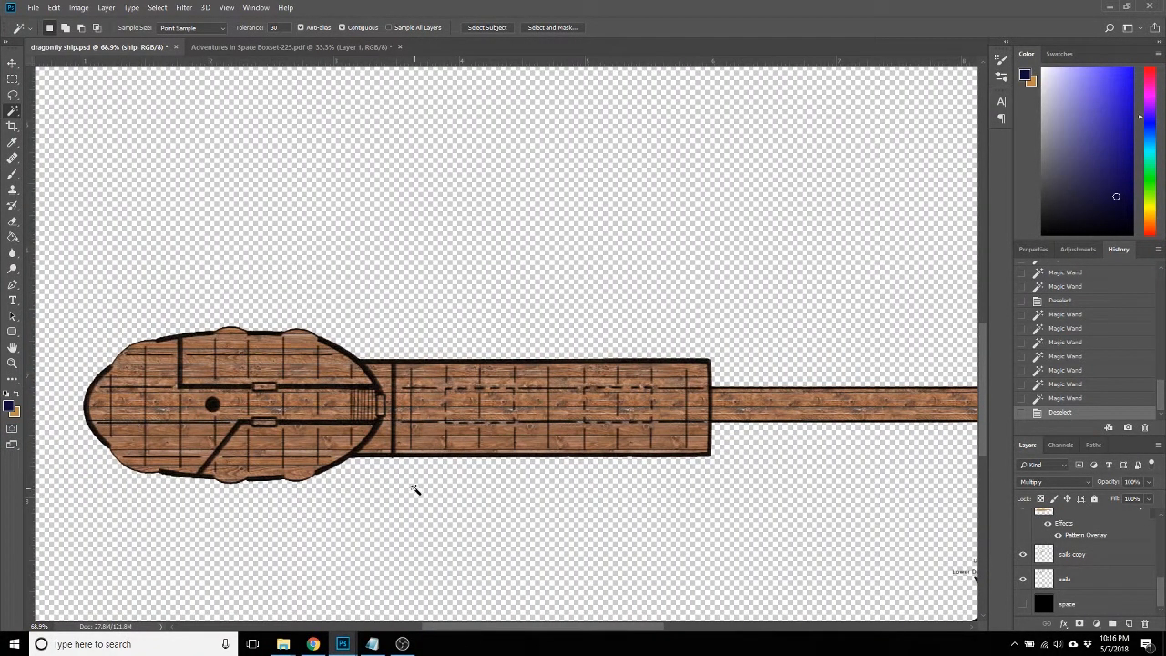
pyautogui.moveTo(94, 401)
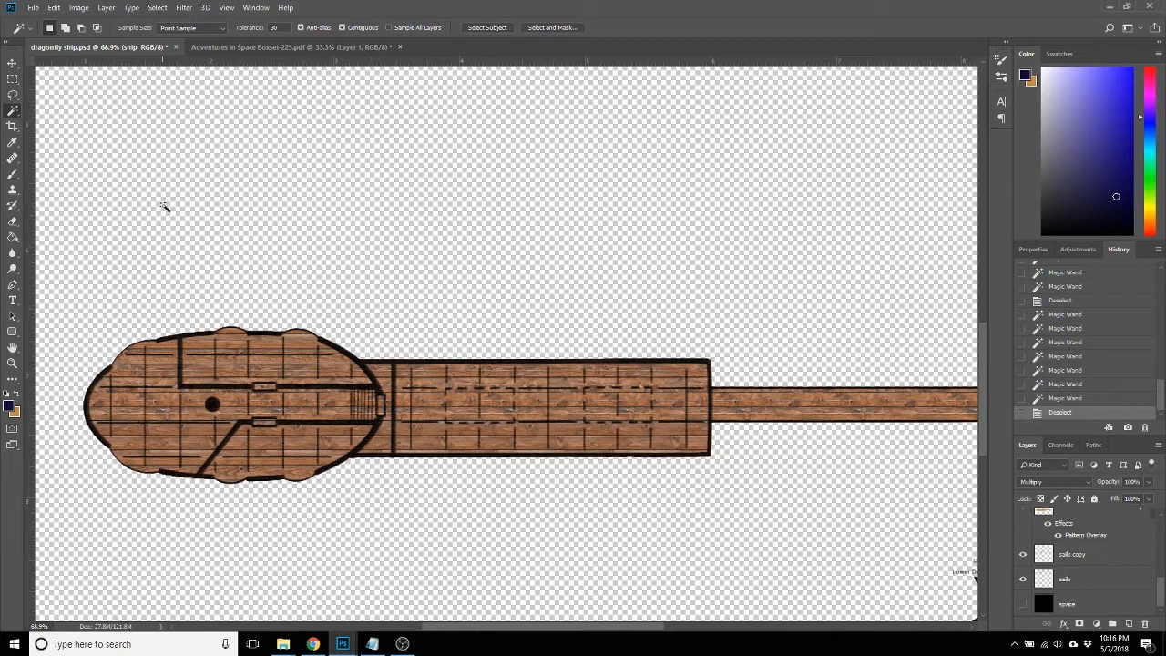
pyautogui.moveTo(509, 369)
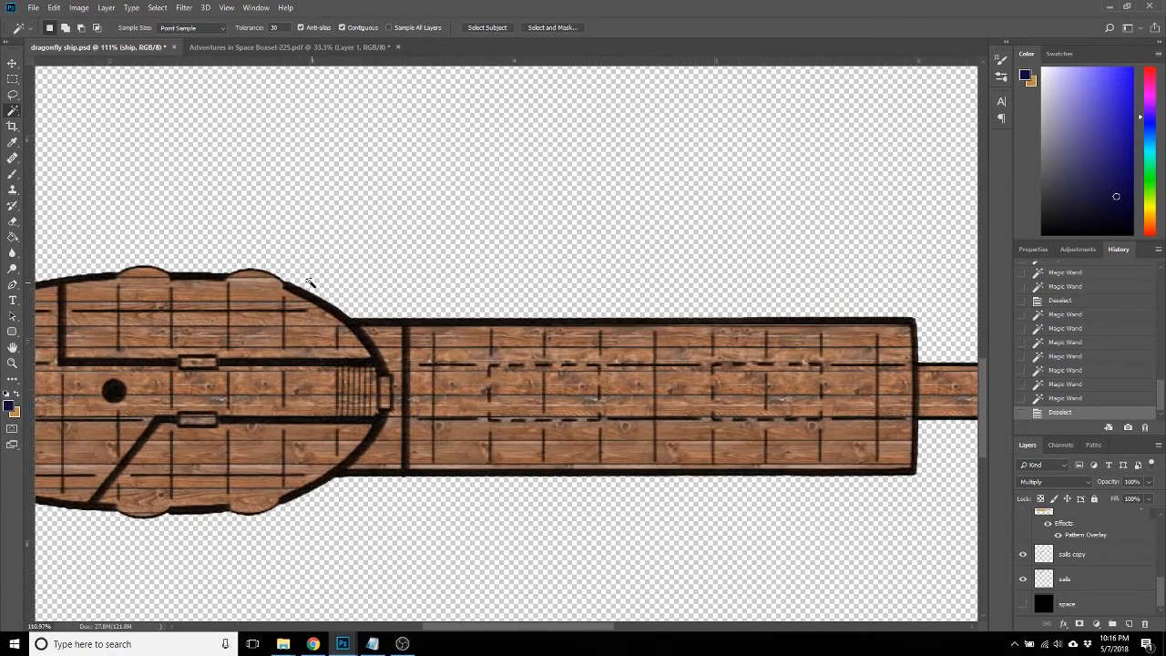
pyautogui.moveTo(241, 264)
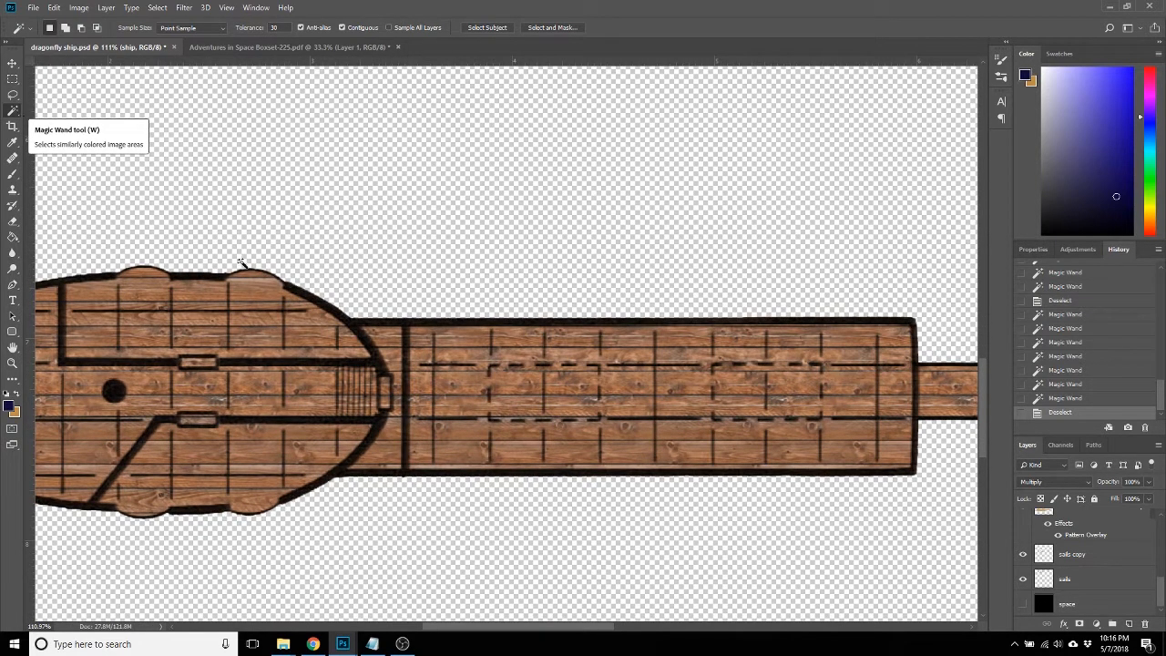
# Select the deck's dark wall lines with the Magic Wand.
pyautogui.click(355, 332)
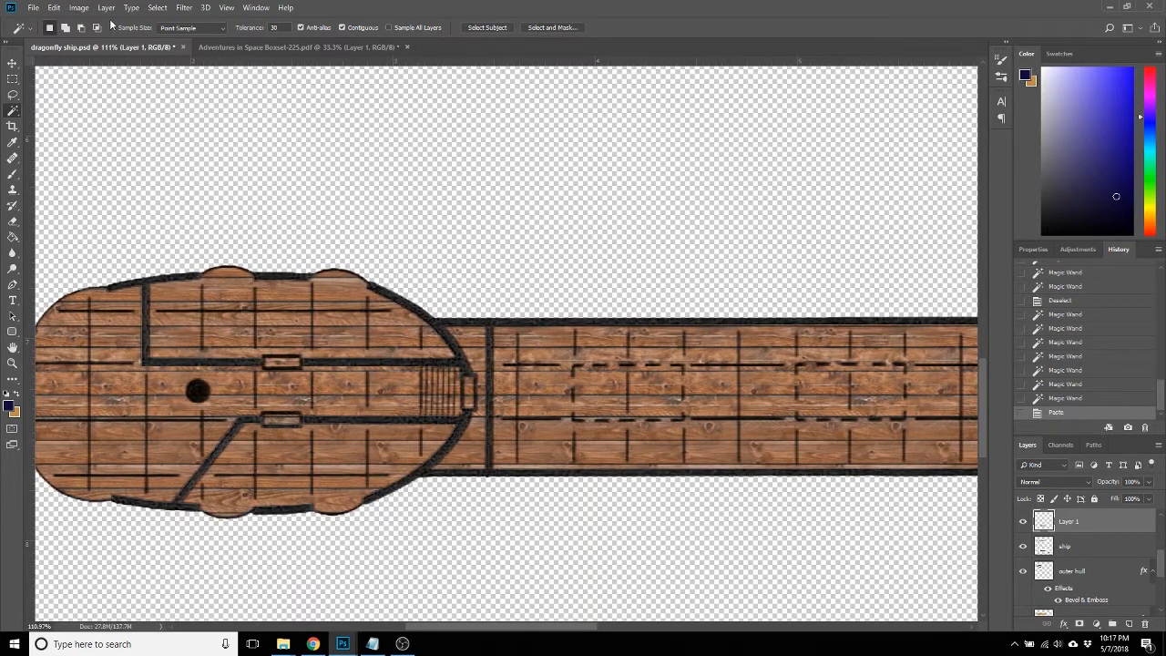
# Darken the pasted walls to solid black with Hue/Saturation Lightness -100.
pyautogui.click(78, 7)
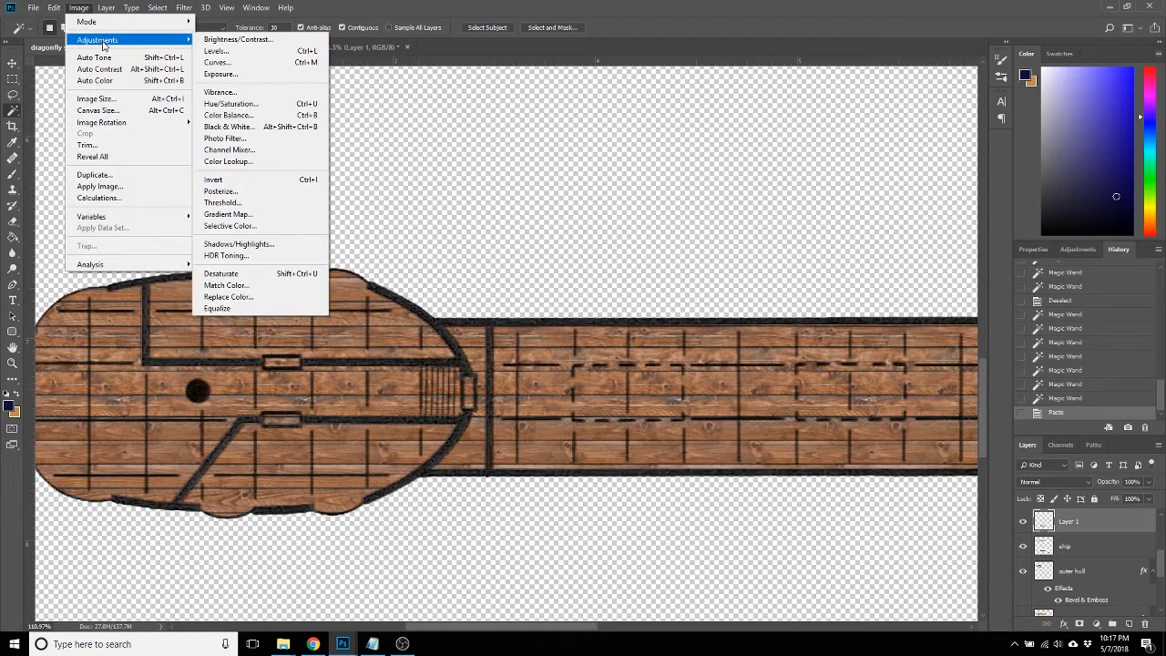
pyautogui.moveTo(237, 39)
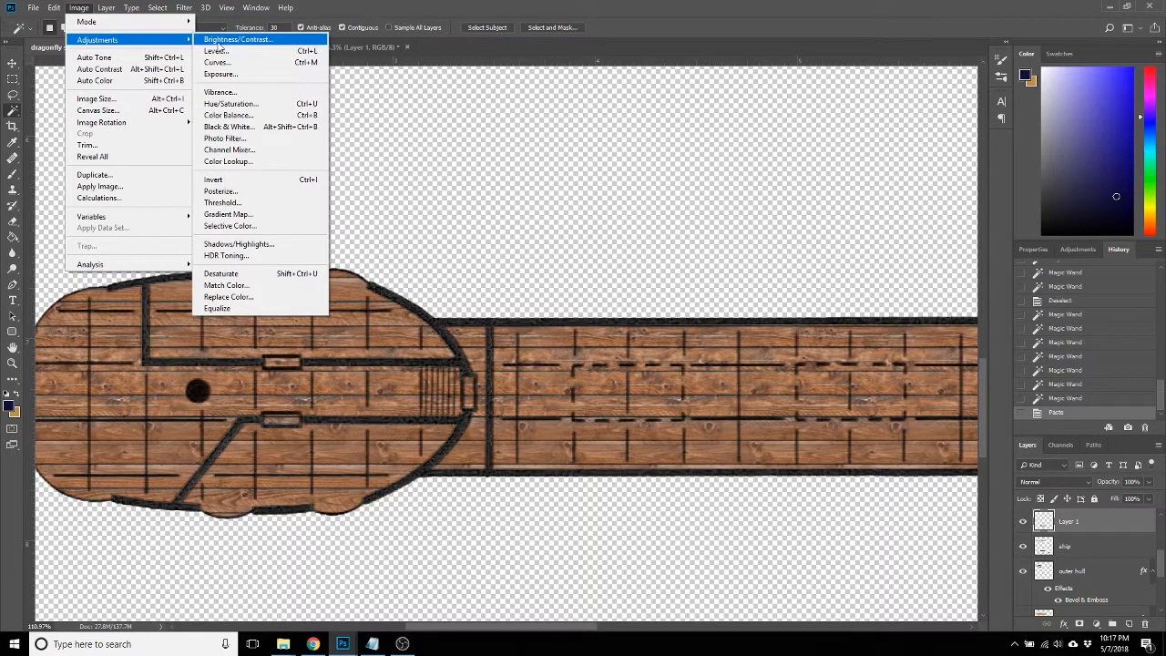
pyautogui.click(230, 103)
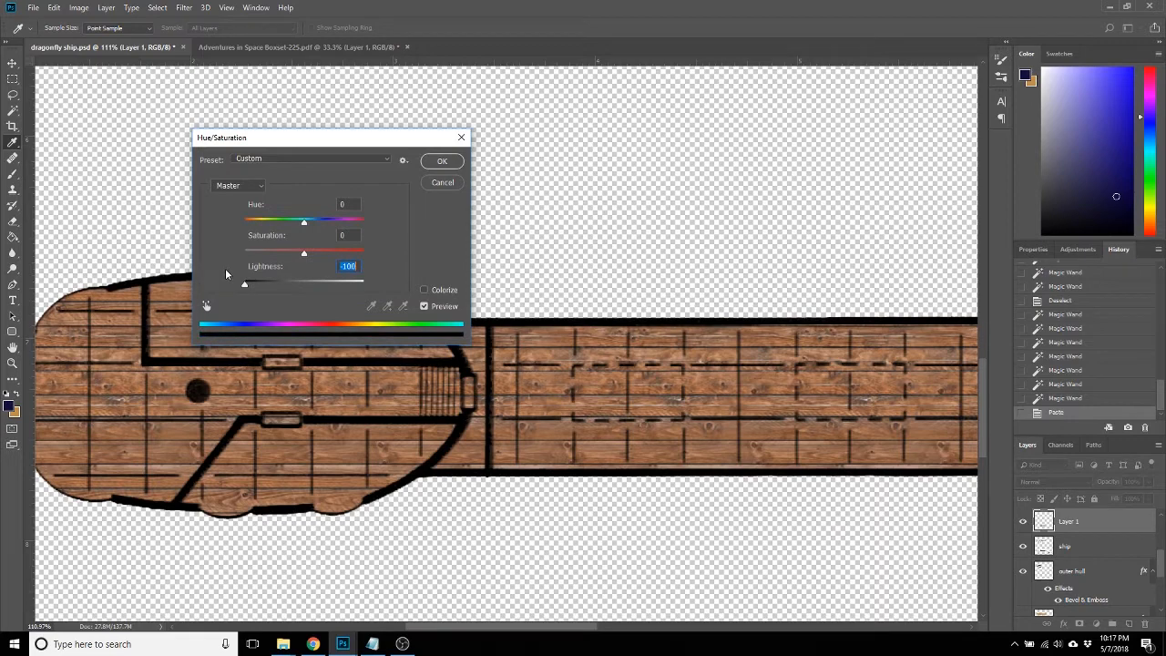
pyautogui.click(442, 161)
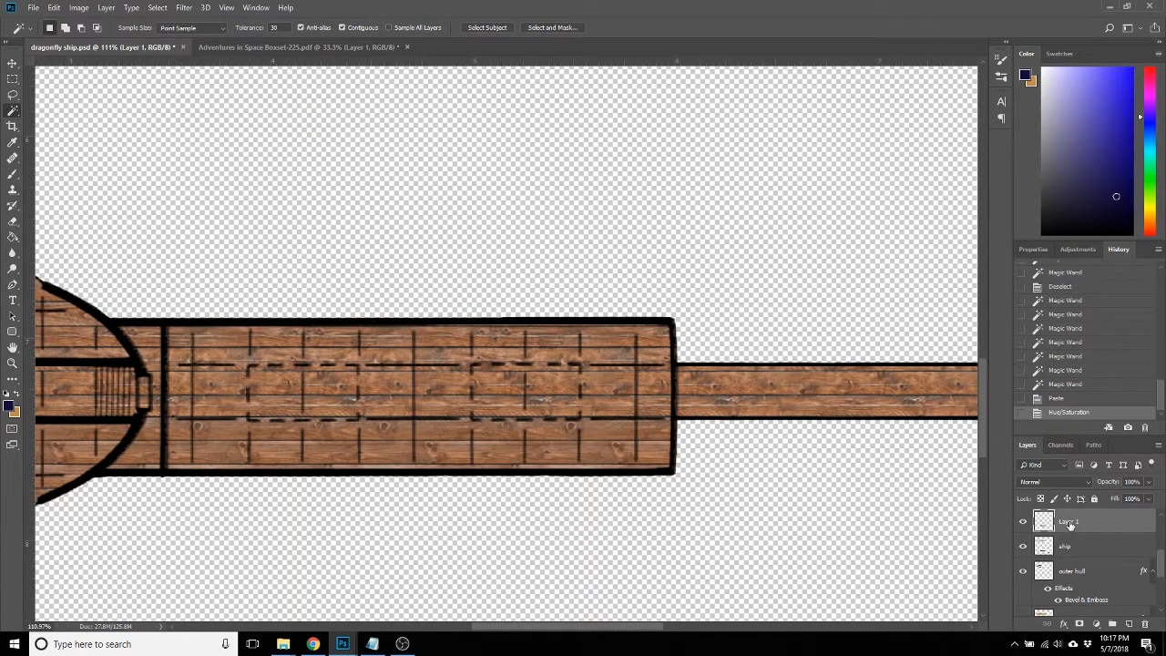
# Rename the pasted walls layer to 'lower level walls'.
pyautogui.doubleClick(1068, 520)
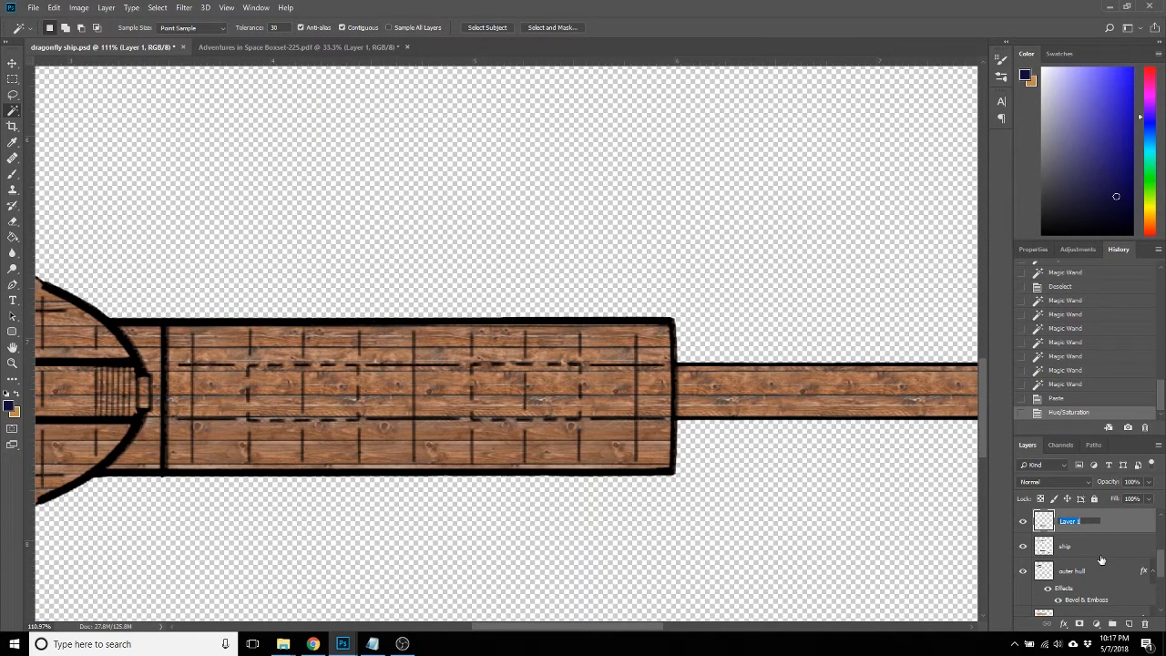
pyautogui.write('lower level walls')
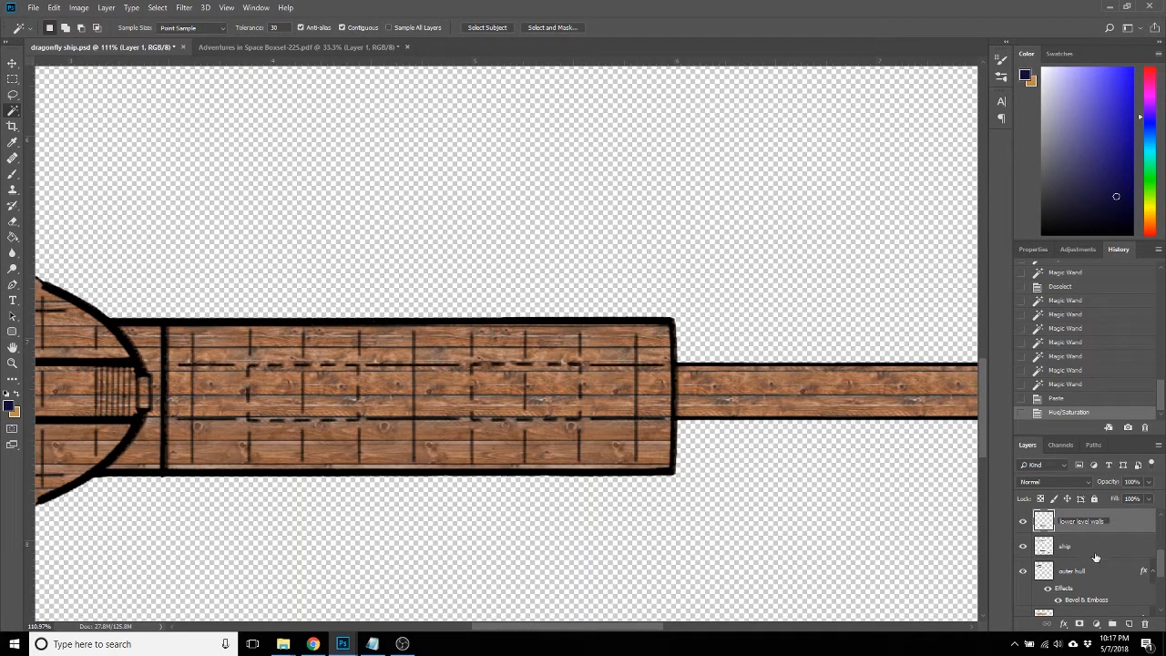
pyautogui.click(1064, 546)
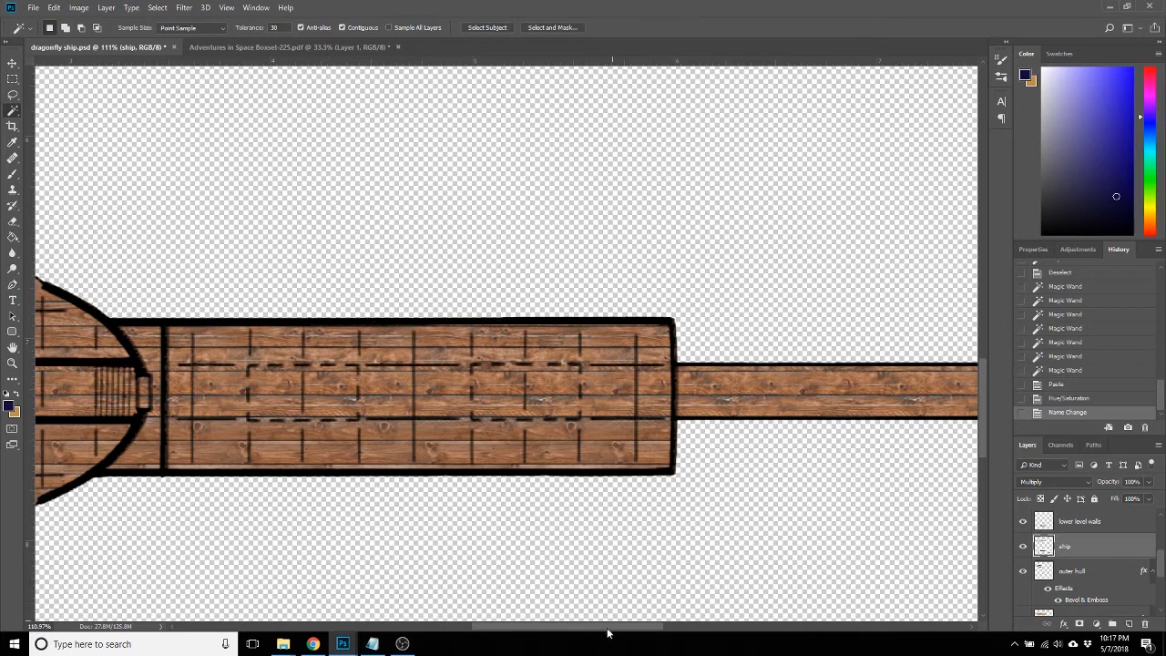
pyautogui.moveTo(746, 456)
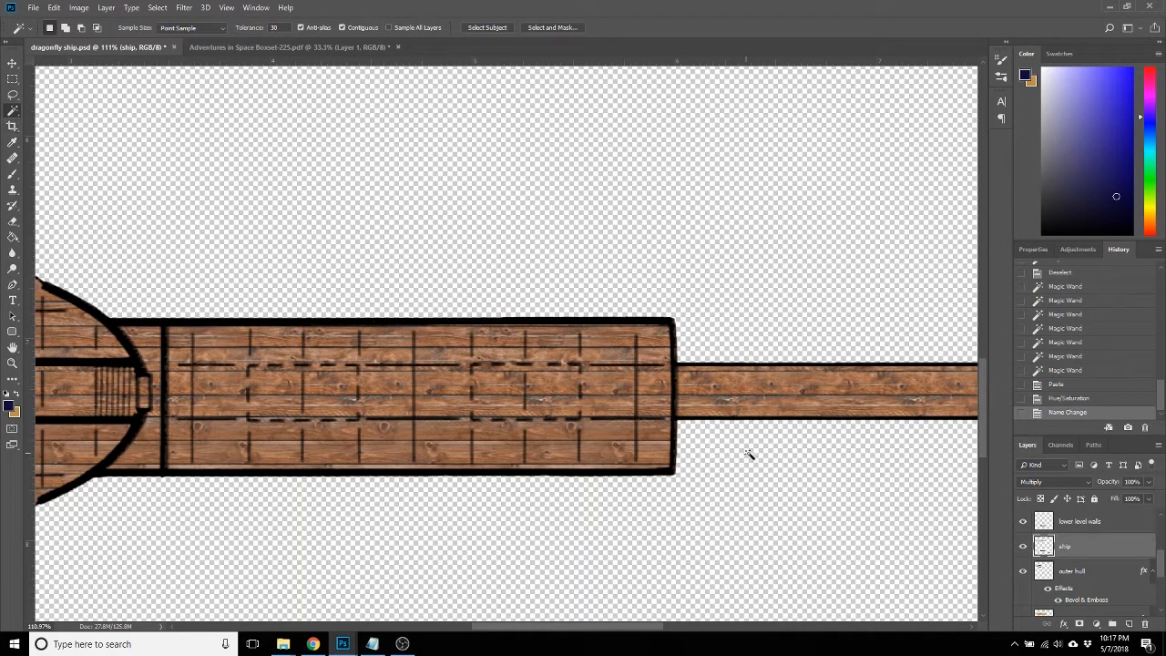
# Paint the lower ship's tail boom dark navy on the outer hull and re-enable its bevel.
pyautogui.click(819, 389)
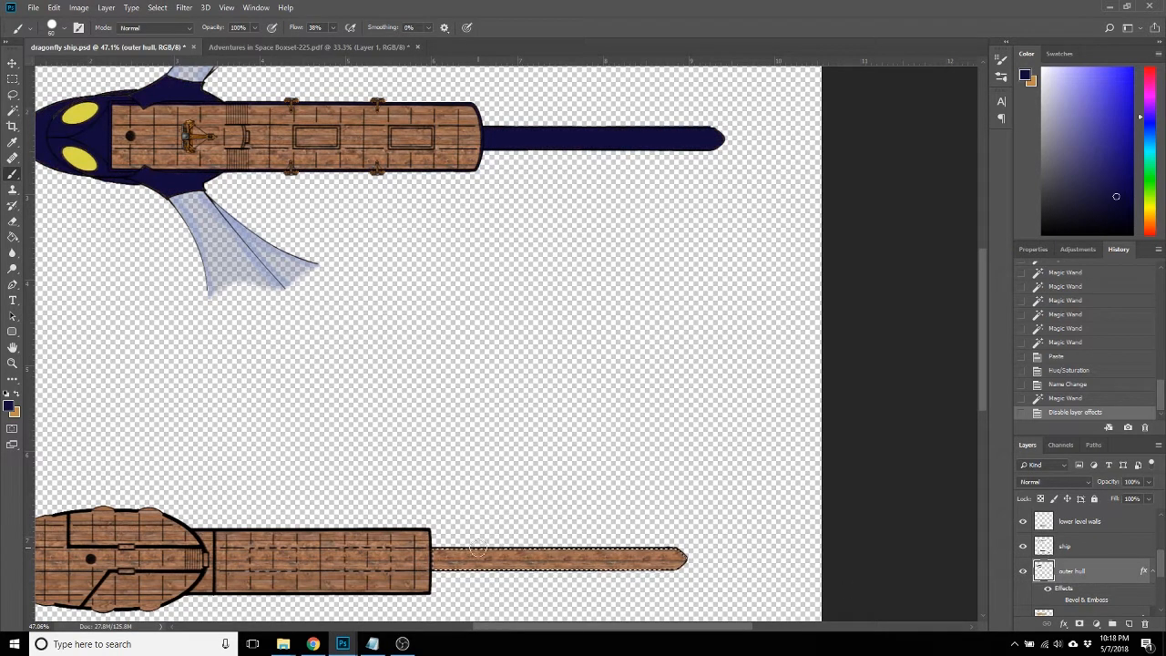
pyautogui.click(478, 549)
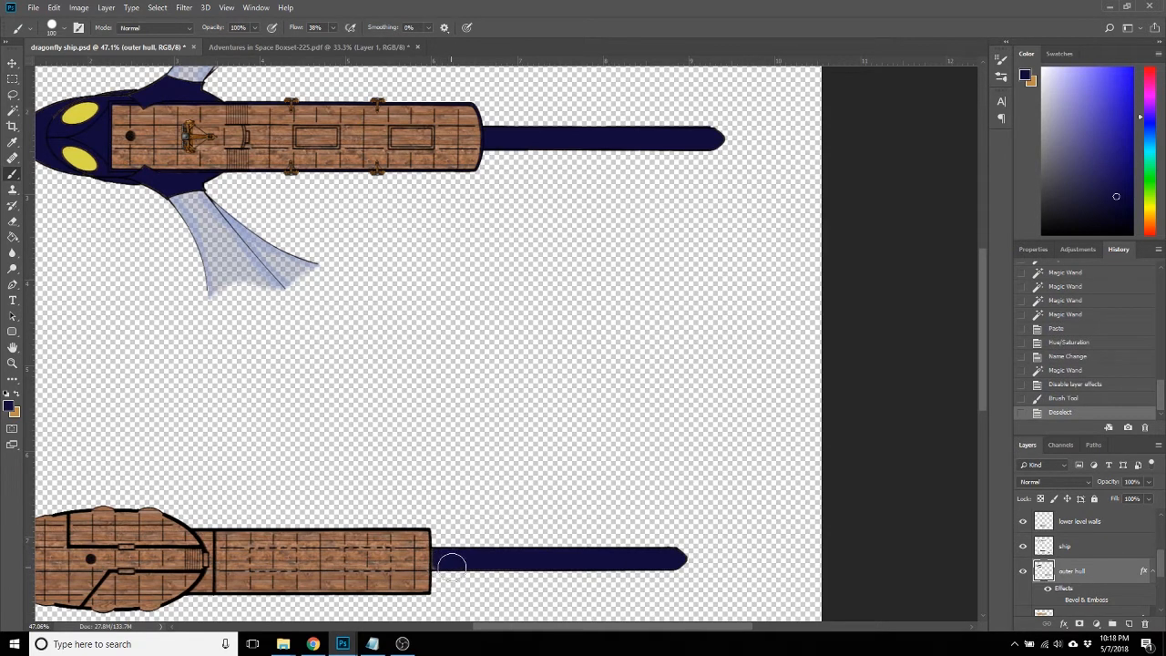
pyautogui.click(447, 560)
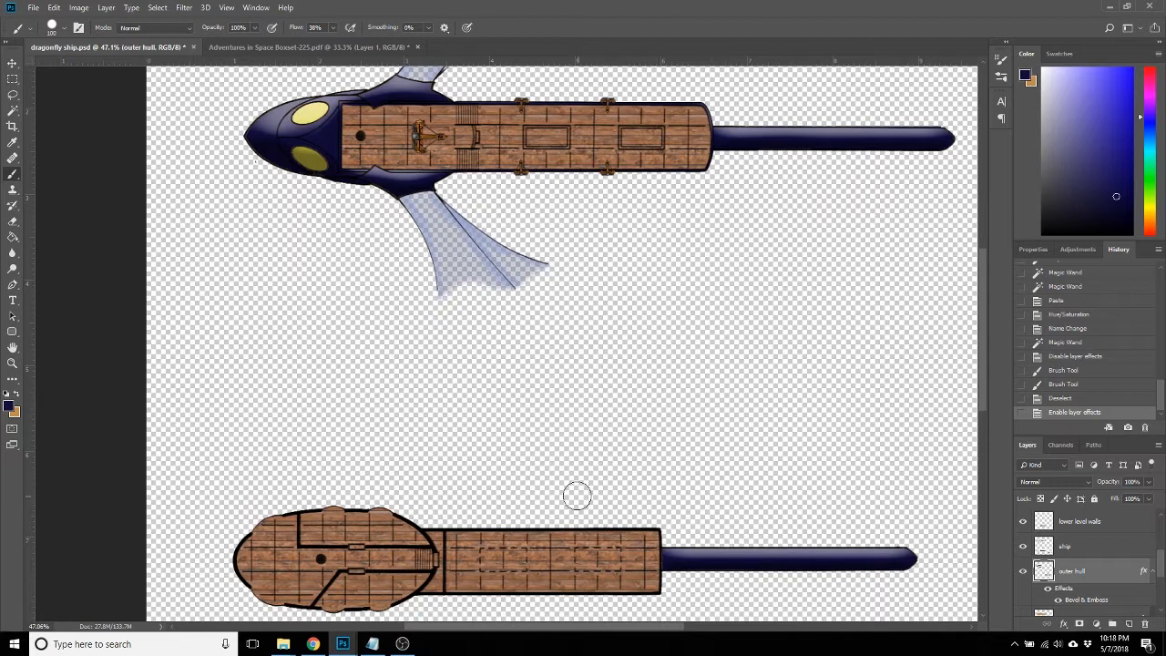
pyautogui.moveTo(379, 424)
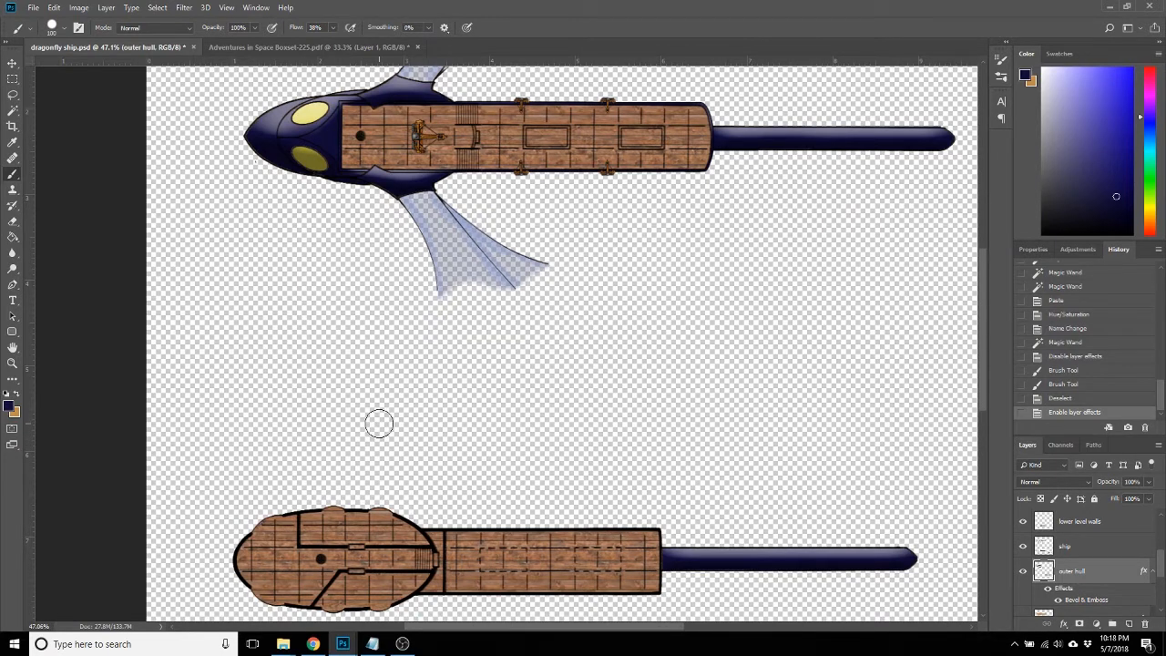
pyautogui.scroll(-3)
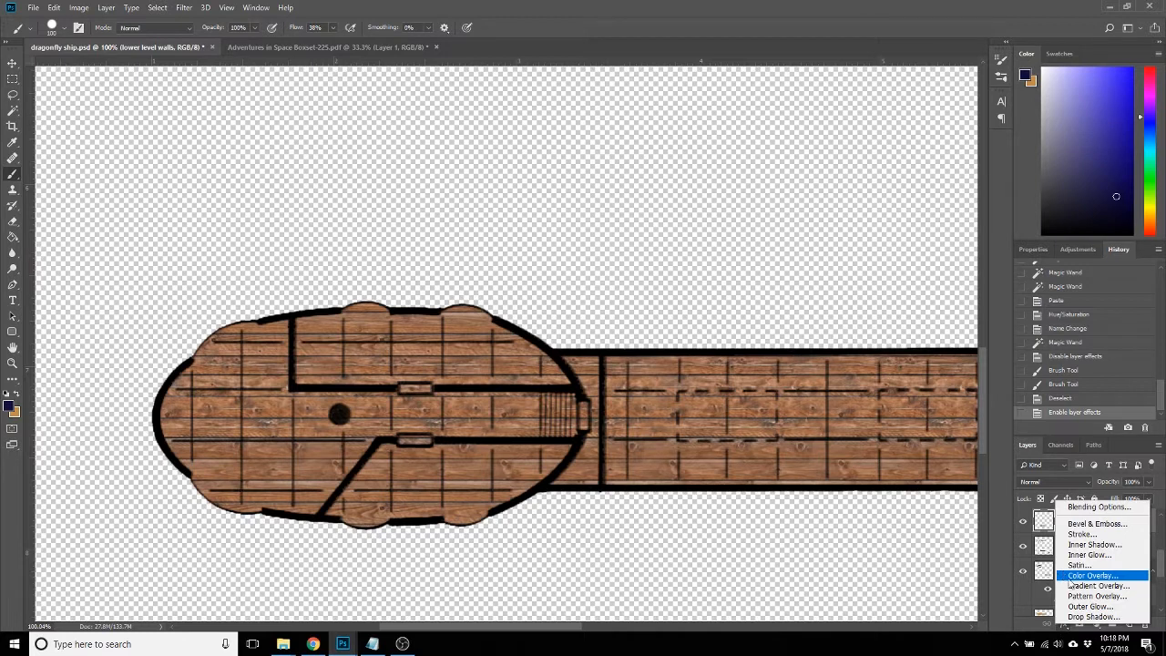
pyautogui.moveTo(1079, 565)
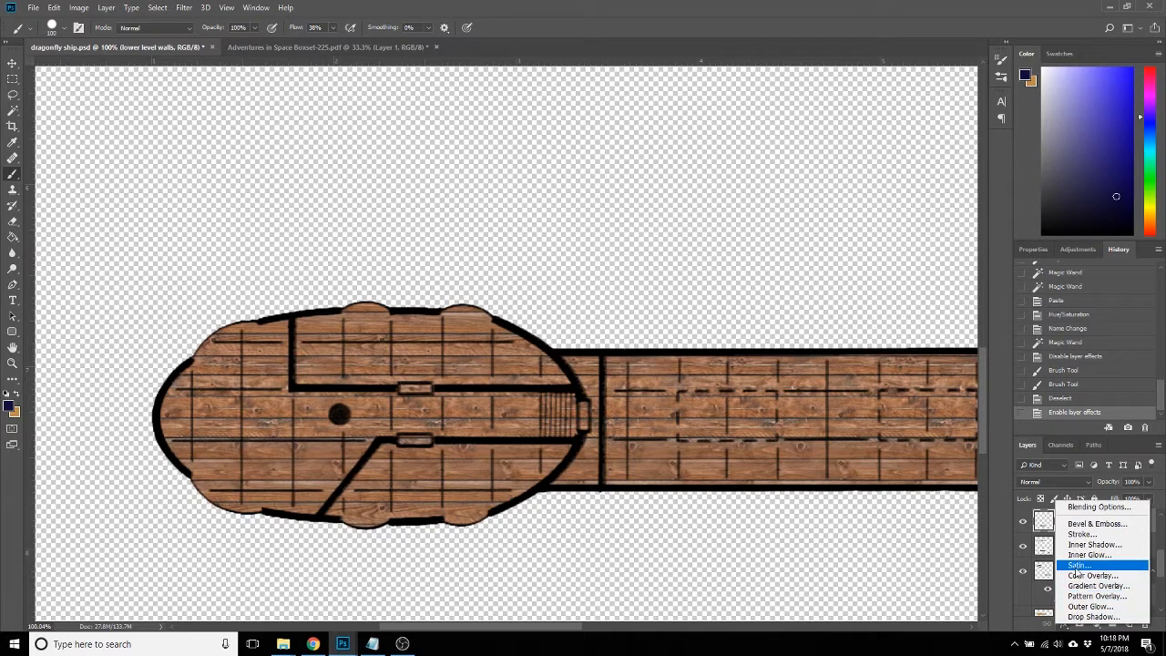
pyautogui.moveTo(1093, 575)
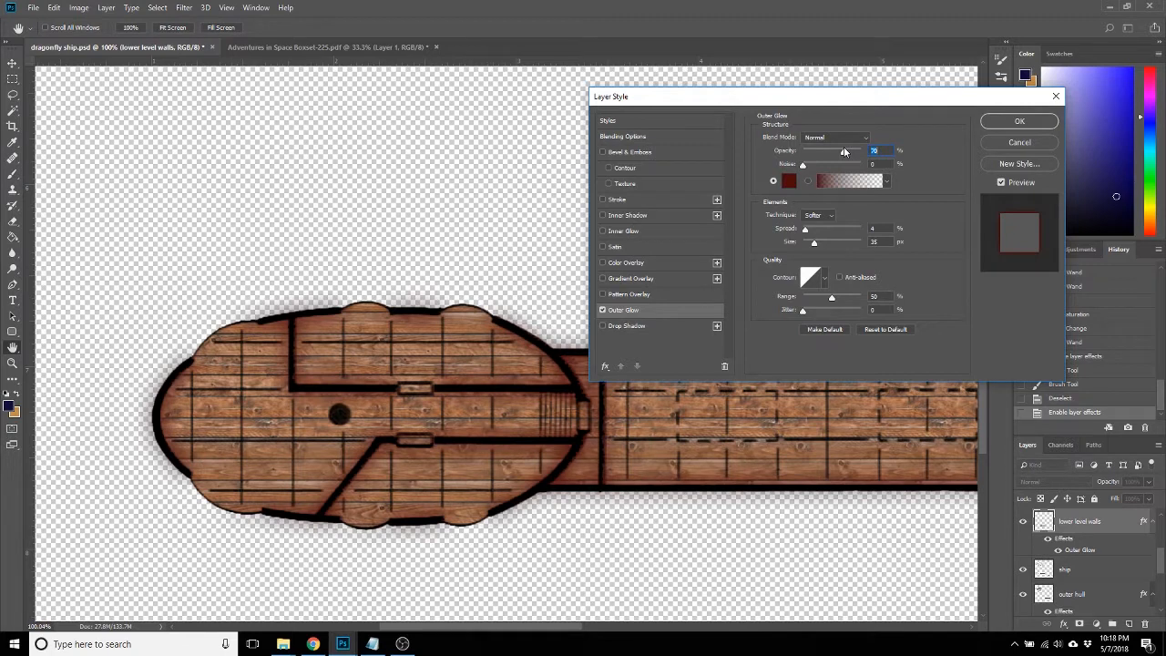
# Set the walls' outer glow to black, 50% opacity, 3% spread and 27 px size.
pyautogui.click(789, 181)
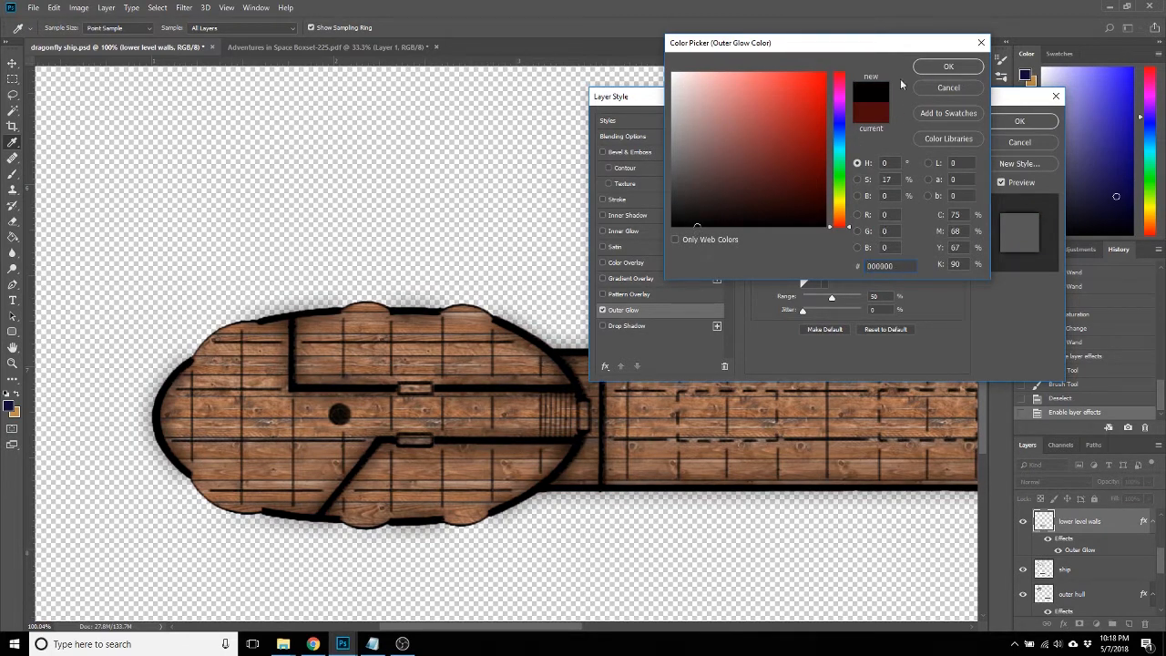
pyautogui.click(948, 66)
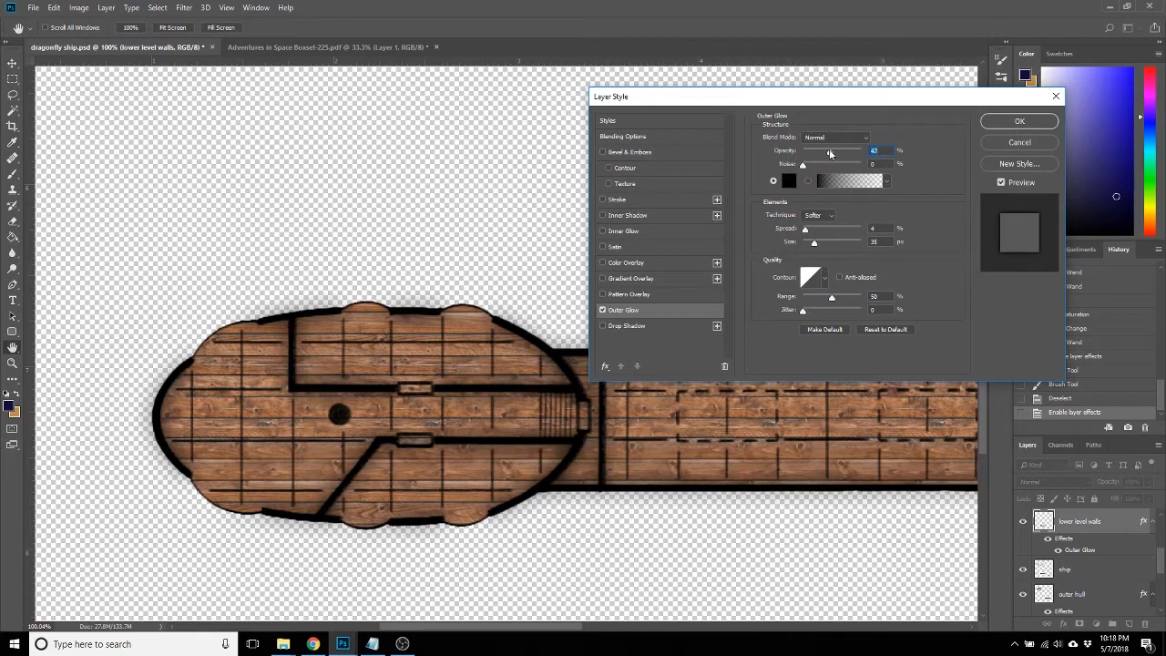
pyautogui.moveTo(828, 151); pyautogui.dragTo(833, 151)
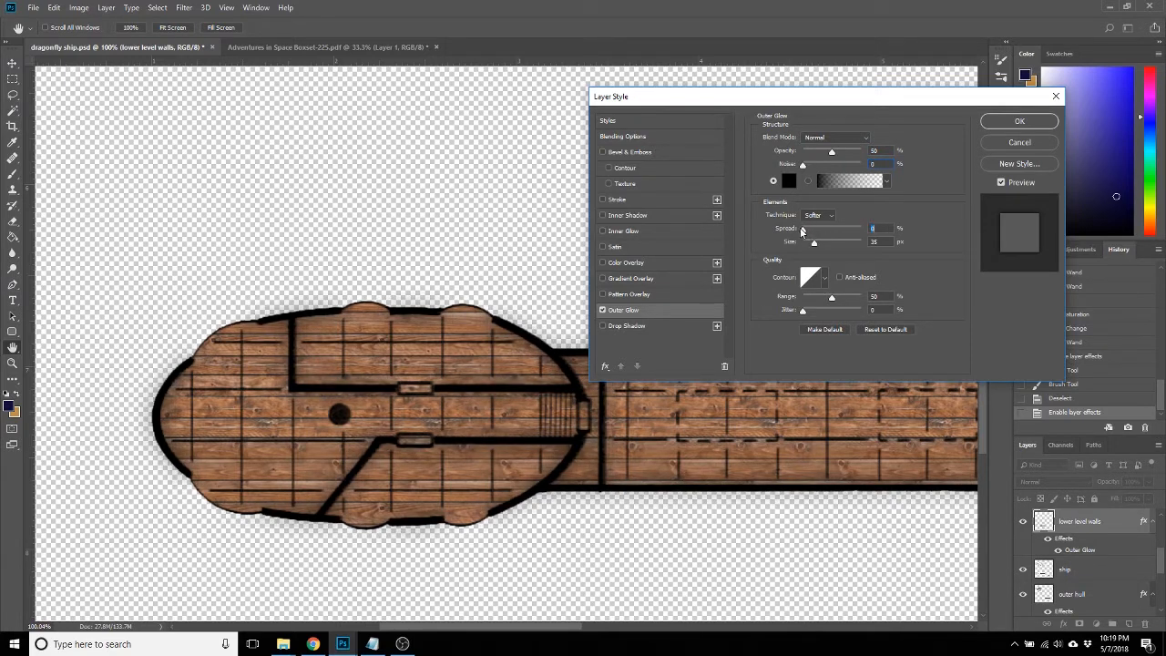
pyautogui.moveTo(801, 241); pyautogui.dragTo(815, 241)
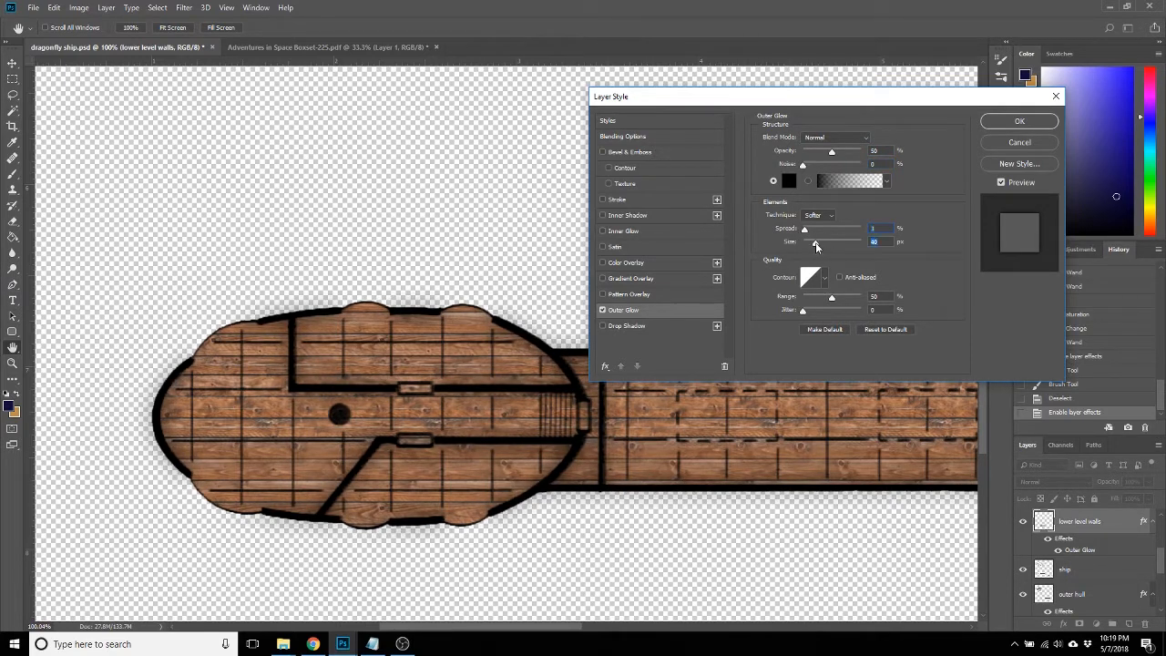
pyautogui.moveTo(815, 241); pyautogui.dragTo(811, 241)
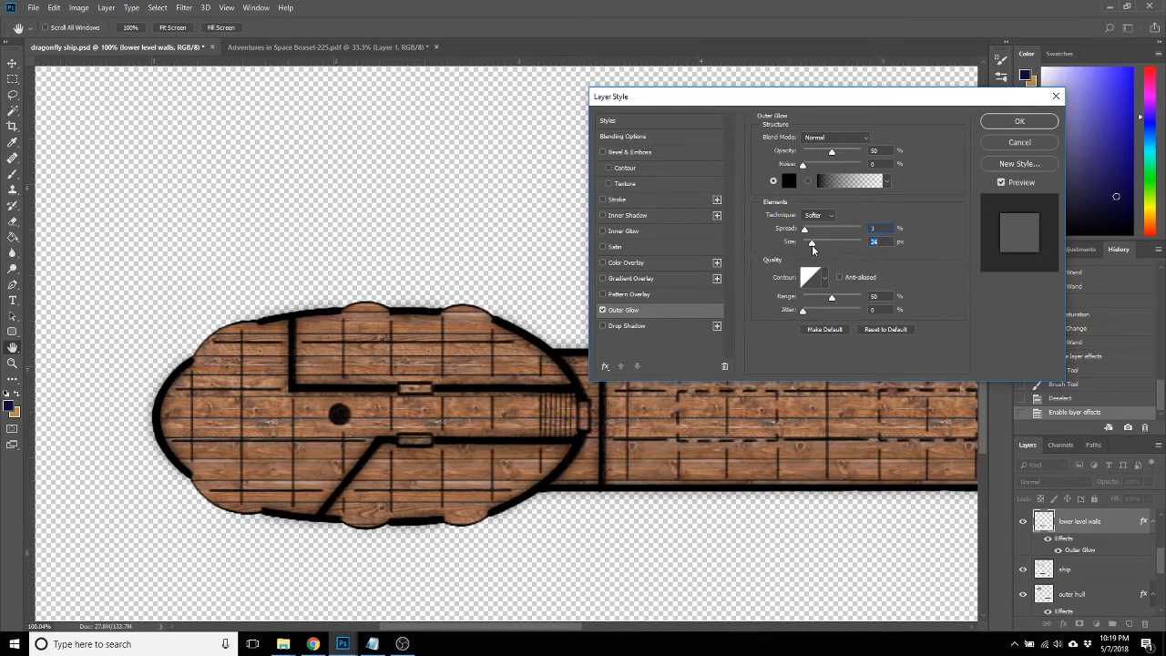
pyautogui.moveTo(811, 241); pyautogui.dragTo(815, 242)
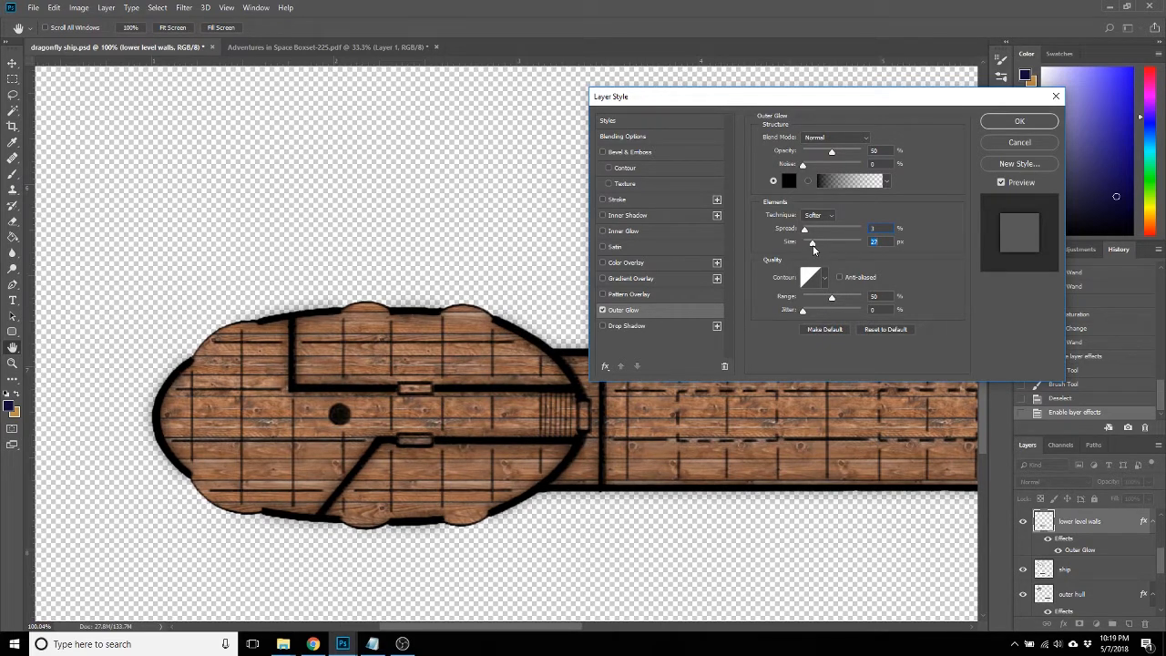
pyautogui.click(1019, 120)
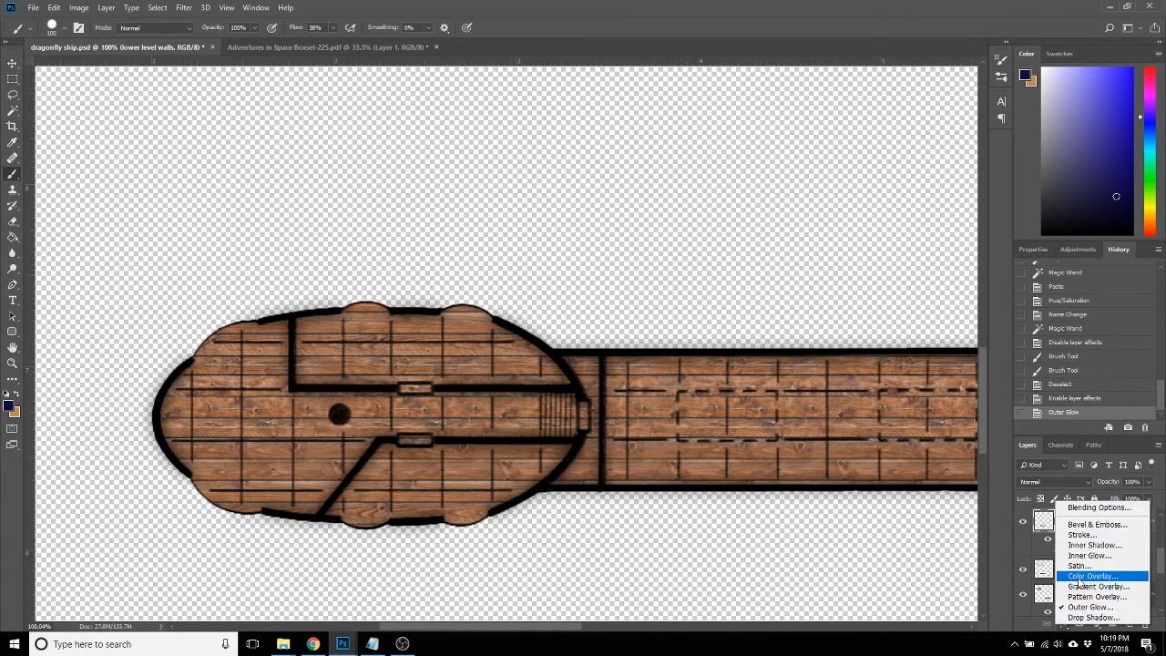
# Trial a navy colour overlay on the lower level walls, then turn it off.
pyautogui.click(1091, 575)
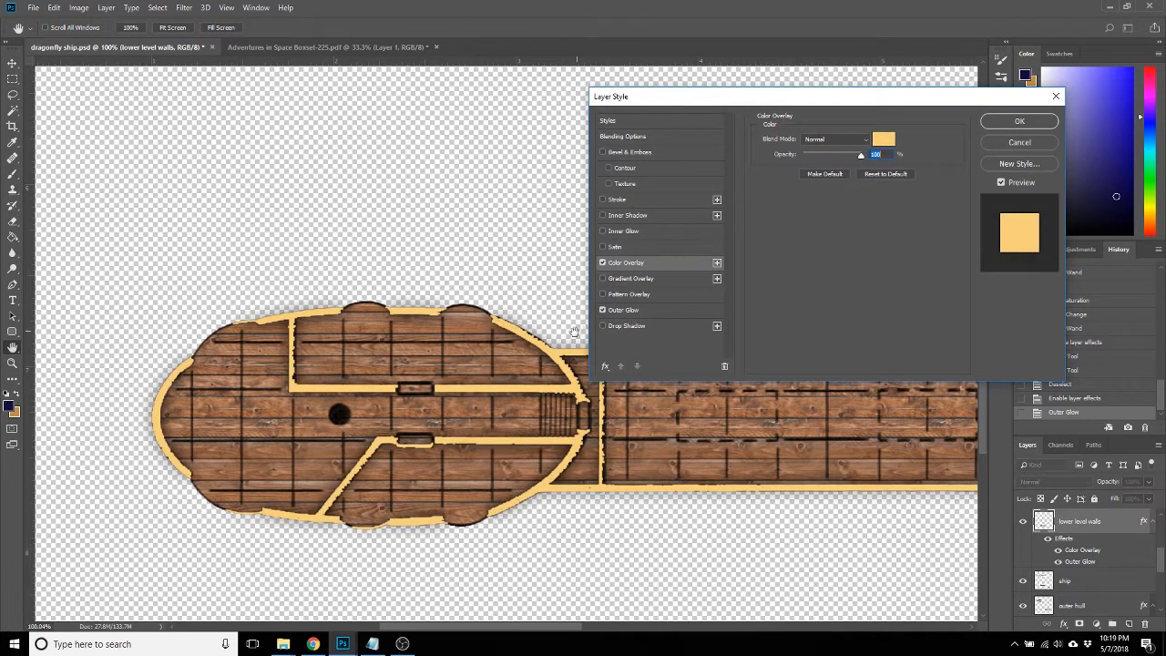
pyautogui.click(883, 139)
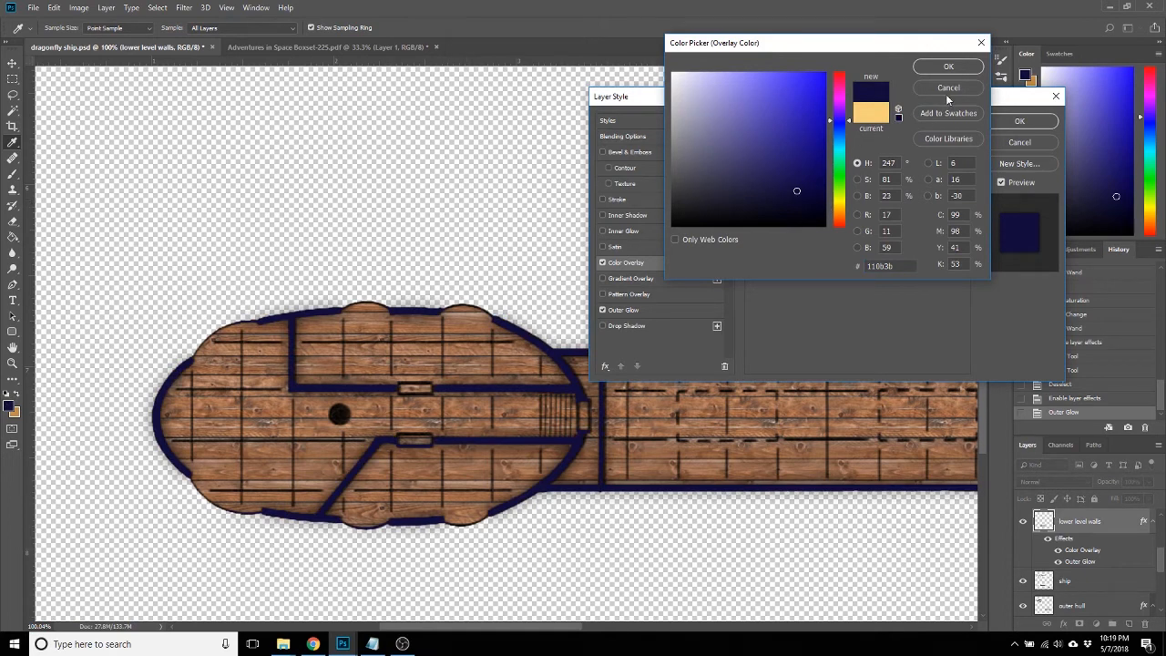
pyautogui.click(948, 65)
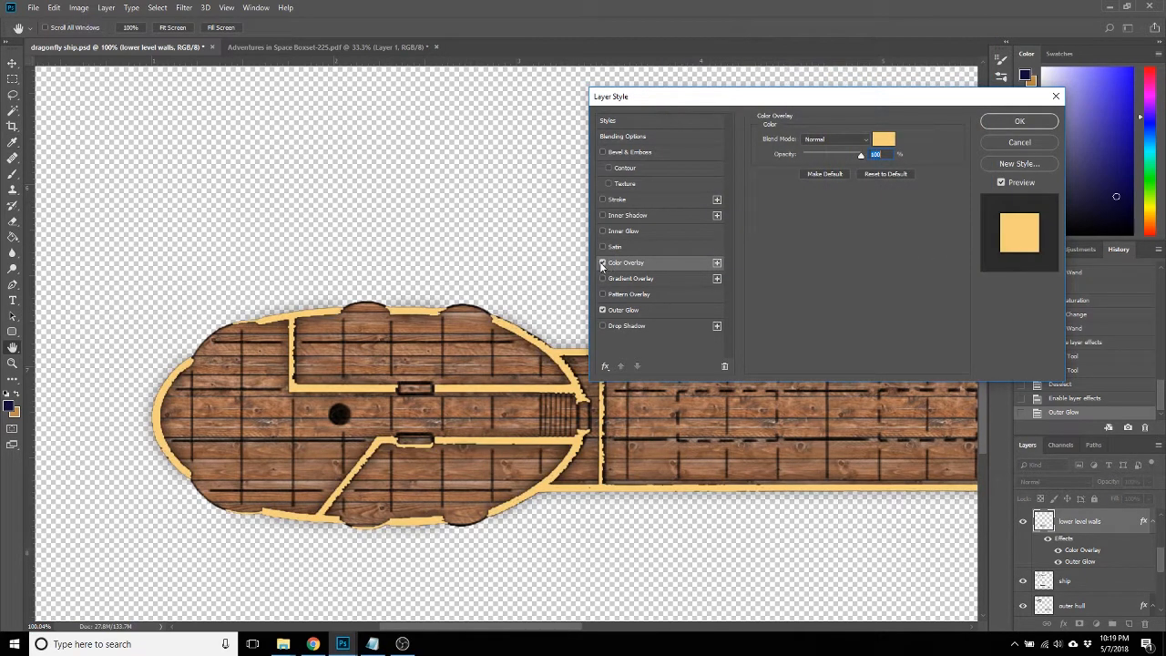
pyautogui.click(602, 263)
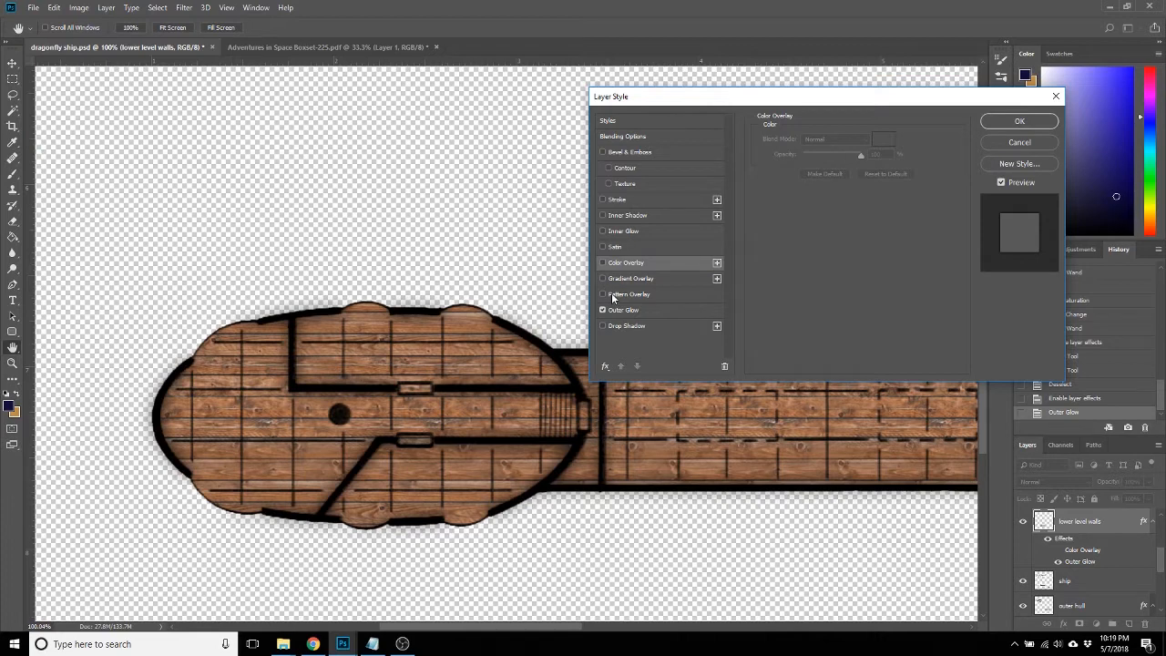
pyautogui.moveTo(610, 296)
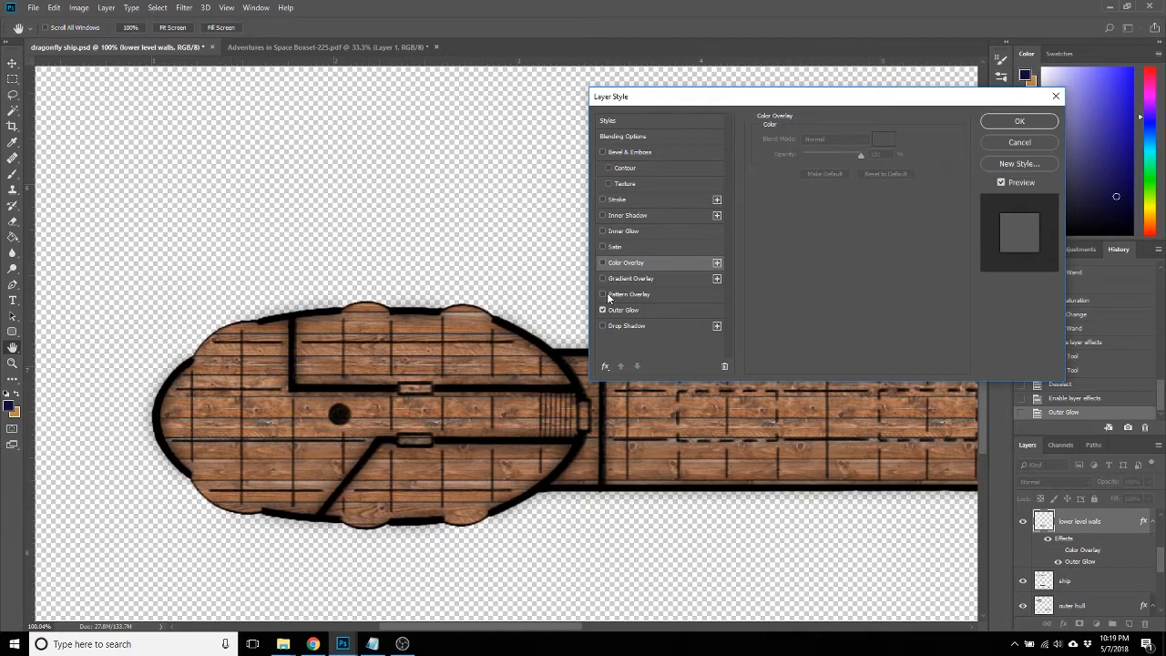
# Raise the wood-plank pattern overlay opacity on the walls toward full.
pyautogui.click(602, 295)
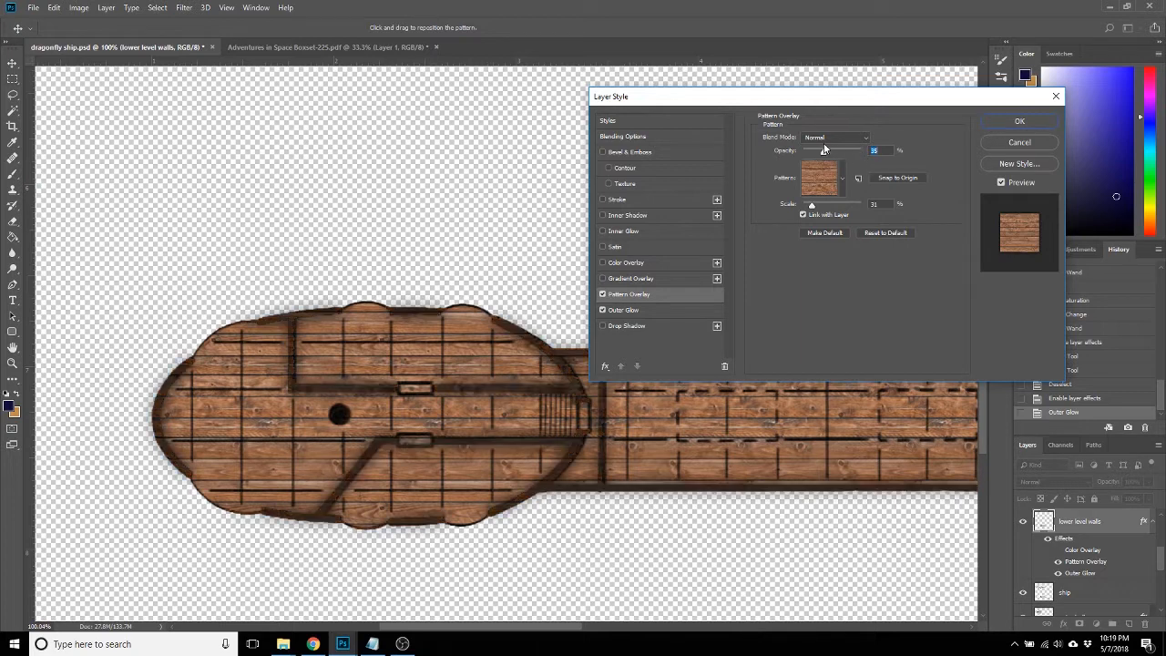
pyautogui.moveTo(845, 150); pyautogui.dragTo(820, 151)
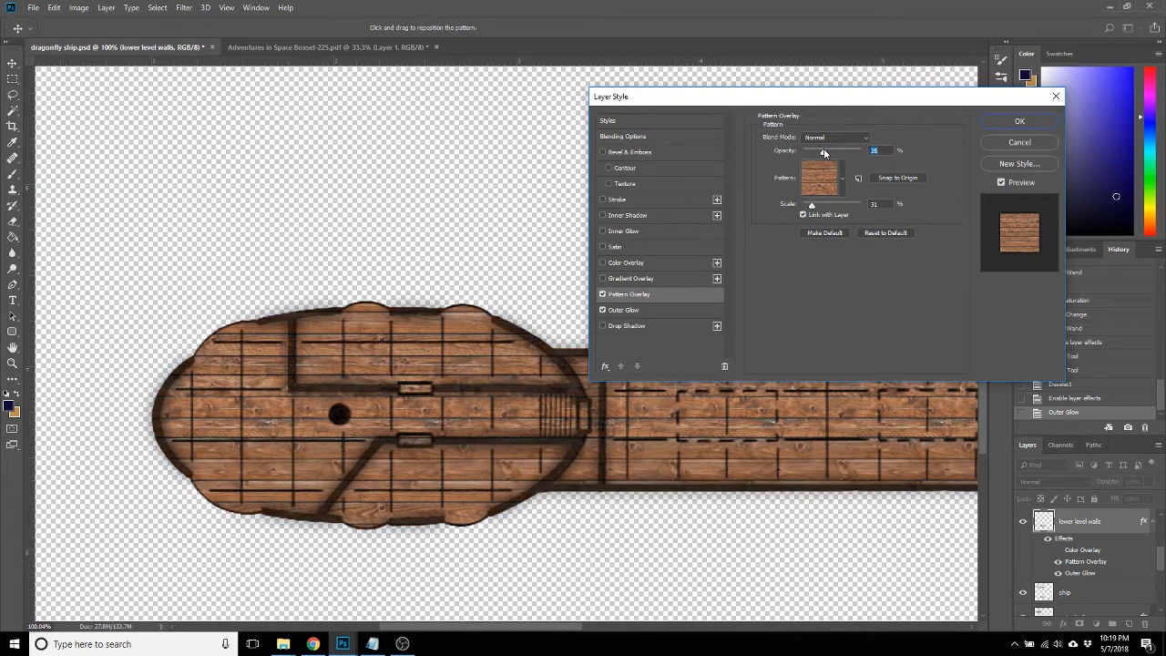
pyautogui.moveTo(822, 150); pyautogui.dragTo(829, 150)
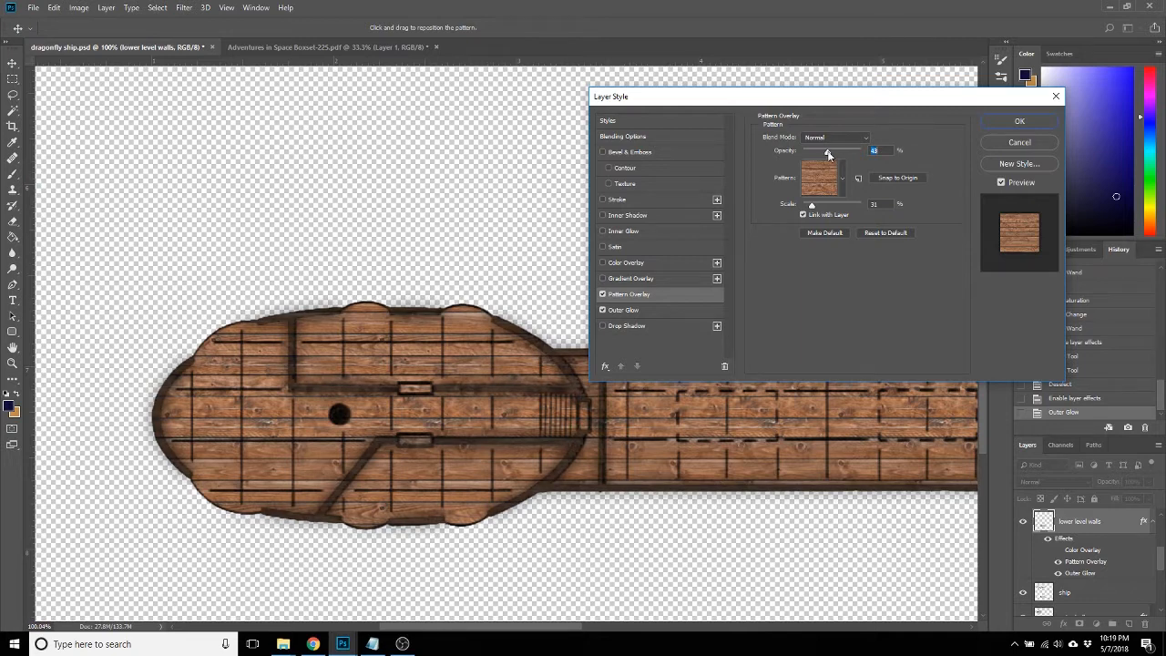
pyautogui.moveTo(827, 150); pyautogui.dragTo(823, 151)
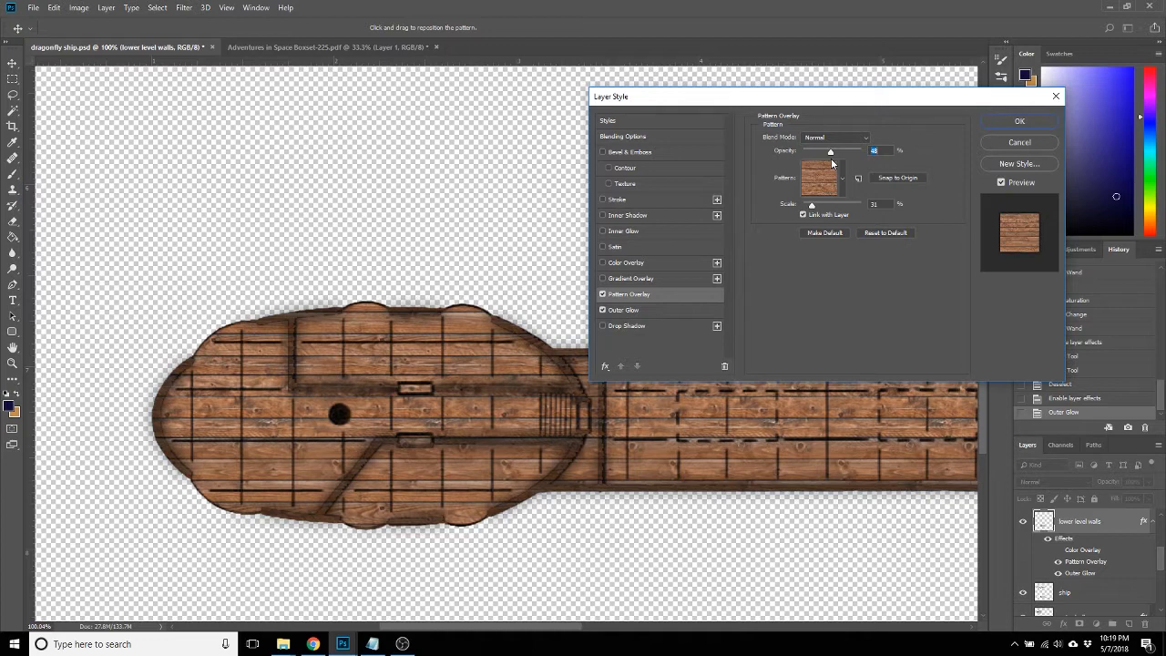
pyautogui.moveTo(817, 177)
pyautogui.write('100')
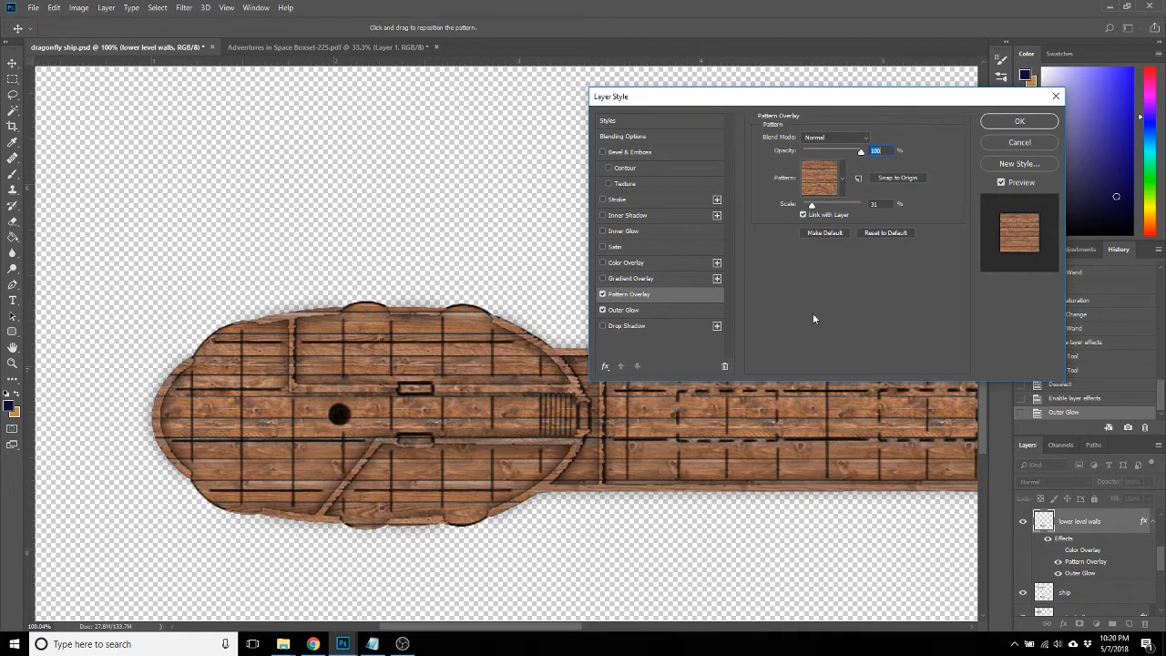
pyautogui.moveTo(733, 237)
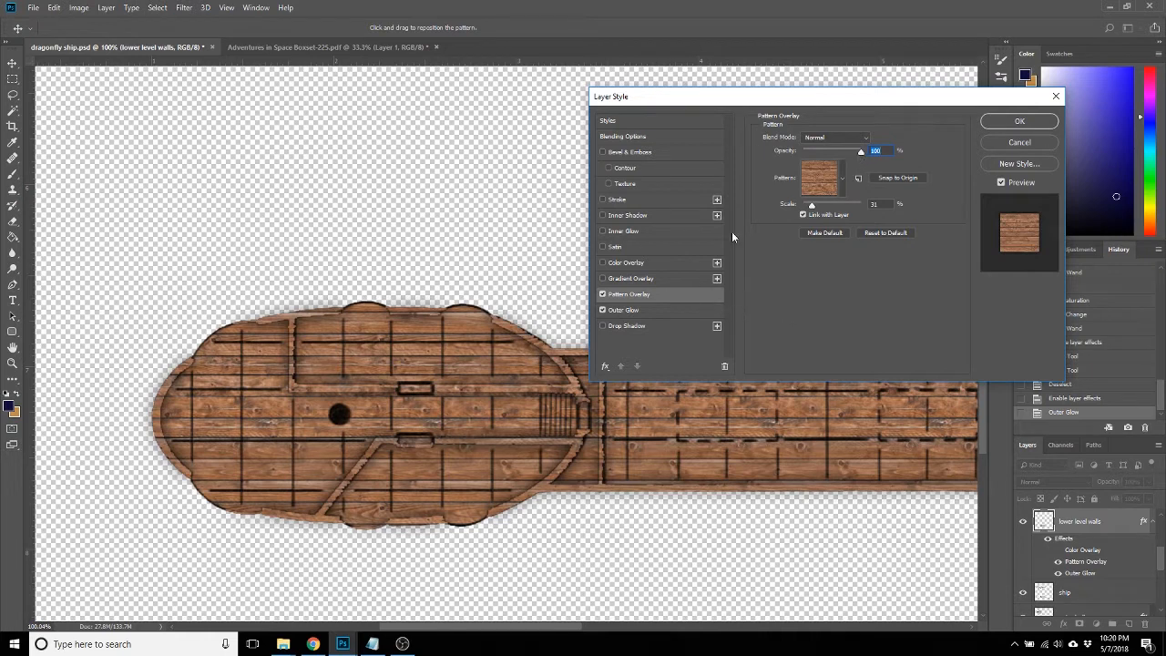
# Lower the walls' outer glow opacity to about 28% and accept the layer style.
pyautogui.click(624, 310)
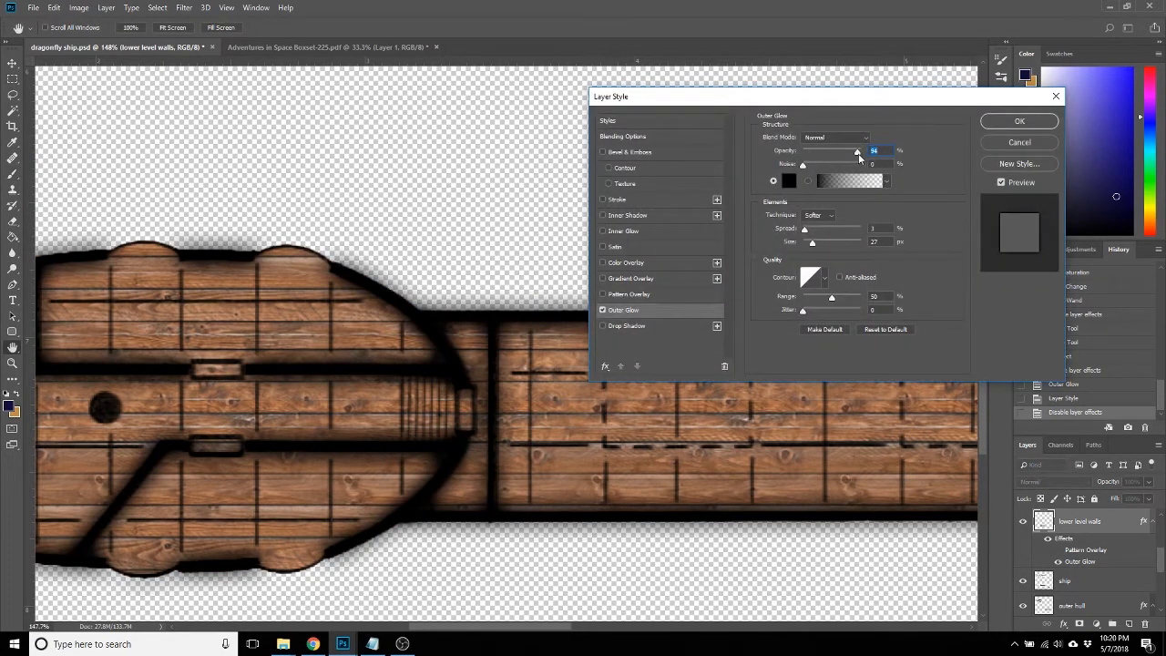
pyautogui.moveTo(854, 151); pyautogui.dragTo(820, 150)
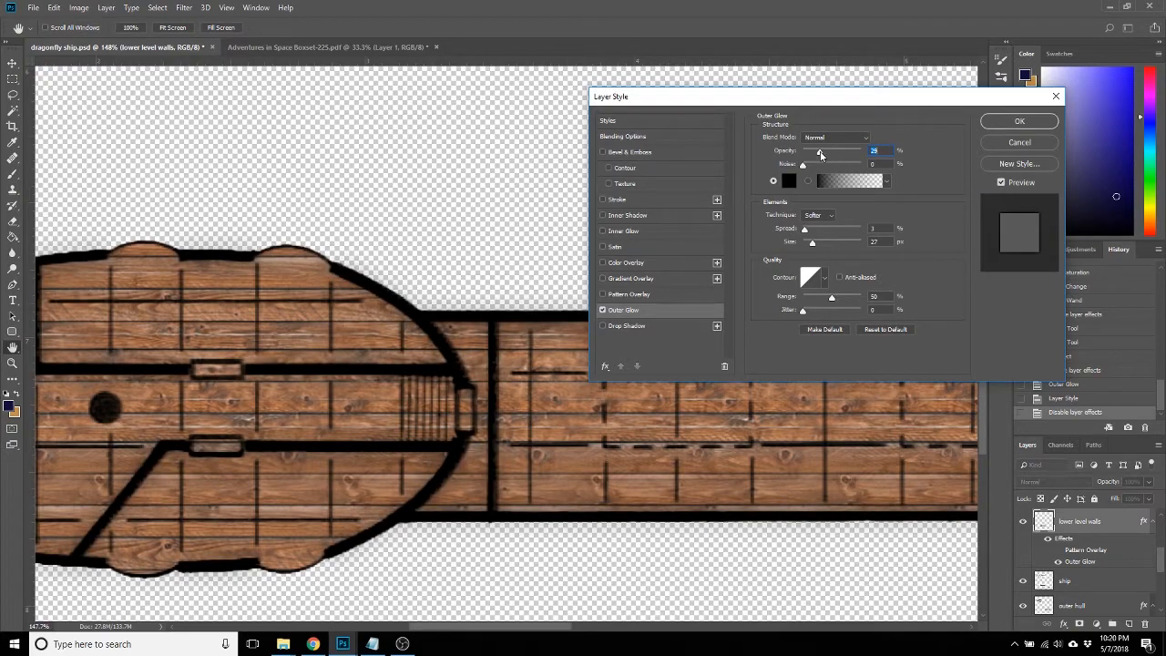
pyautogui.click(1019, 120)
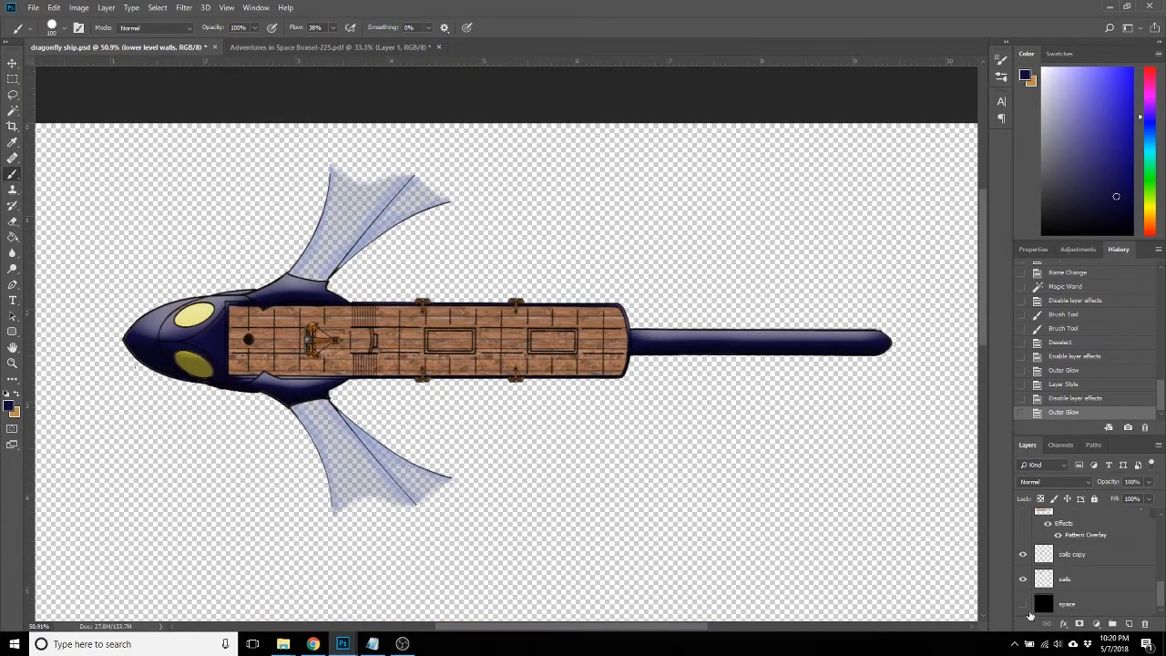
# Show the black space layer and trial Mixer Brush strokes on the upper sail.
pyautogui.click(1022, 603)
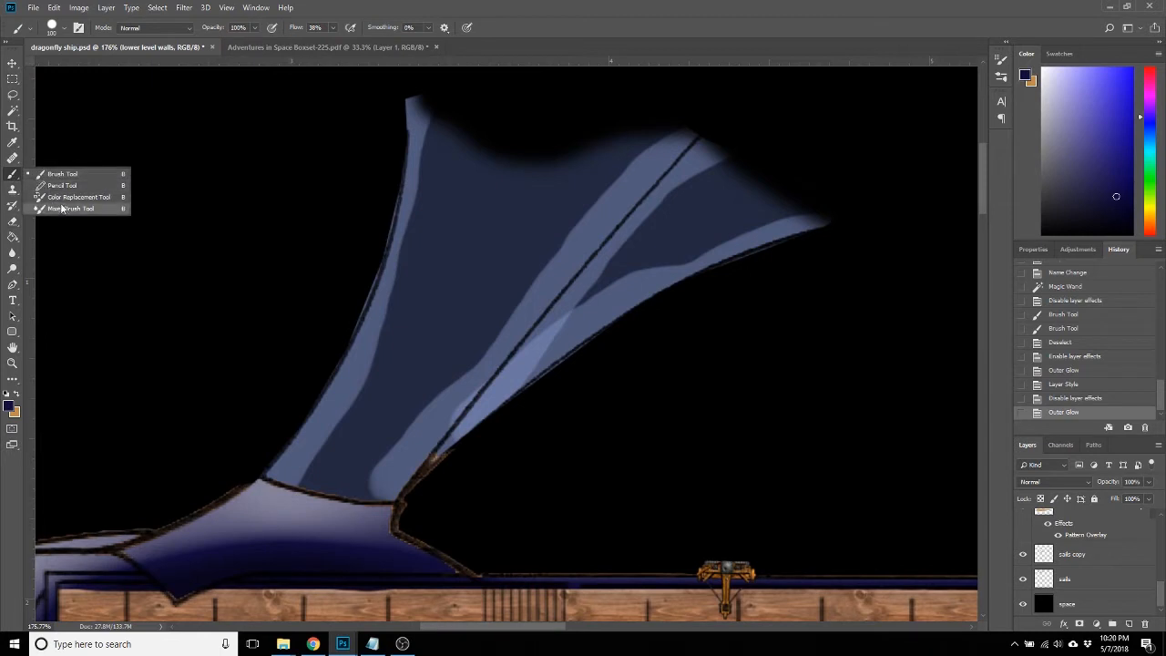
pyautogui.click(71, 208)
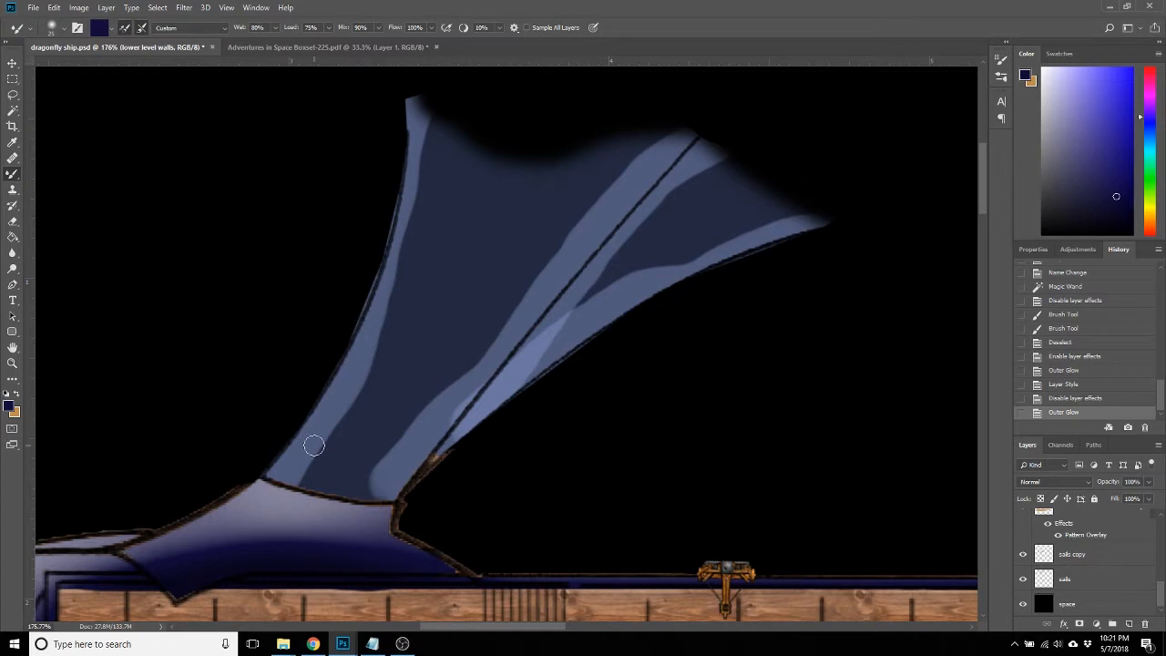
pyautogui.moveTo(307, 470)
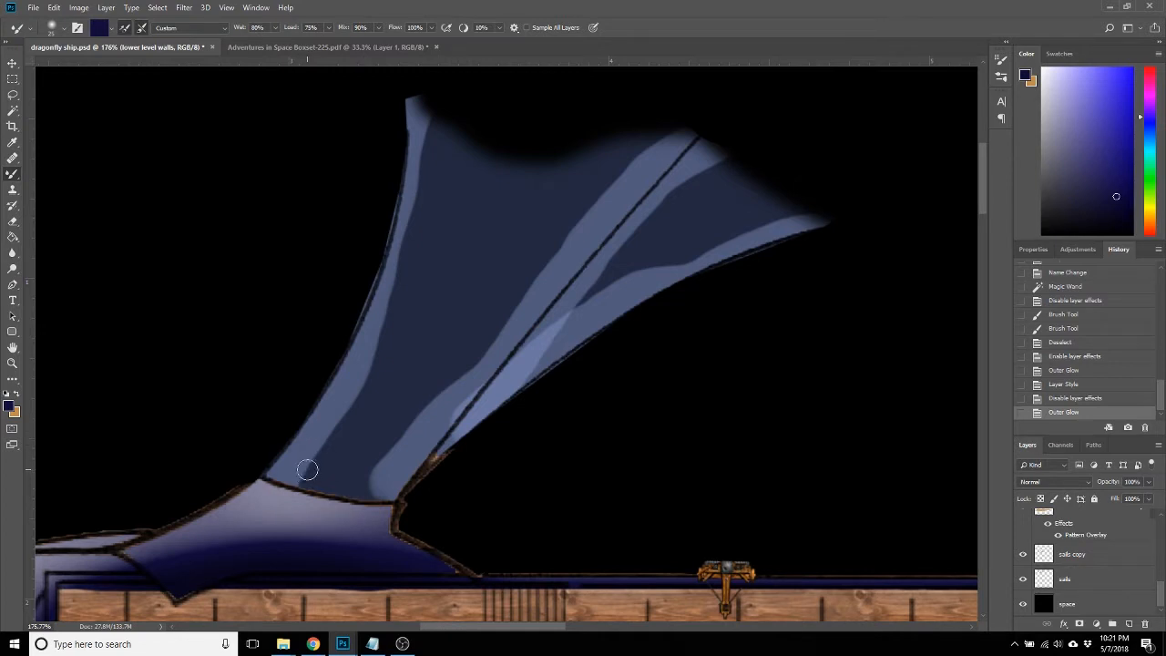
pyautogui.moveTo(540, 541)
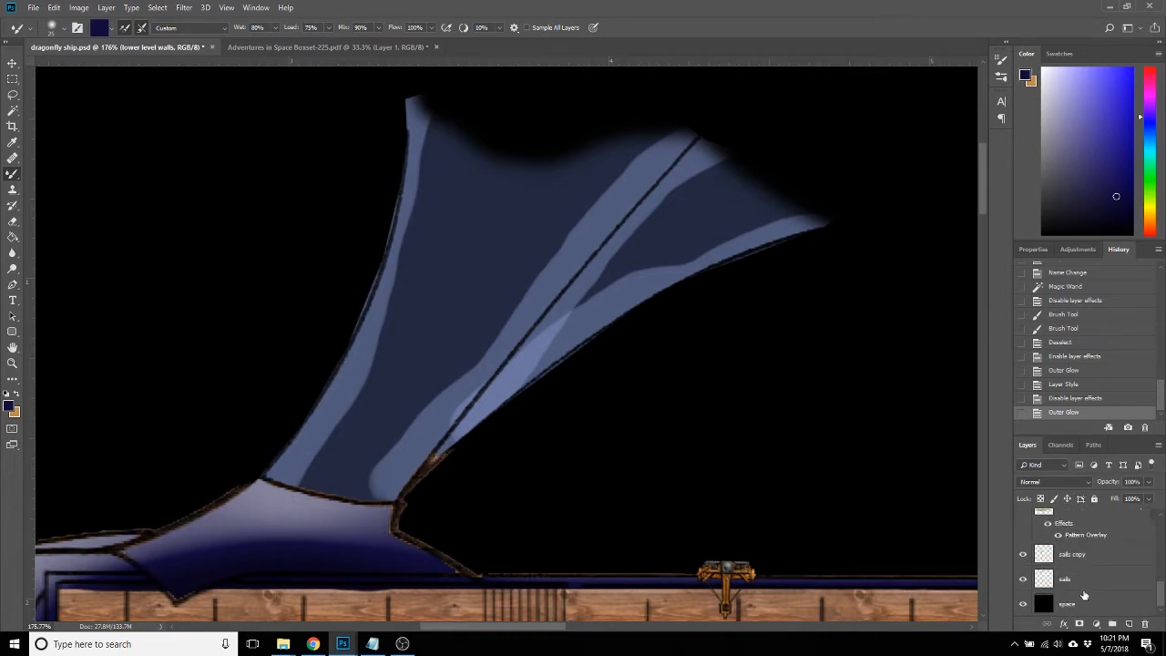
pyautogui.click(1075, 578)
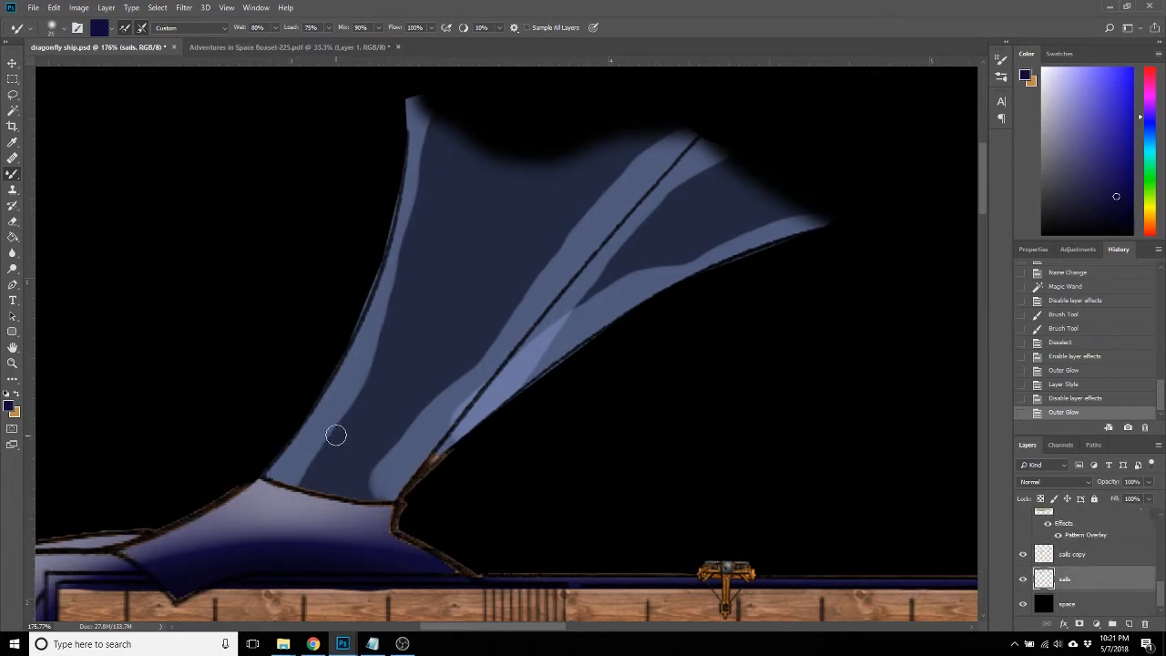
pyautogui.moveTo(335, 434); pyautogui.dragTo(390, 349)
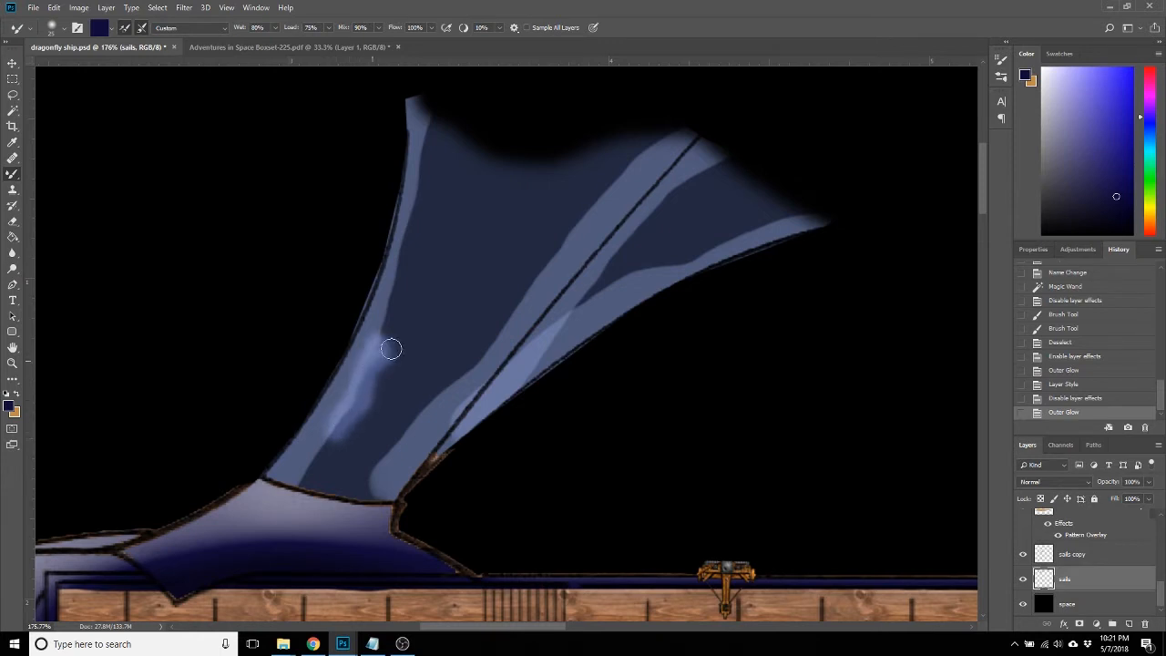
pyautogui.moveTo(392, 349); pyautogui.dragTo(440, 395)
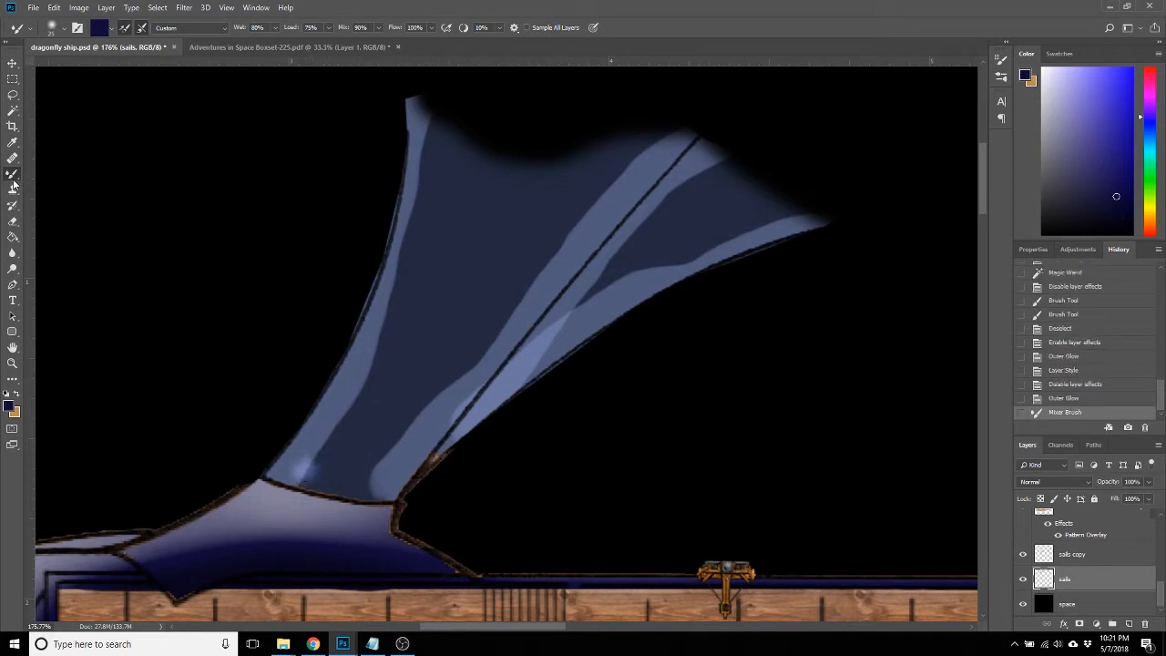
pyautogui.moveTo(13, 175)
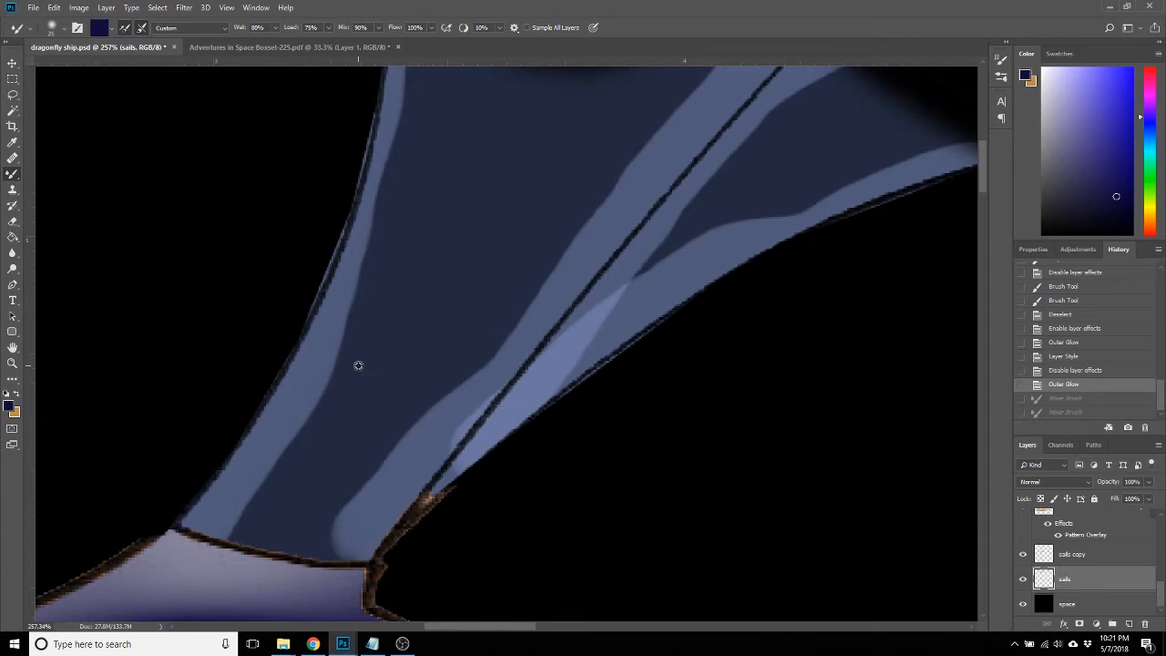
pyautogui.moveTo(561, 251)
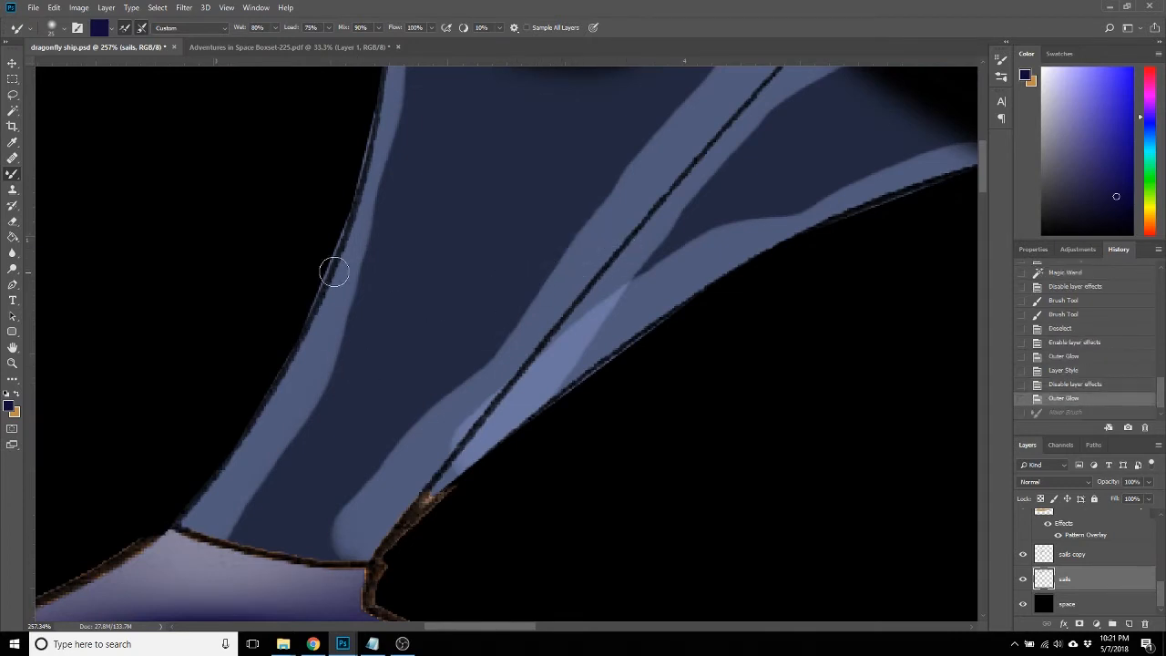
# Smudge the upper sail's light streaks along and right of the rib at 100% strength.
pyautogui.click(13, 268)
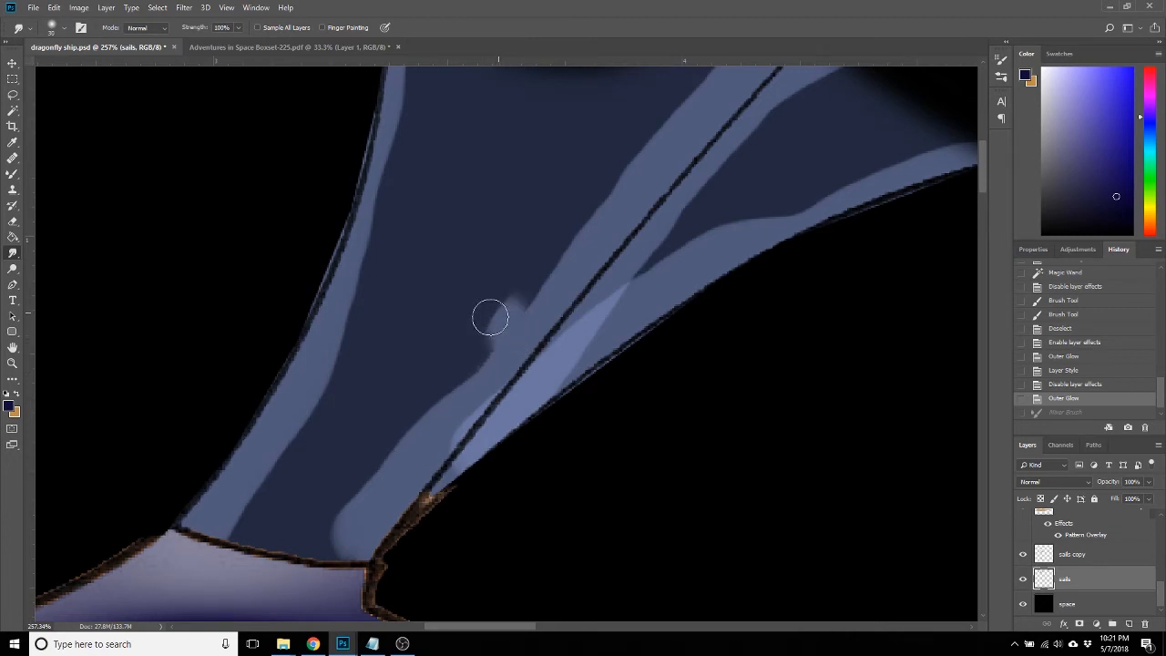
pyautogui.moveTo(506, 314); pyautogui.dragTo(427, 410)
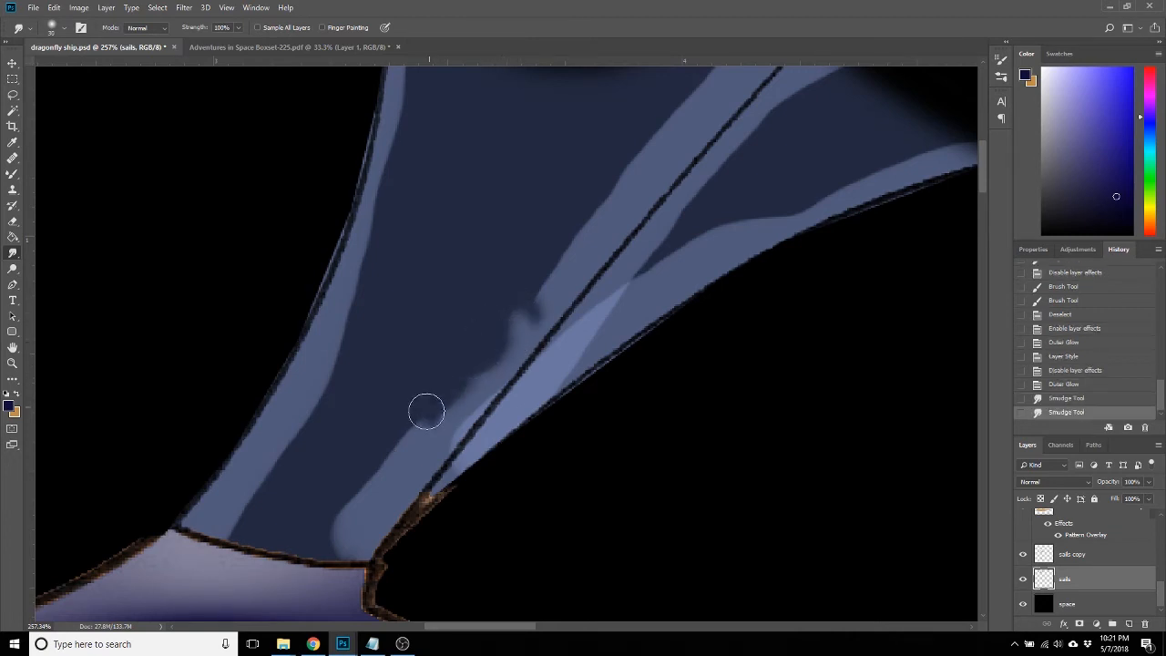
pyautogui.moveTo(426, 410); pyautogui.dragTo(337, 526)
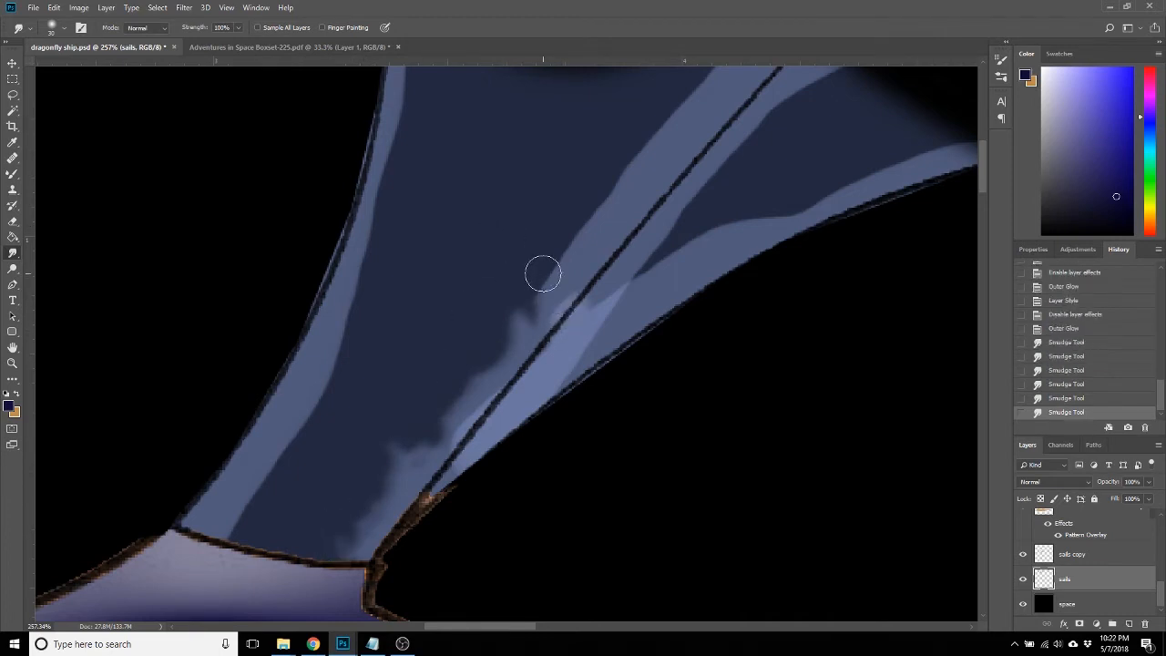
pyautogui.moveTo(542, 274); pyautogui.dragTo(595, 213)
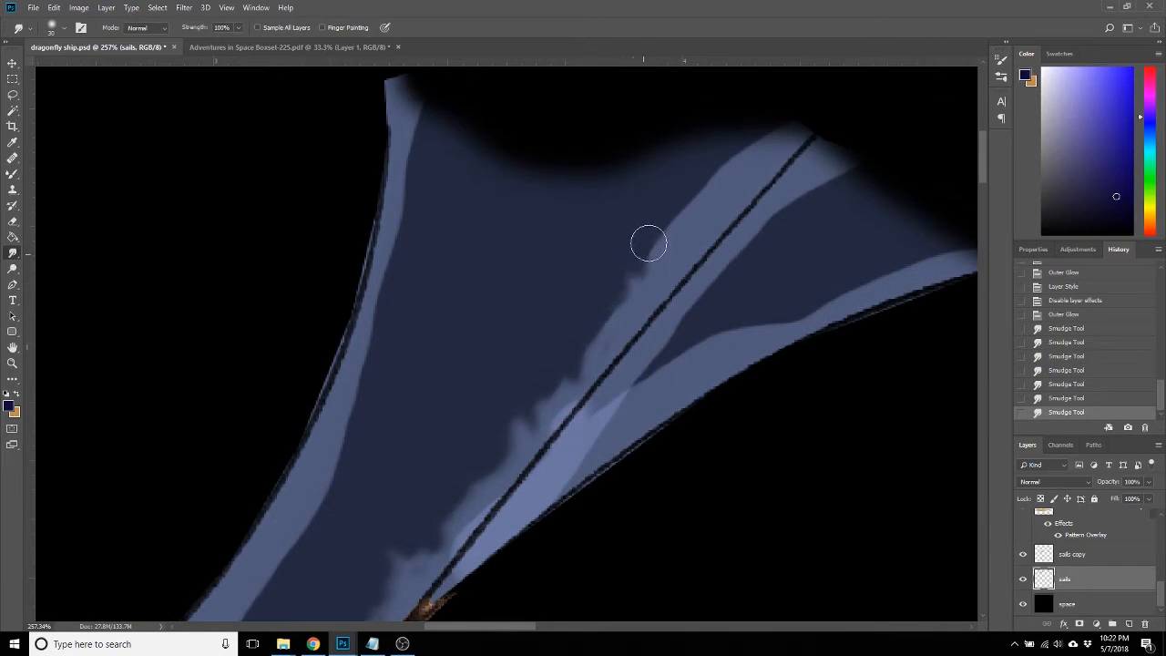
pyautogui.moveTo(648, 244); pyautogui.dragTo(736, 173)
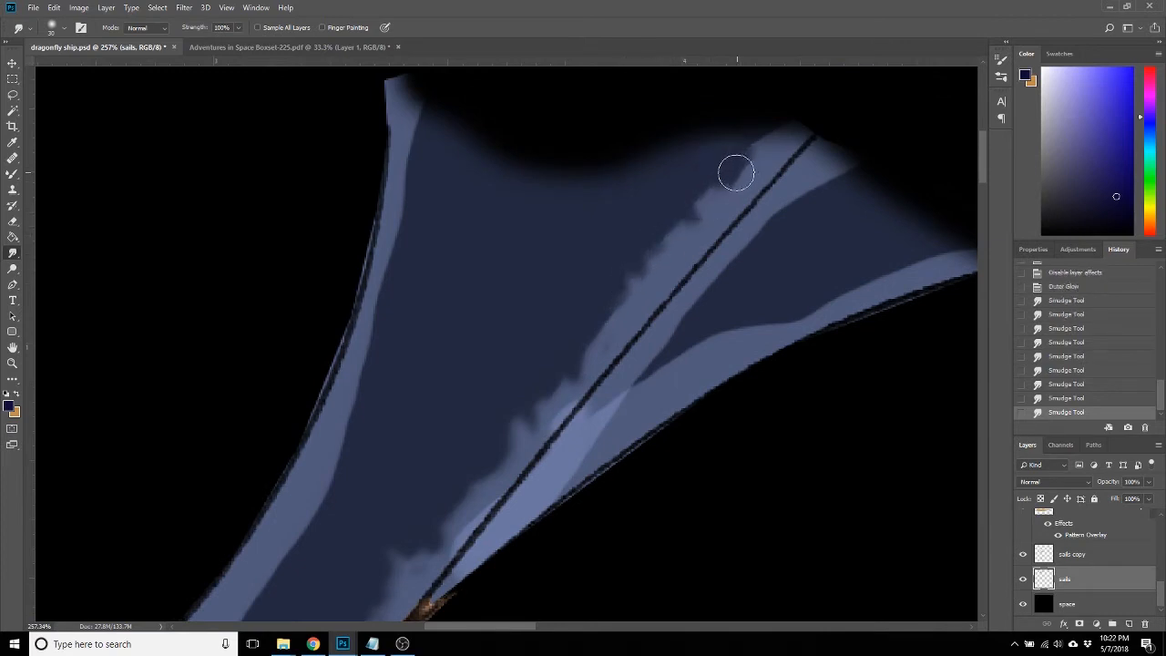
pyautogui.moveTo(736, 173); pyautogui.dragTo(638, 392)
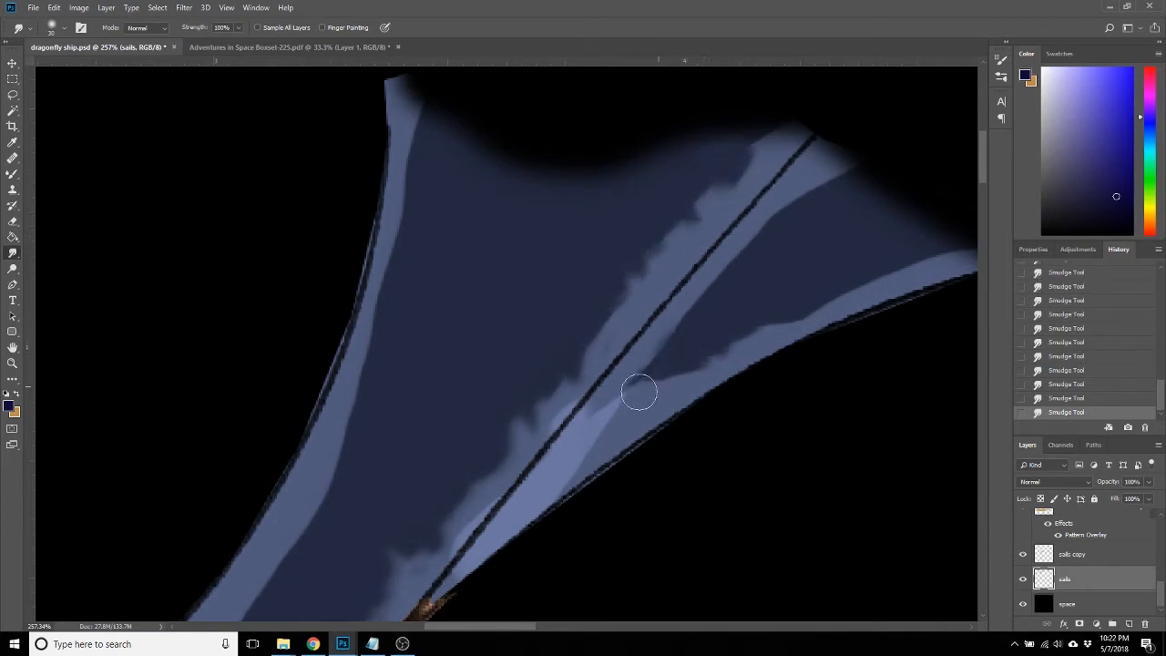
pyautogui.moveTo(637, 392); pyautogui.dragTo(701, 313)
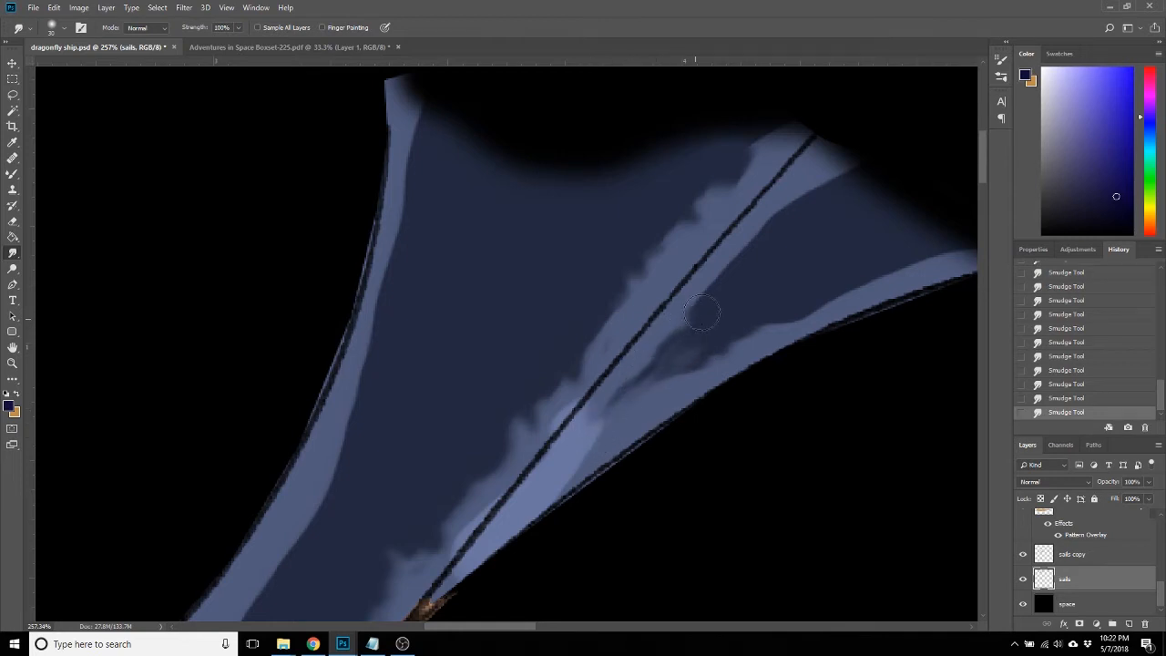
pyautogui.moveTo(701, 313); pyautogui.dragTo(801, 223)
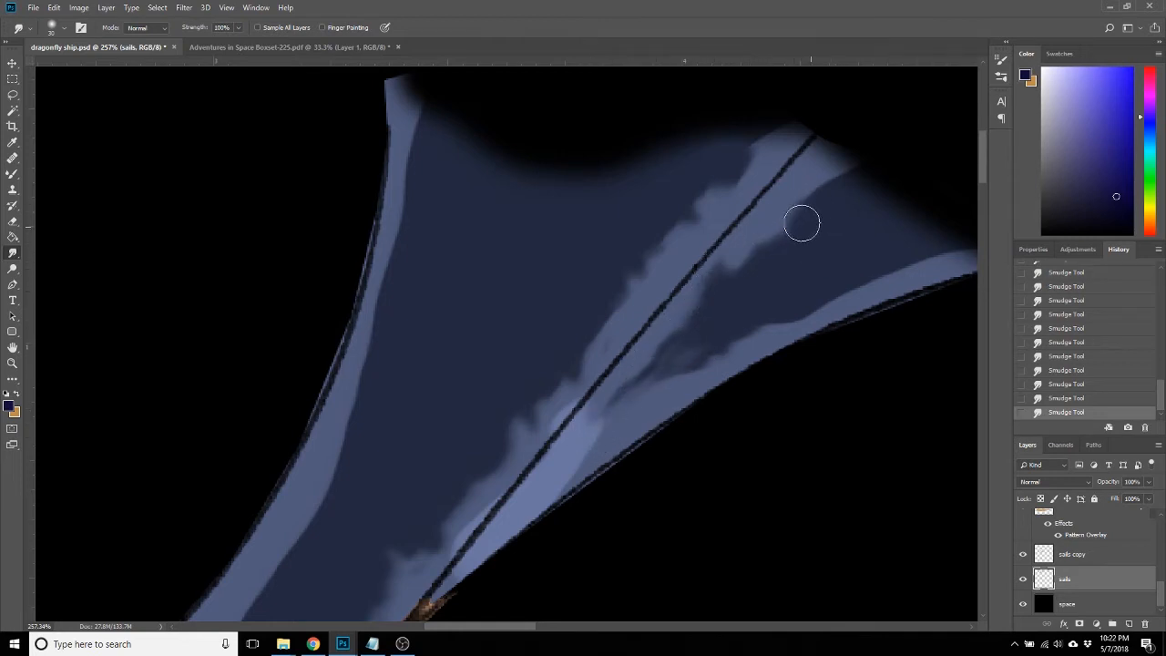
pyautogui.moveTo(801, 223); pyautogui.dragTo(719, 325)
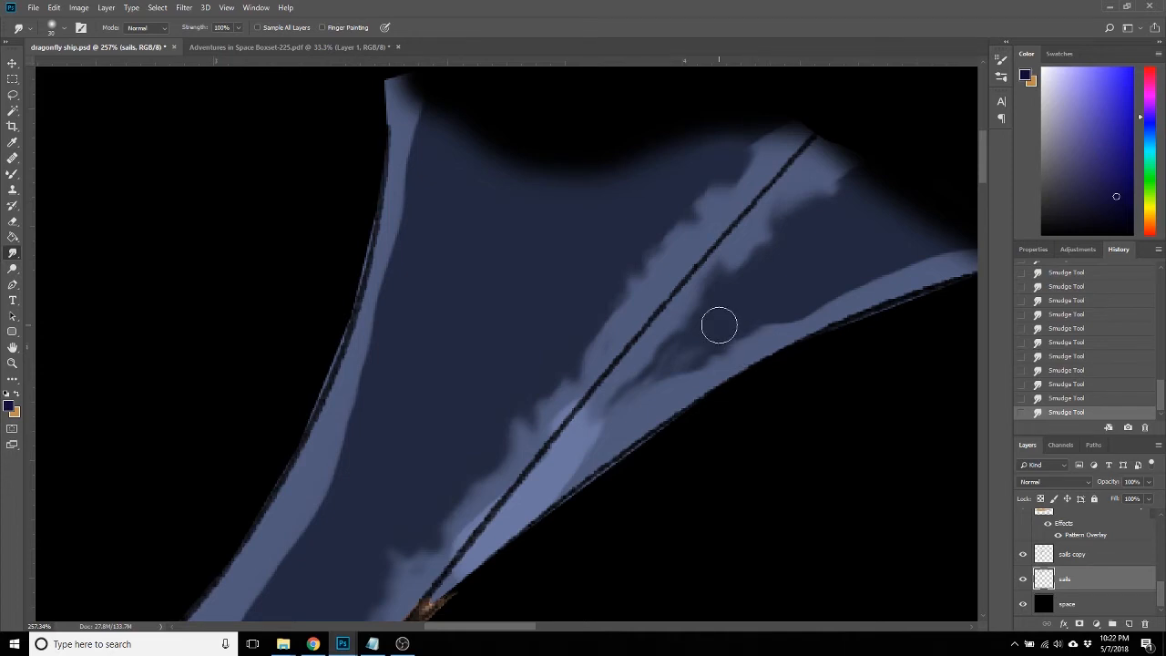
pyautogui.moveTo(720, 325); pyautogui.dragTo(872, 274)
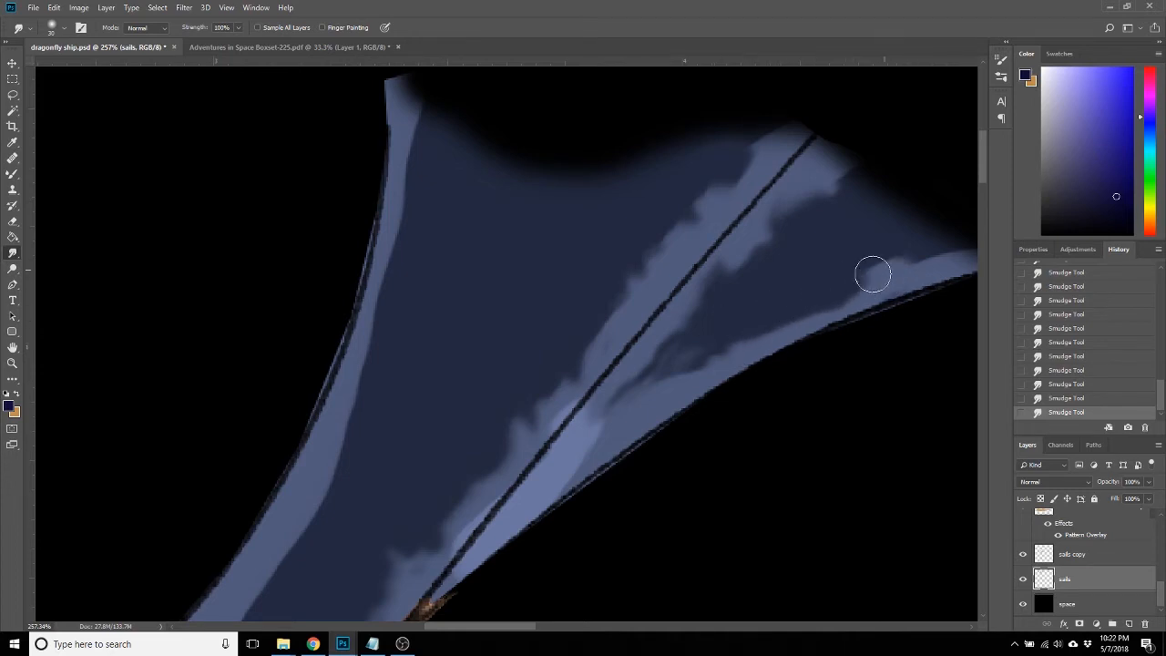
# Smudge the pale streaks near the sail tip, left edge and base into the sail.
pyautogui.moveTo(873, 274); pyautogui.dragTo(790, 293)
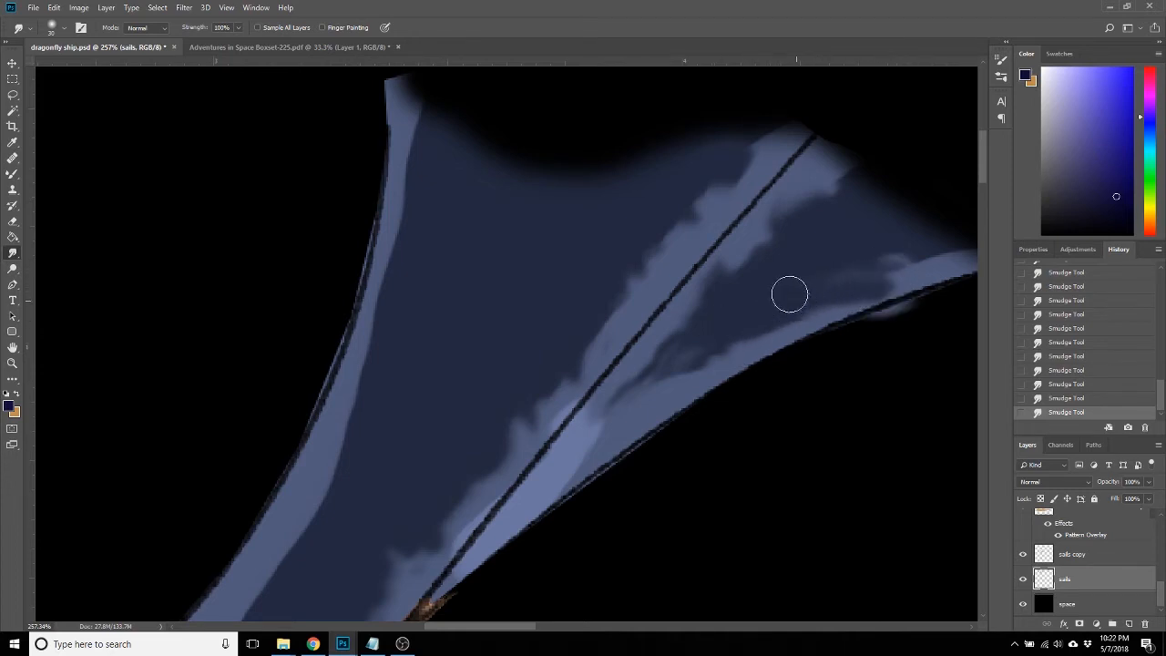
pyautogui.moveTo(790, 294); pyautogui.dragTo(905, 299)
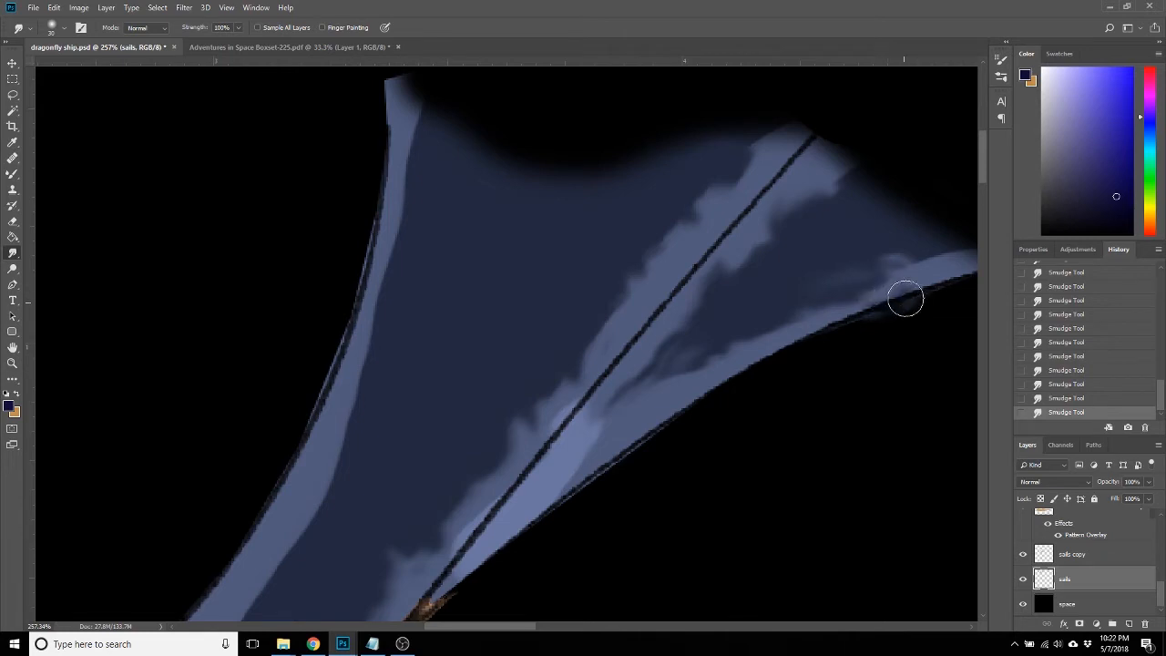
pyautogui.moveTo(906, 298); pyautogui.dragTo(587, 444)
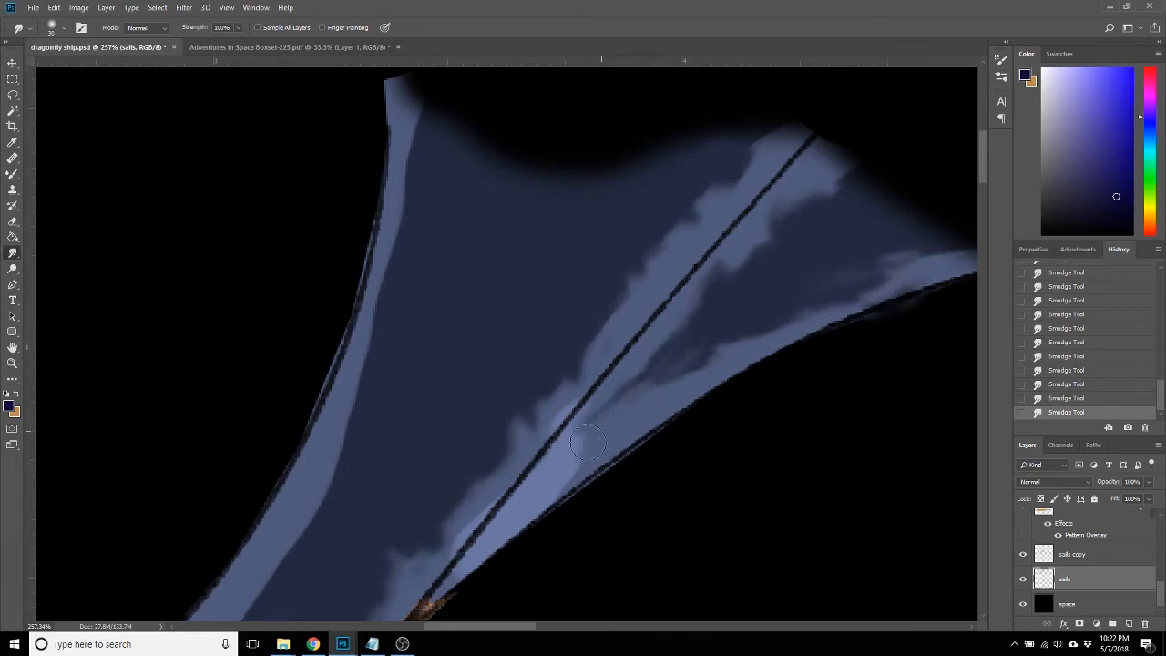
pyautogui.moveTo(587, 444); pyautogui.dragTo(362, 419)
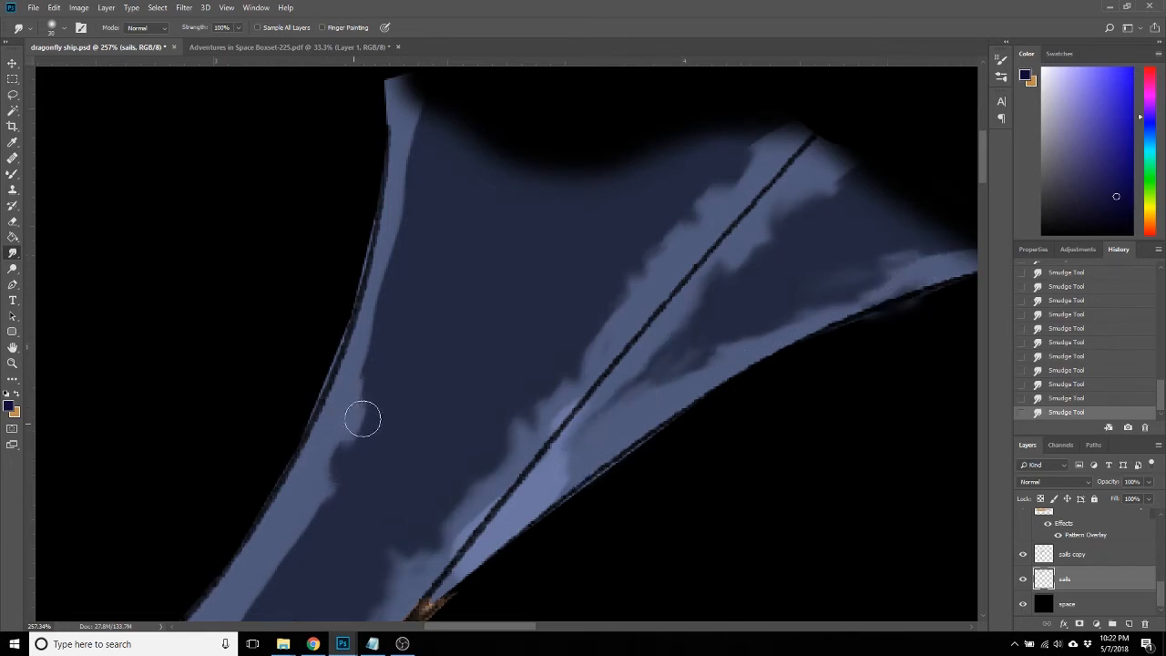
pyautogui.moveTo(362, 418); pyautogui.dragTo(403, 257)
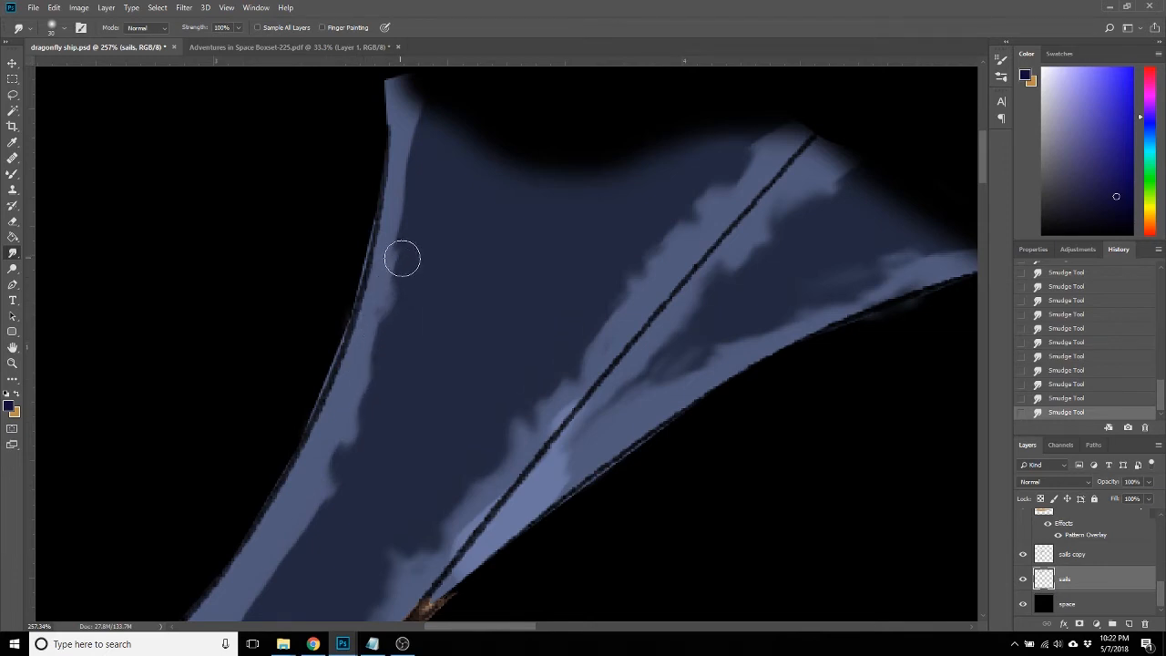
pyautogui.moveTo(403, 257); pyautogui.dragTo(419, 144)
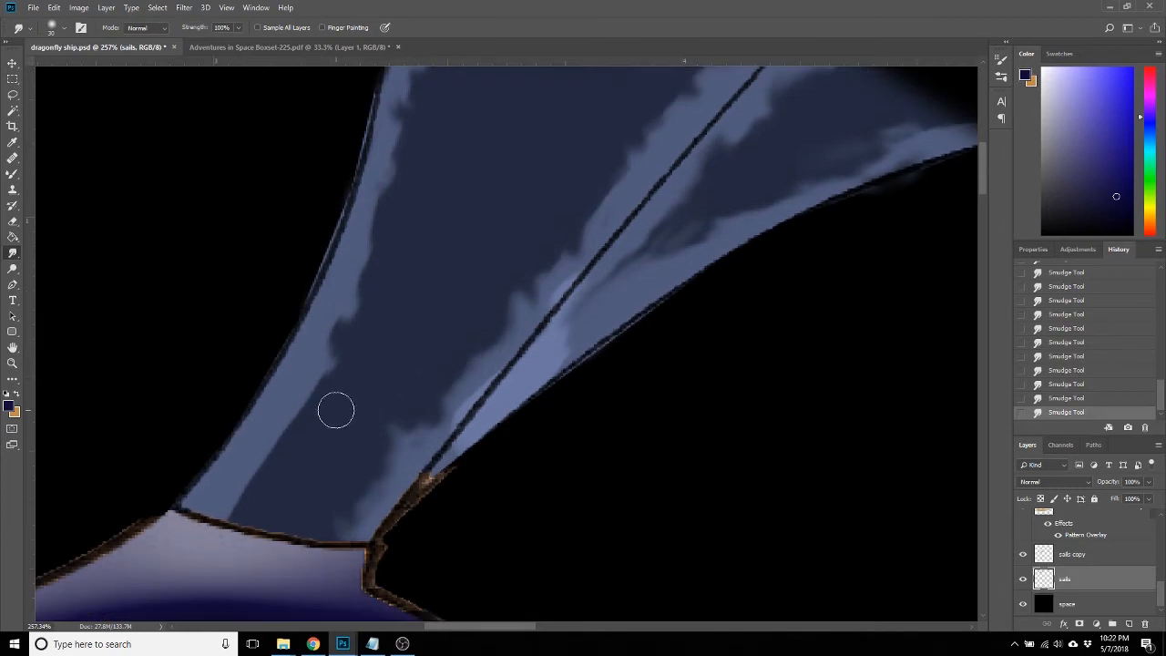
pyautogui.moveTo(335, 410); pyautogui.dragTo(262, 472)
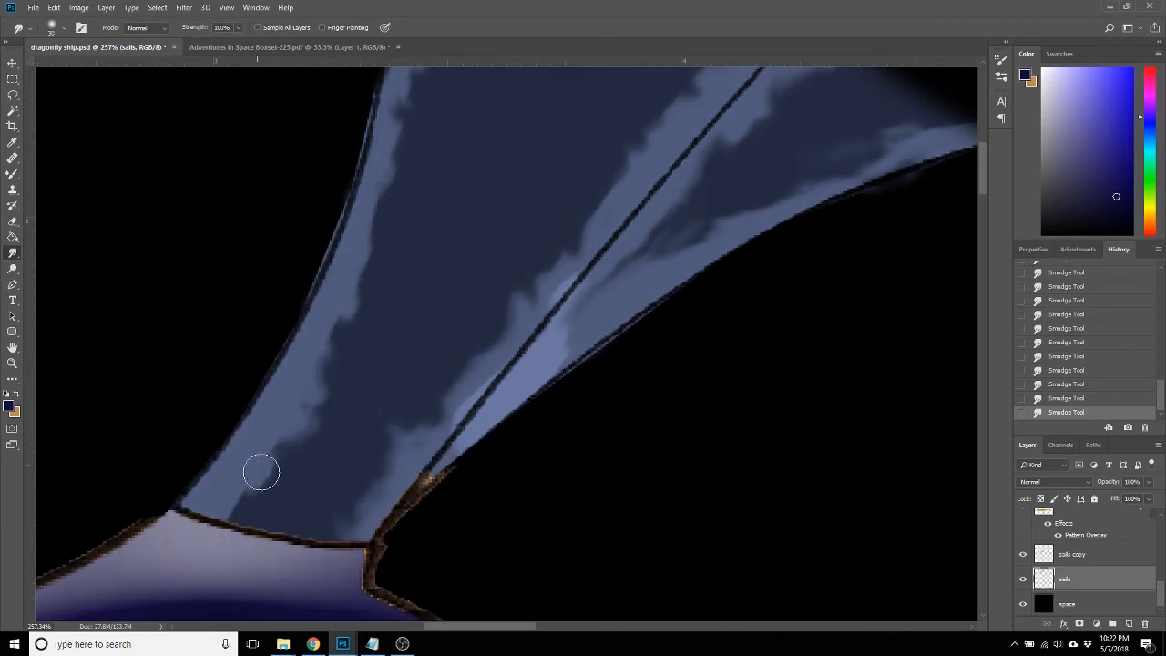
pyautogui.moveTo(262, 472); pyautogui.dragTo(340, 438)
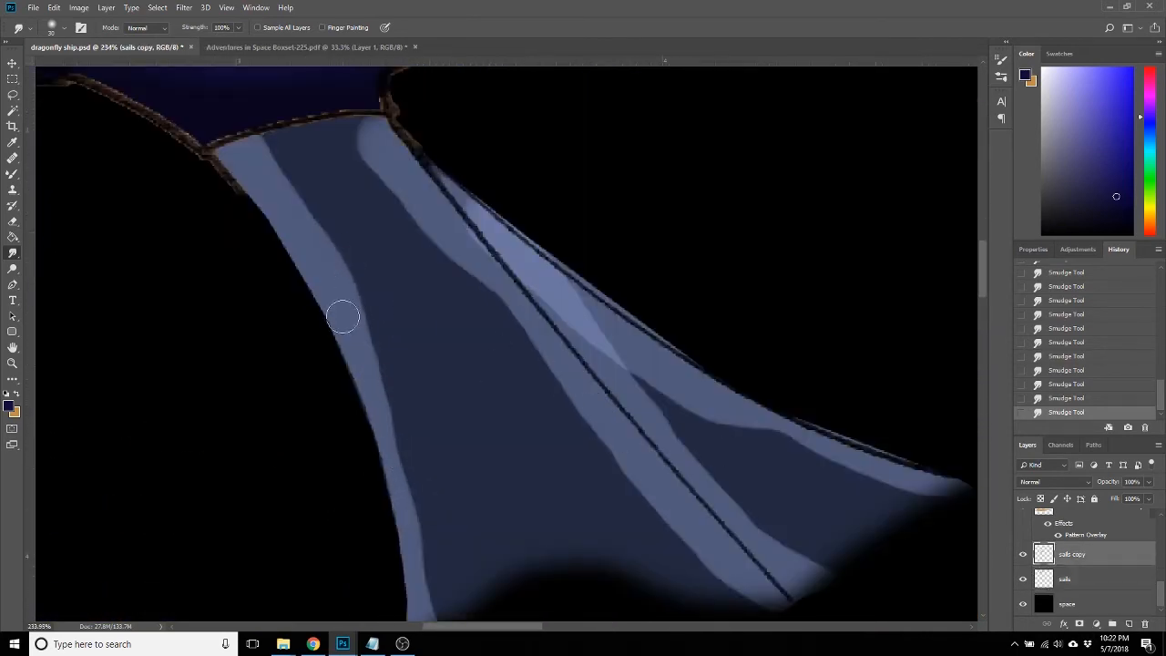
# Smudge the mirrored sail's left and central pale streaks into ragged blends.
pyautogui.moveTo(343, 316); pyautogui.dragTo(285, 186)
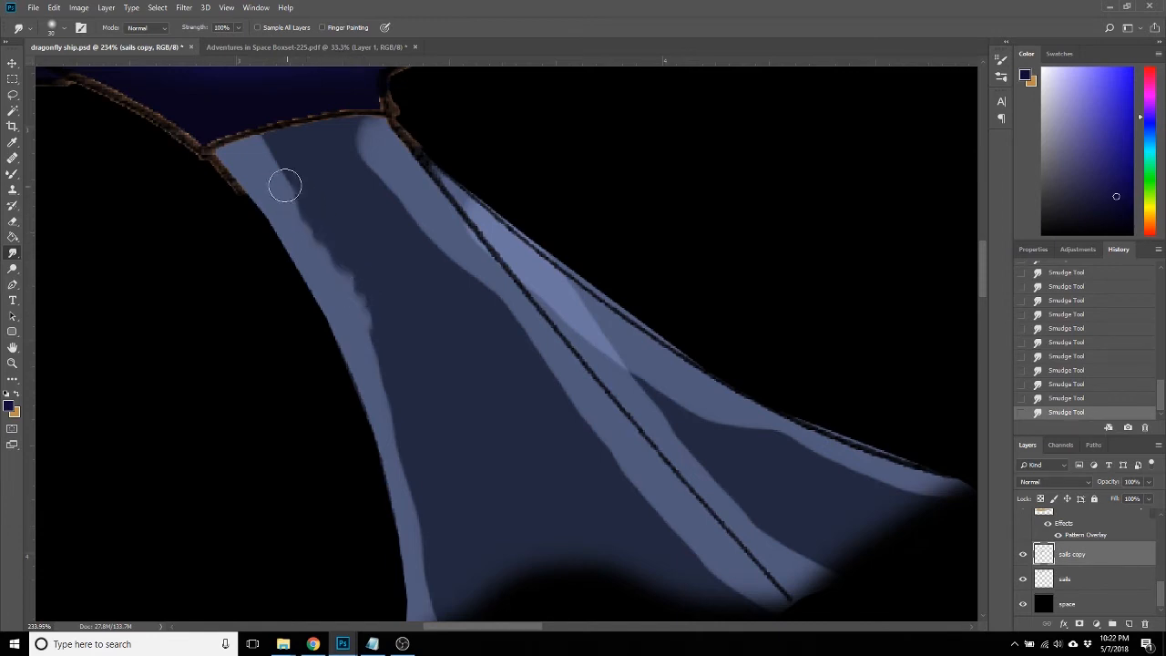
pyautogui.moveTo(284, 186); pyautogui.dragTo(405, 421)
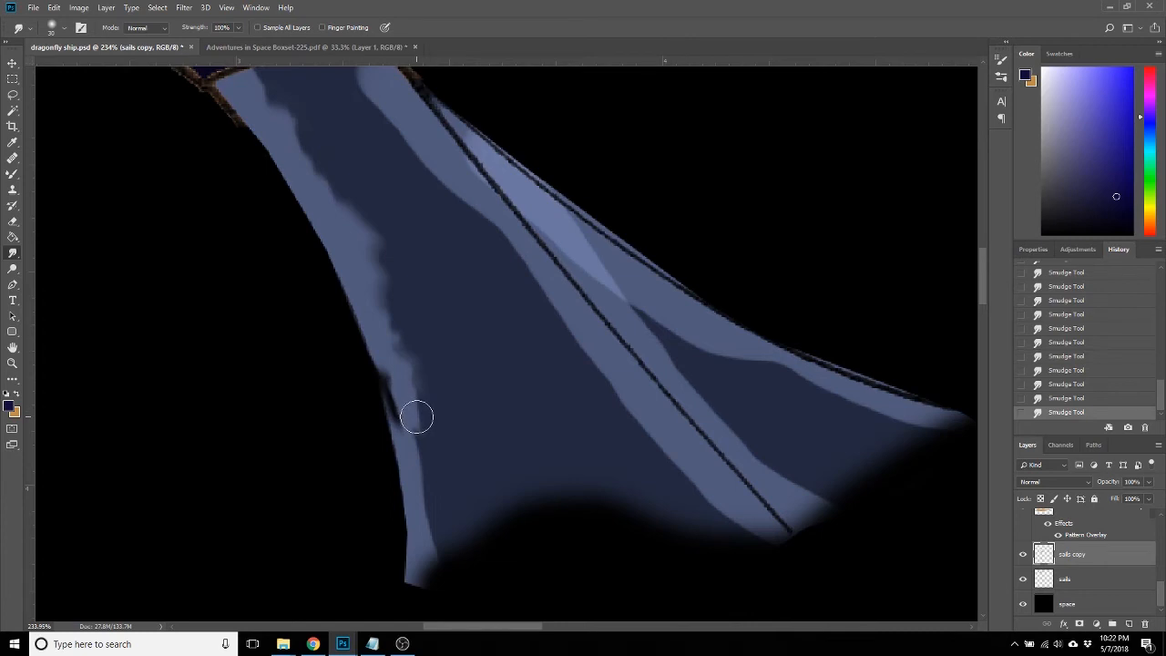
pyautogui.moveTo(417, 417); pyautogui.dragTo(432, 453)
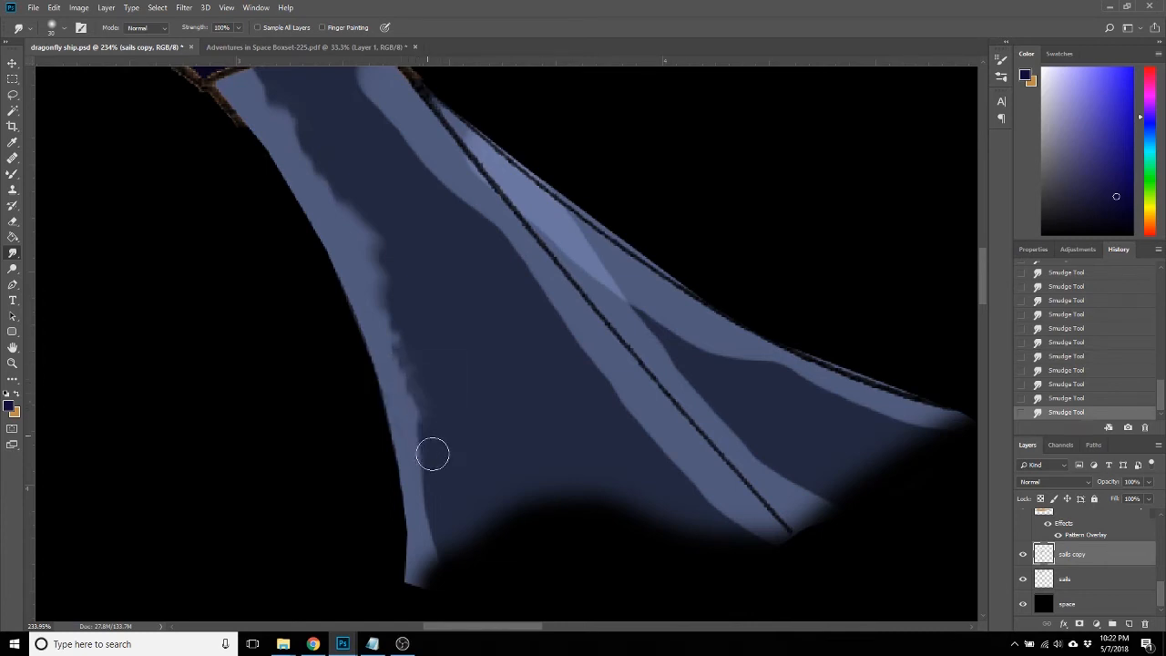
pyautogui.moveTo(433, 453); pyautogui.dragTo(444, 508)
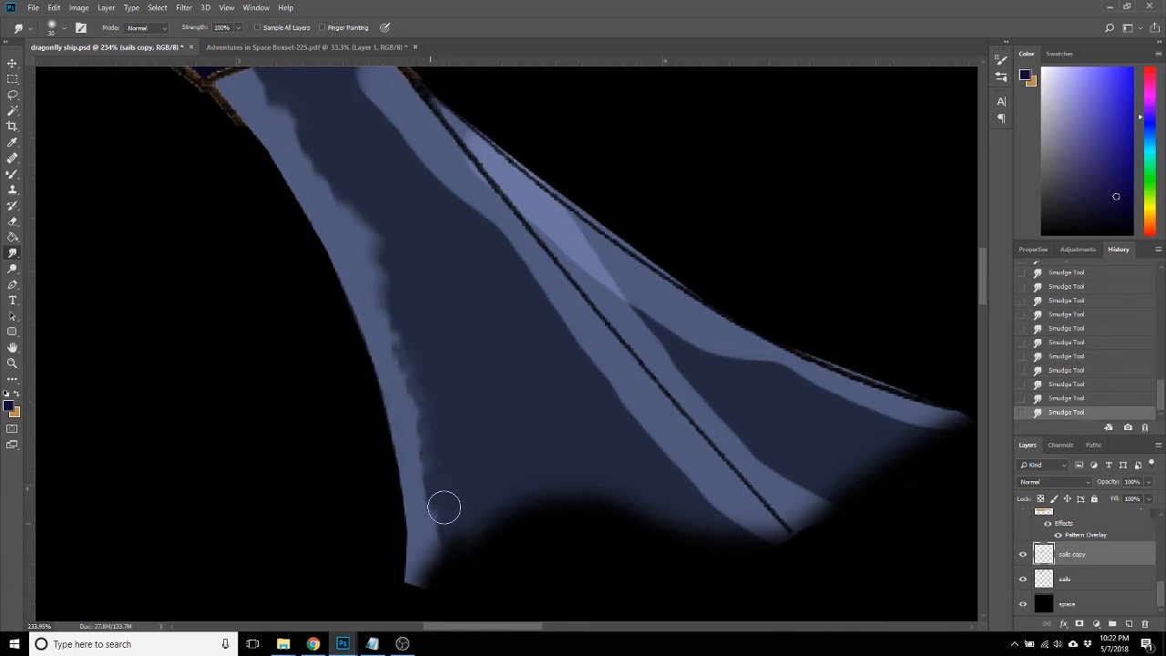
pyautogui.moveTo(444, 508); pyautogui.dragTo(428, 410)
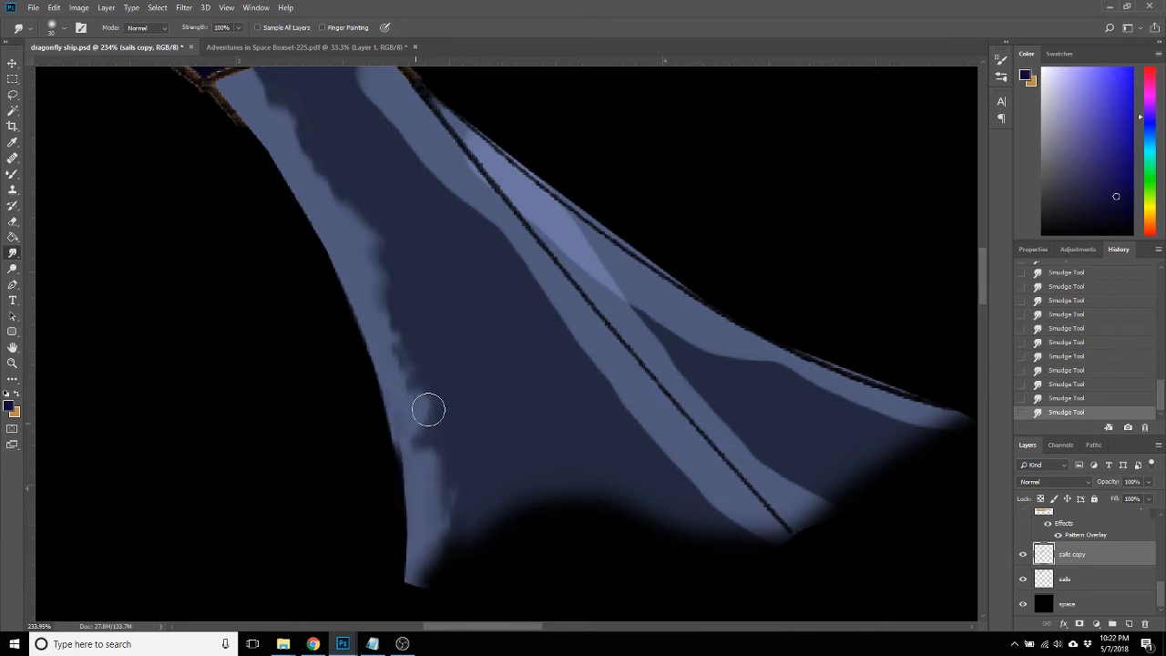
pyautogui.moveTo(428, 409); pyautogui.dragTo(550, 318)
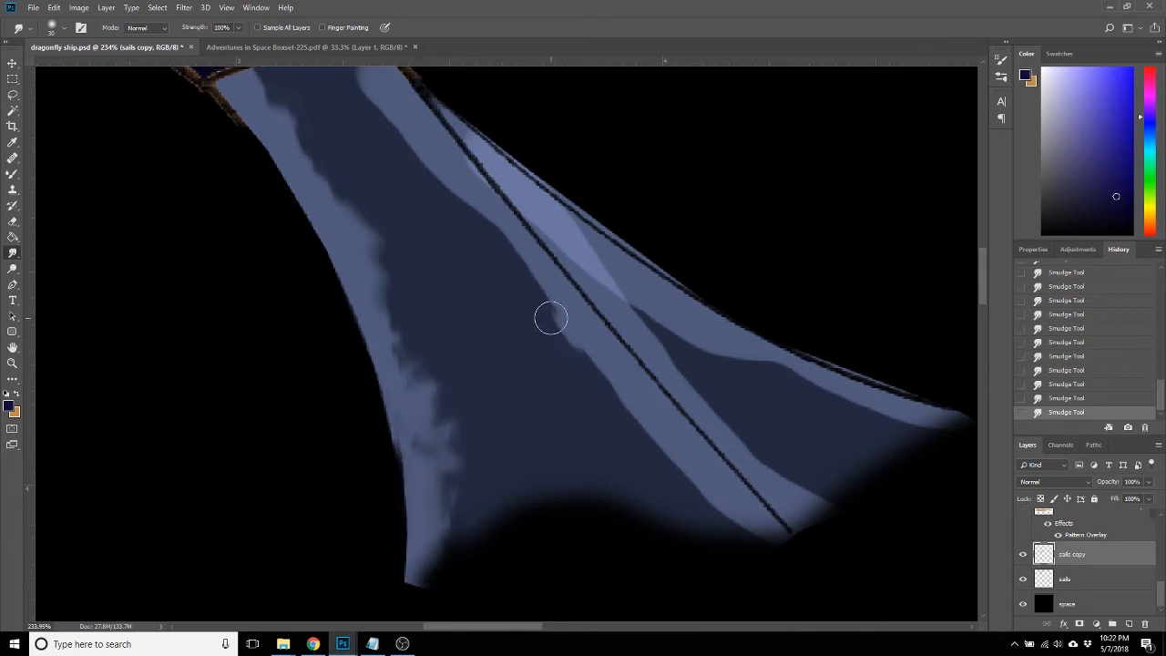
pyautogui.moveTo(550, 317); pyautogui.dragTo(639, 442)
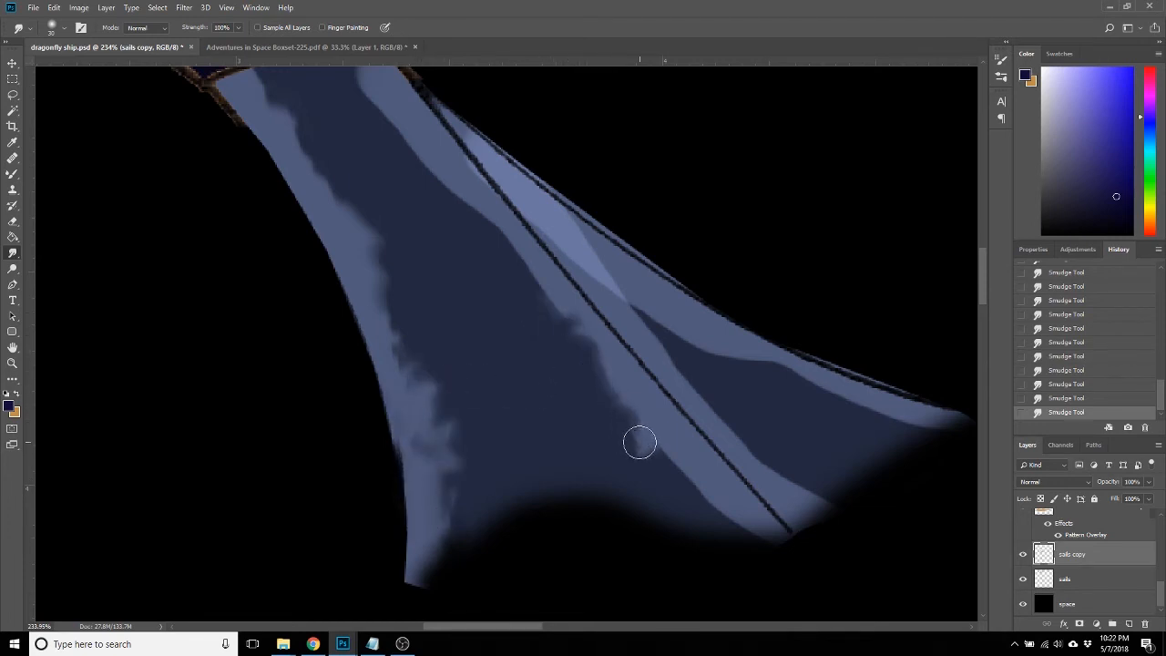
pyautogui.moveTo(637, 441); pyautogui.dragTo(729, 517)
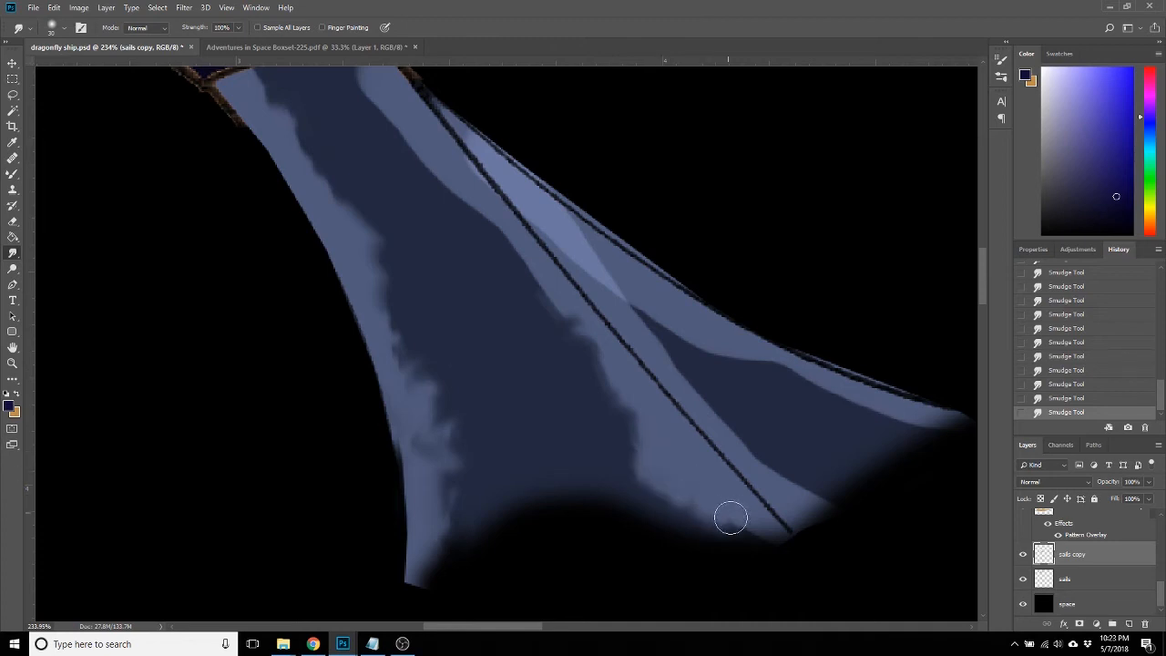
pyautogui.moveTo(729, 524); pyautogui.dragTo(469, 225)
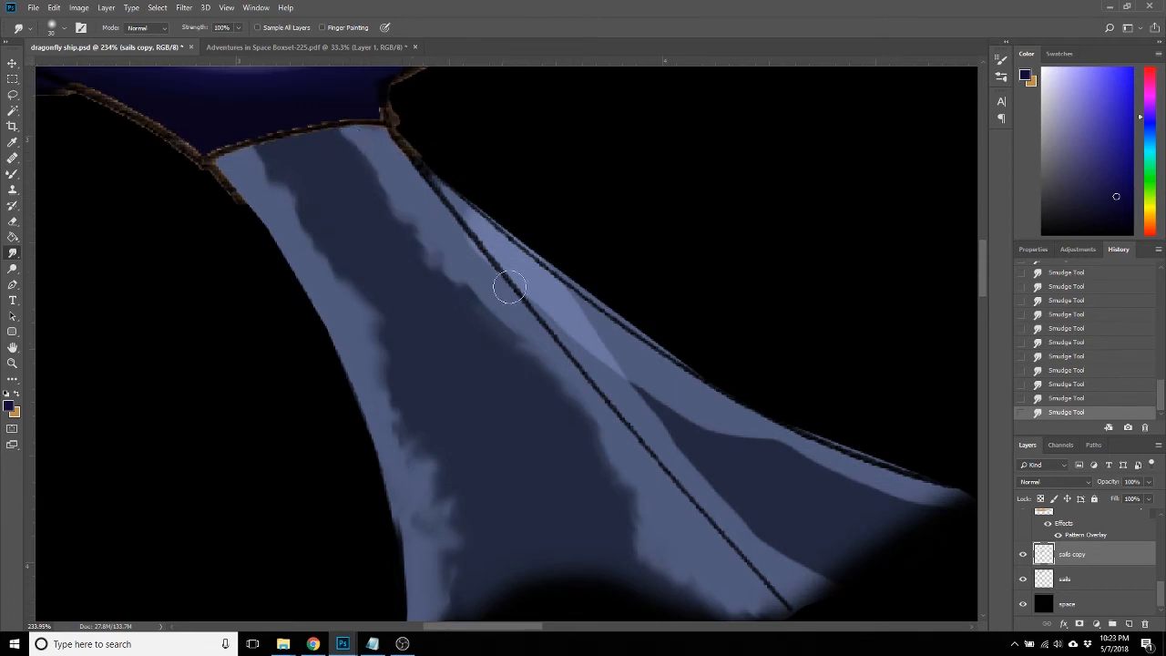
# Feather the mirrored sail's right-edge streaks toward its tip.
pyautogui.moveTo(510, 287); pyautogui.dragTo(615, 366)
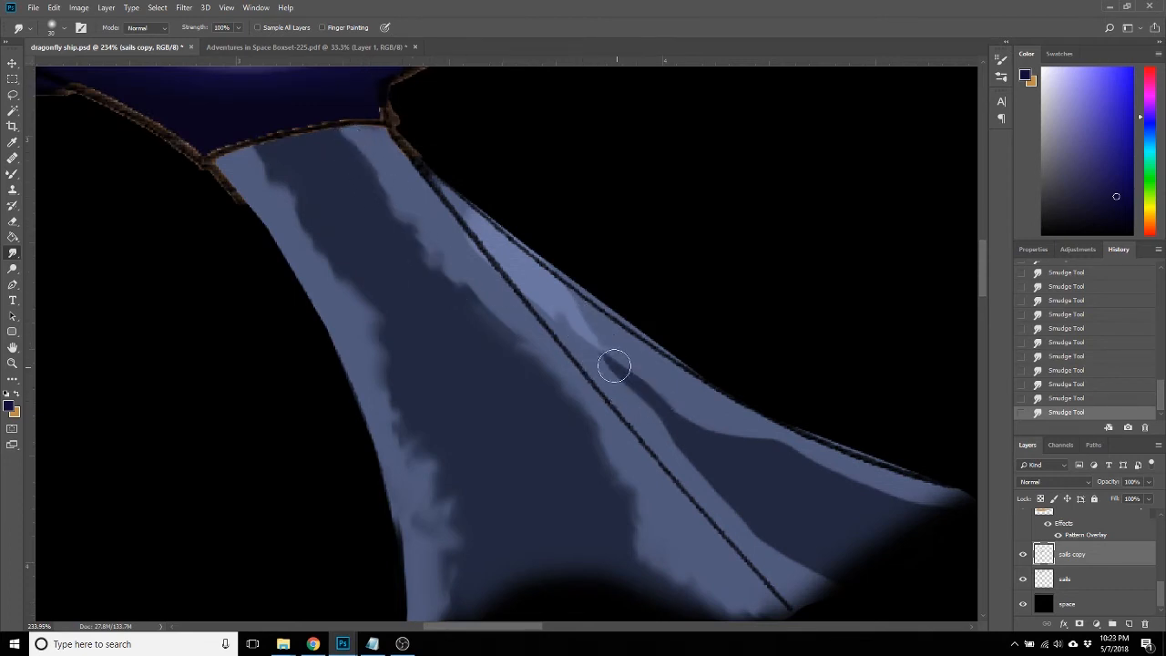
pyautogui.moveTo(613, 366); pyautogui.dragTo(761, 462)
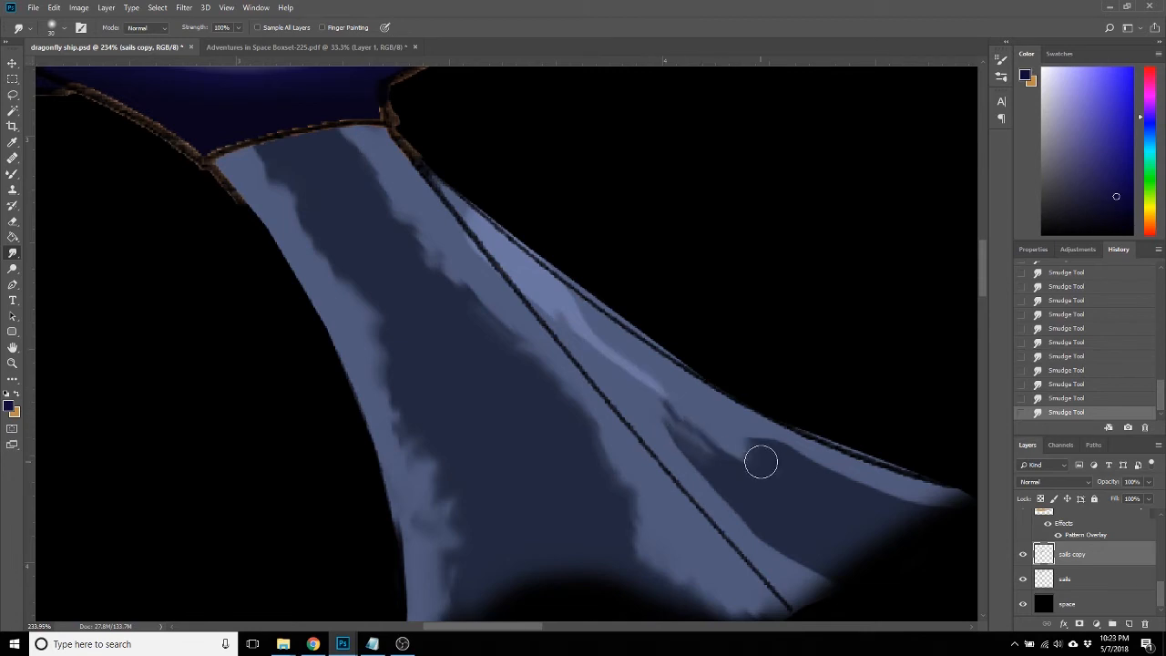
pyautogui.moveTo(760, 462); pyautogui.dragTo(868, 489)
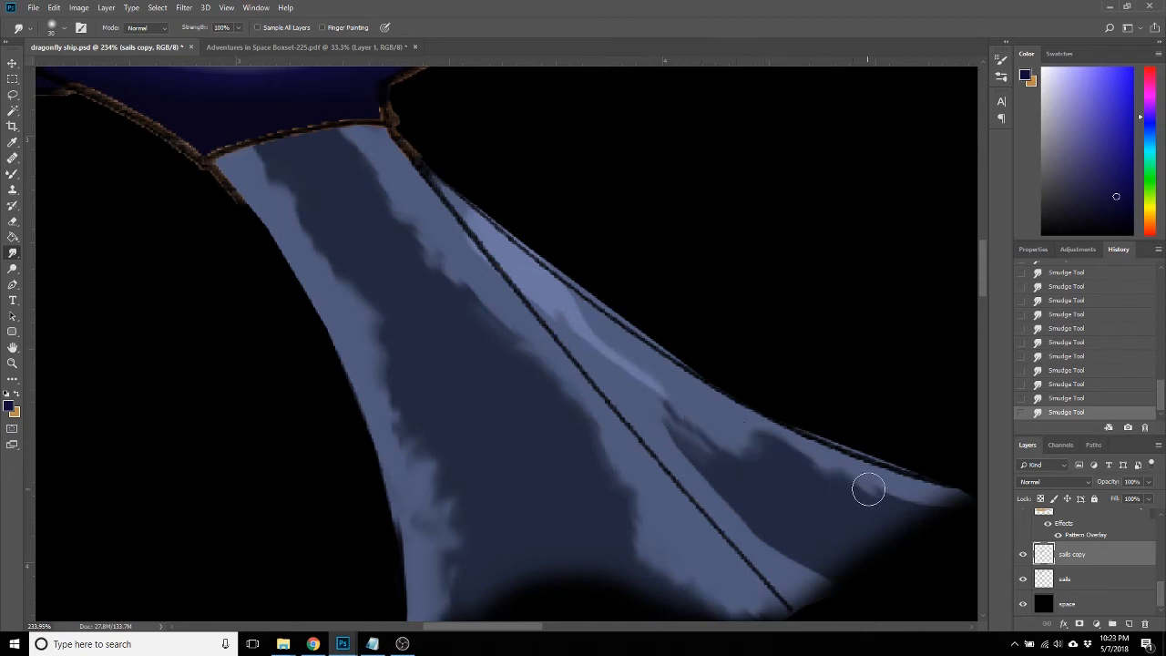
pyautogui.moveTo(868, 490); pyautogui.dragTo(754, 526)
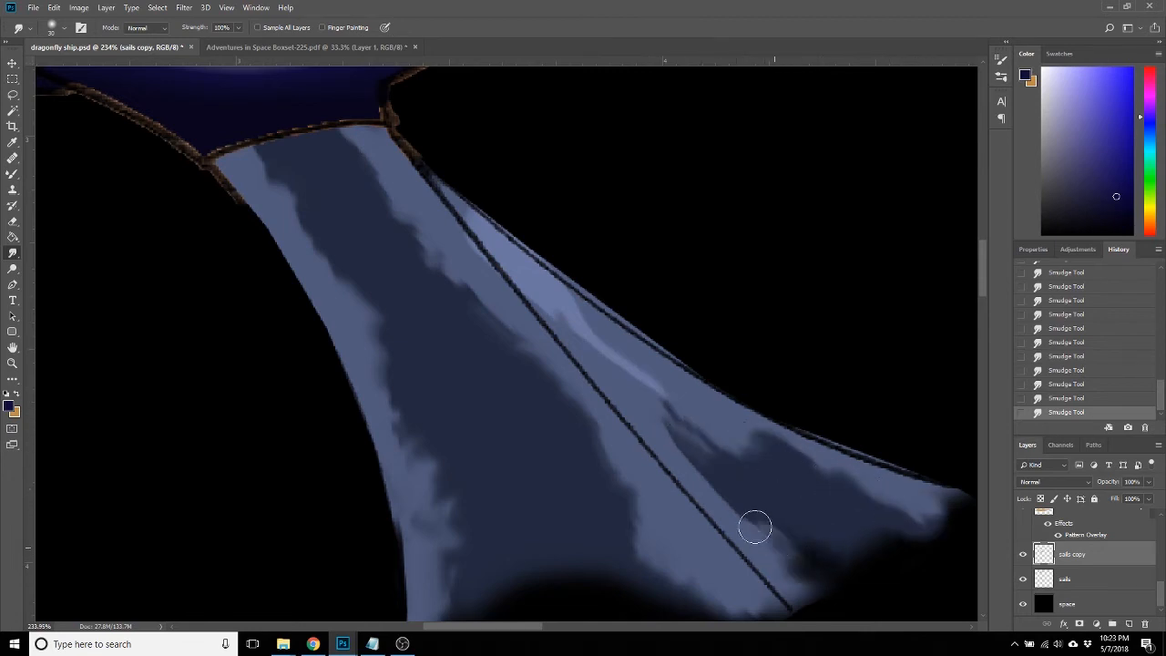
pyautogui.moveTo(756, 526); pyautogui.dragTo(669, 417)
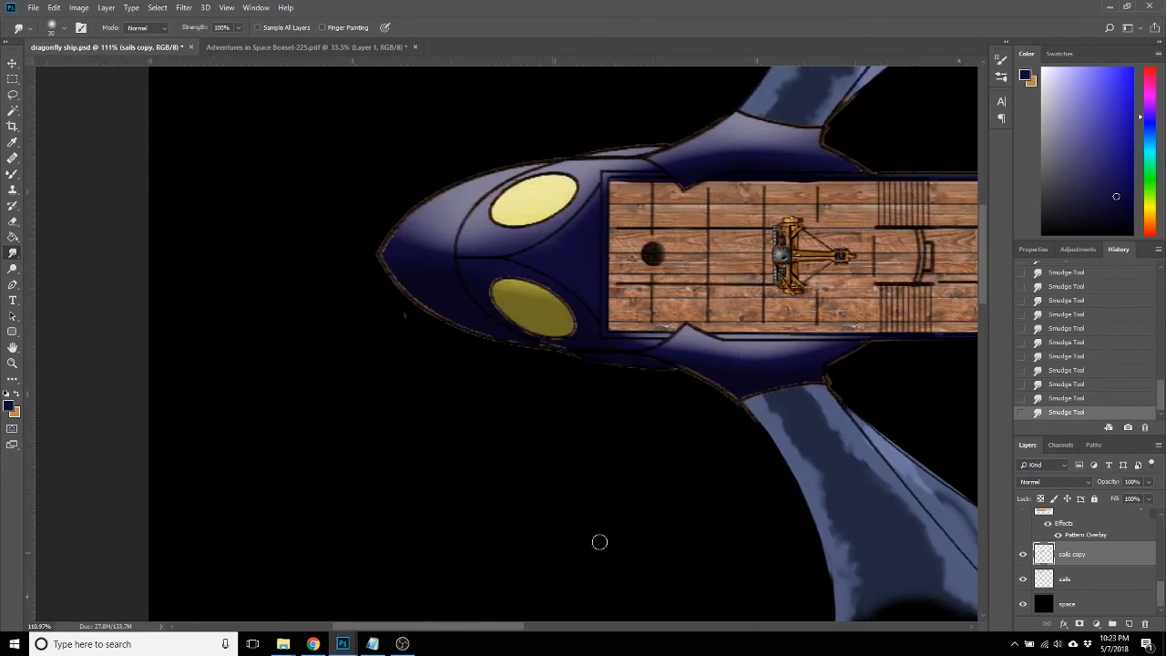
pyautogui.moveTo(348, 256)
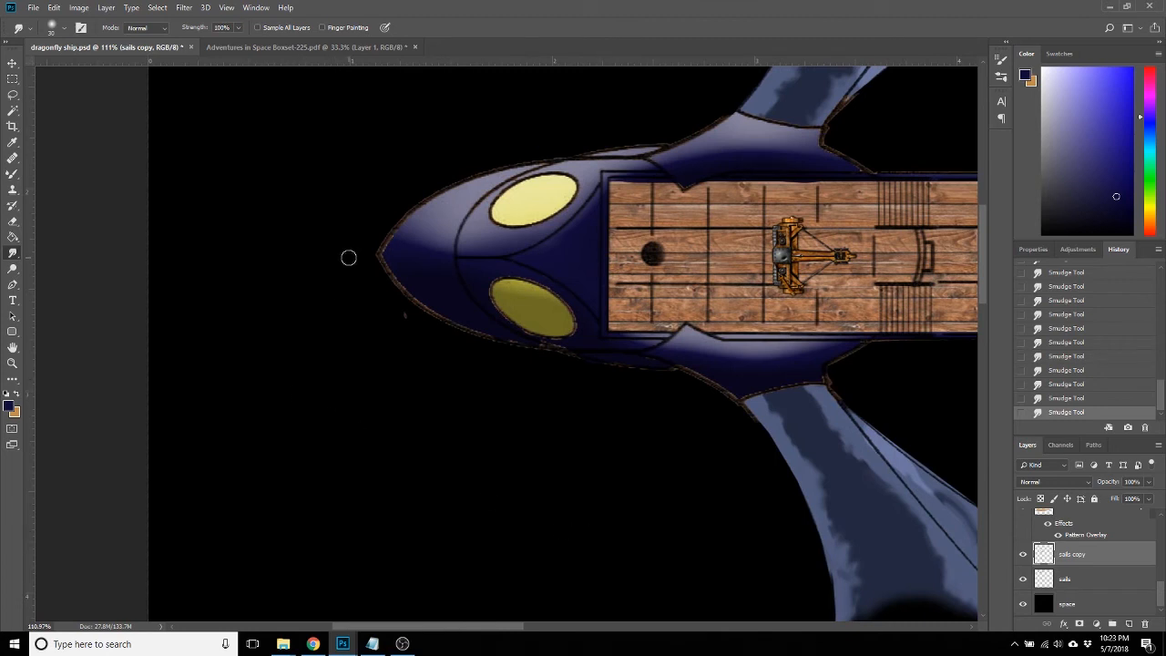
pyautogui.moveTo(730, 417)
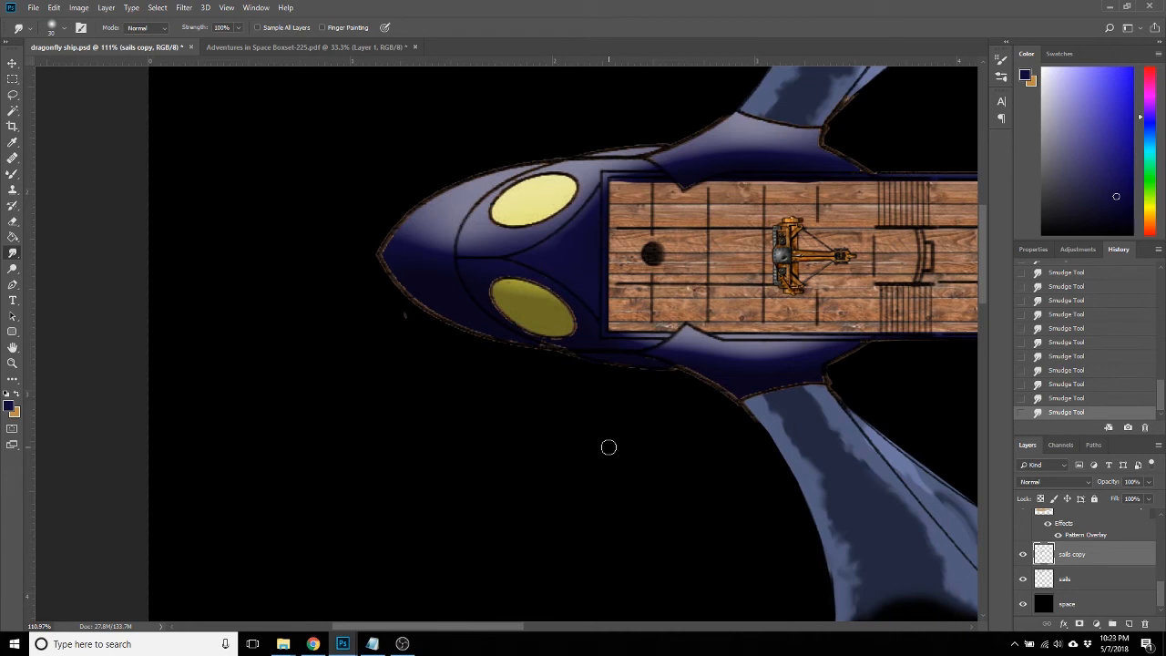
pyautogui.moveTo(539, 447)
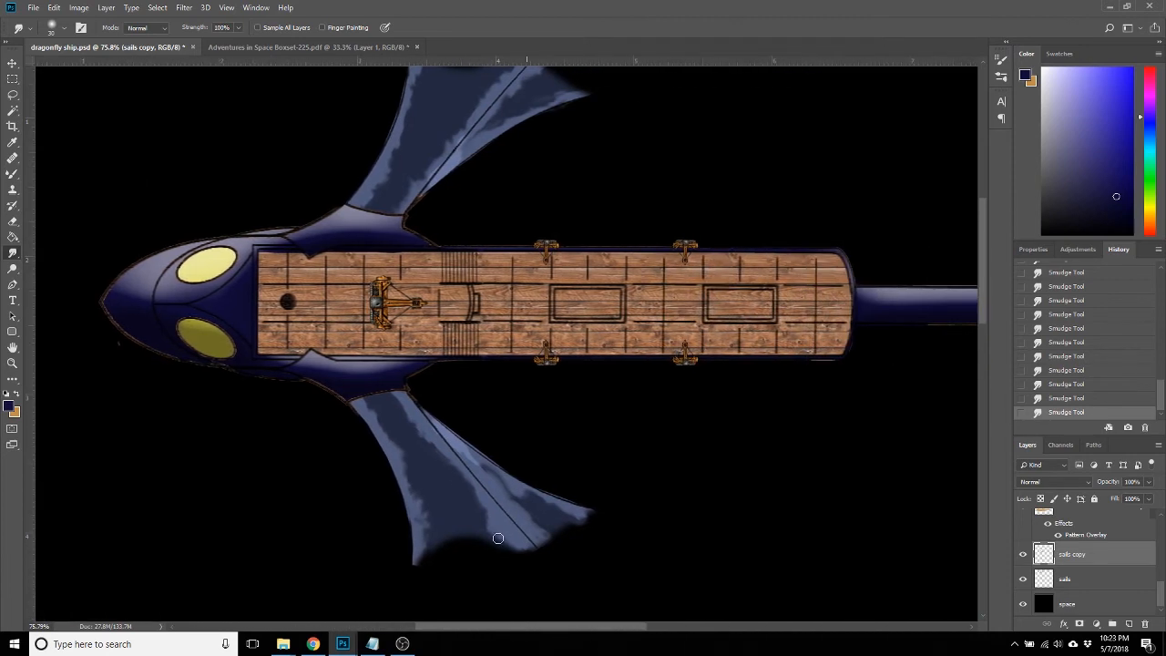
pyautogui.moveTo(366, 253)
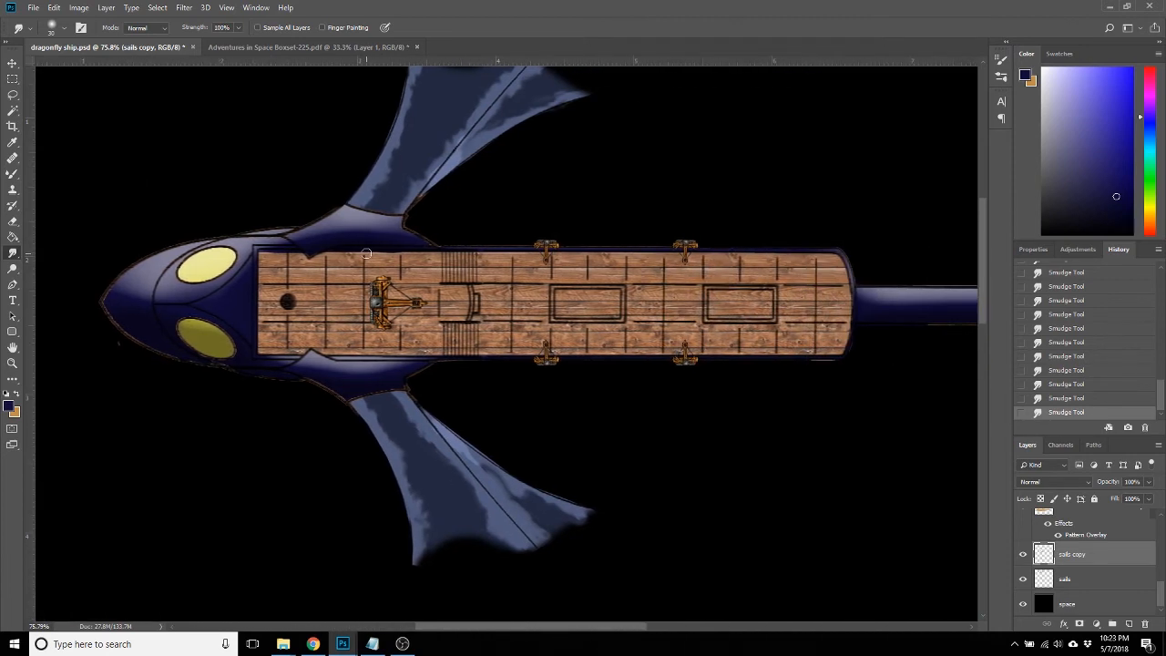